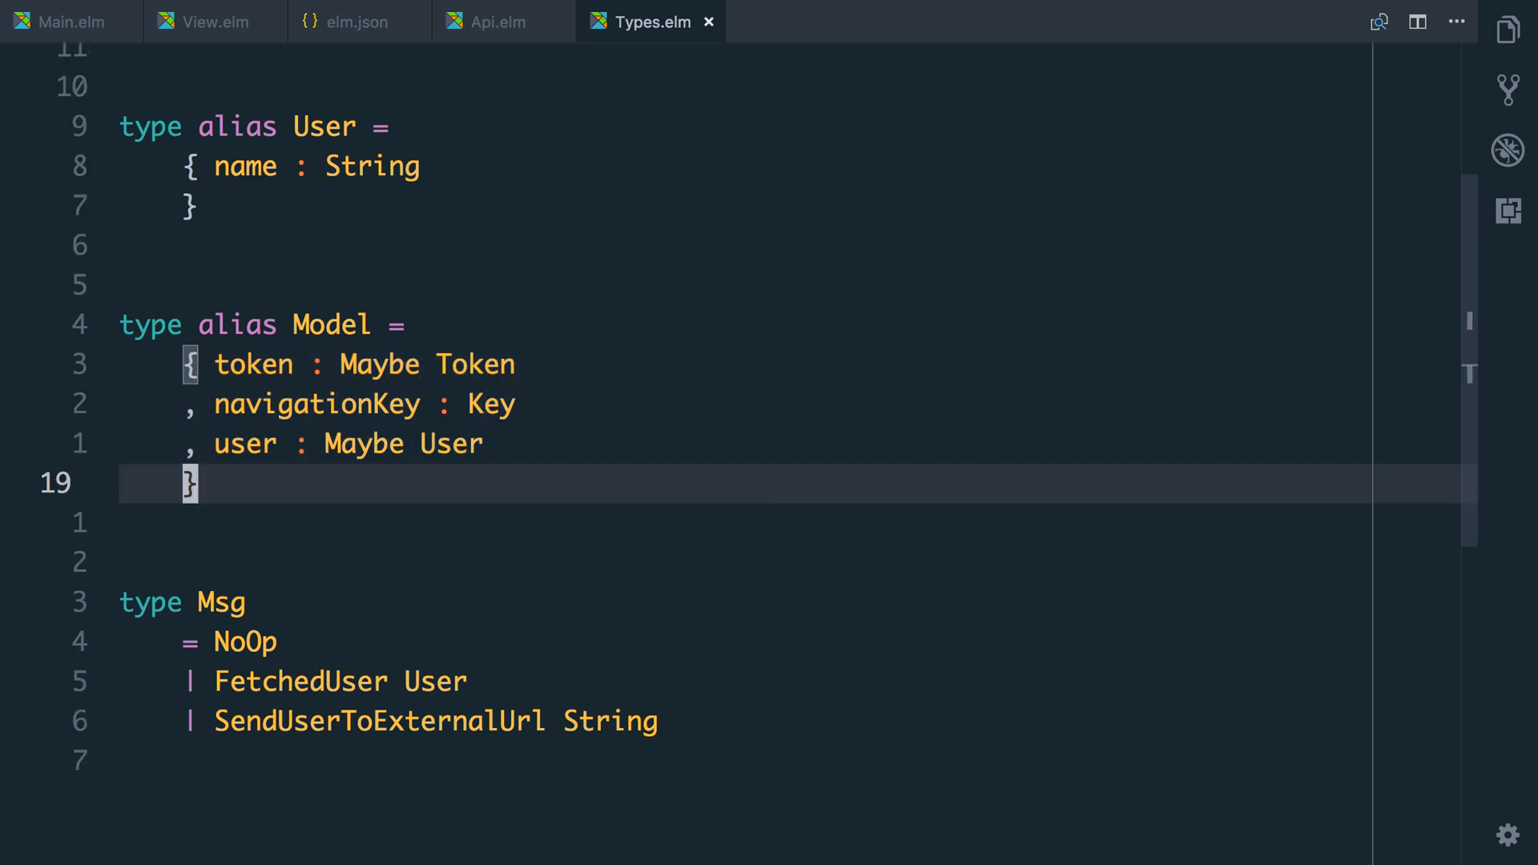
Finish the earlier init code, filling in 'to' and 'Nothing, us'.
text(token = })
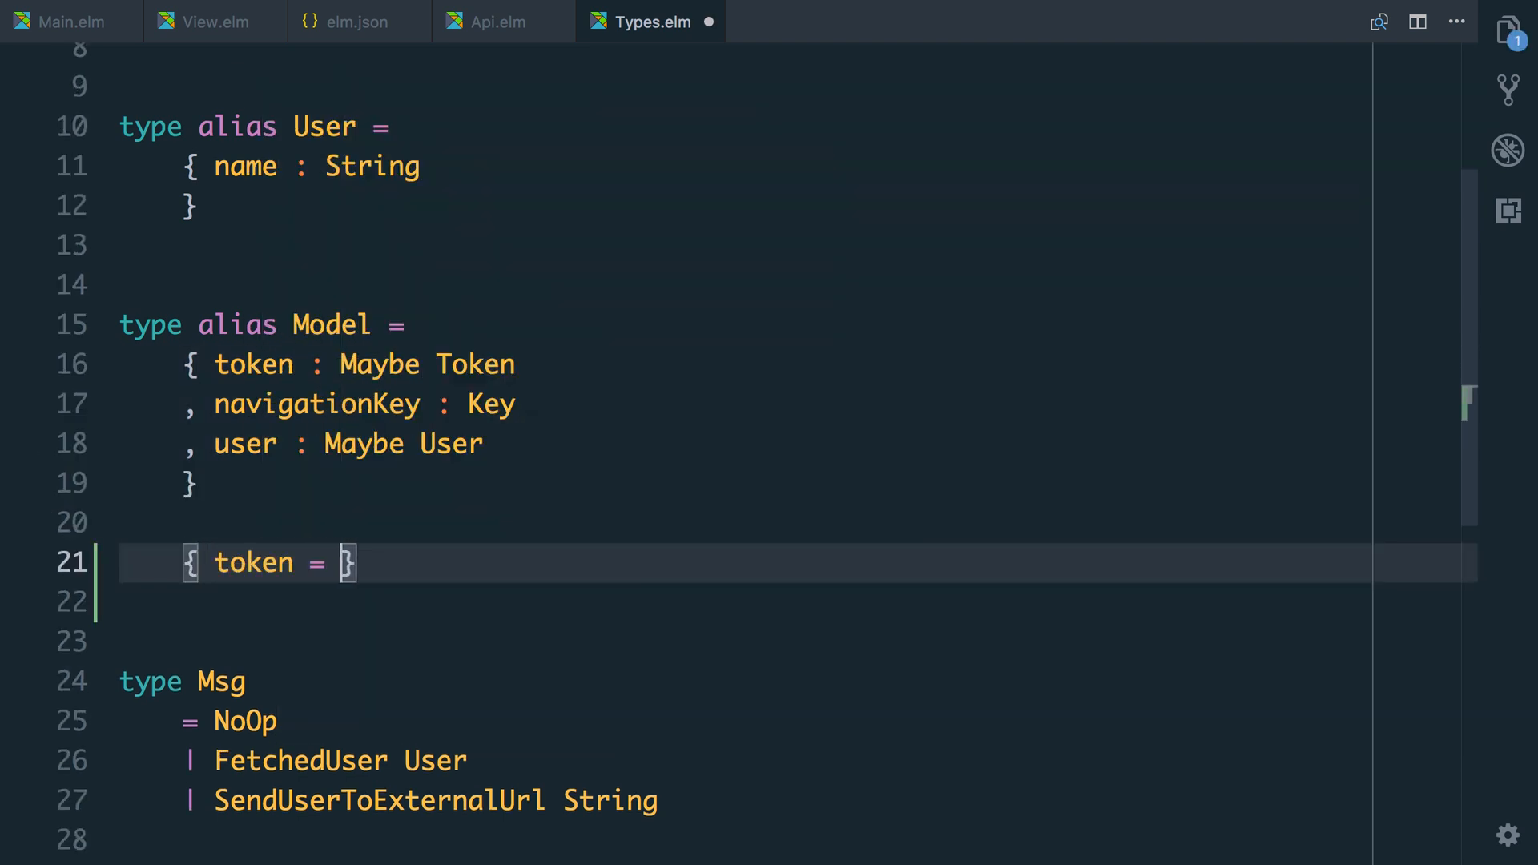
text(Nothing, us)
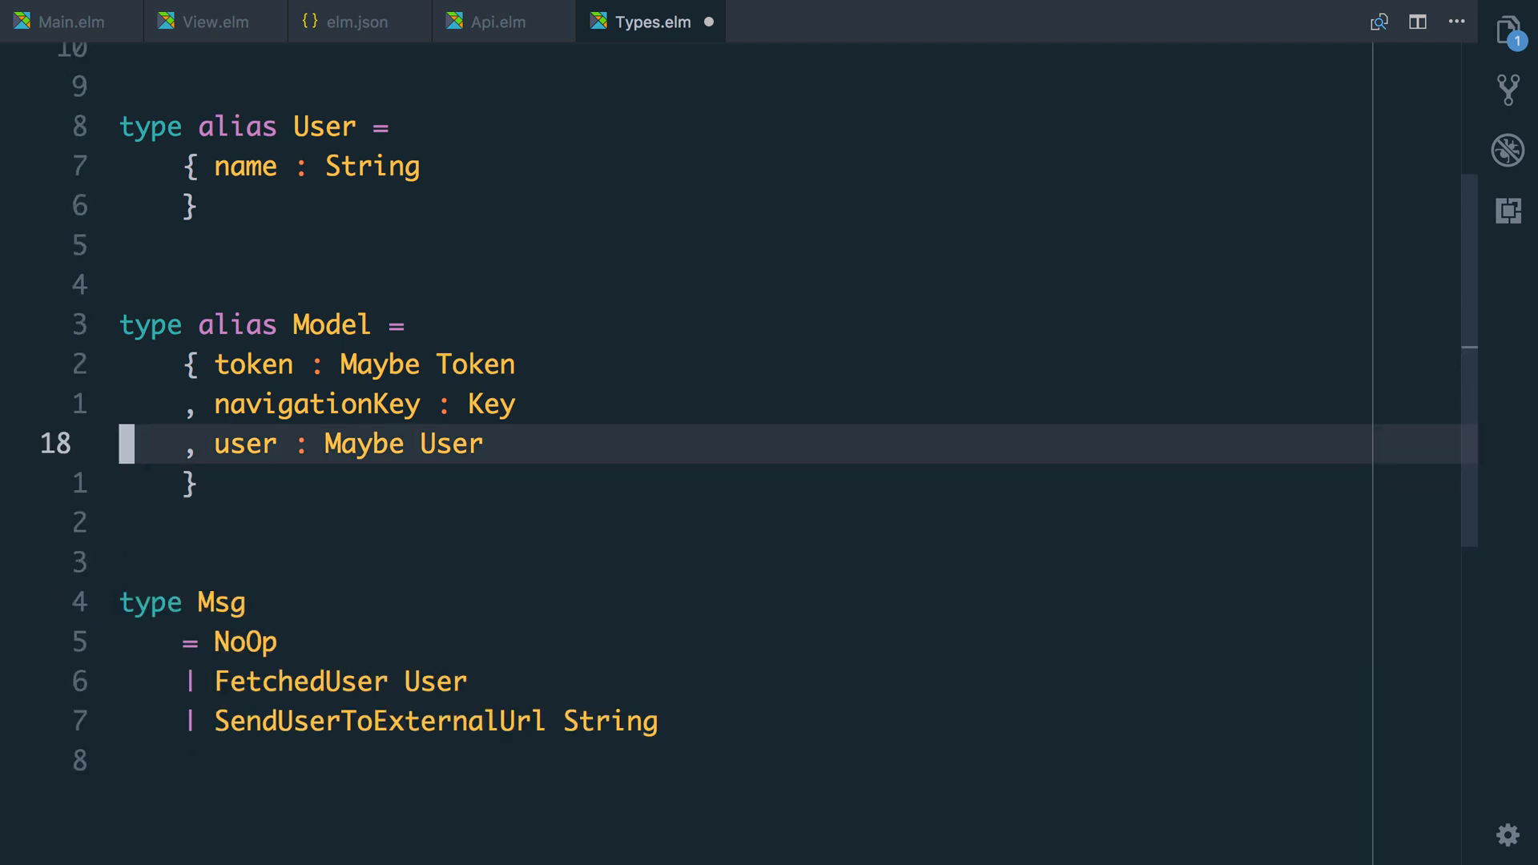
Define type AuthenticationStatus = Unknown | LoggedIn Token (Maybe User) | LoggedOut above Model.
text(type)
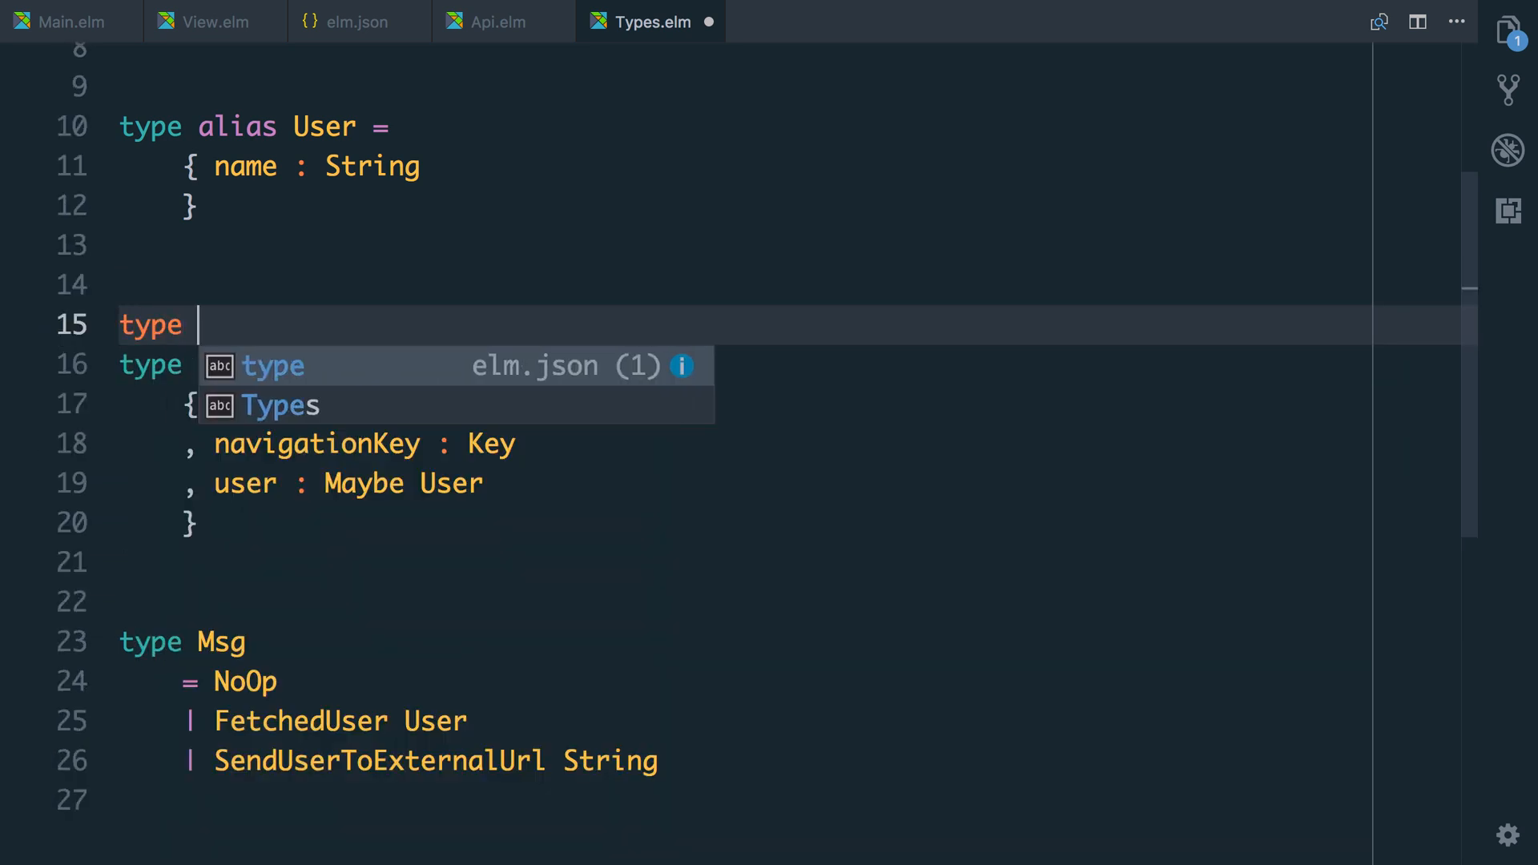
text(AuthenticationStatus =)
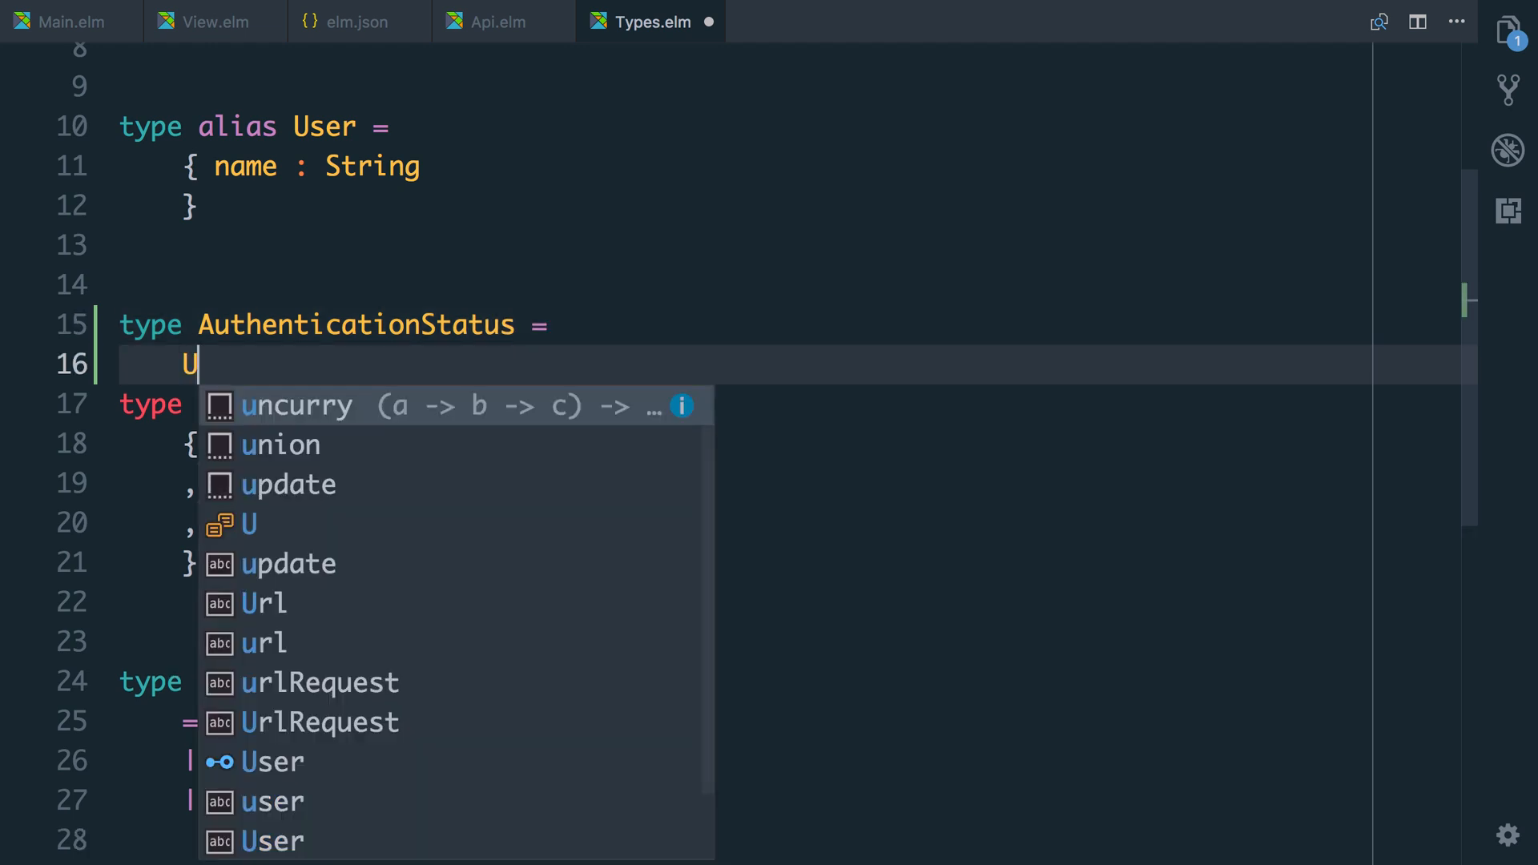
text(nknown |)
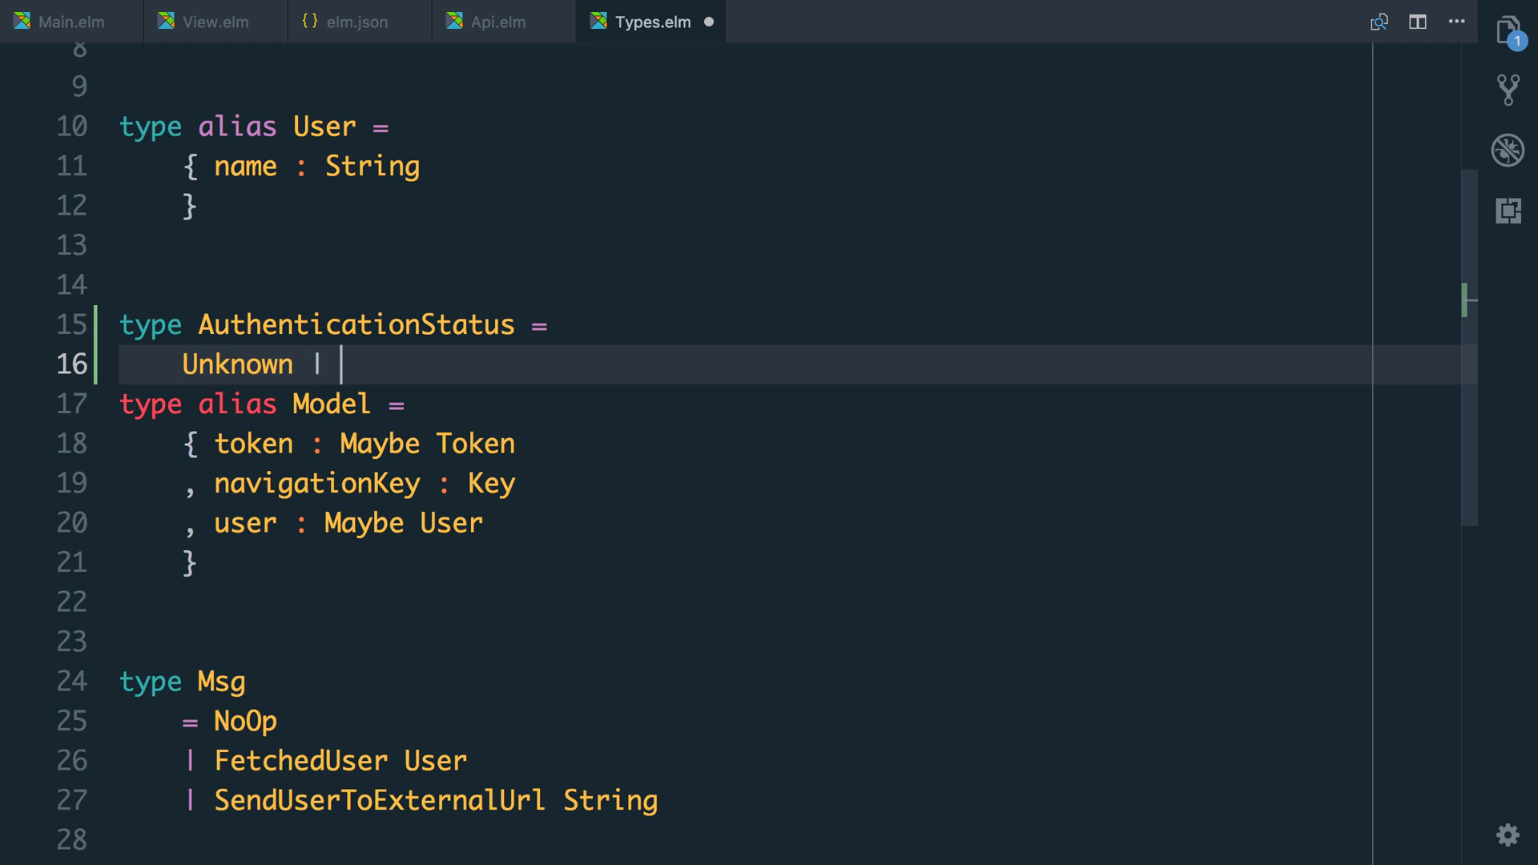
text(LoggedIn)
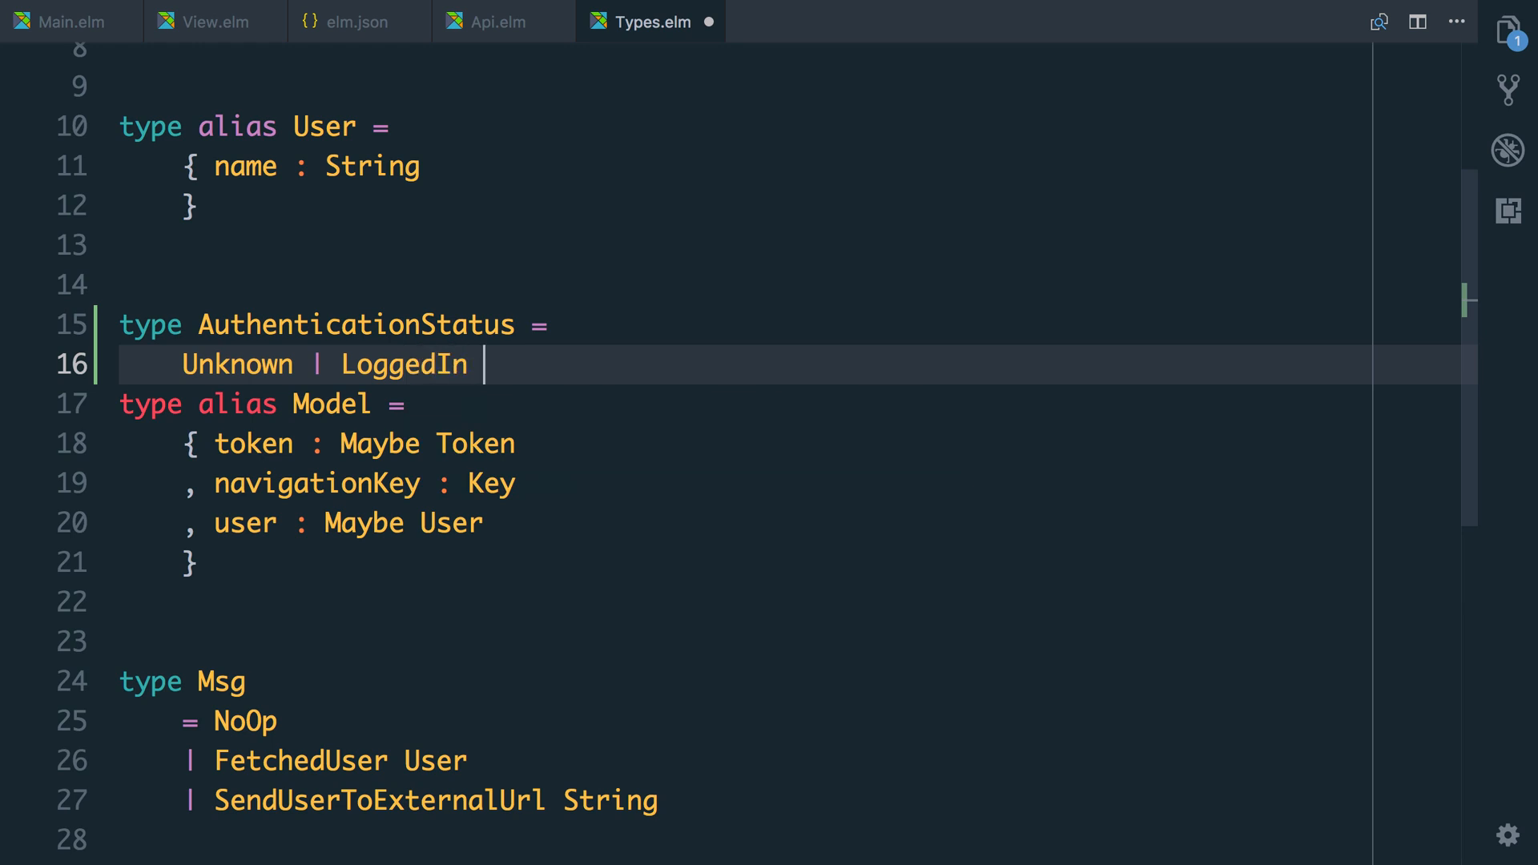
text(Token)
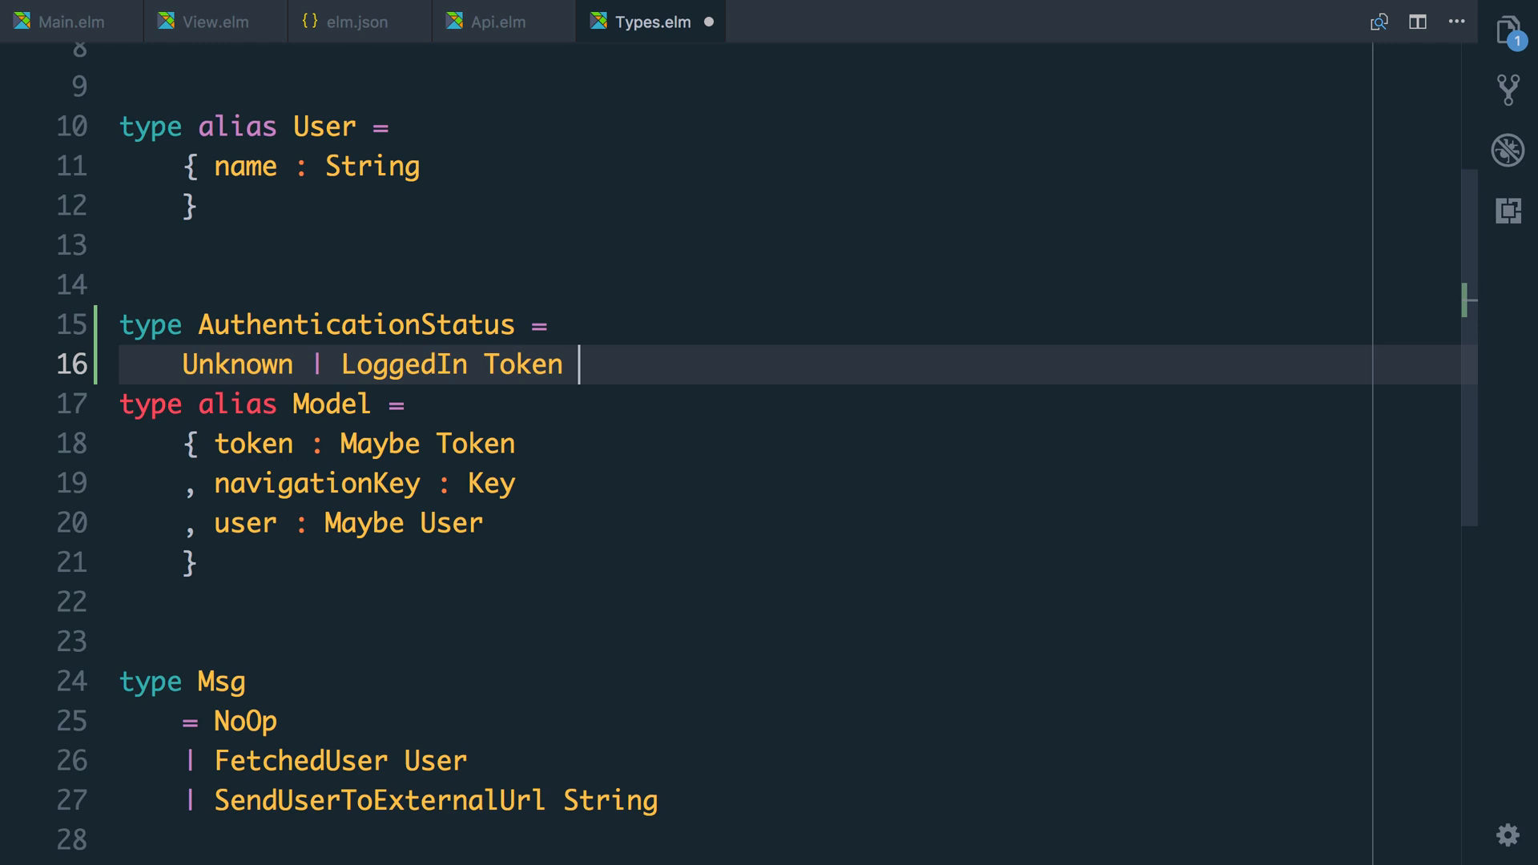
text((Maybe User) |)
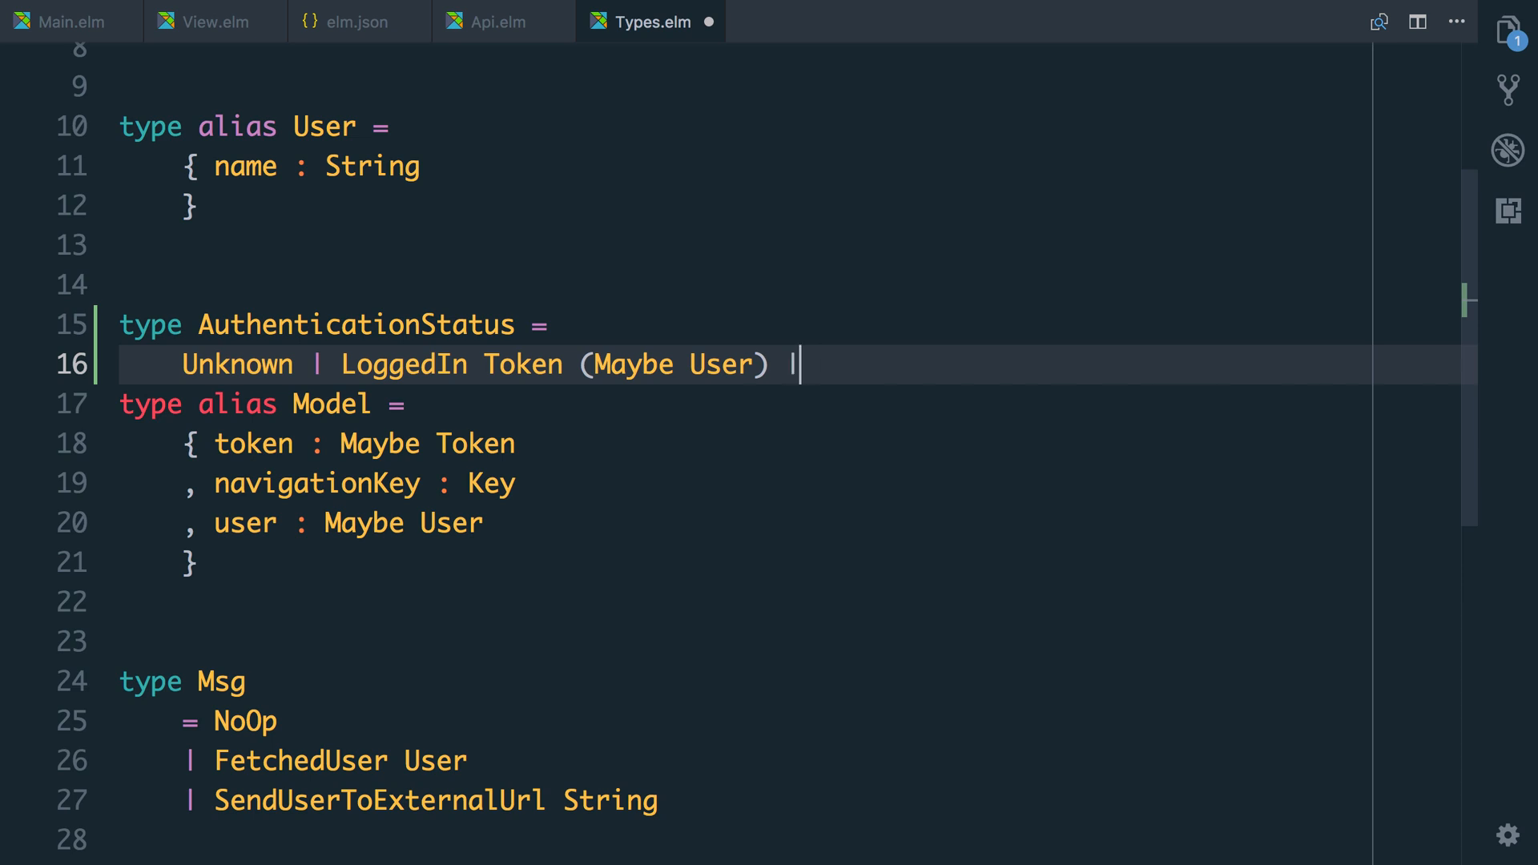
text(LoggedOut)
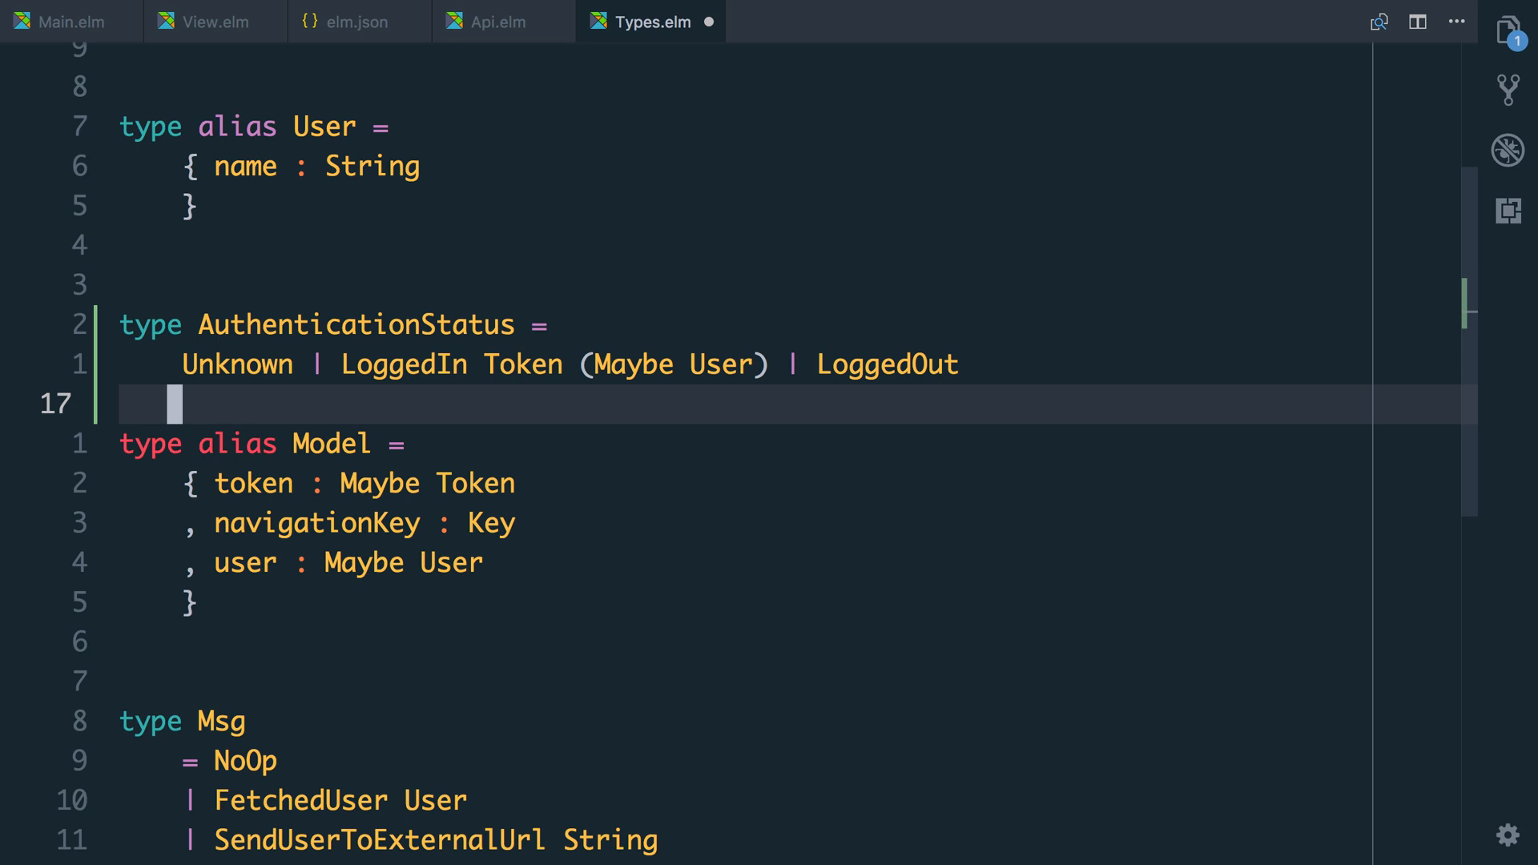
key(enter)
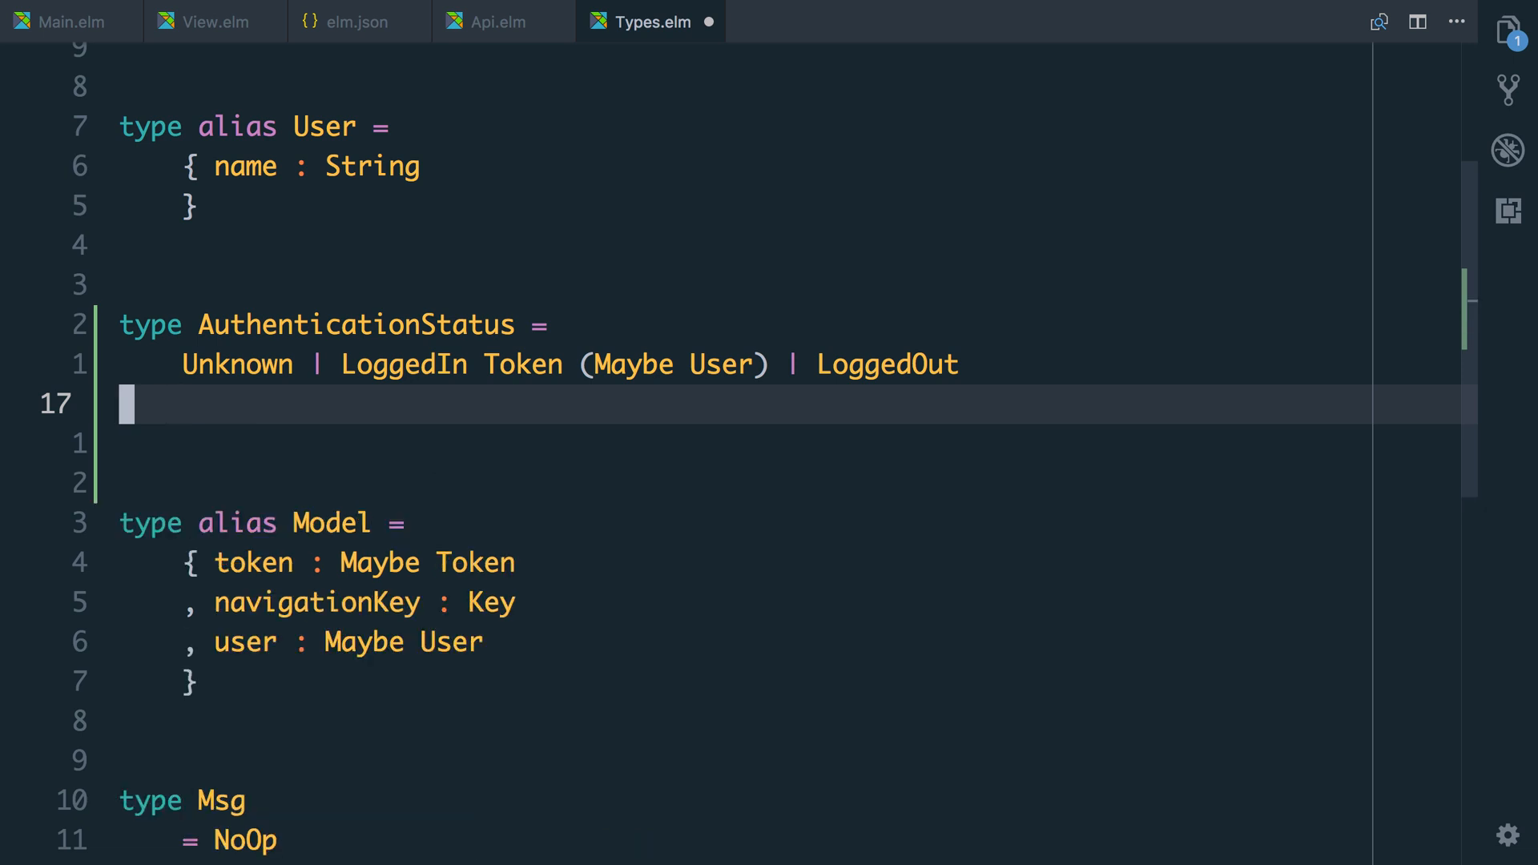
Comment that Unknown means we have a token and should request /api/me.
text(-- Unknown)
text(-- Have a)
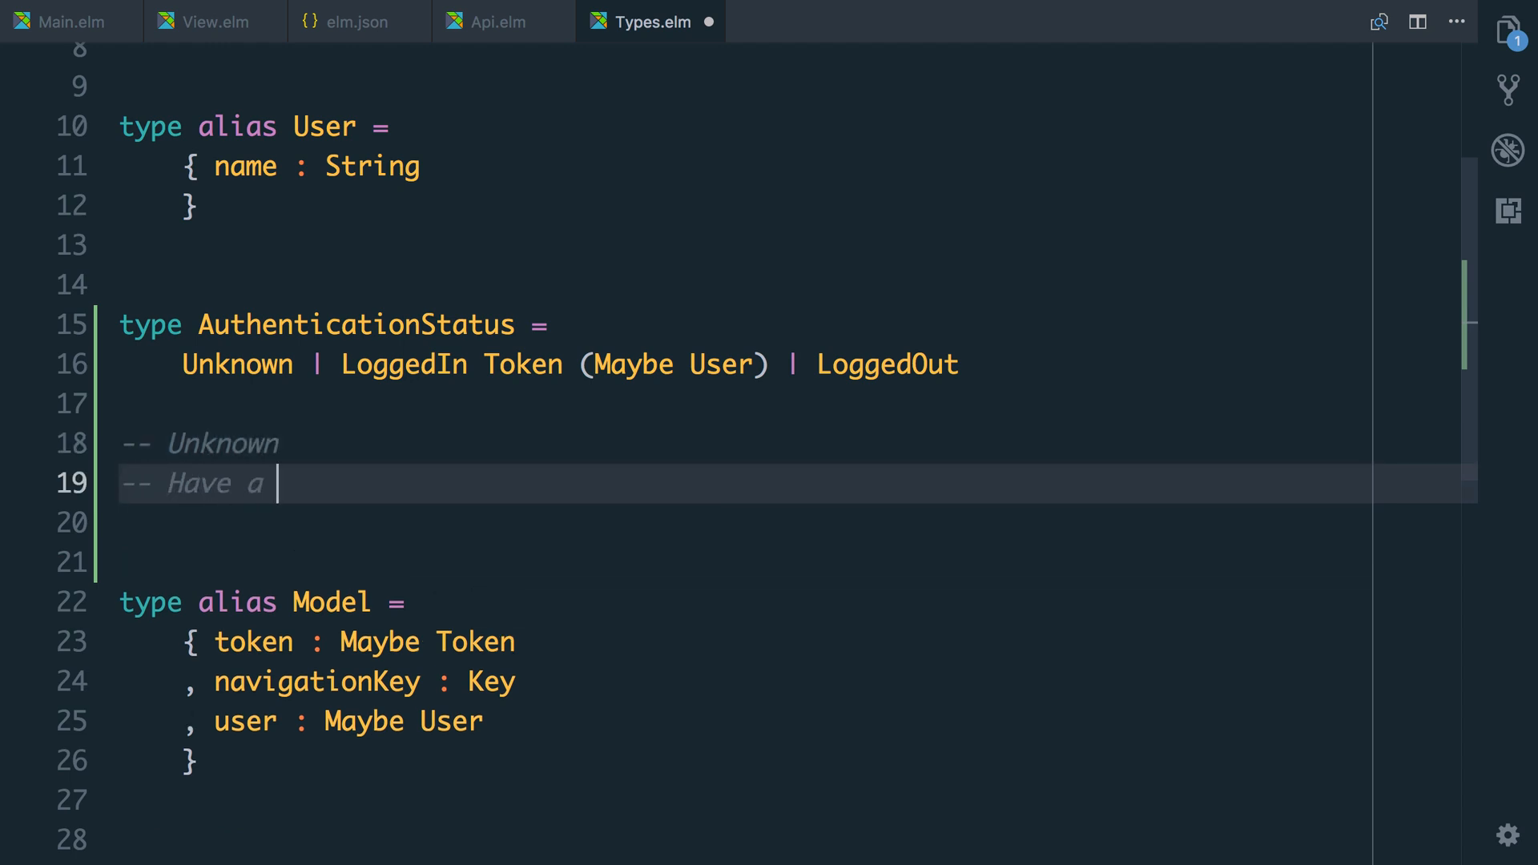
text(token!)
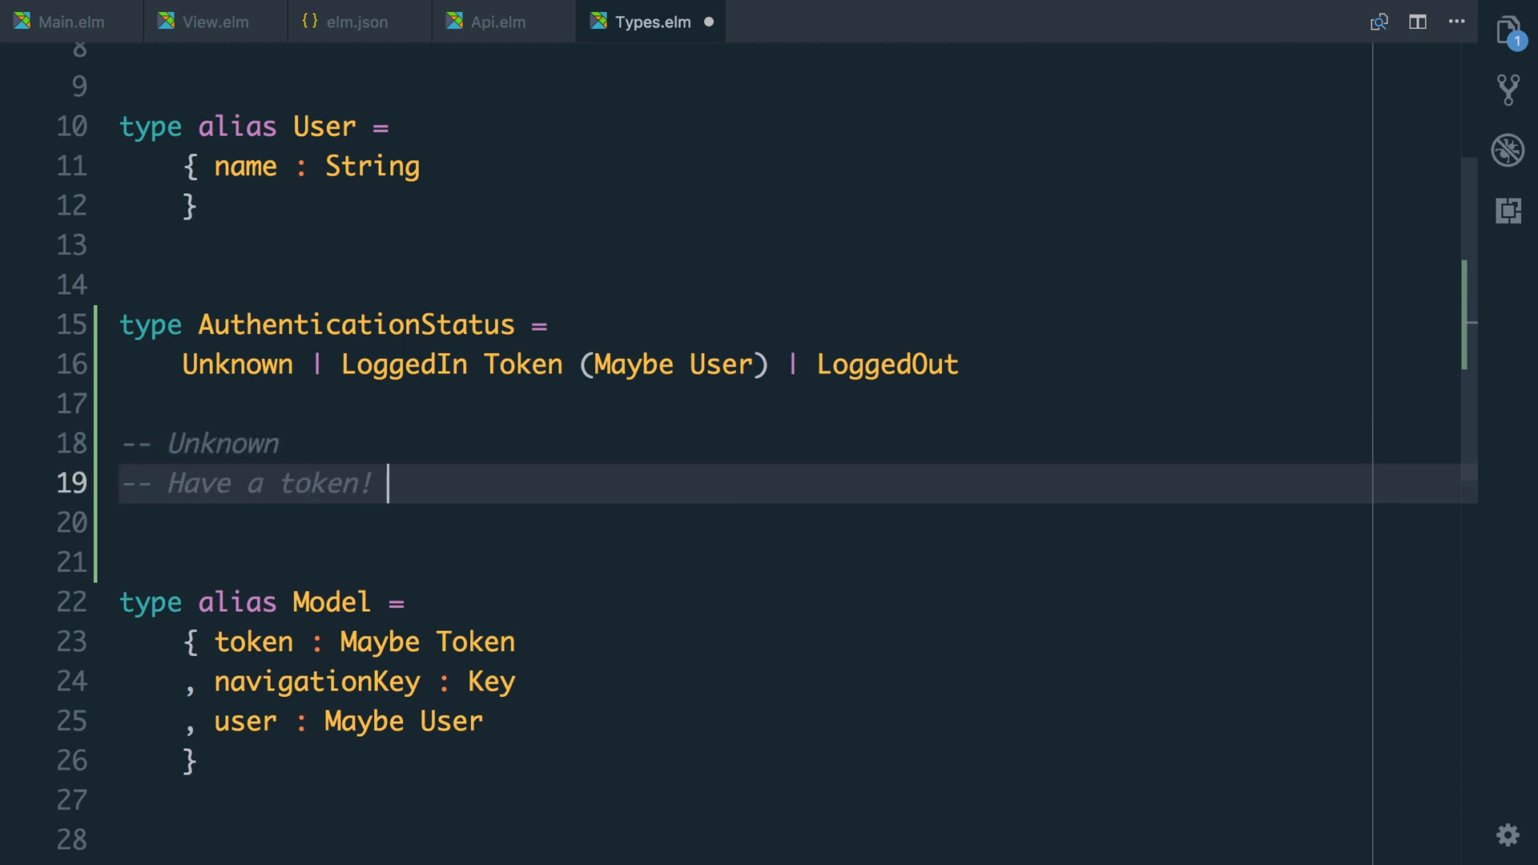
text(Make re)
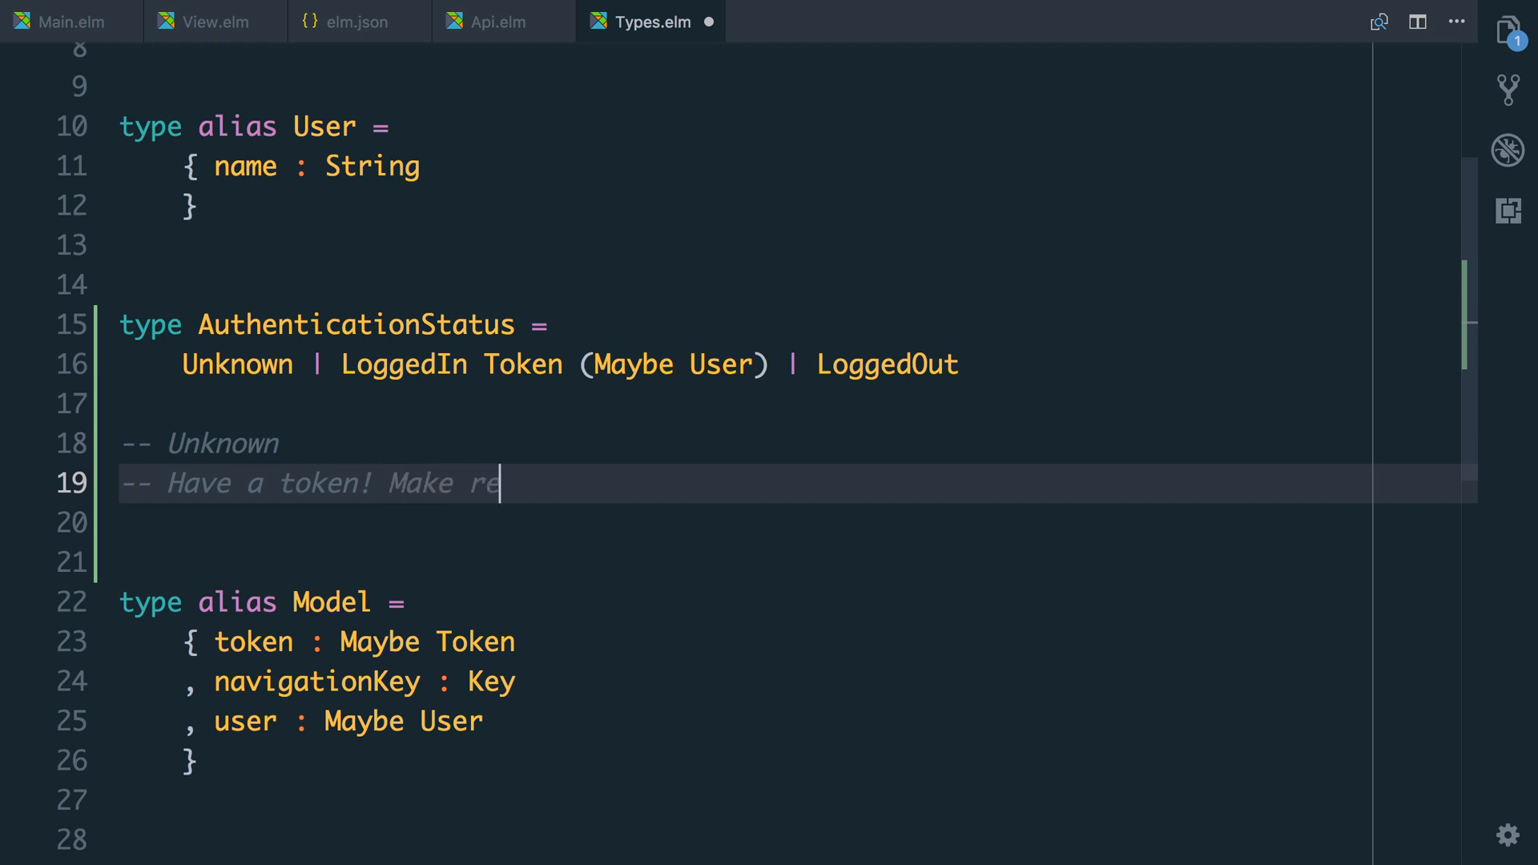
text(quest)
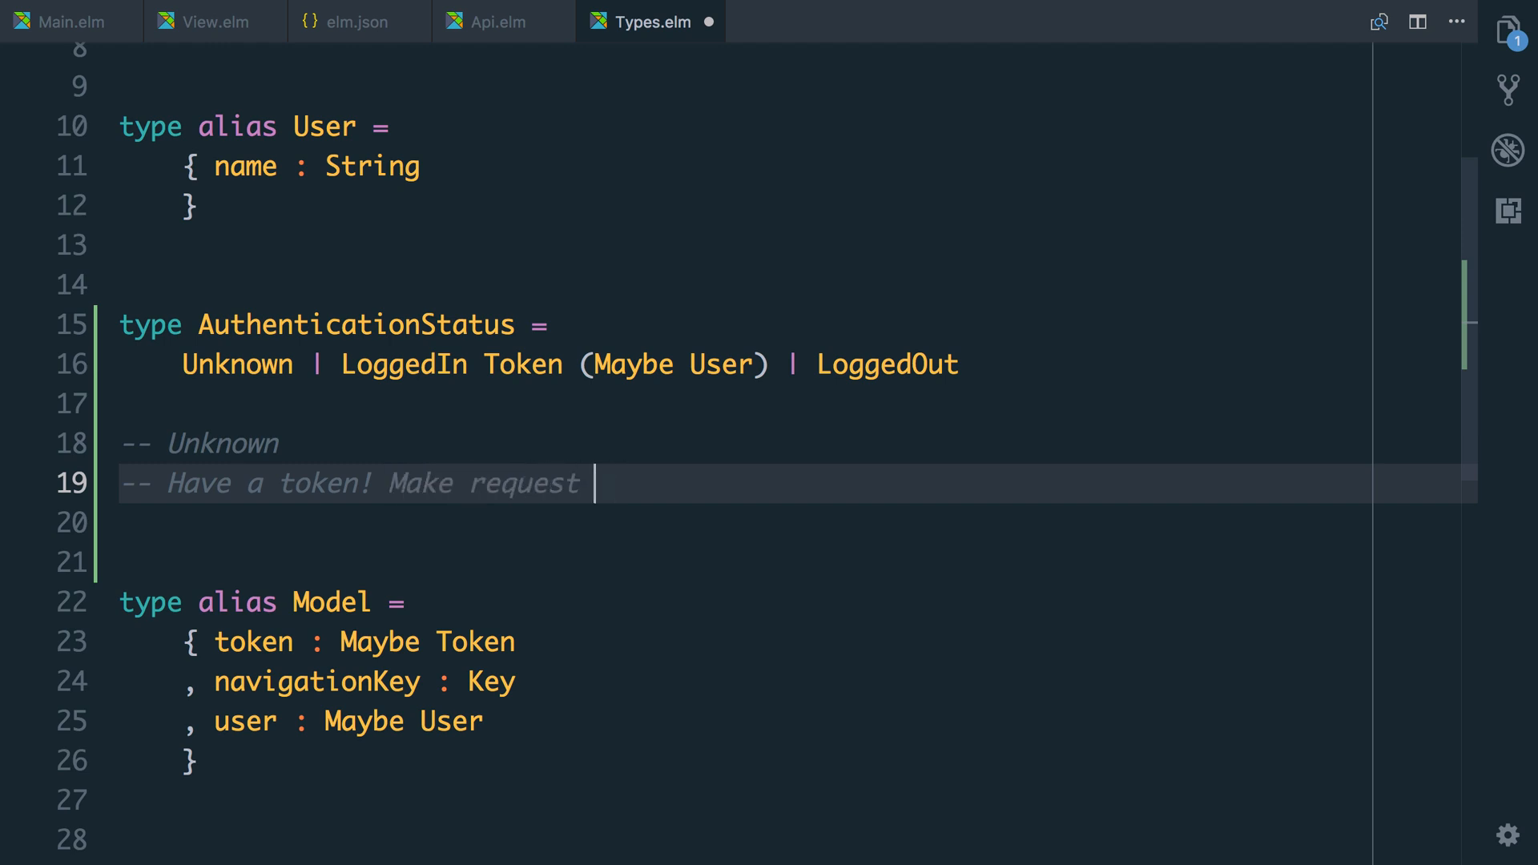
text(to /api/me)
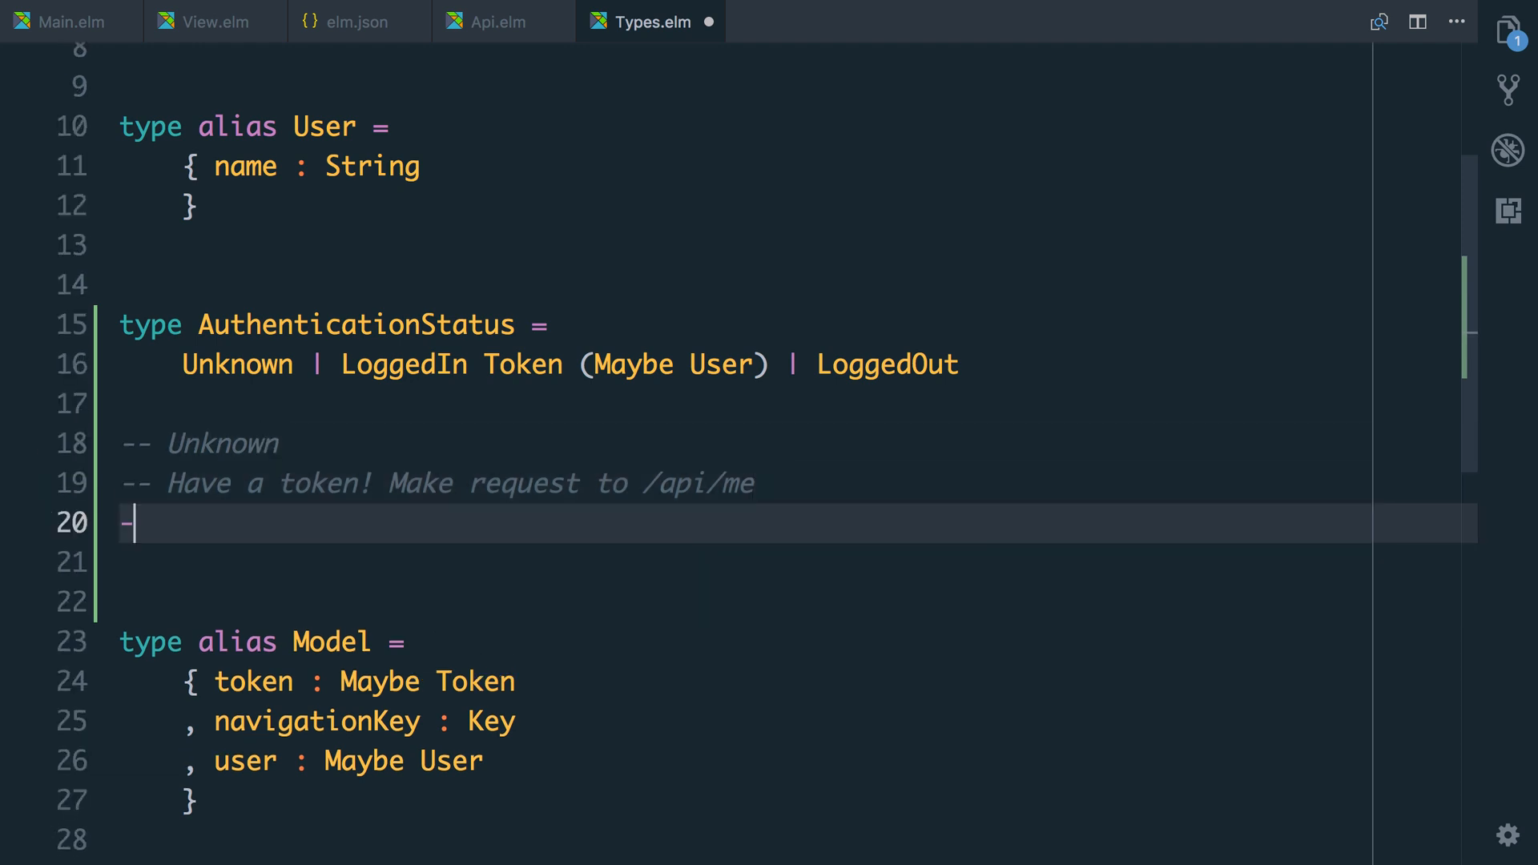
Comment that a fetched user gives Token + User and errors give LoggedOut.
text(- if we)
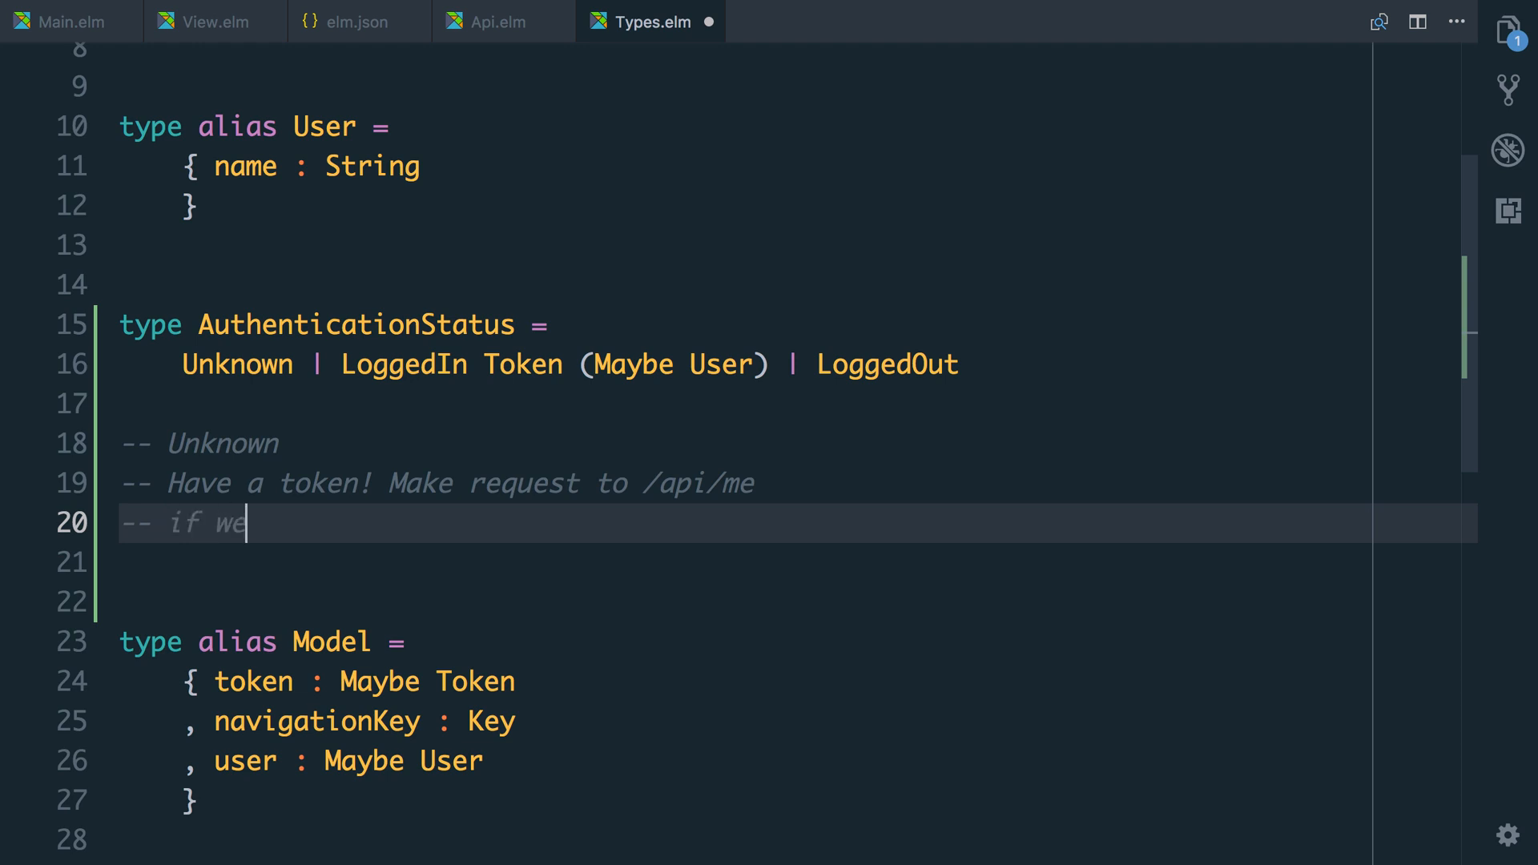
text(get a user!)
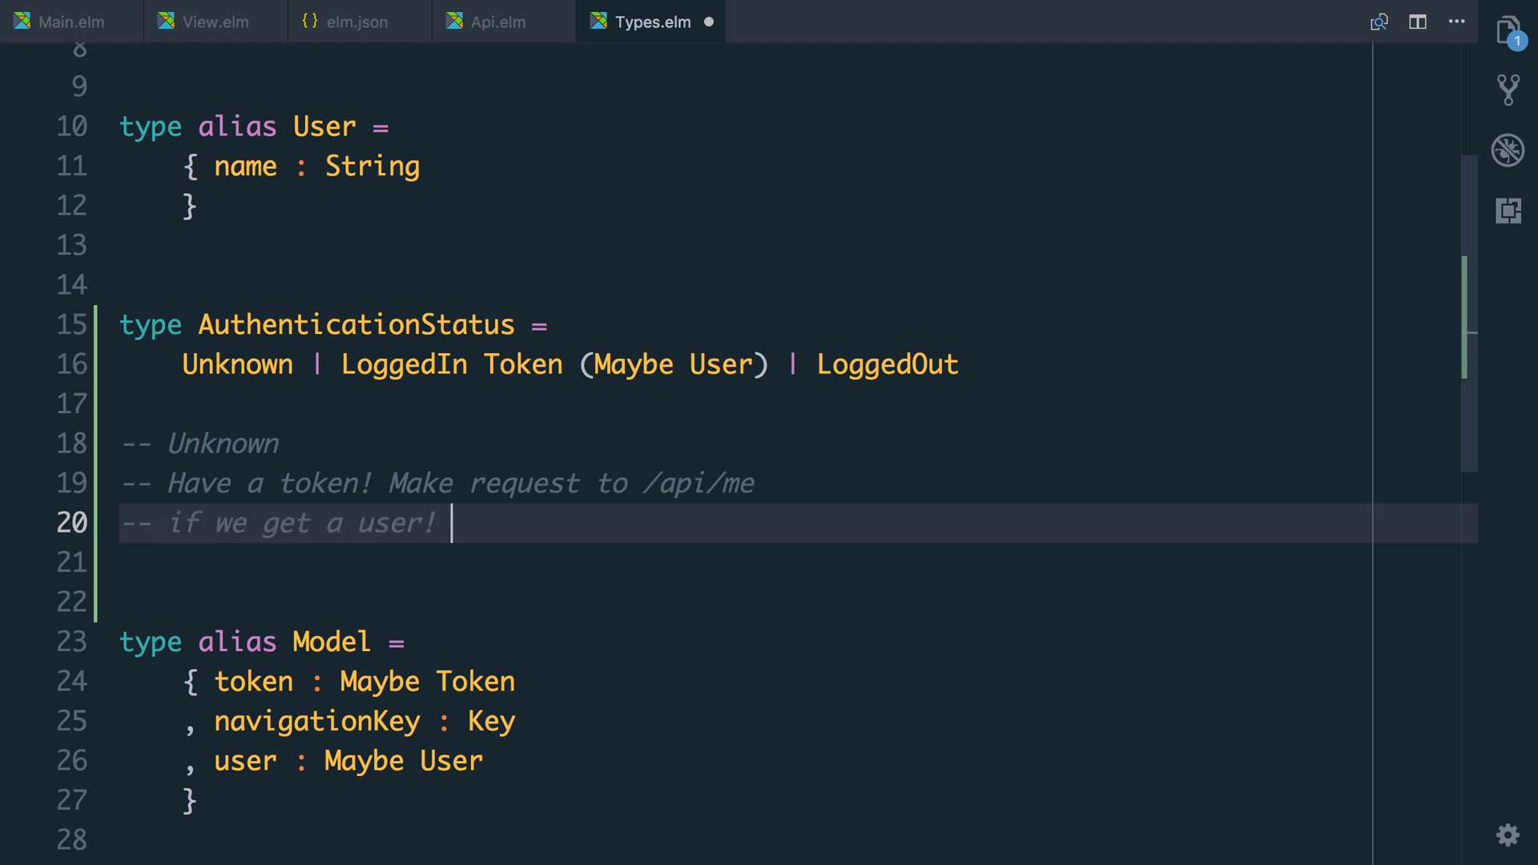
text(Token + User)
click(797, 563)
text(-- anythi)
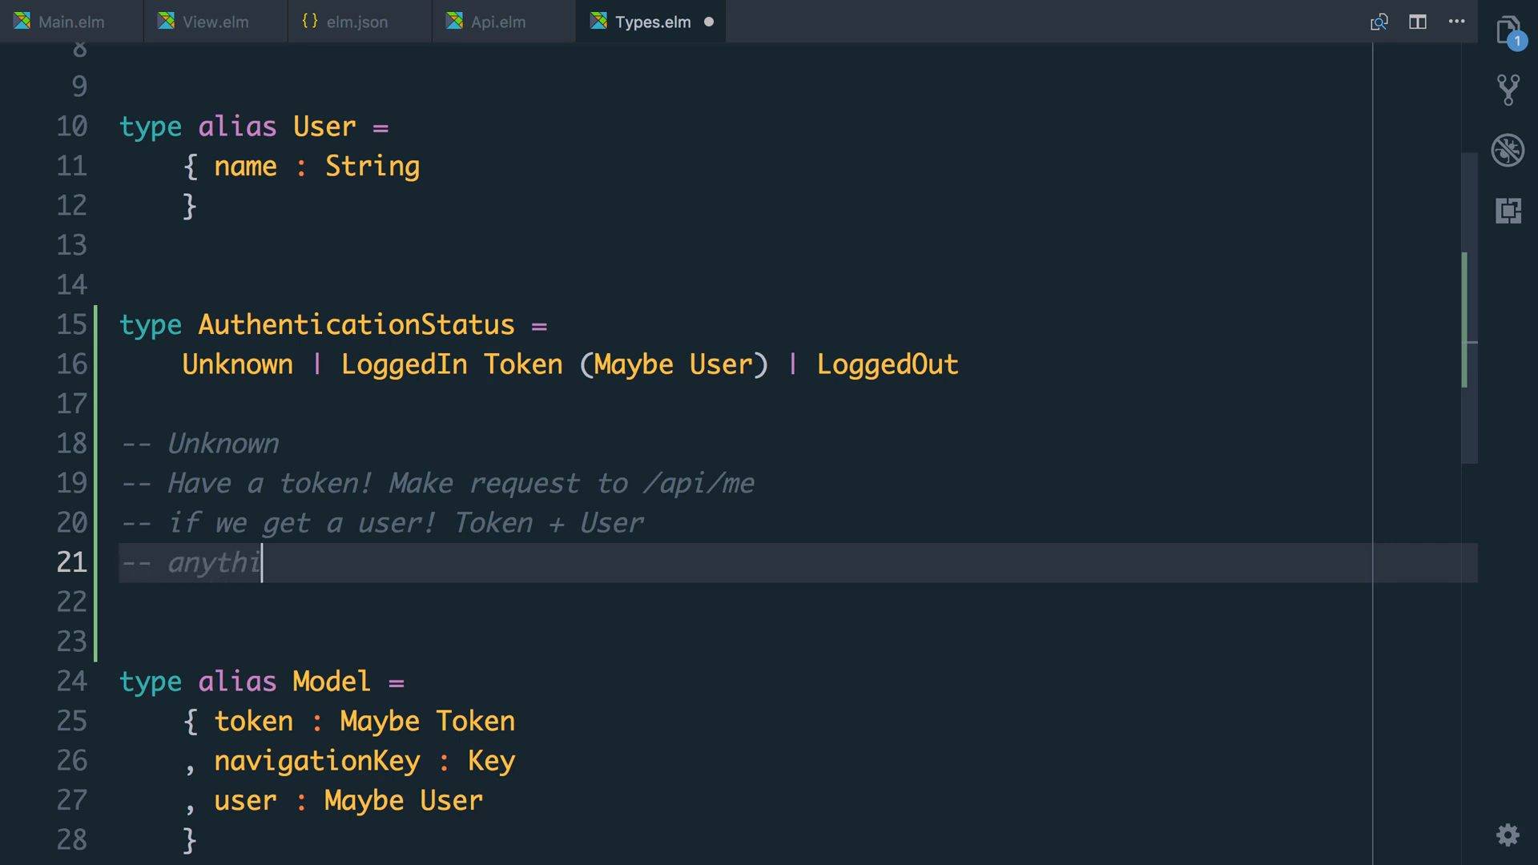
text(ng goes wrong: Logged)
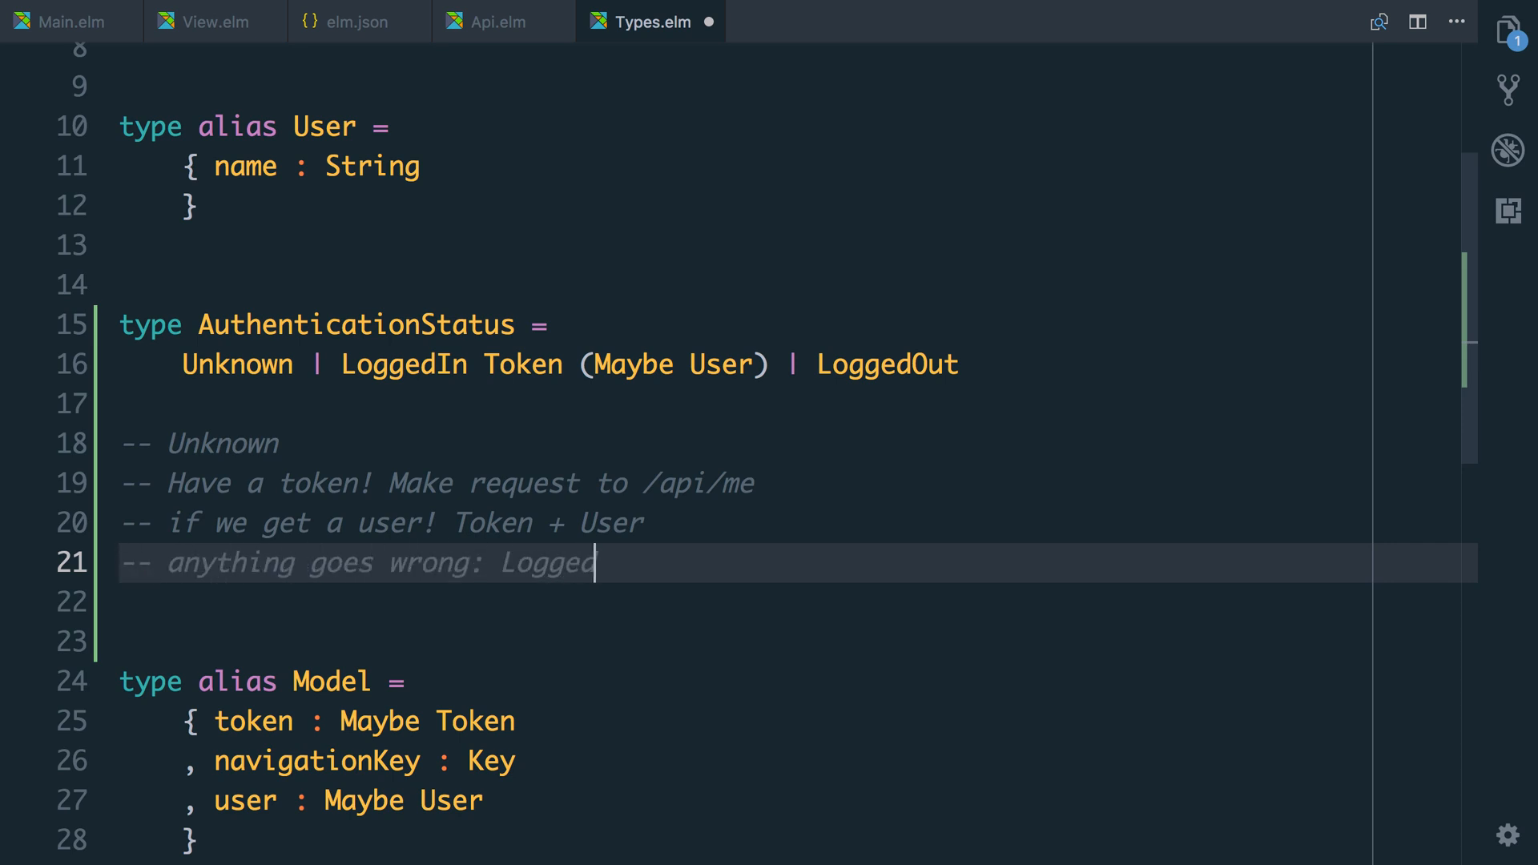
text(Out)
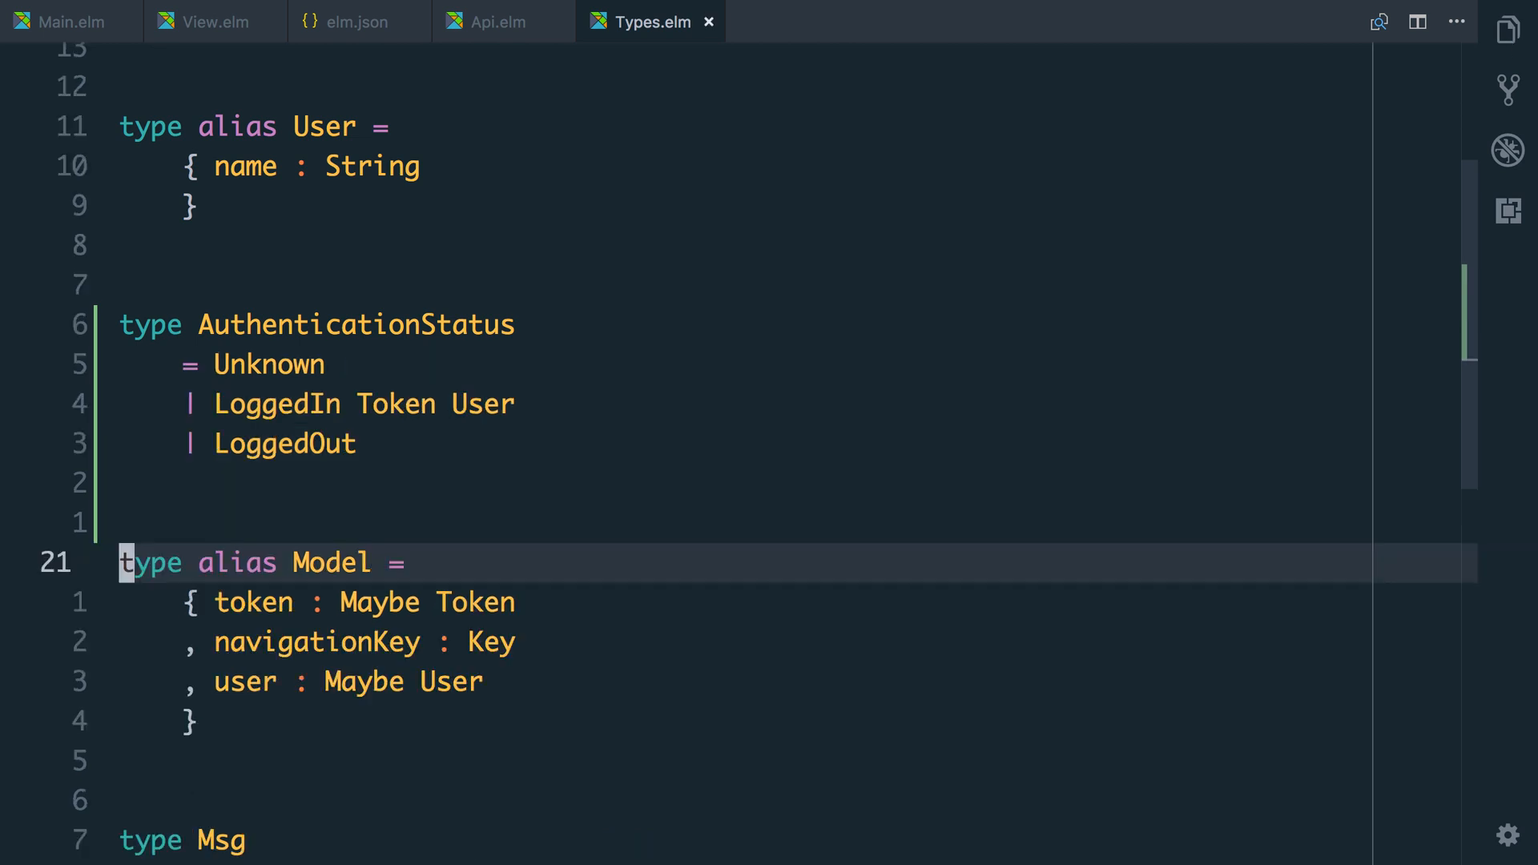
Replace Model's token and user fields with auth : AuthenticationStatus.
scroll(down, 3)
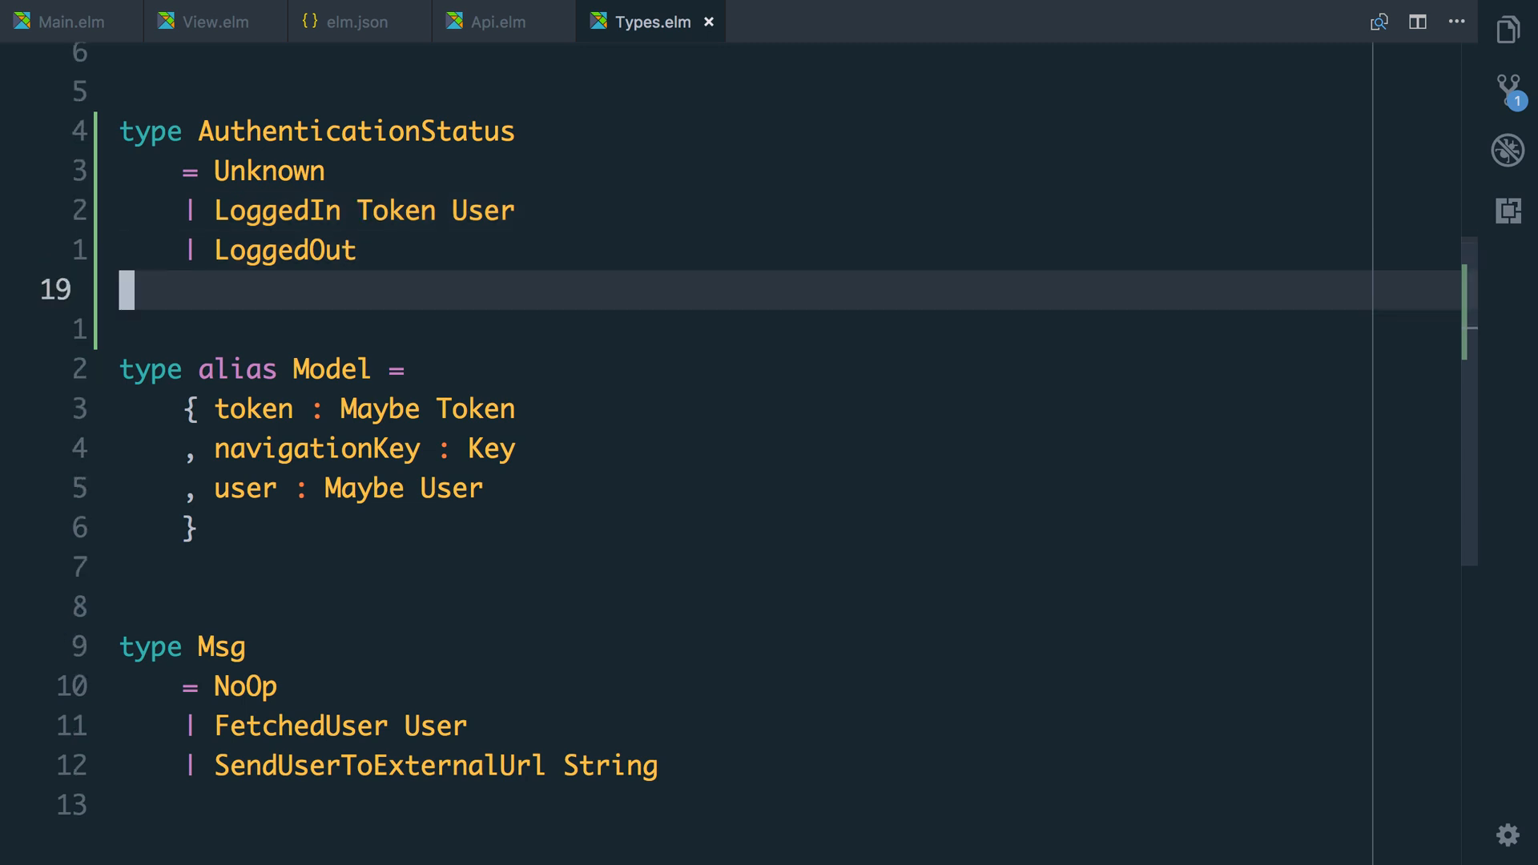
click(363, 409)
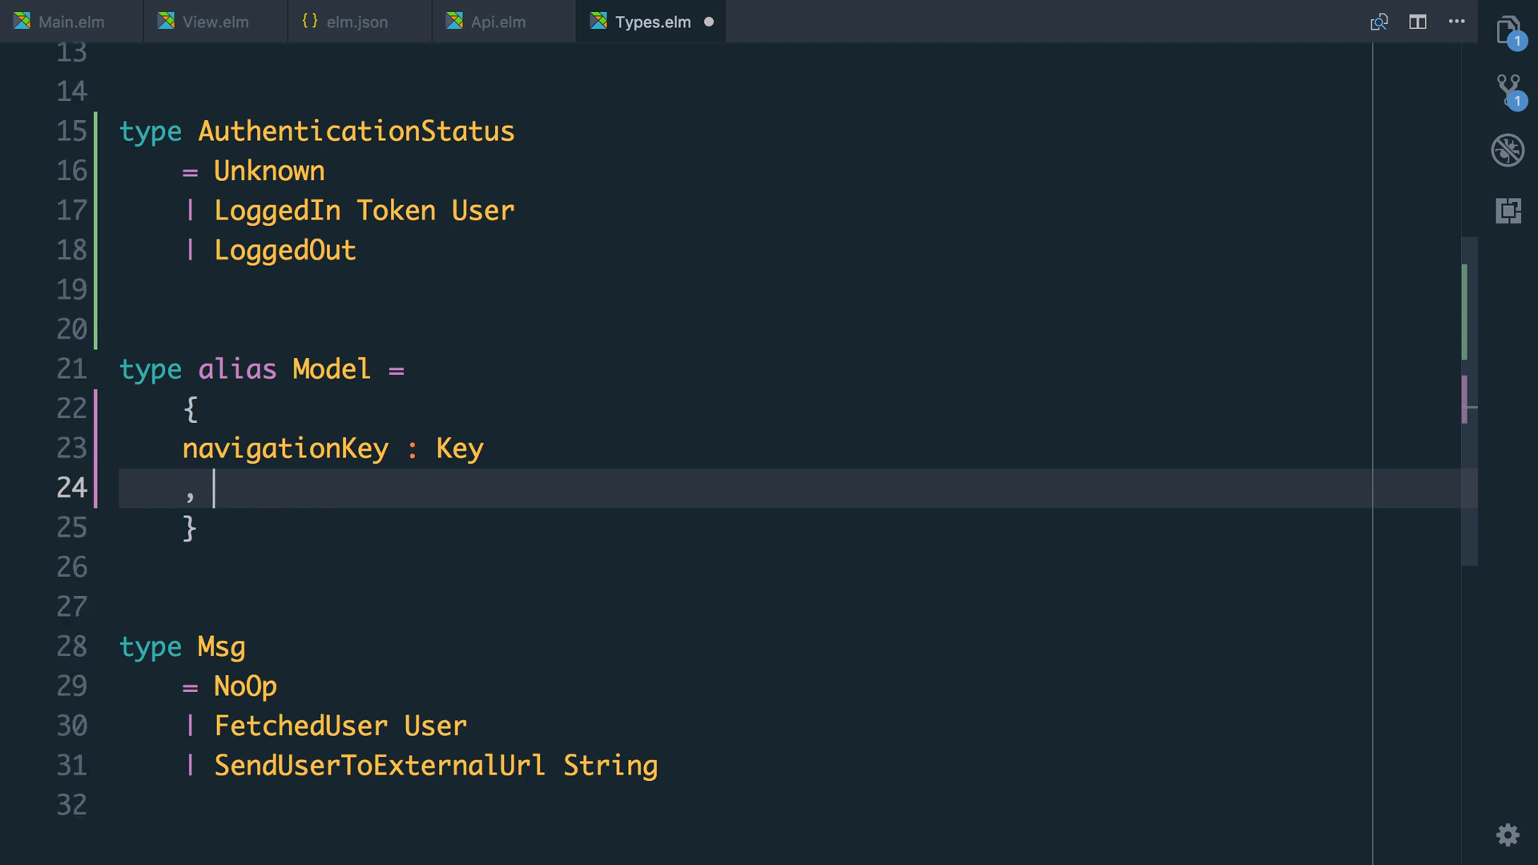
text(auth :)
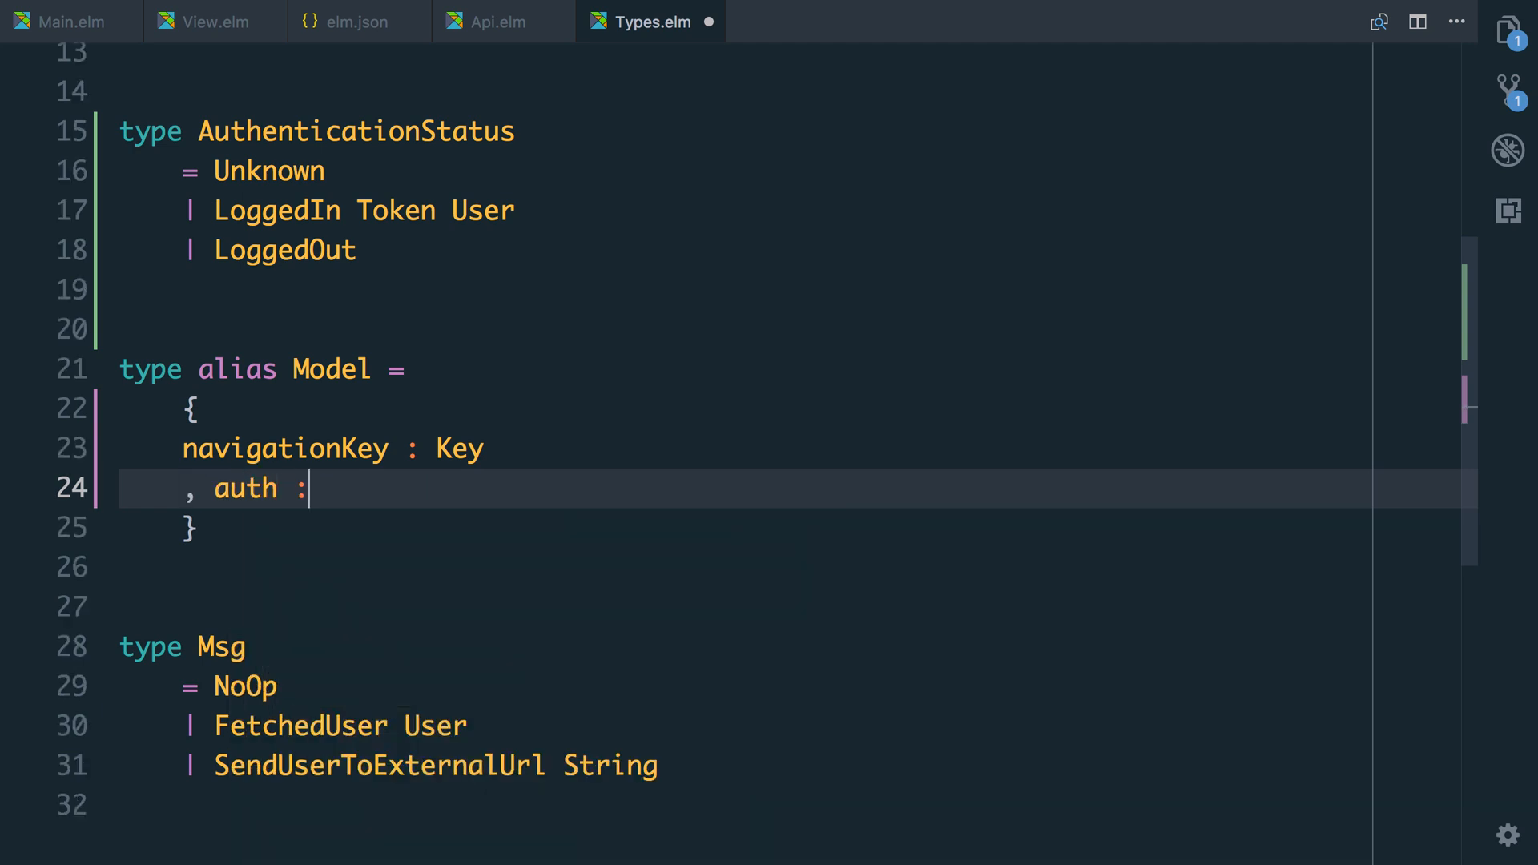
text(Autne)
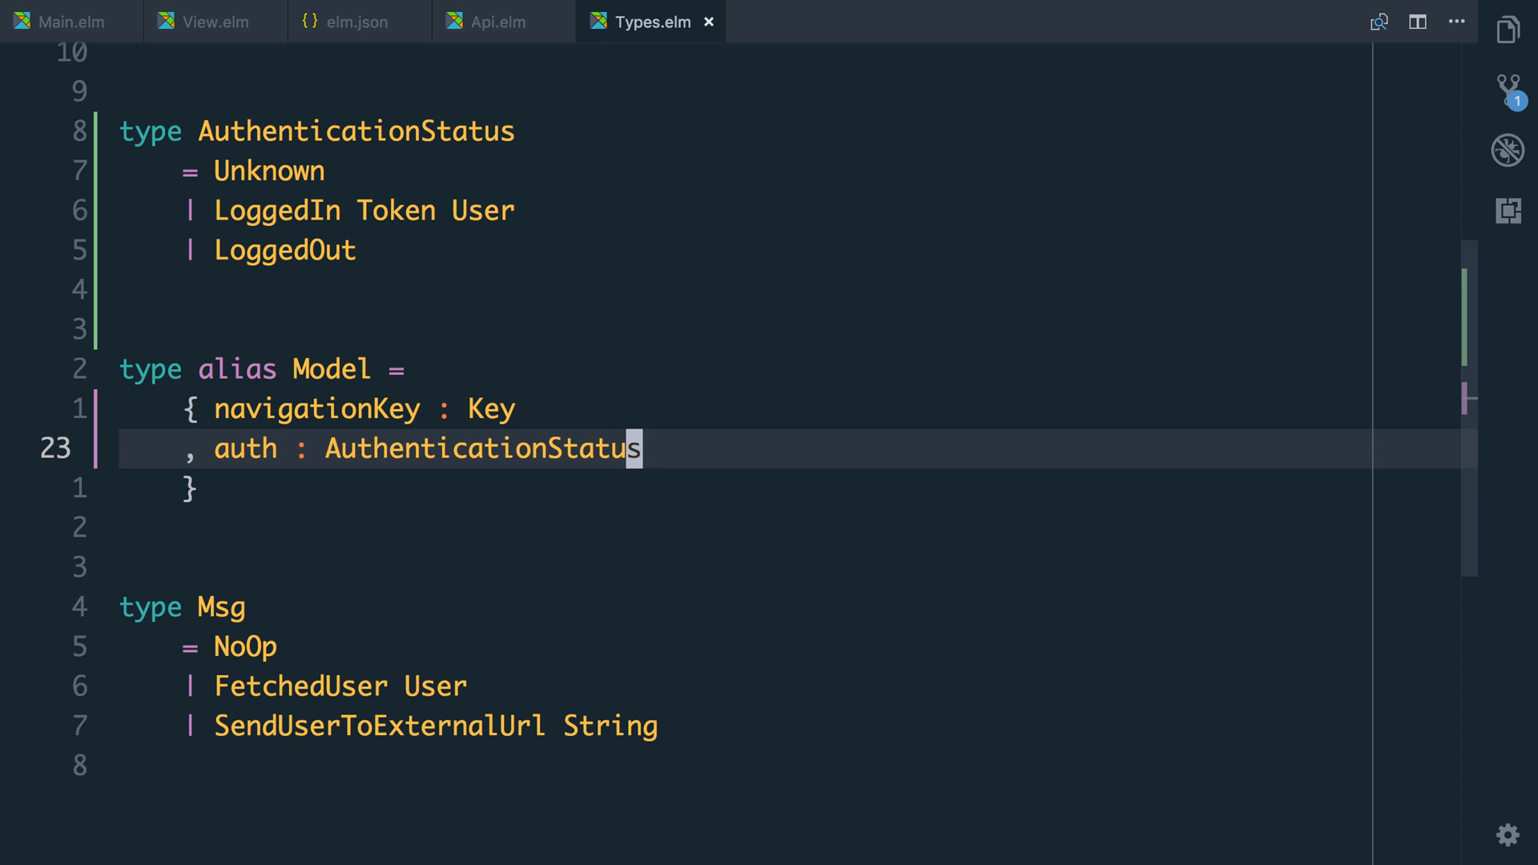
In Main.elm's init, give newModel an auth field set to Unknown.
click(64, 20)
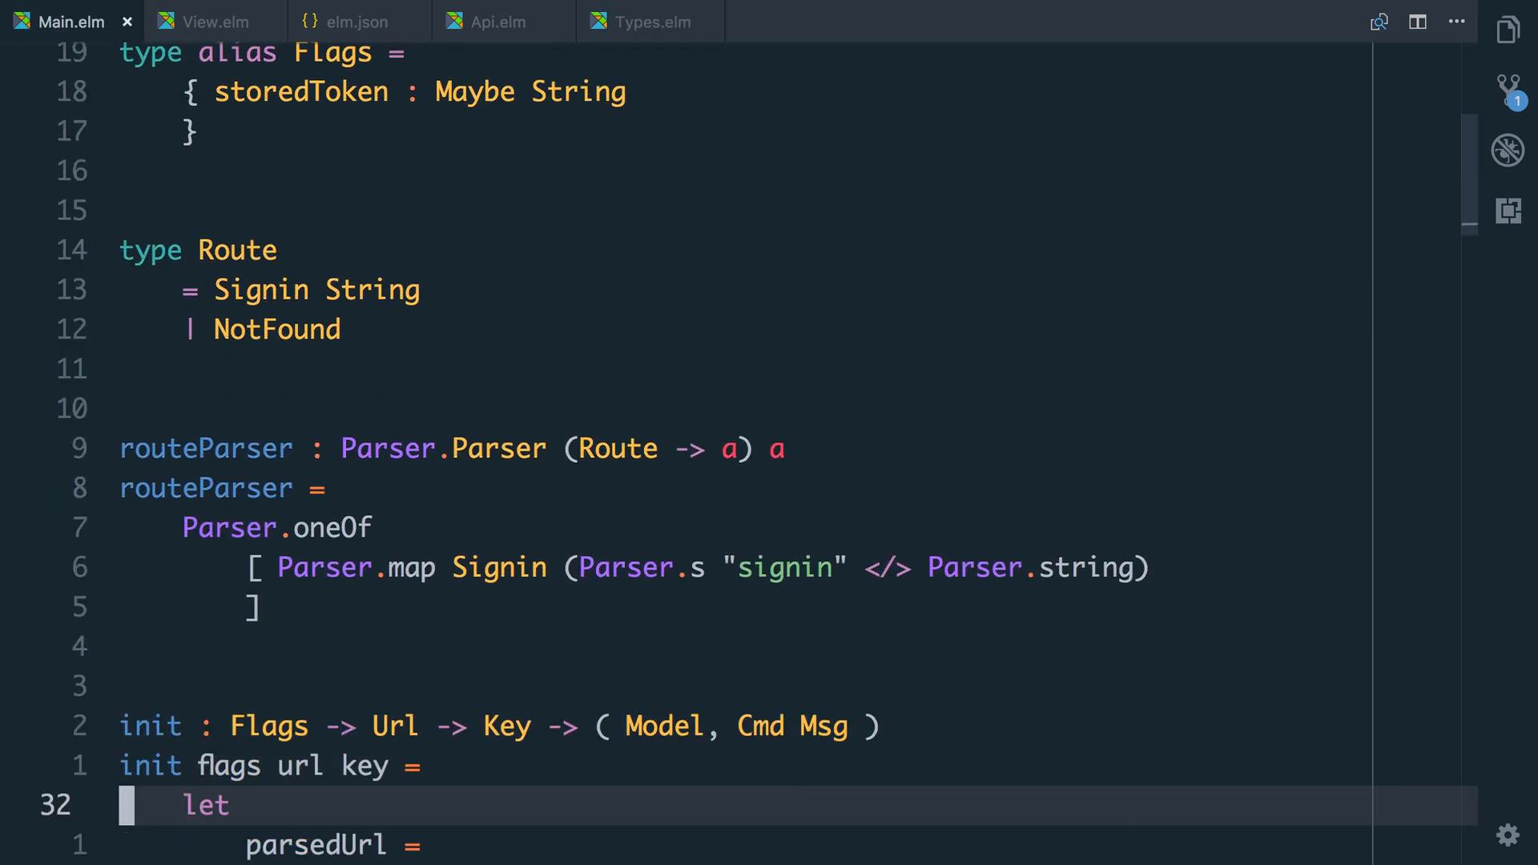
scroll(down, 3)
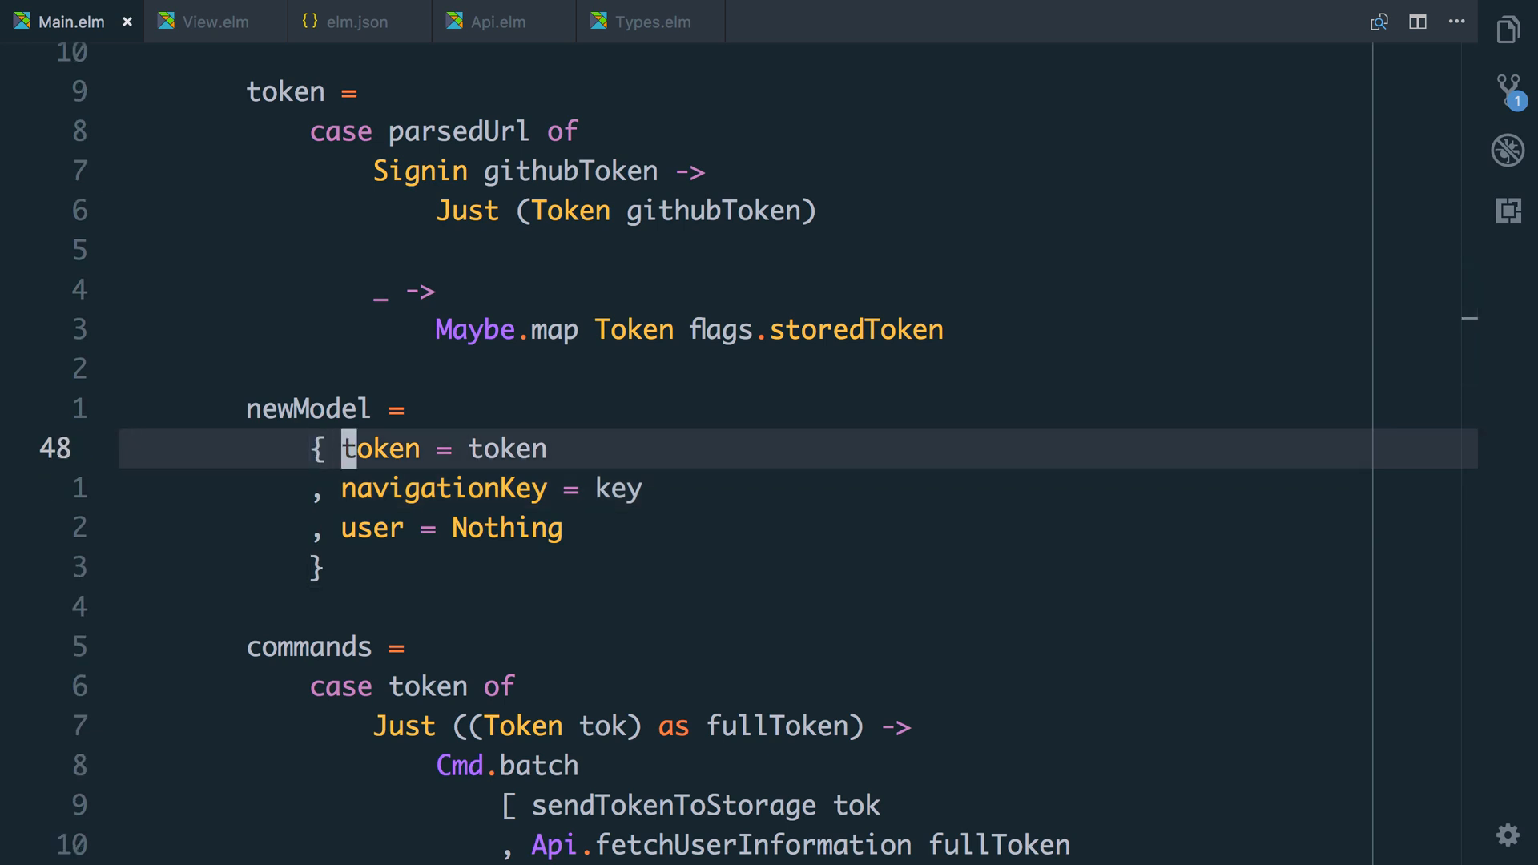
scroll(up, 3)
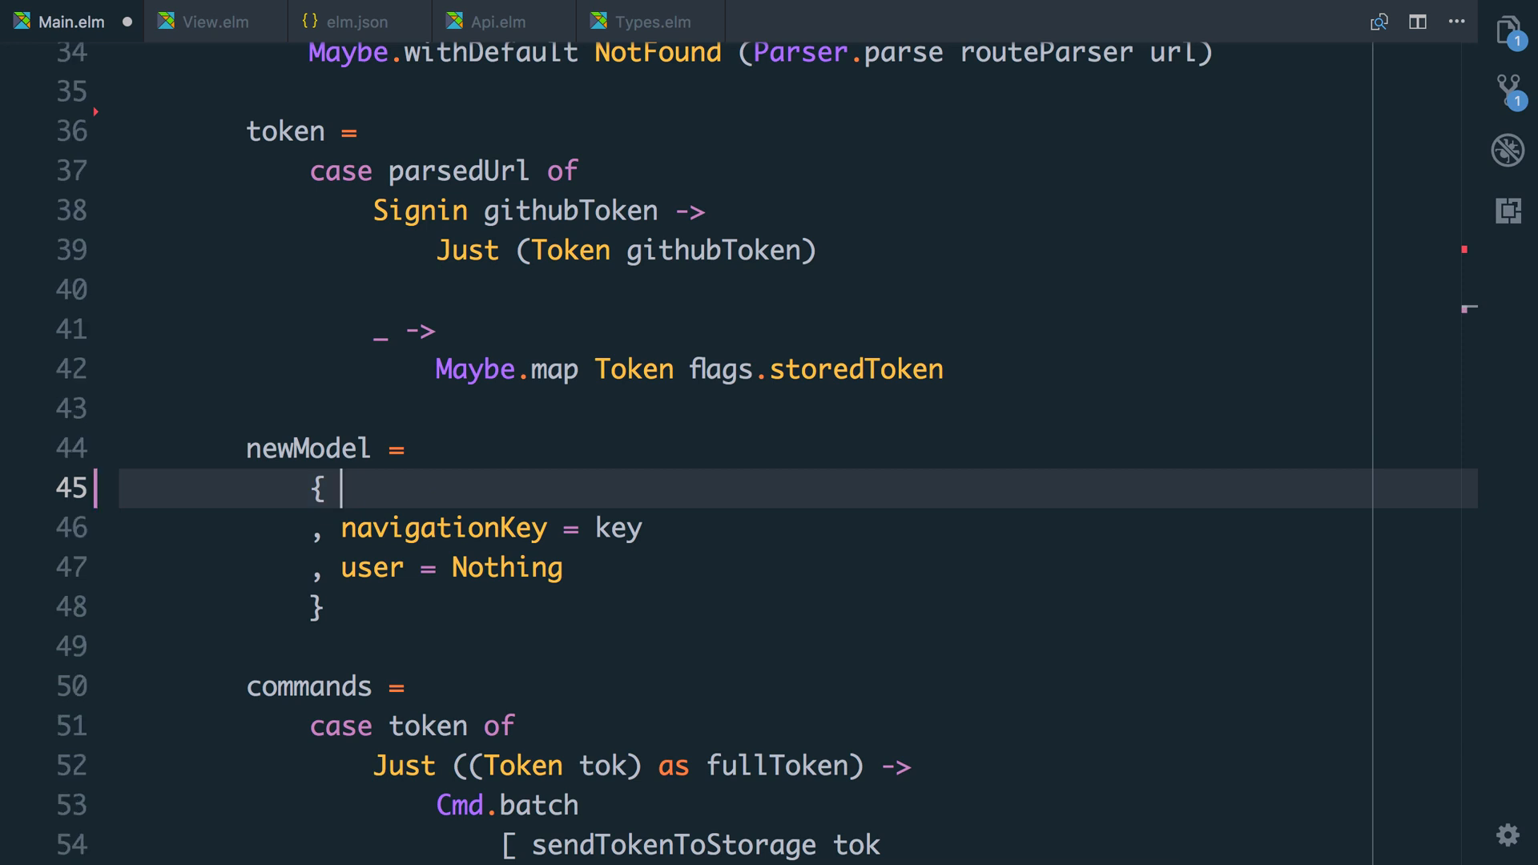
text(auth = Unkown)
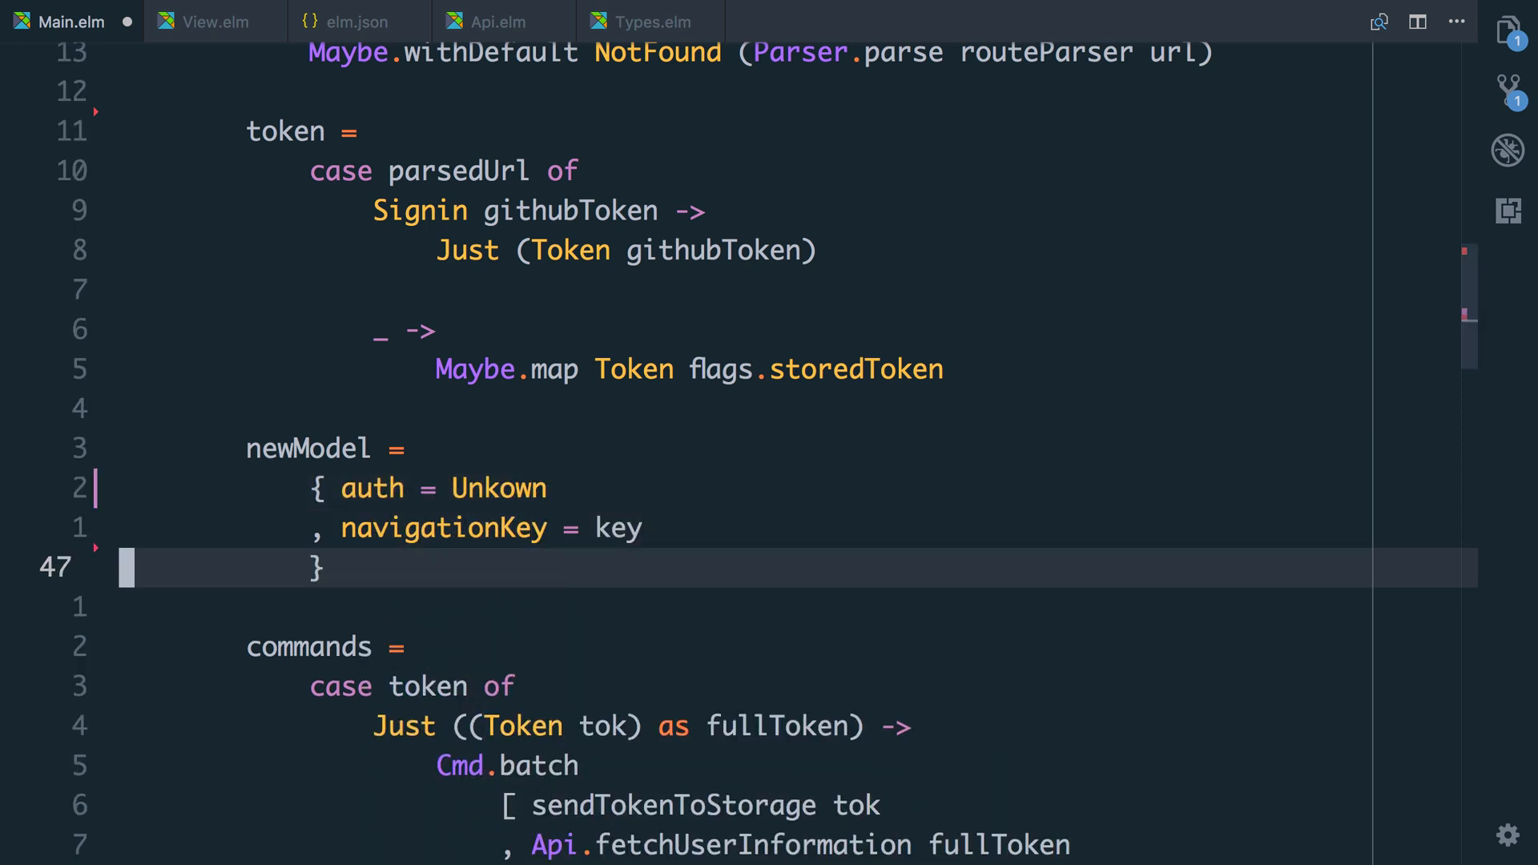
Scroll through Main.elm to review the remaining uses of token and user.
scroll(down, 3)
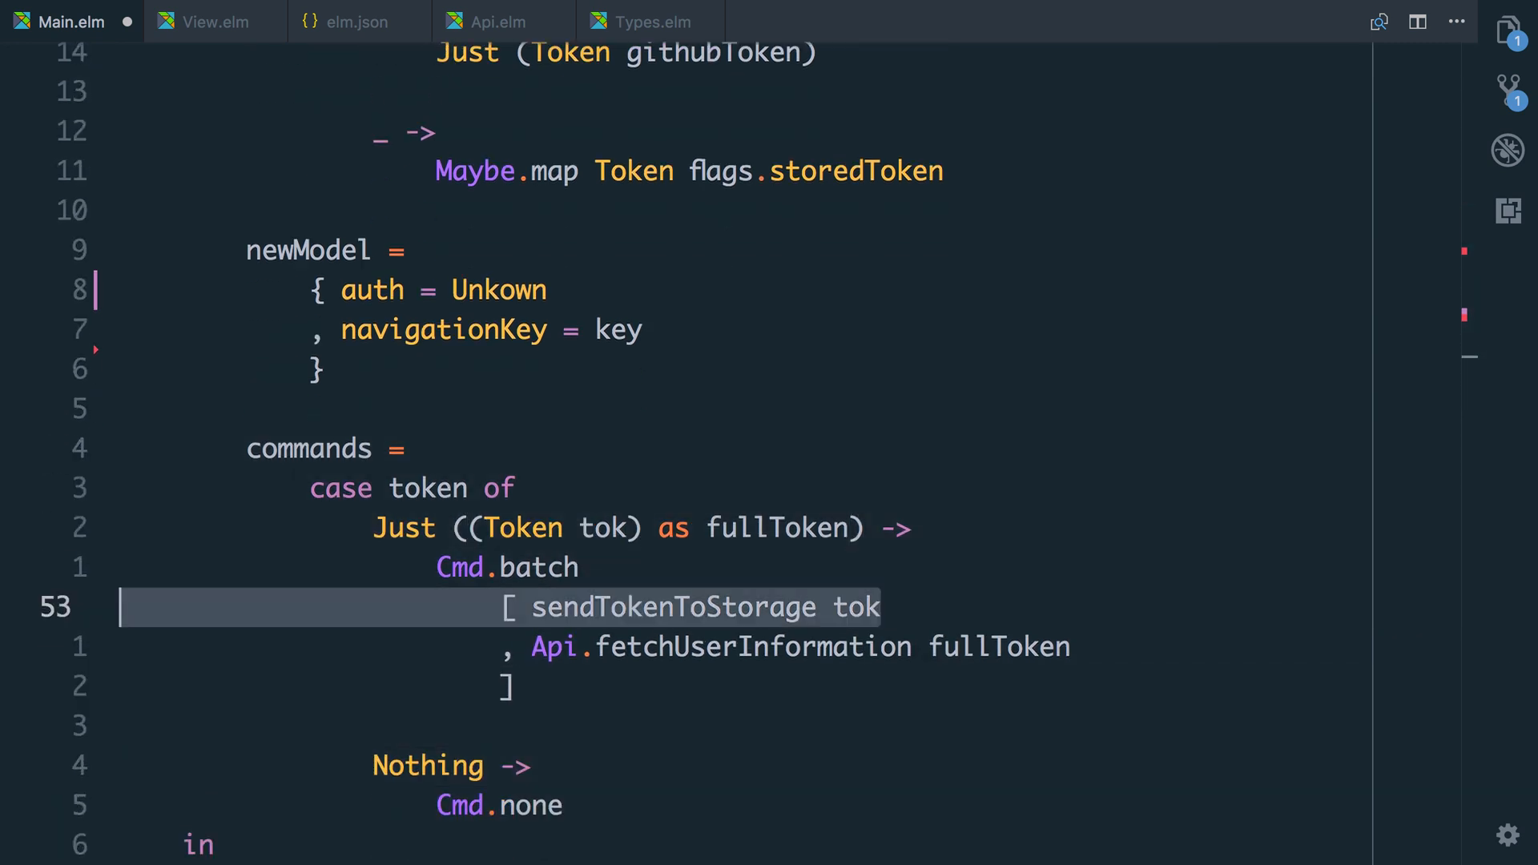
scroll(down, 3)
text(n)
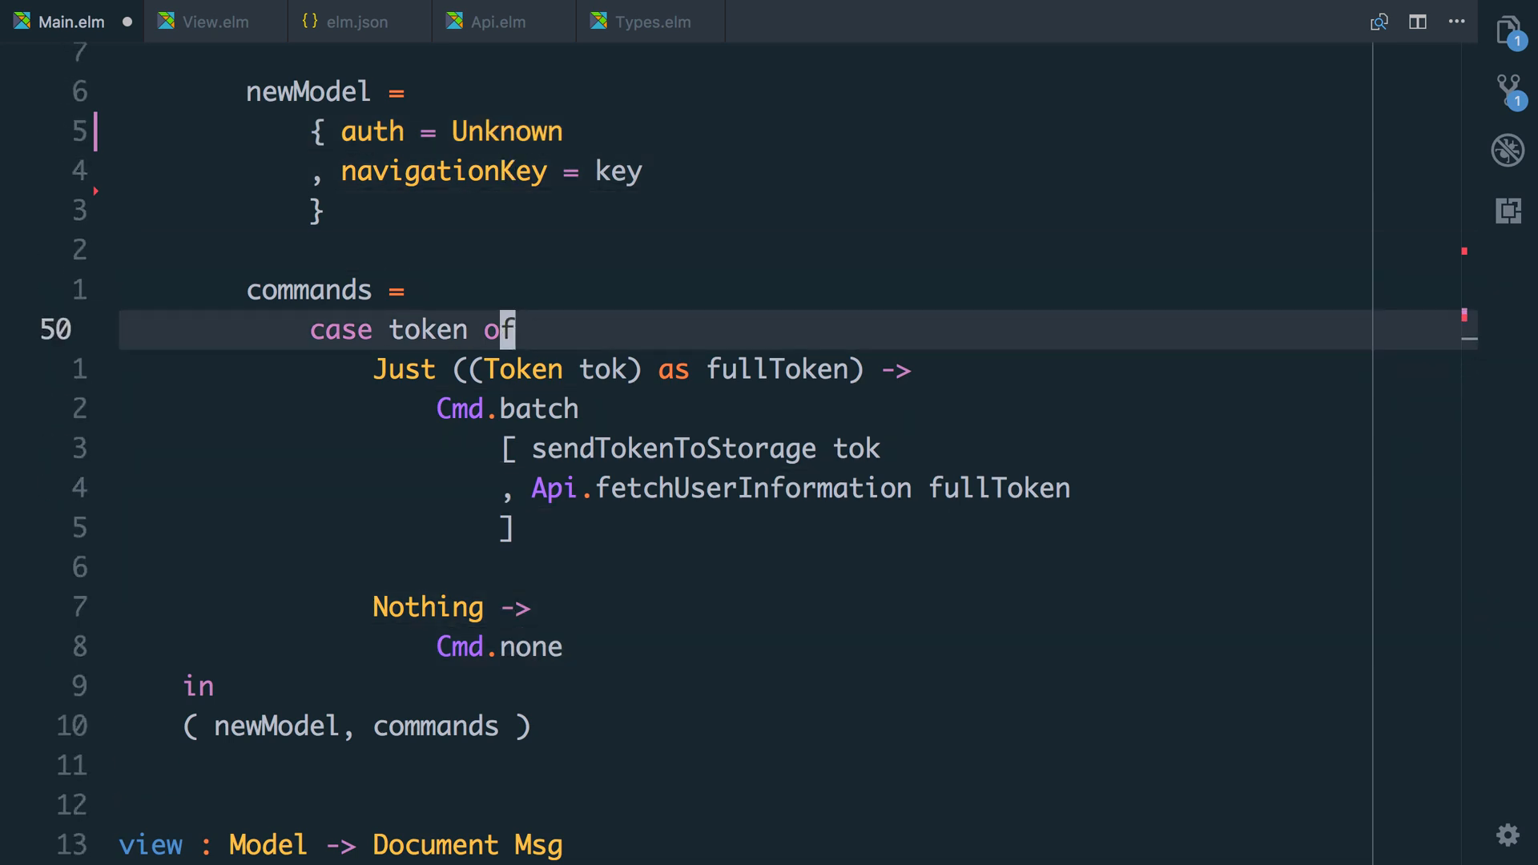
scroll(up, 3)
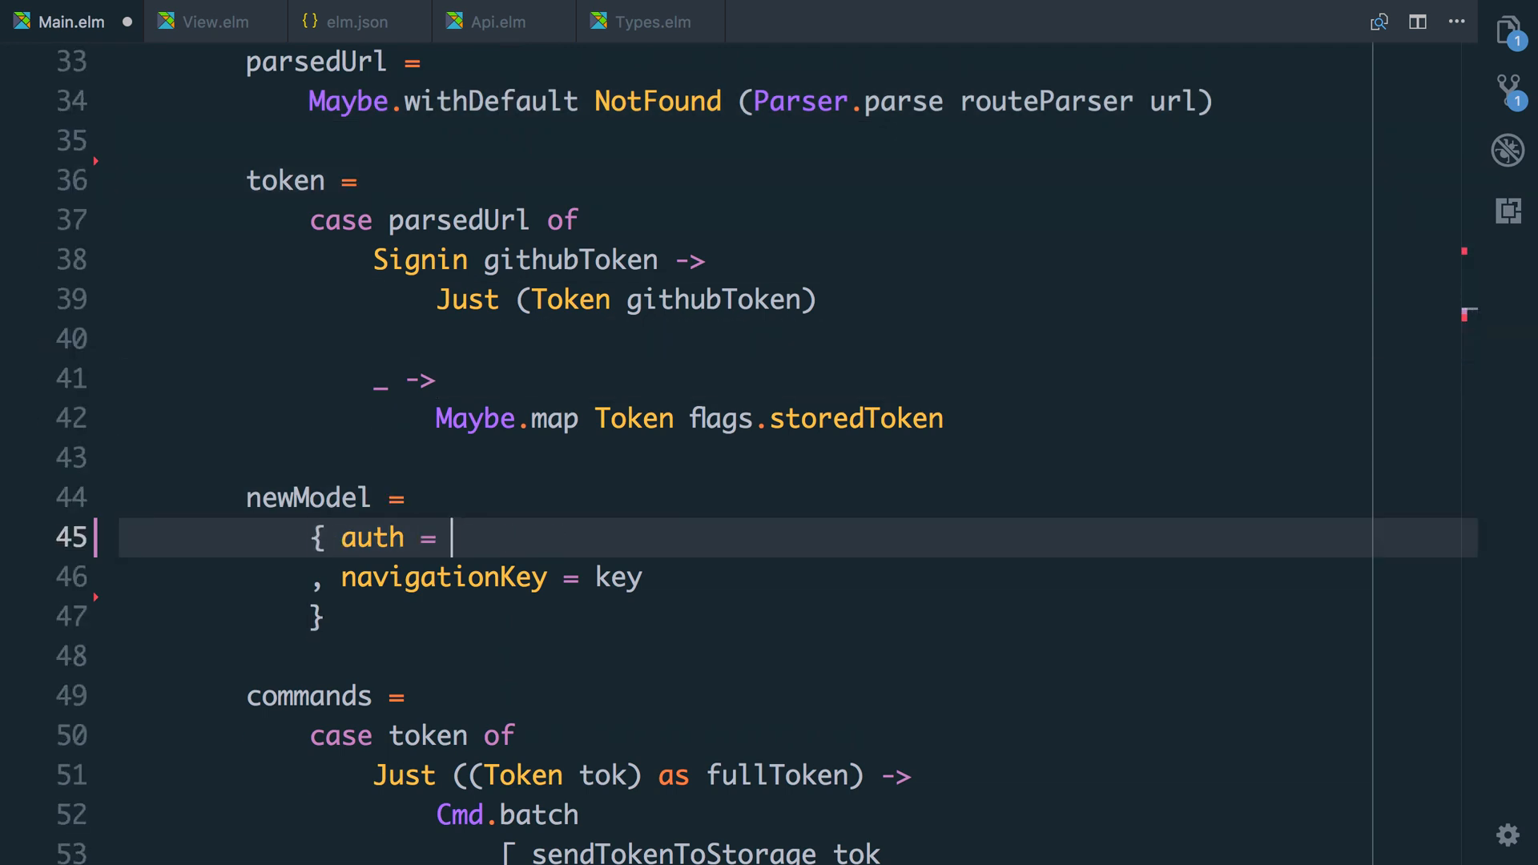
Set auth by case token of Nothing -> LoggedOut; Just _ -> Unknown, and save.
text(case o)
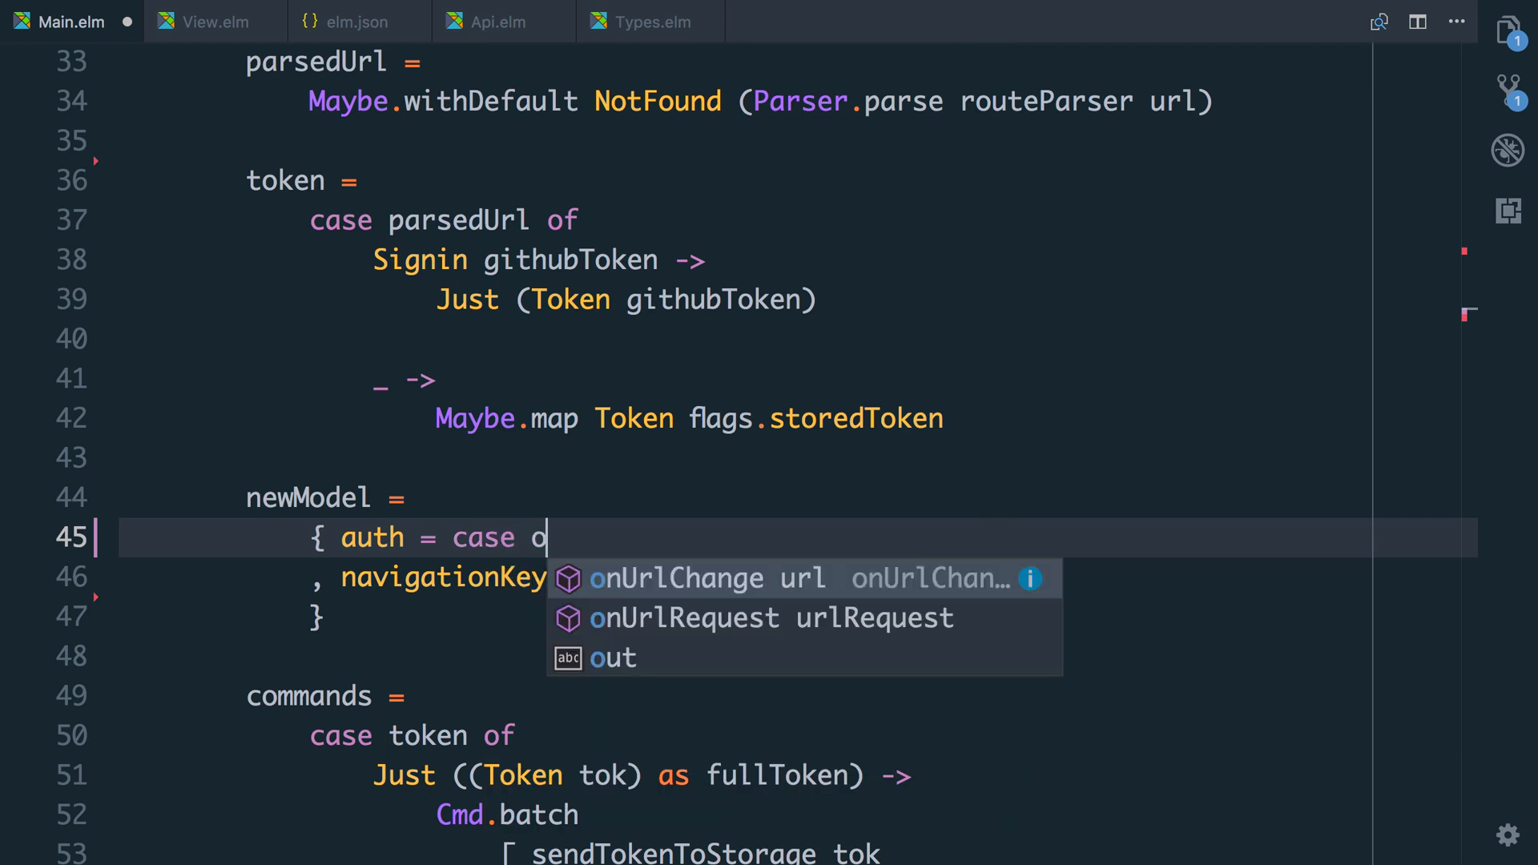
text(token of)
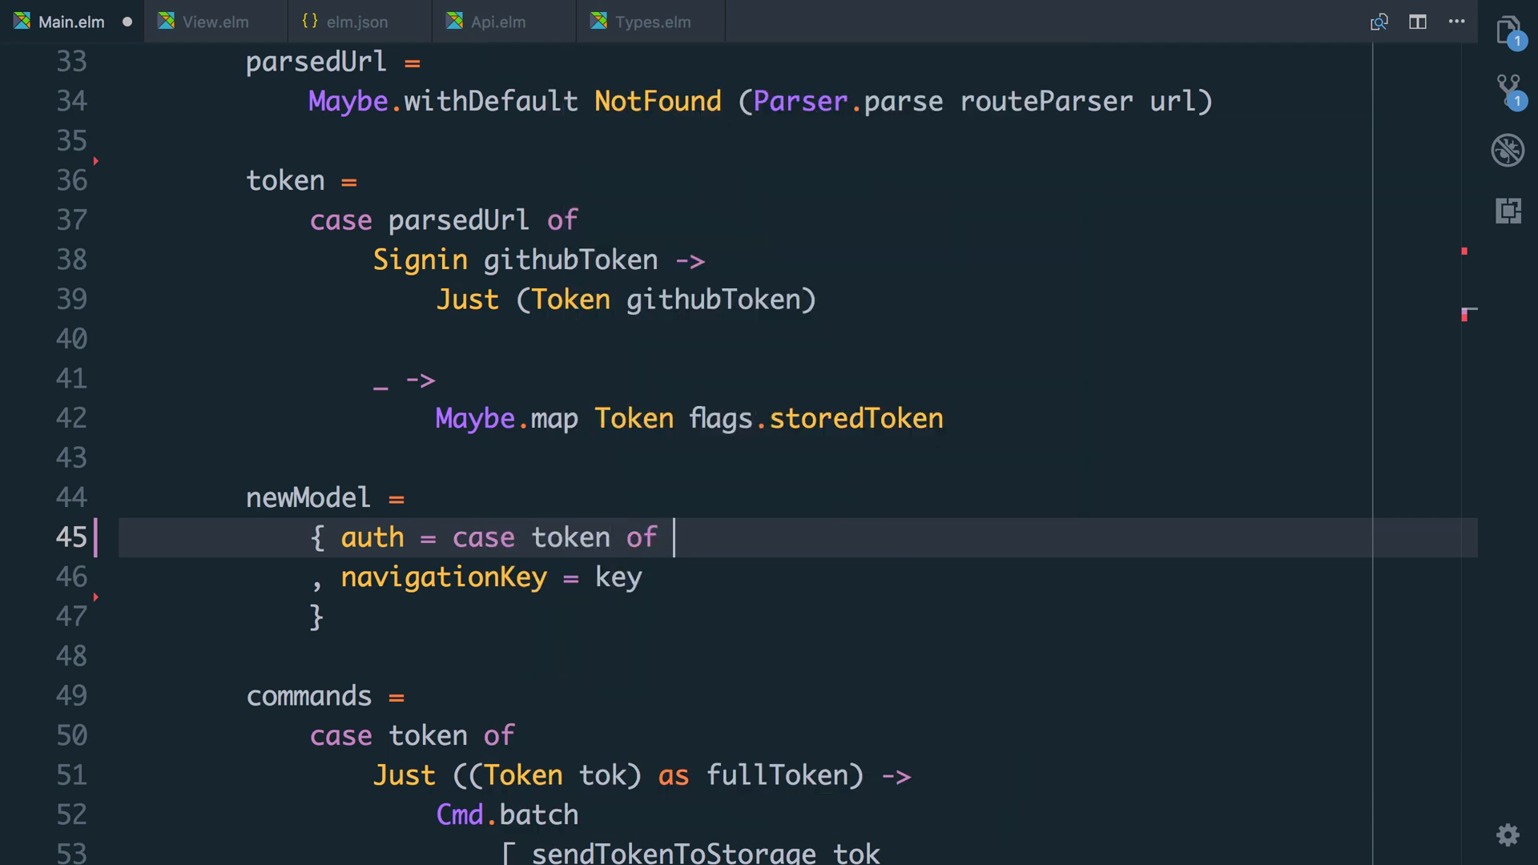
text(Nothing ->)
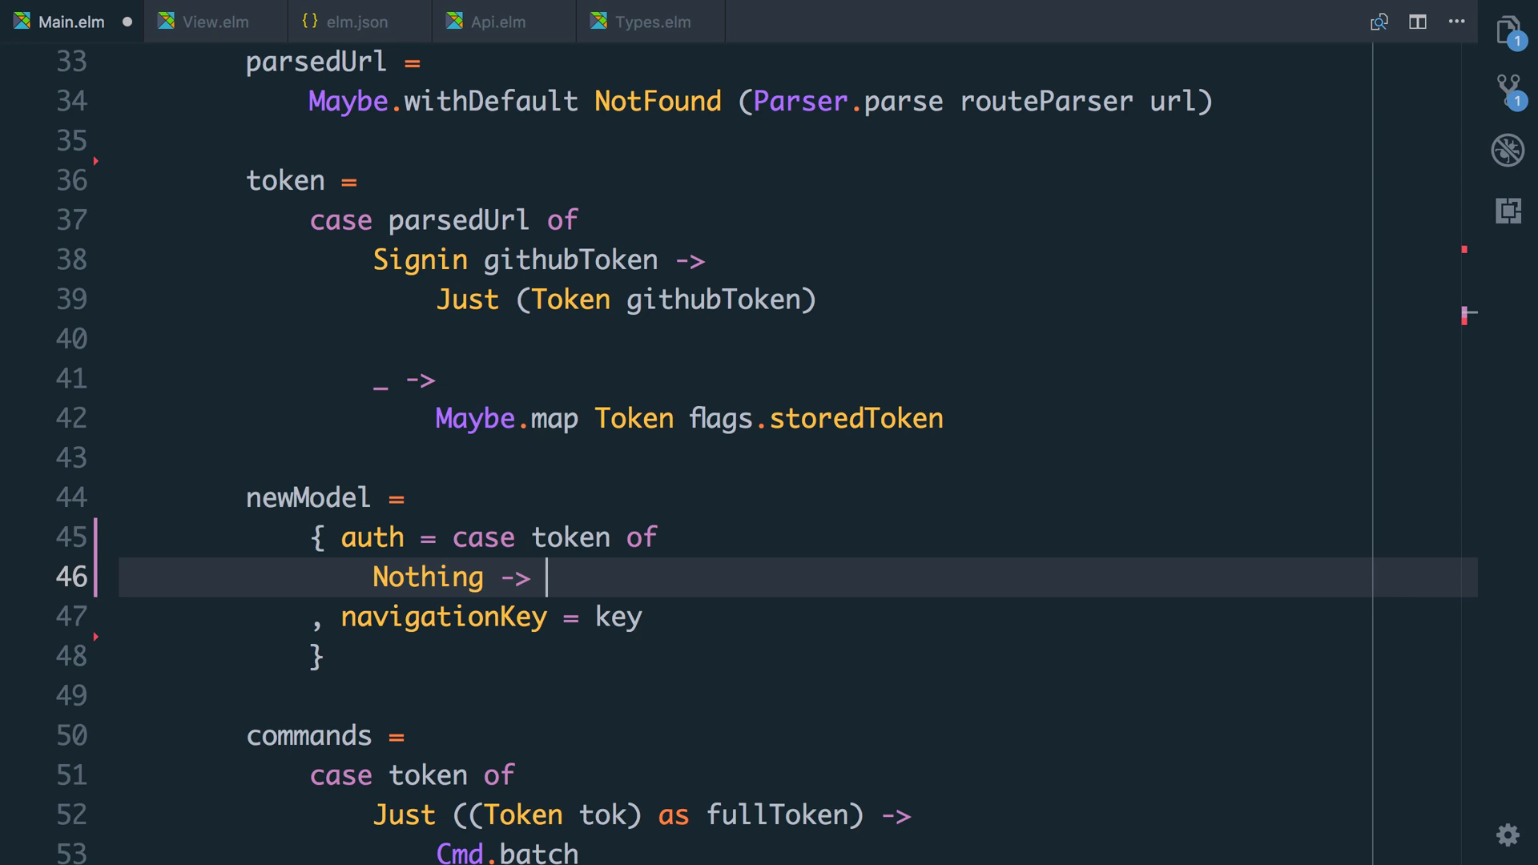
text(LoggedOut)
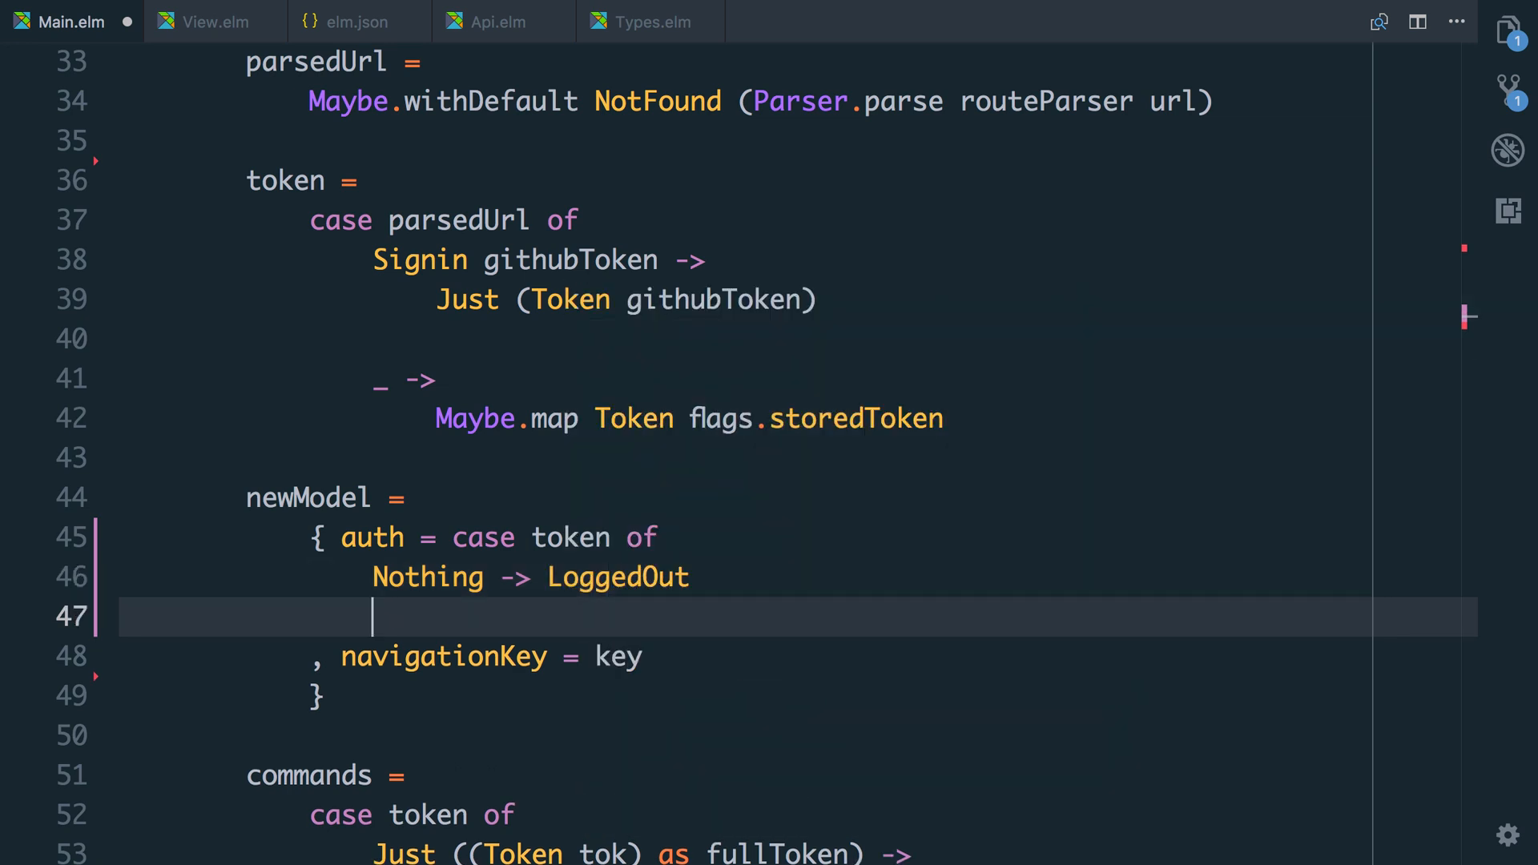
text(Just t)
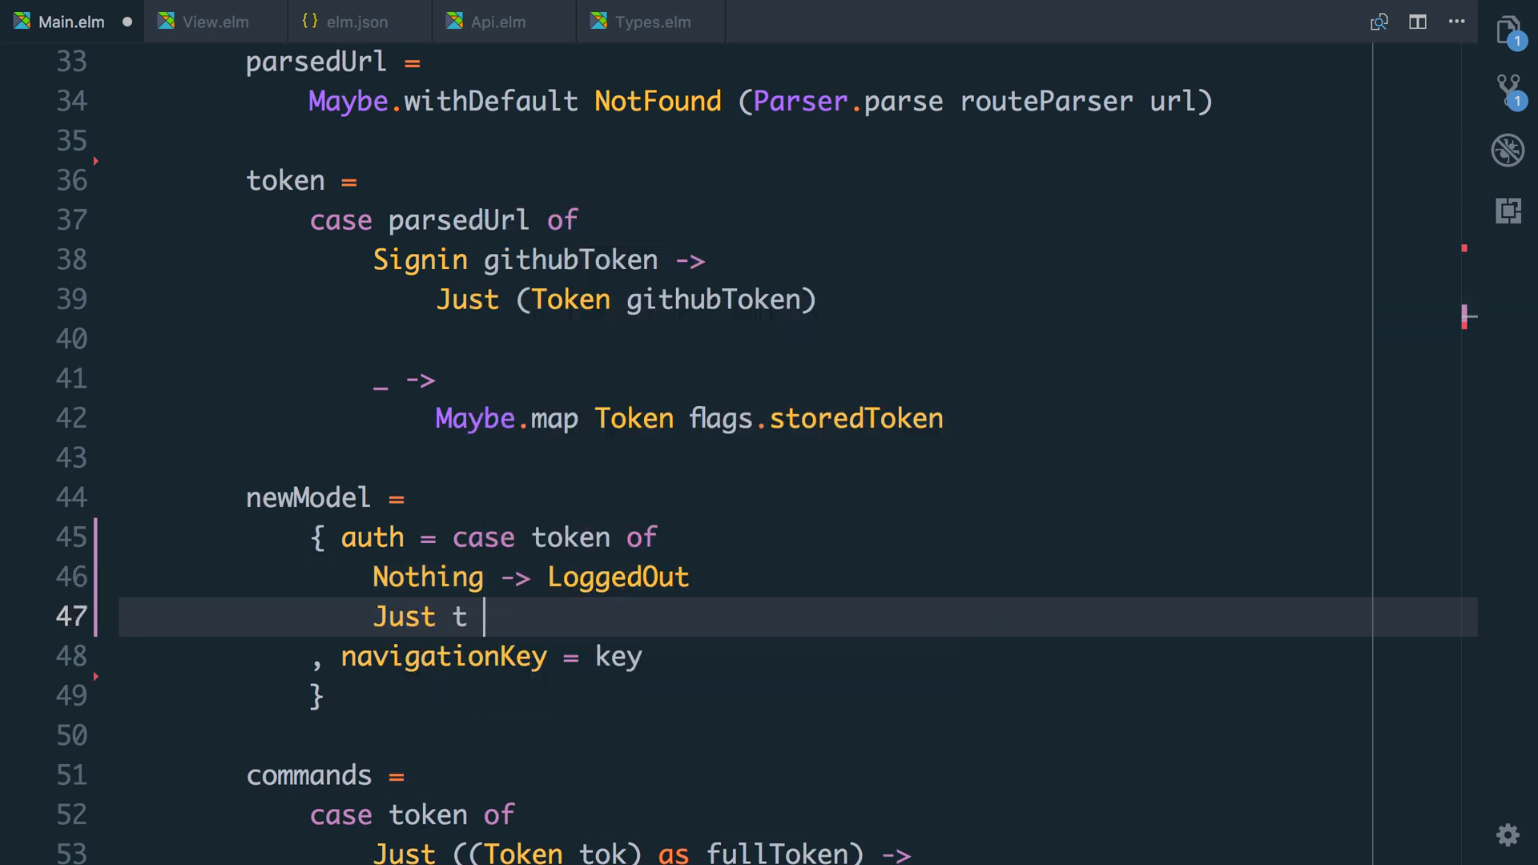
text(_ ->)
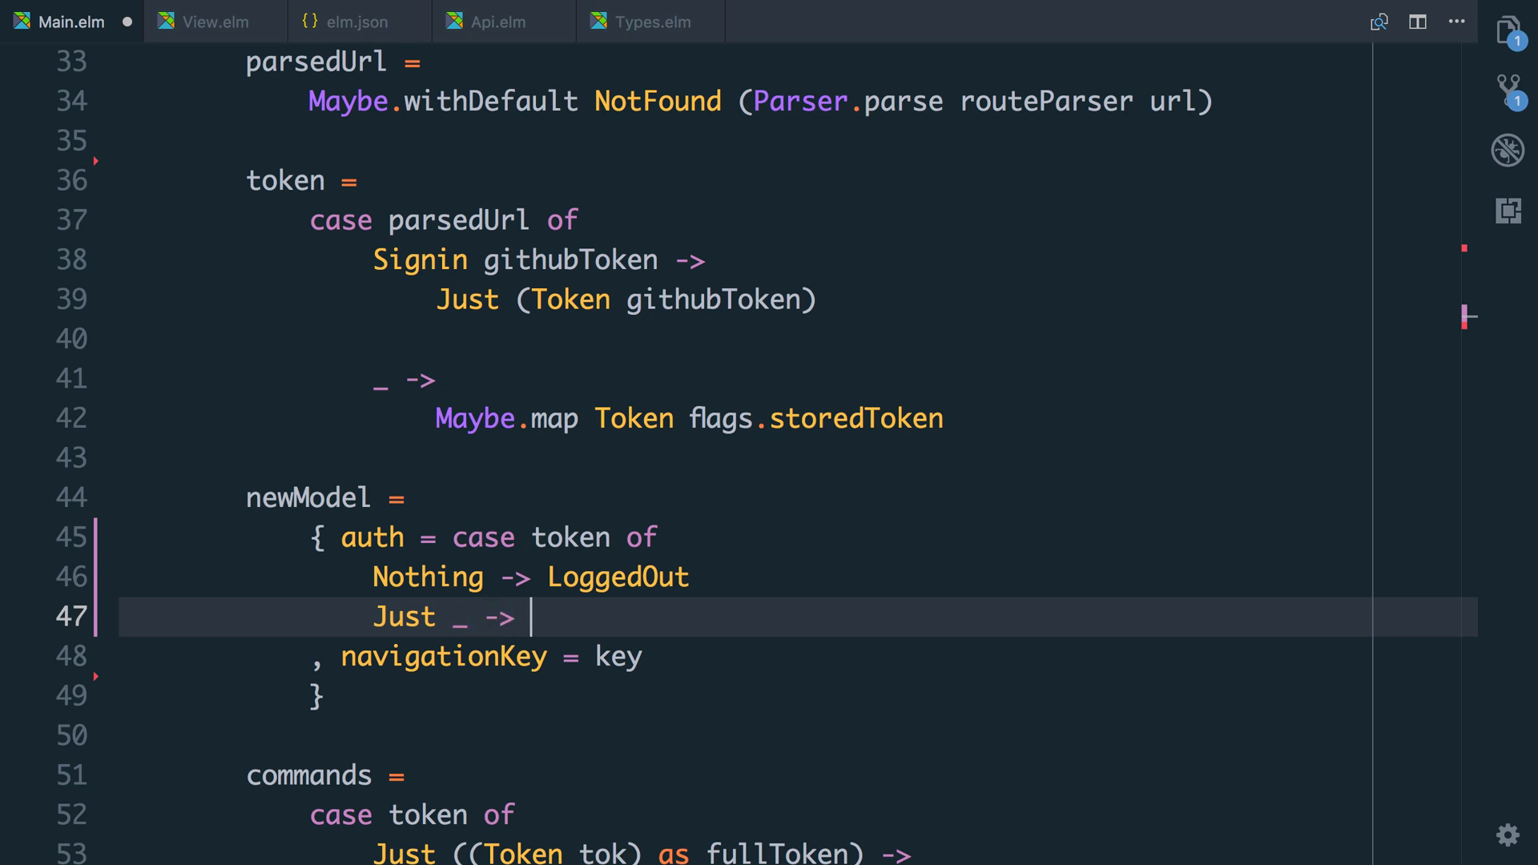
text(Unknown)
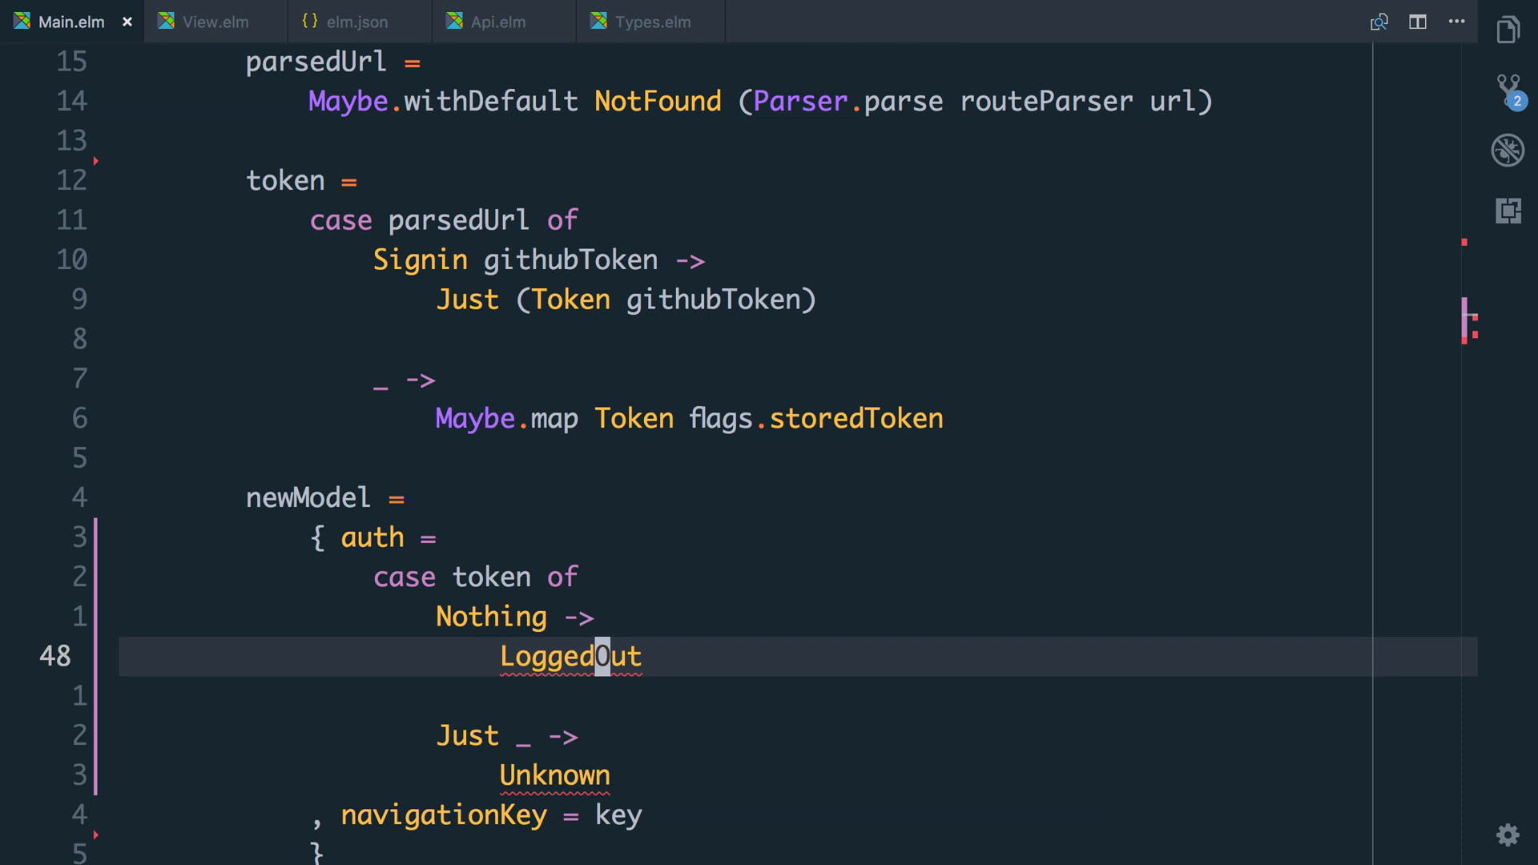
scroll(up, 3)
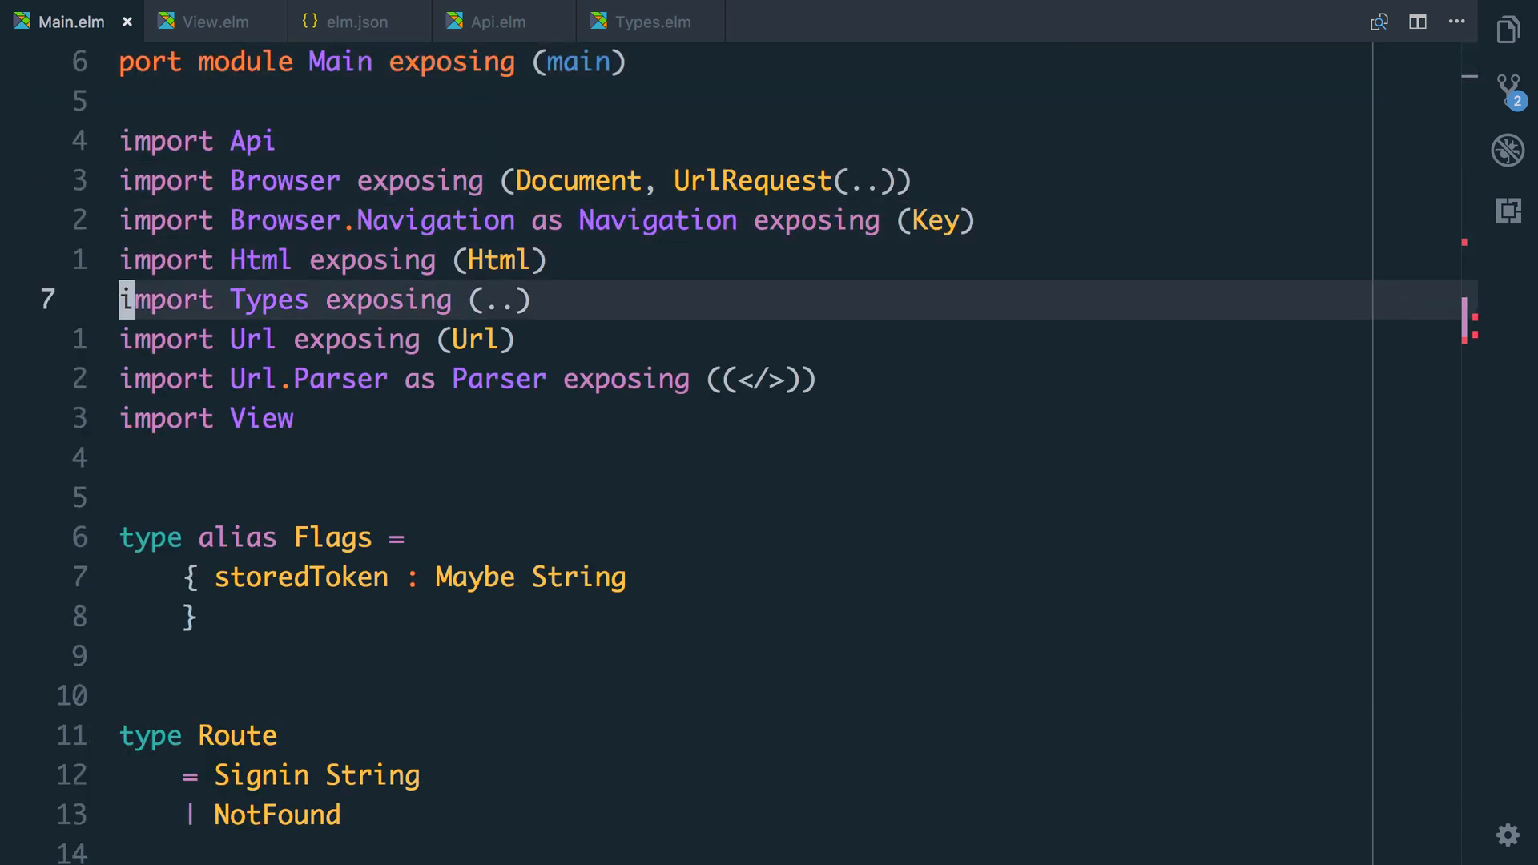
Expose AuthenticationStatus(..) from Types.elm, then return to Main.elm's update function.
click(649, 21)
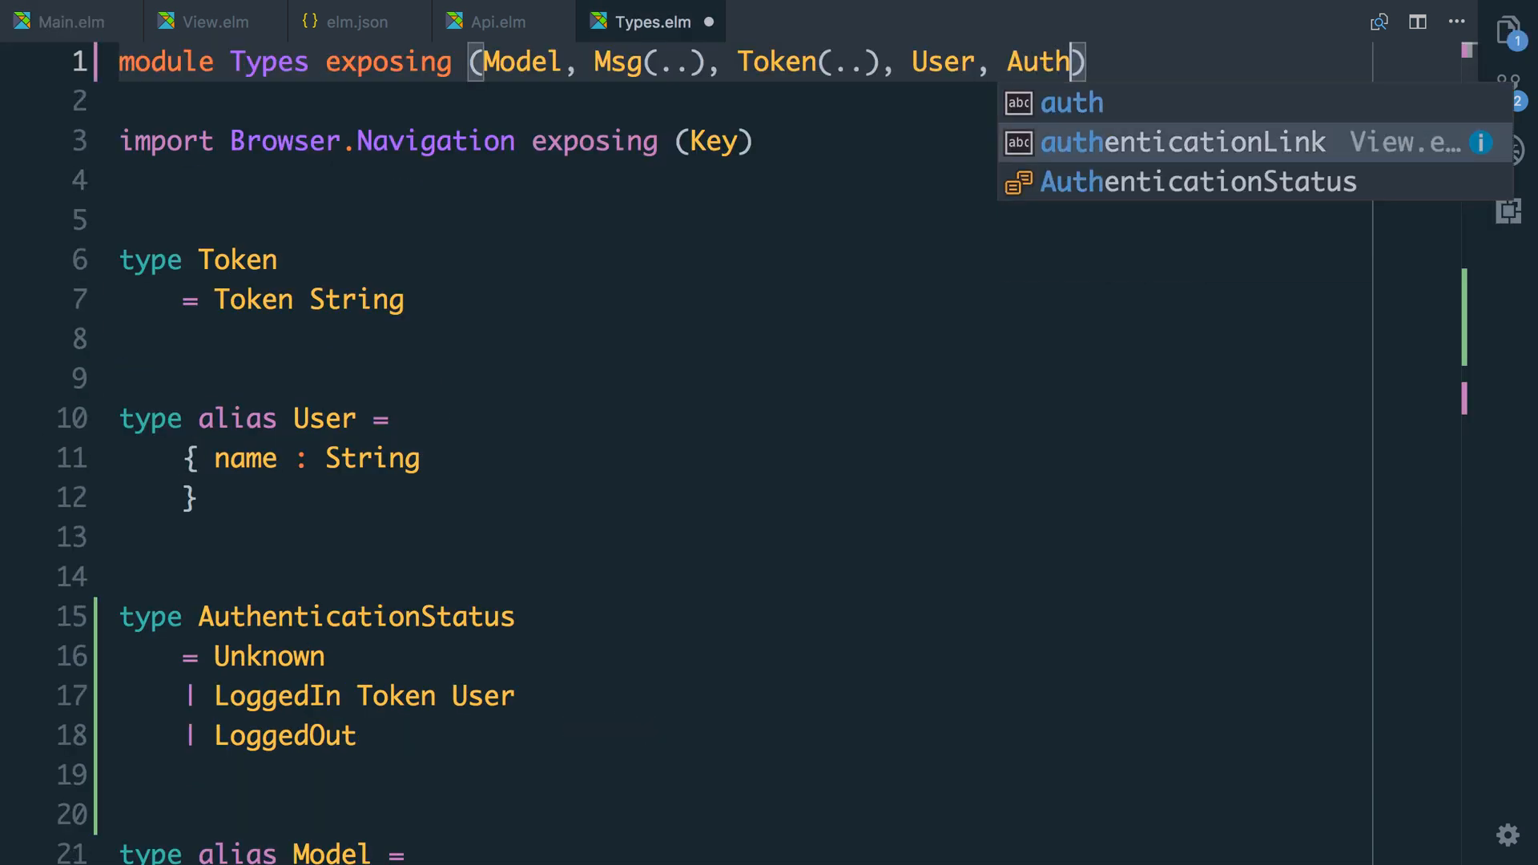
click(1198, 181)
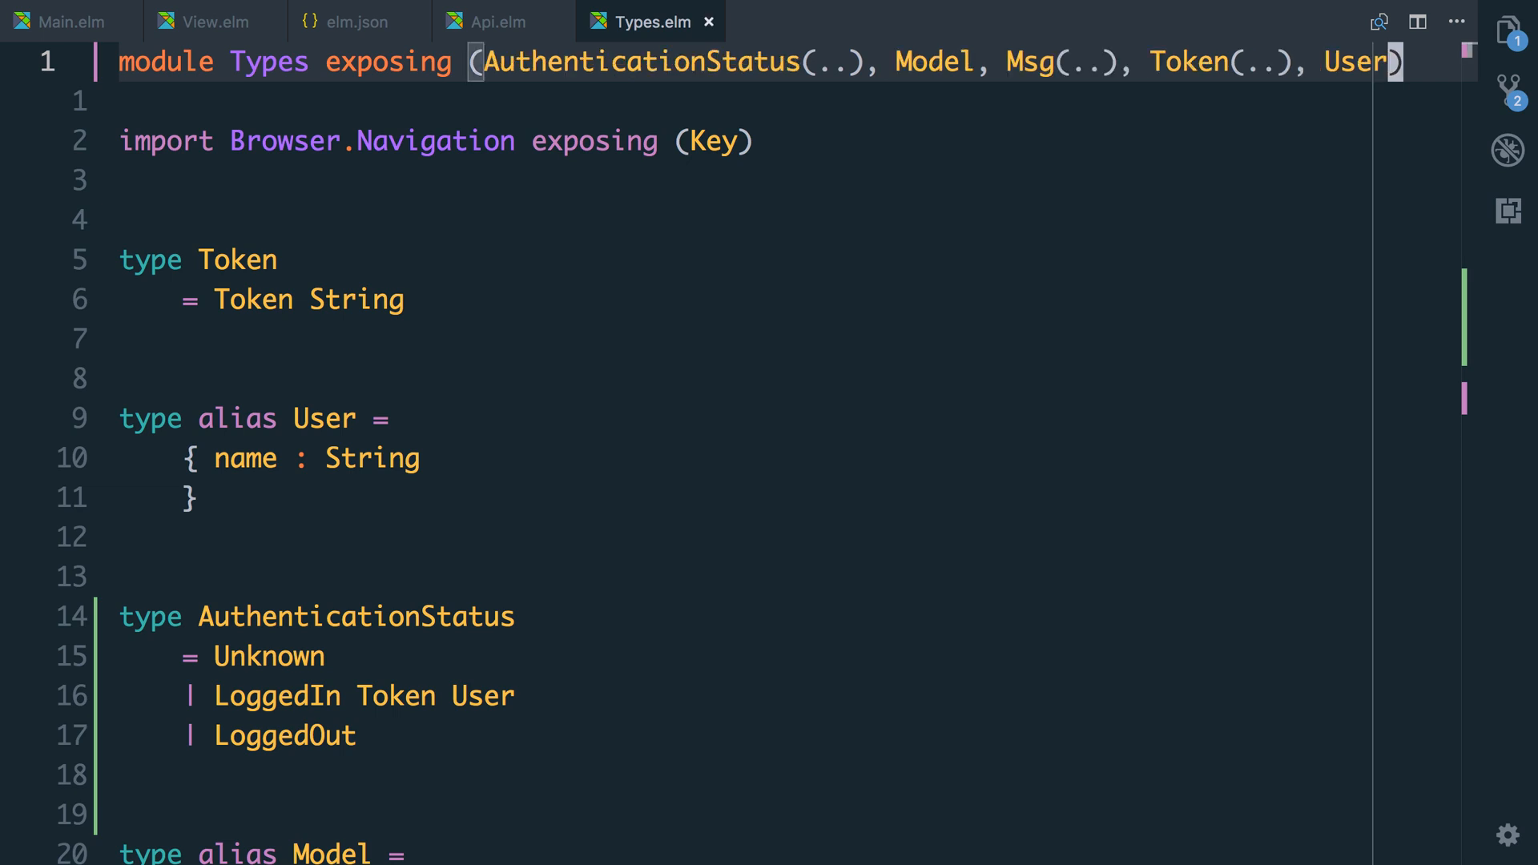
click(69, 21)
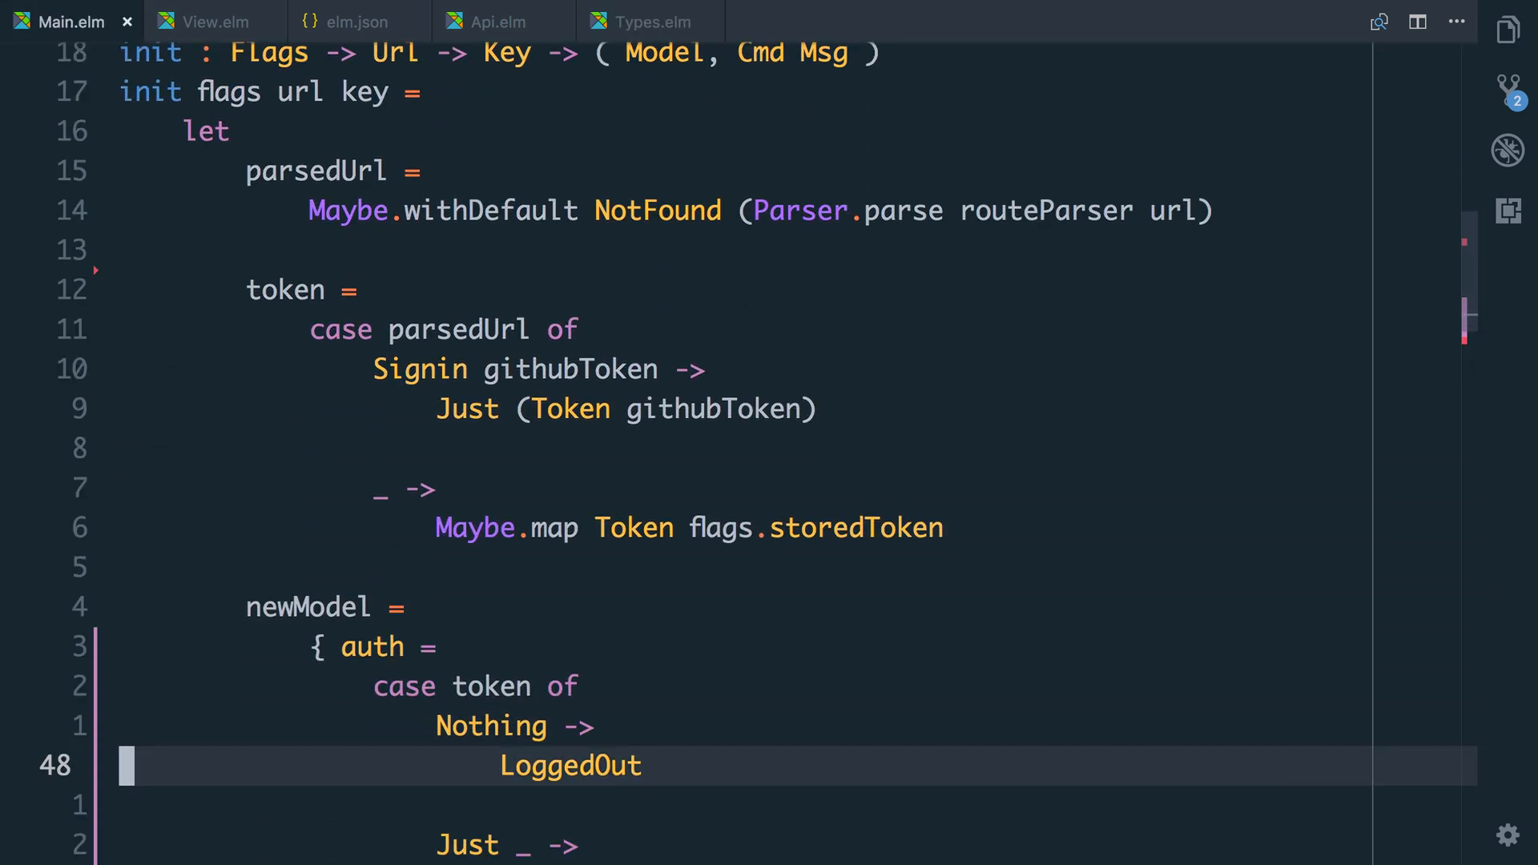
scroll(down, 3)
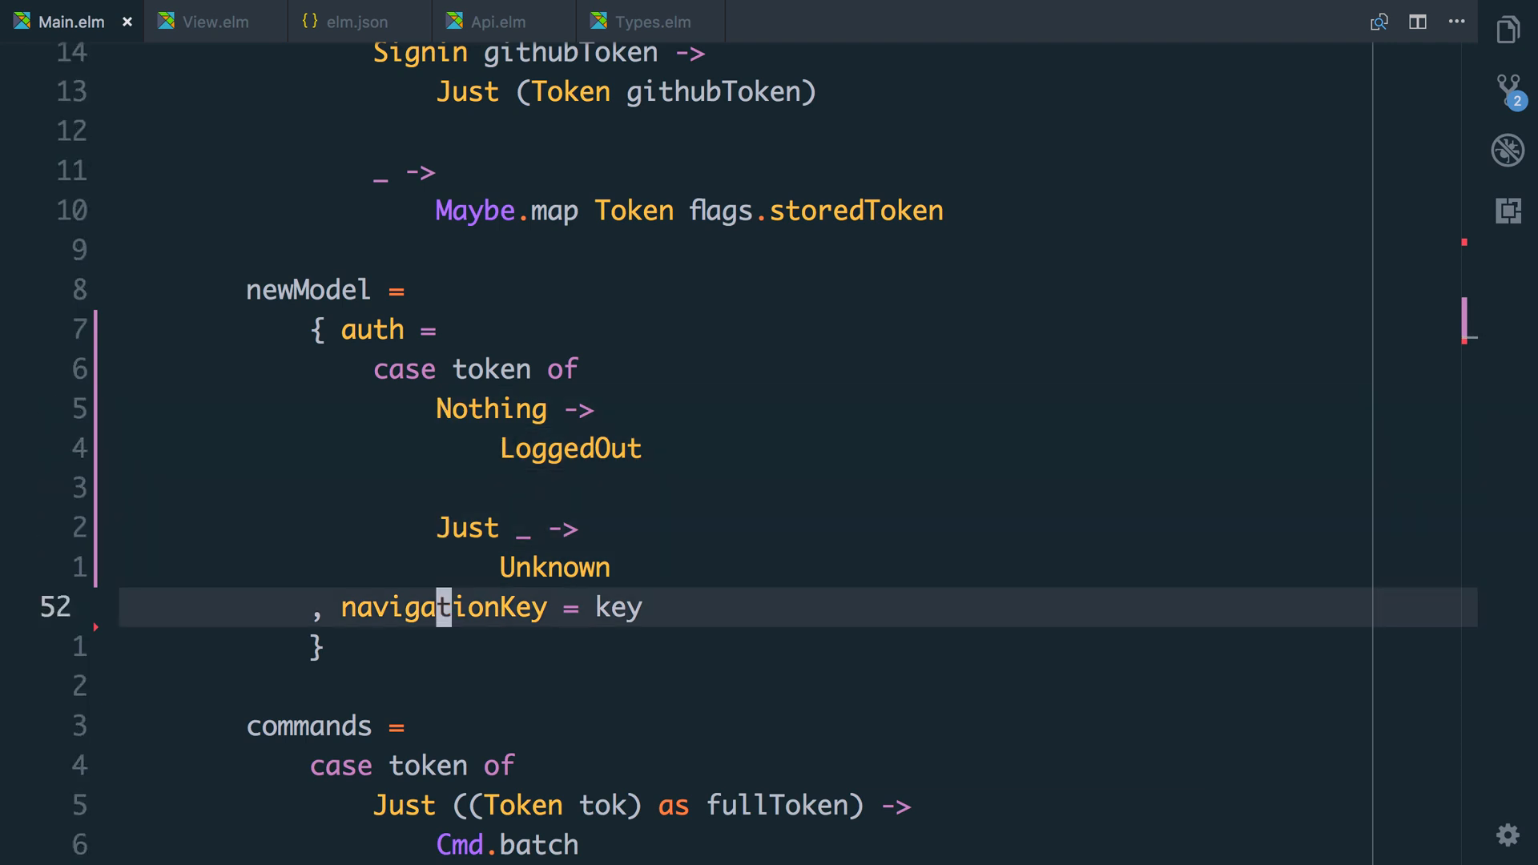
scroll(down, 3)
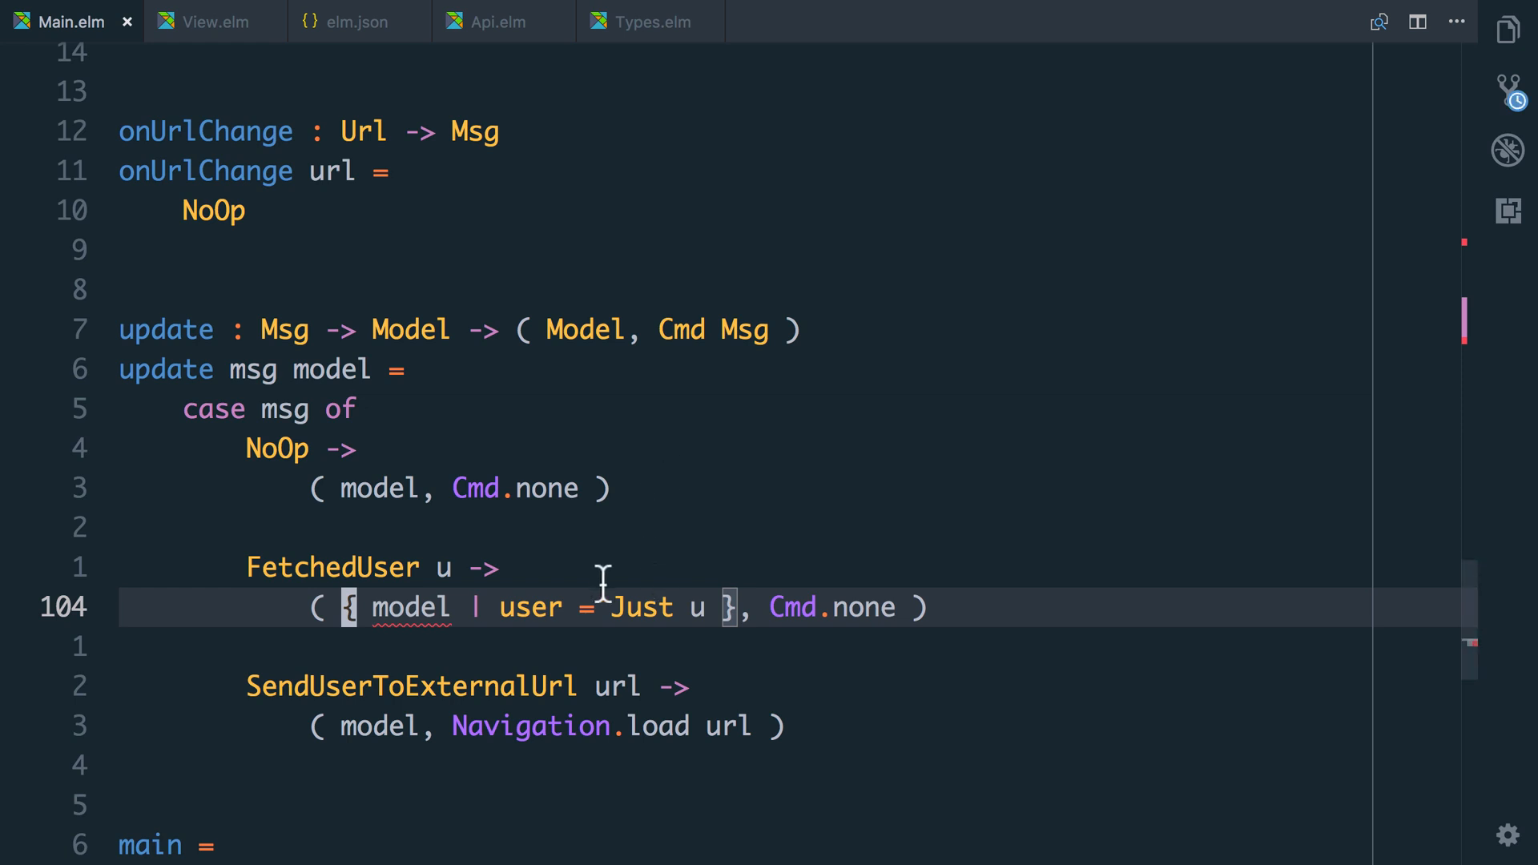
mouse_move(535, 642)
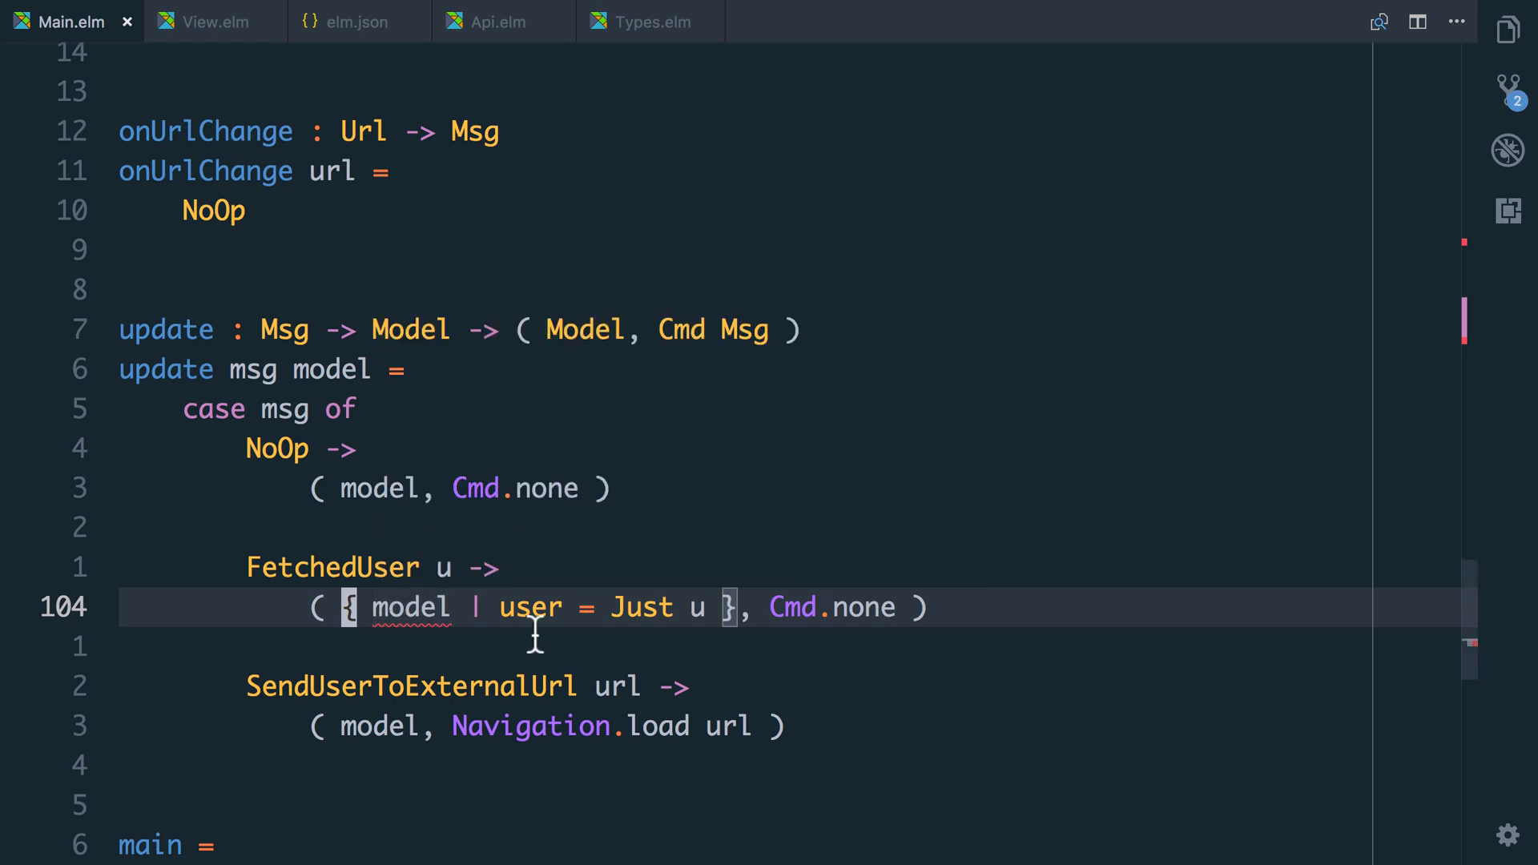
Review the FetchedUser branch in update, then switch to Api.elm's user fetch code.
click(588, 568)
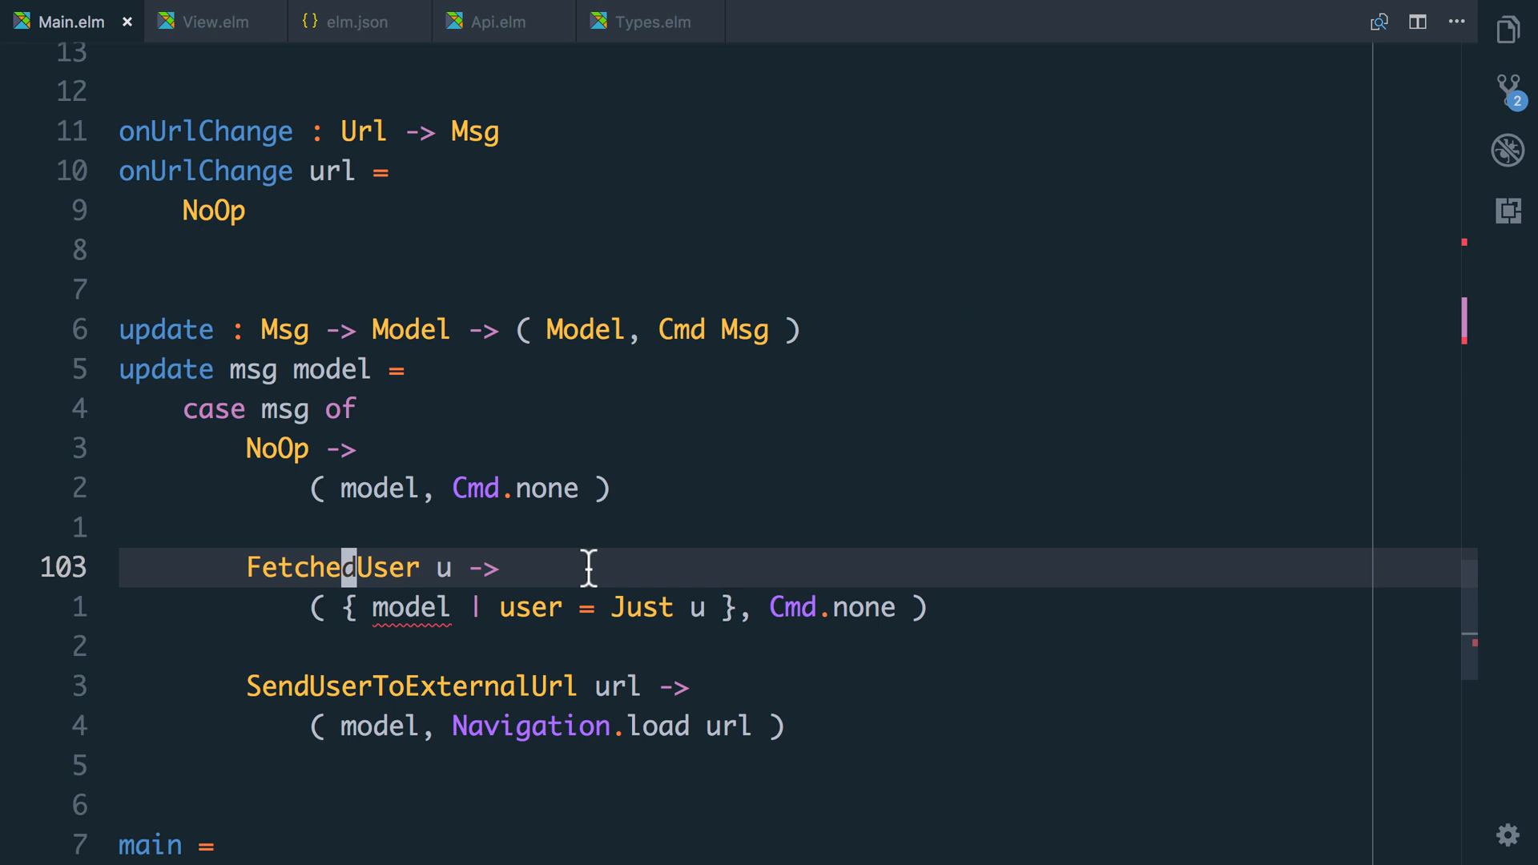
mouse_move(412, 530)
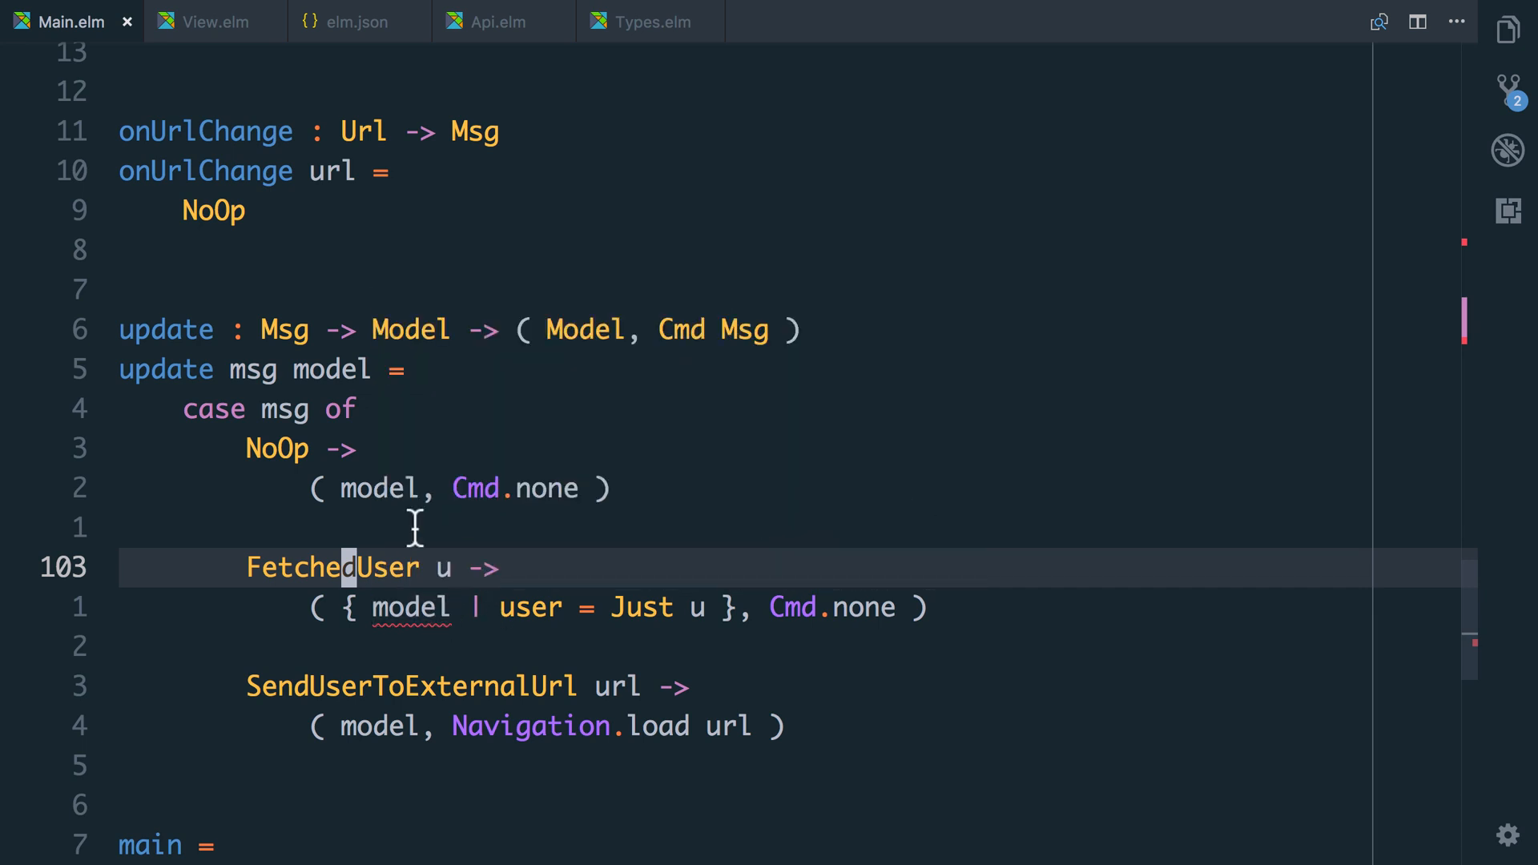
mouse_move(431, 538)
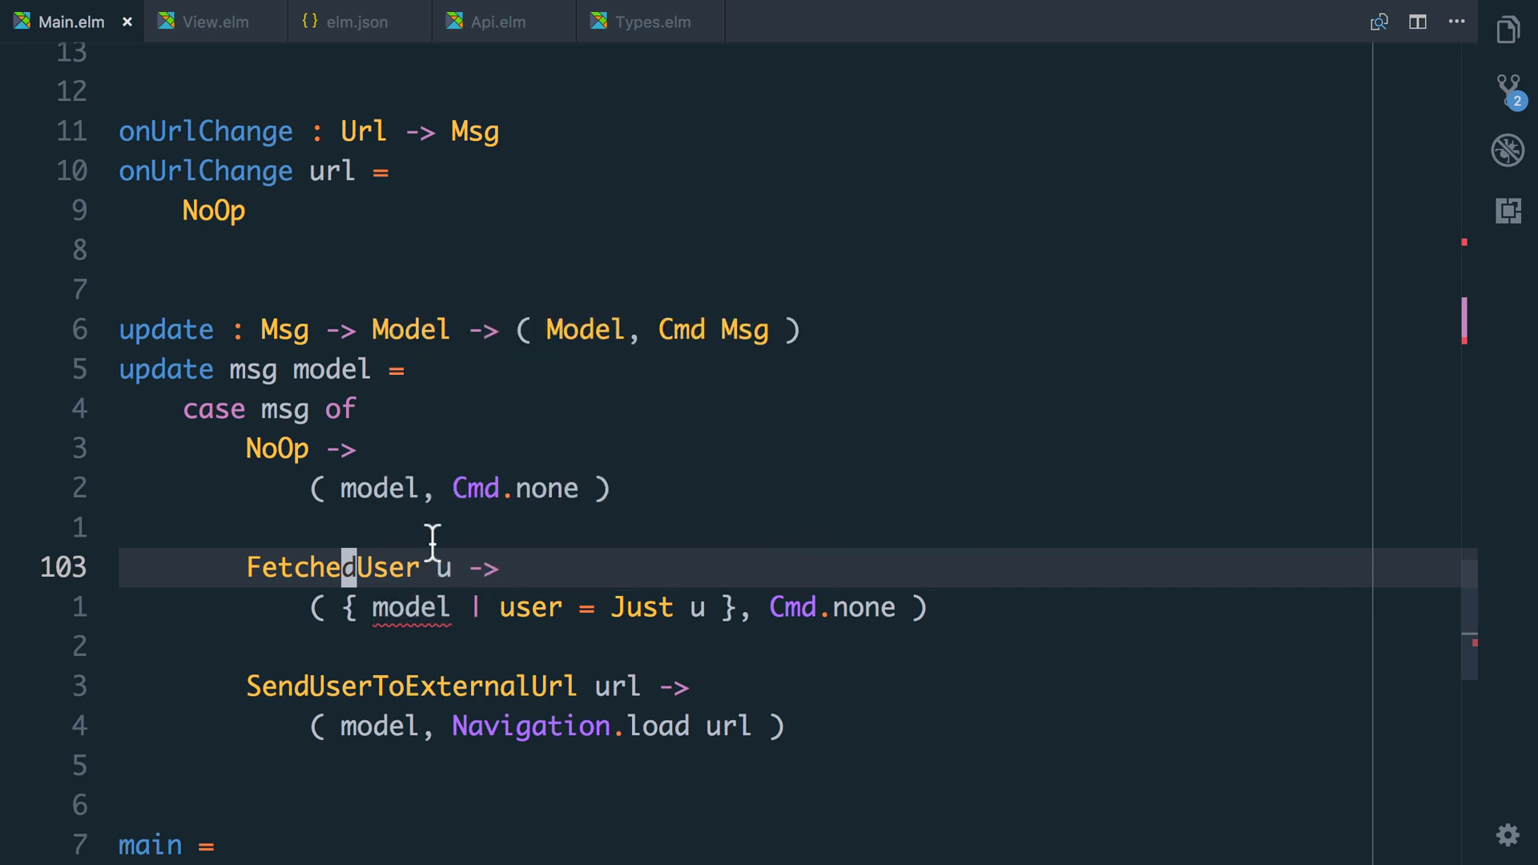
scroll(up, 3)
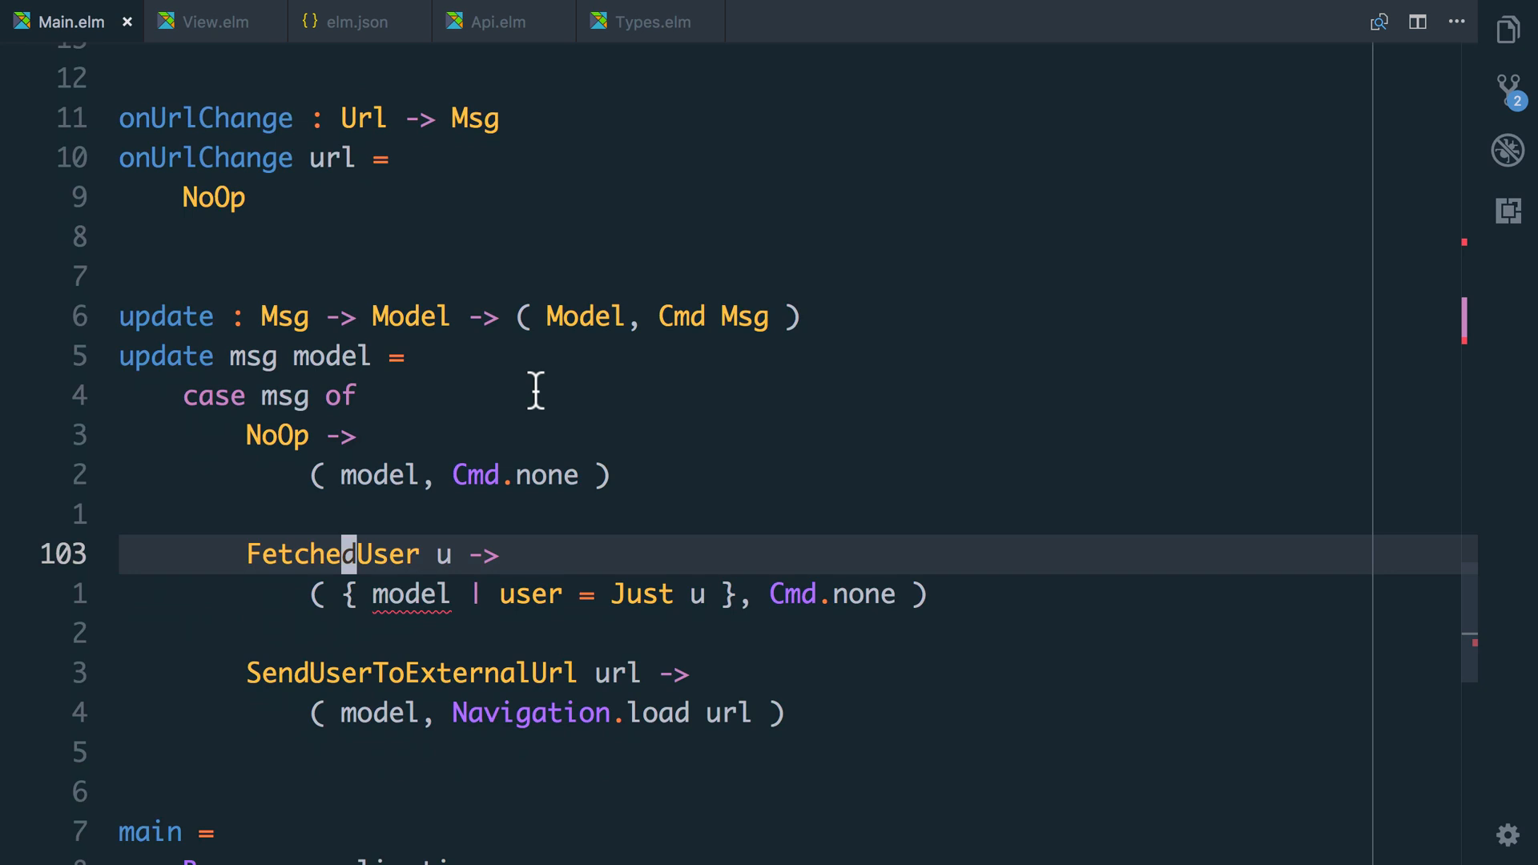
click(500, 21)
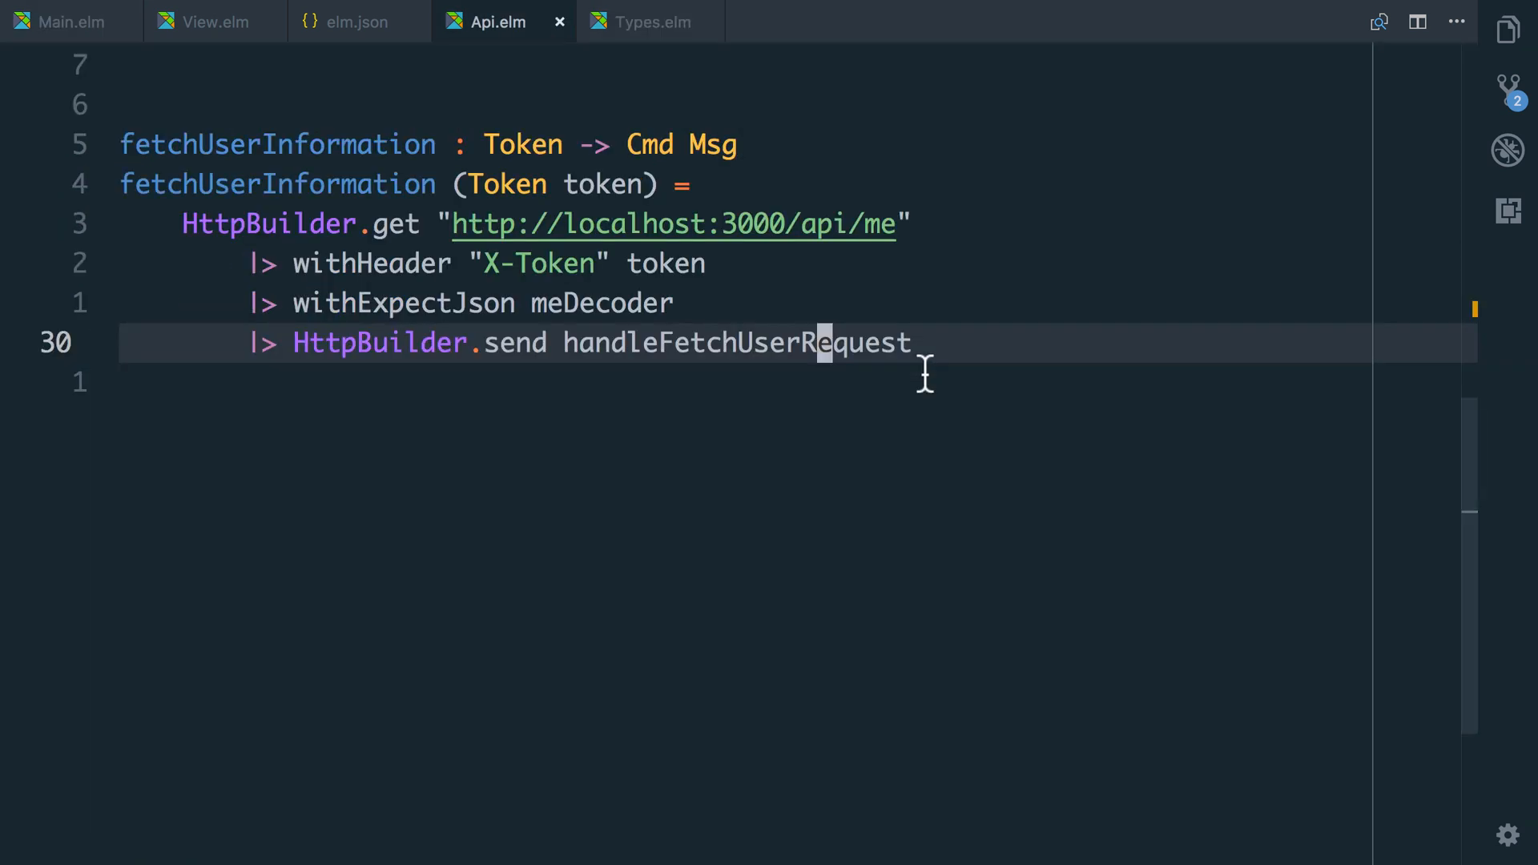
Destructure fetchUserInformation's argument as (Token token).
scroll(up, 3)
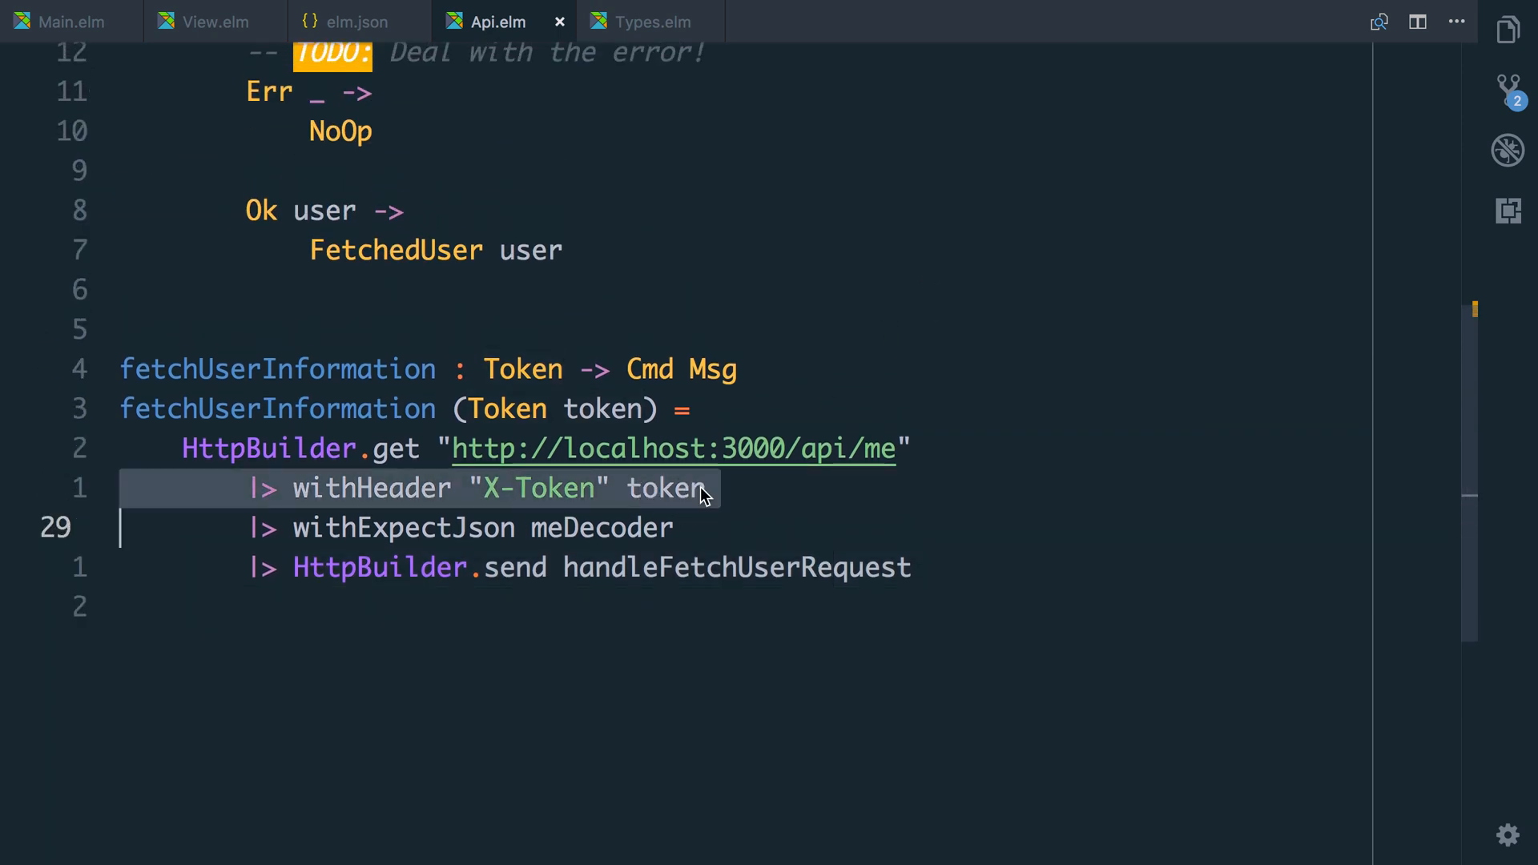
scroll(down, 3)
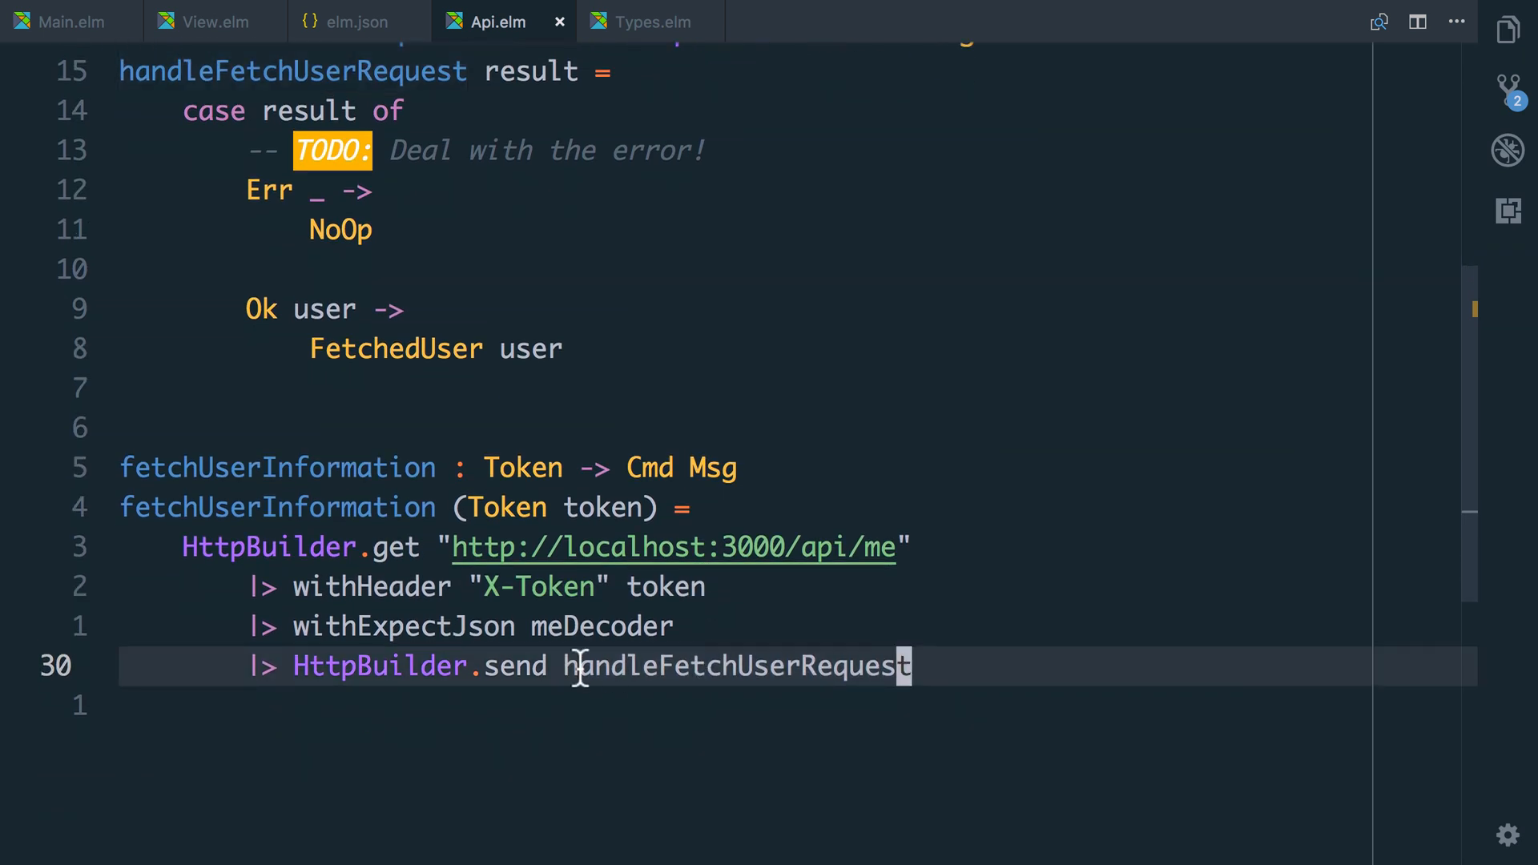
text(()
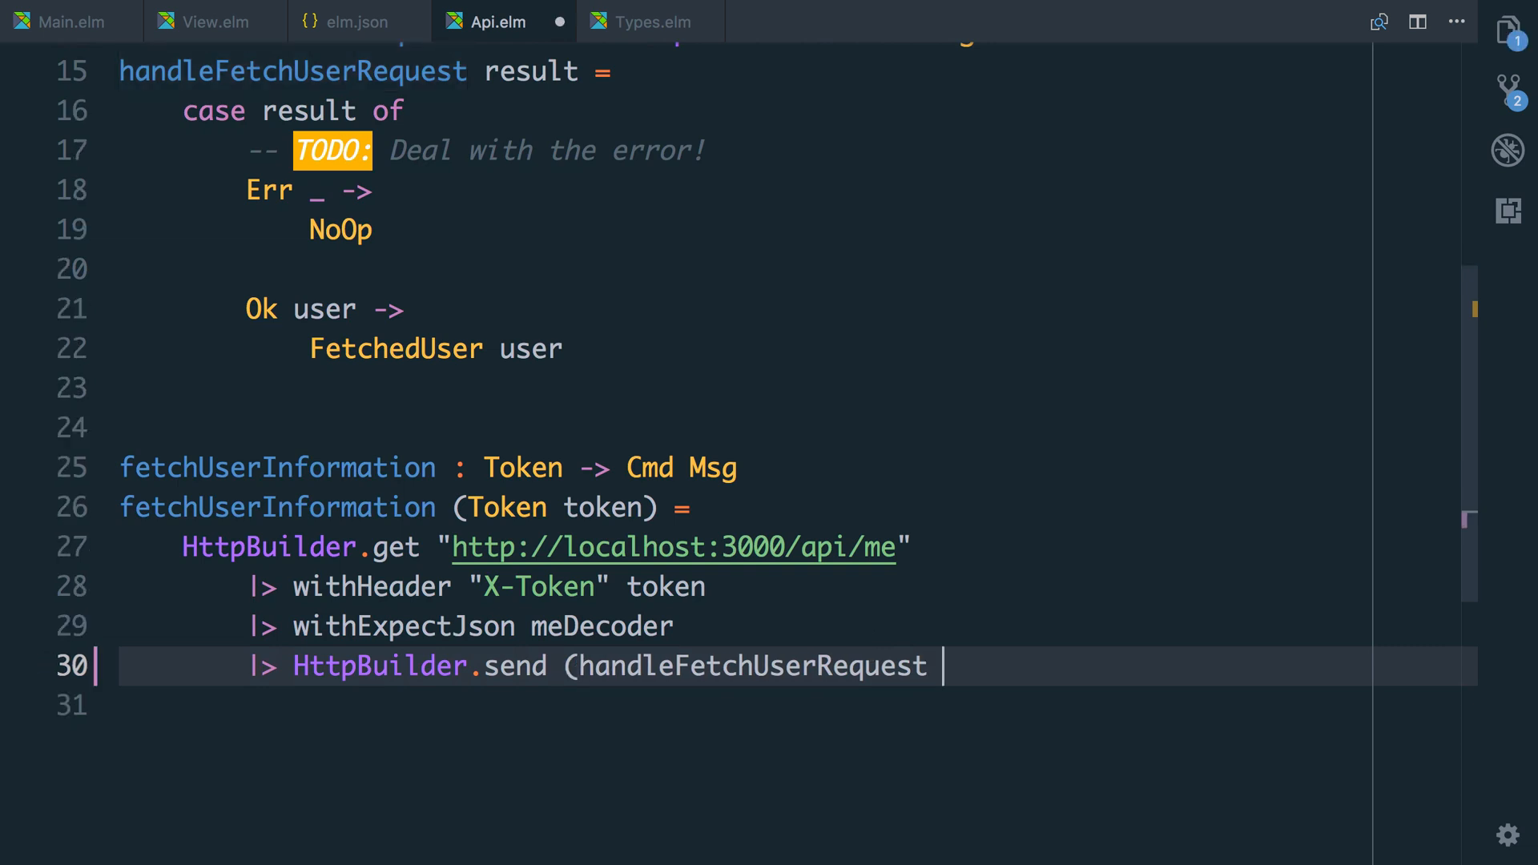
text(token))
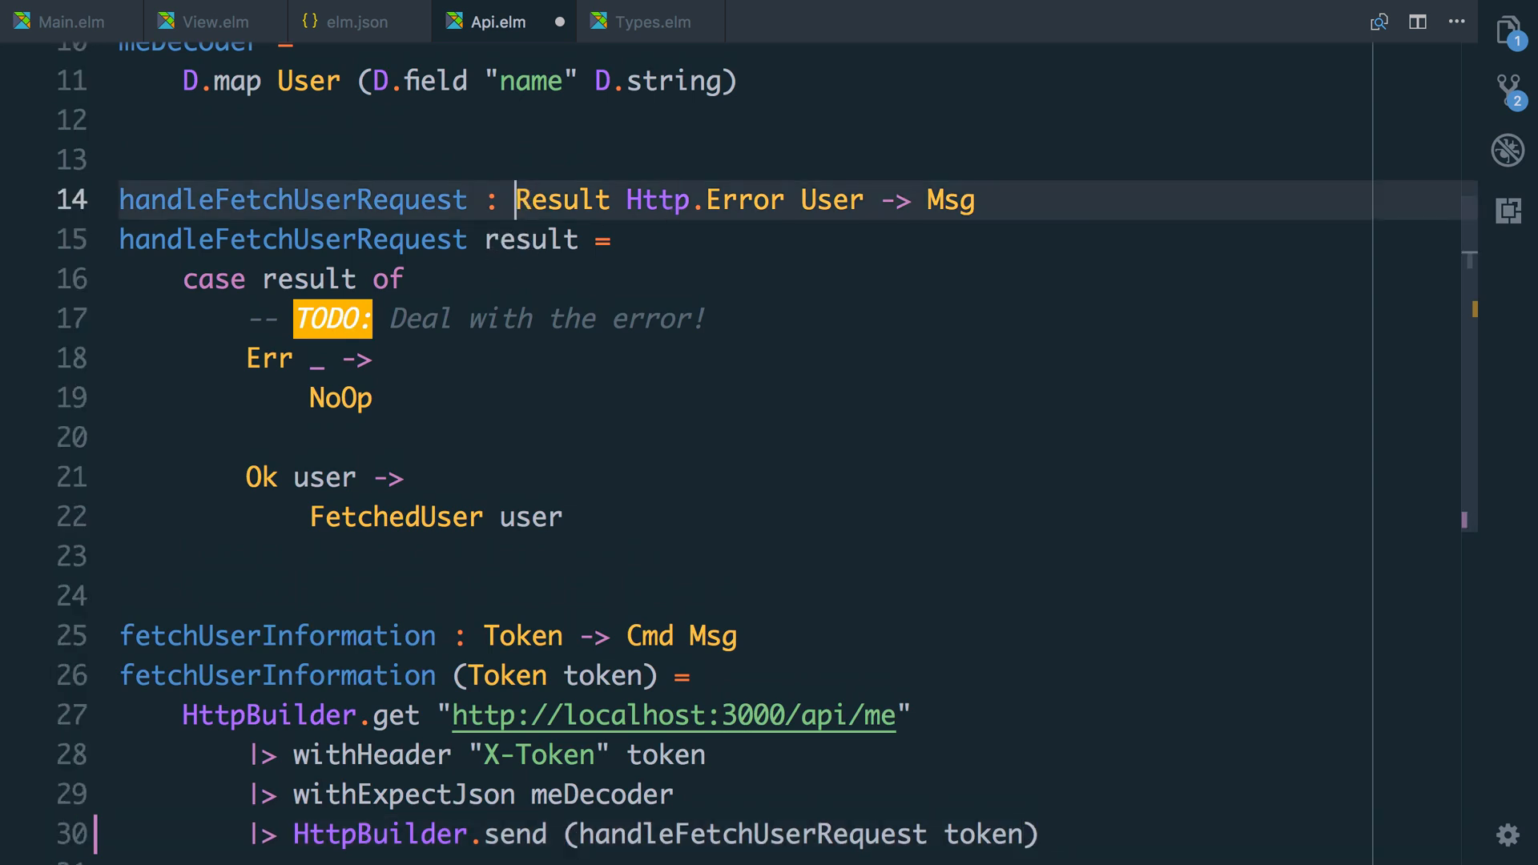
text(Token ->)
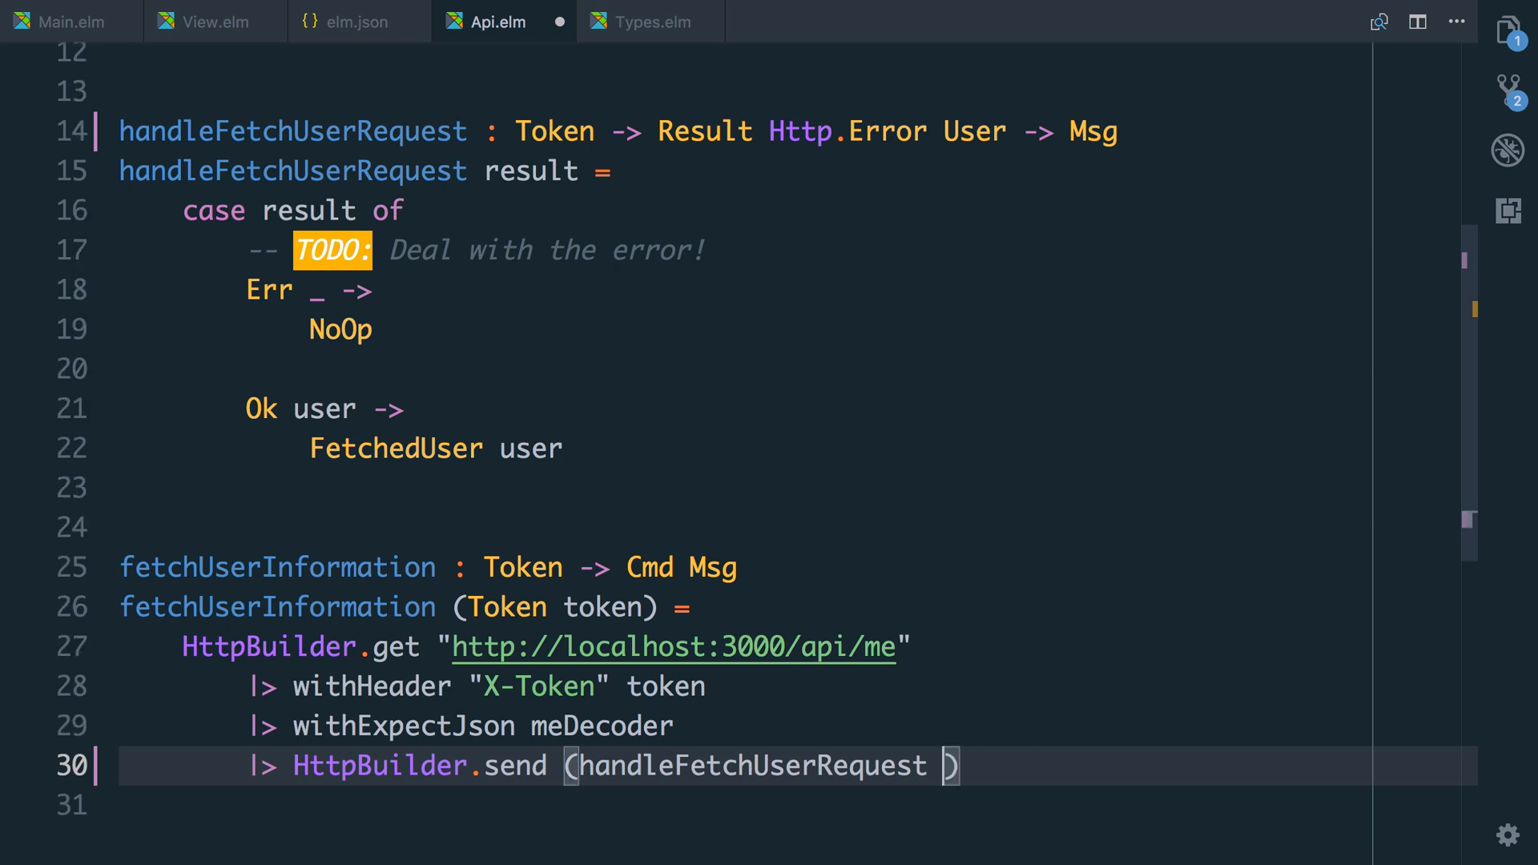
Bind it as fullToken and add a token parameter to handleFetchUserRequest.
text(fullToken)
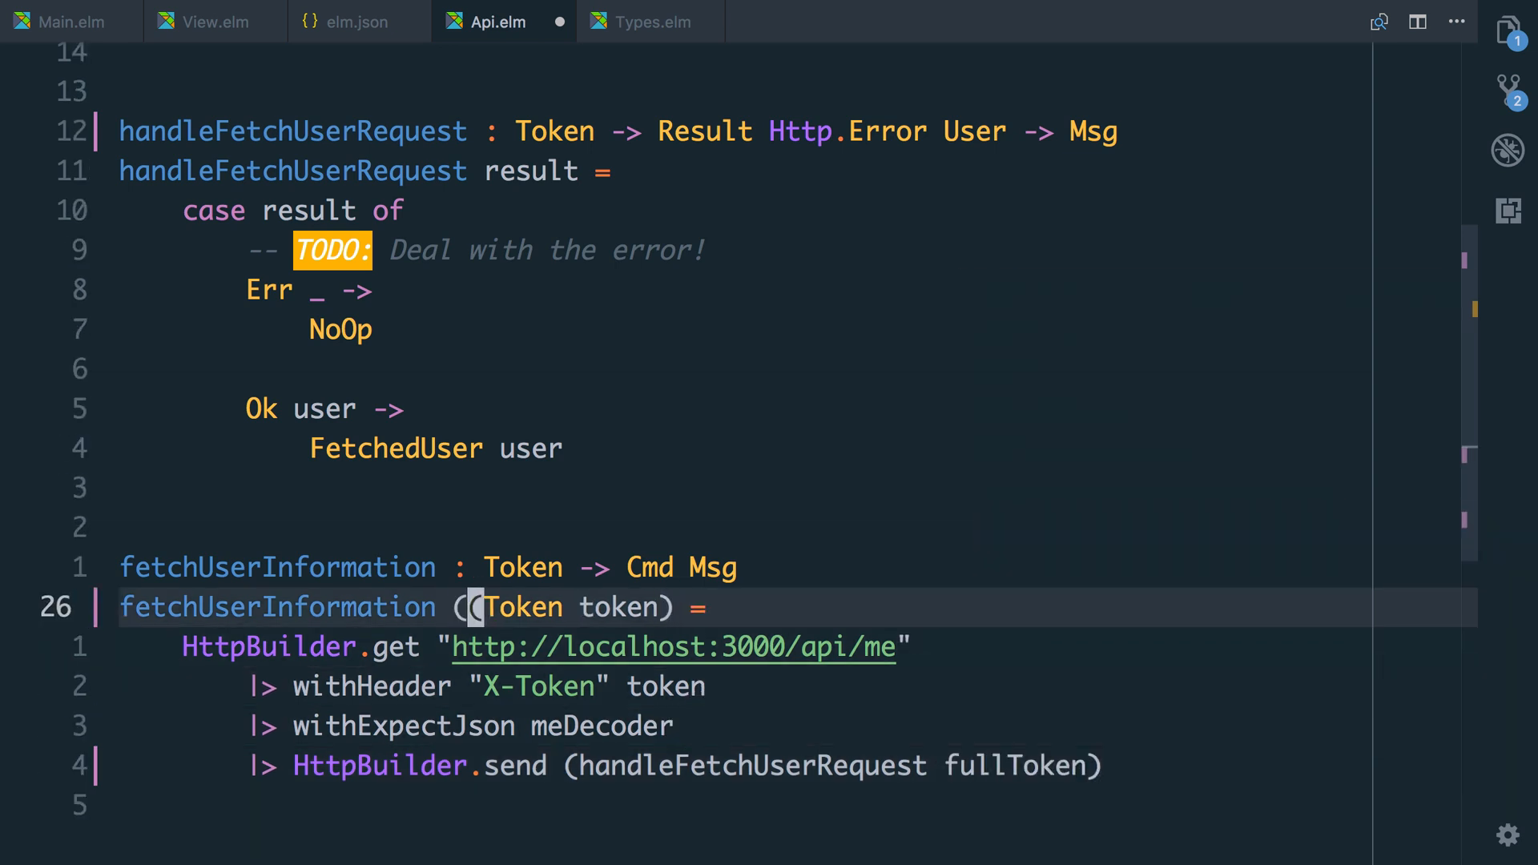
text(as fullToken))
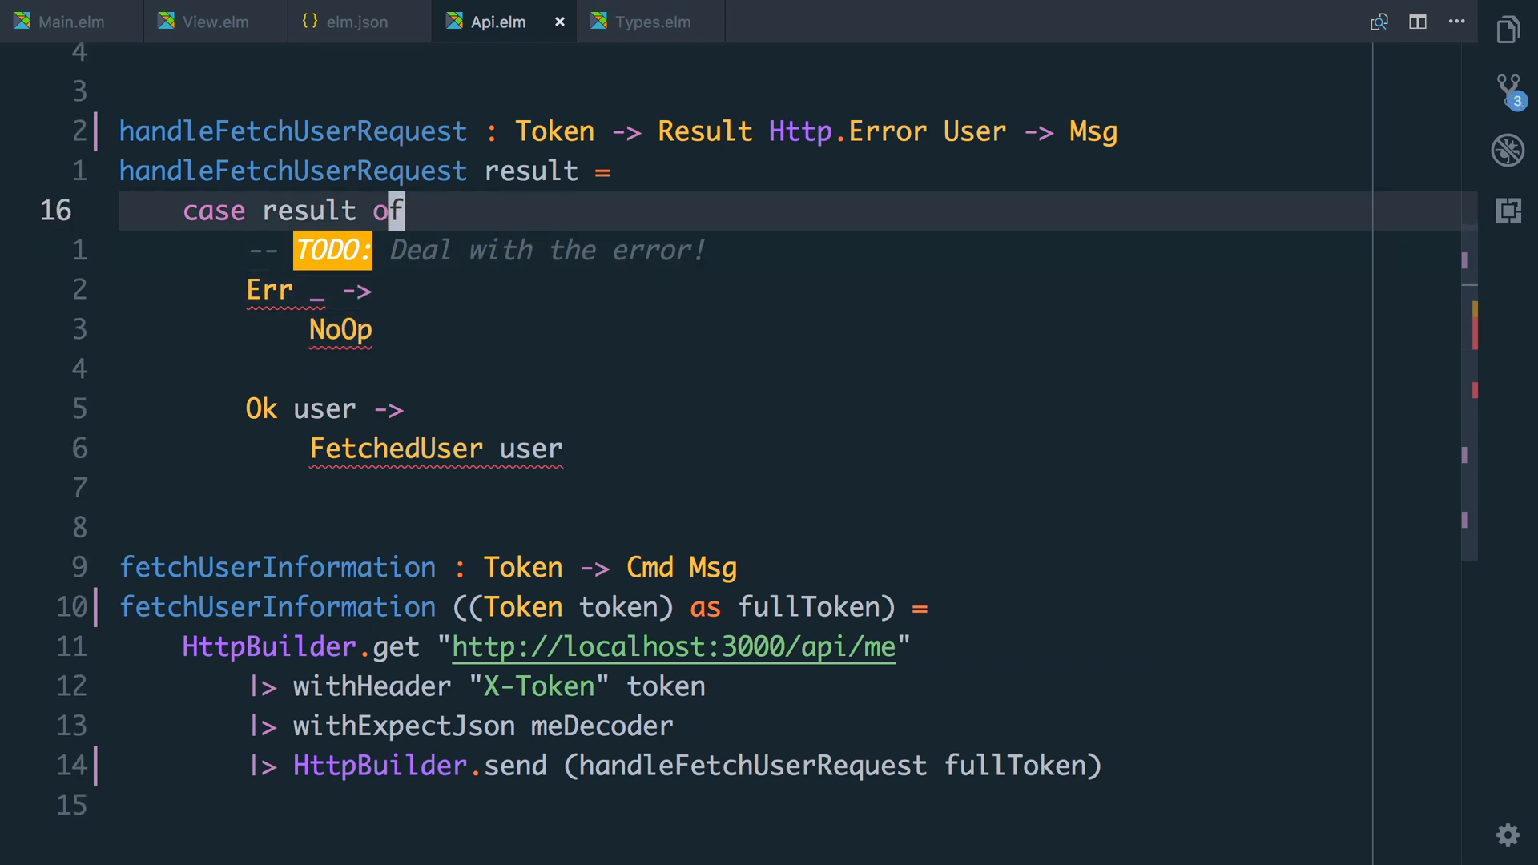
text(token)
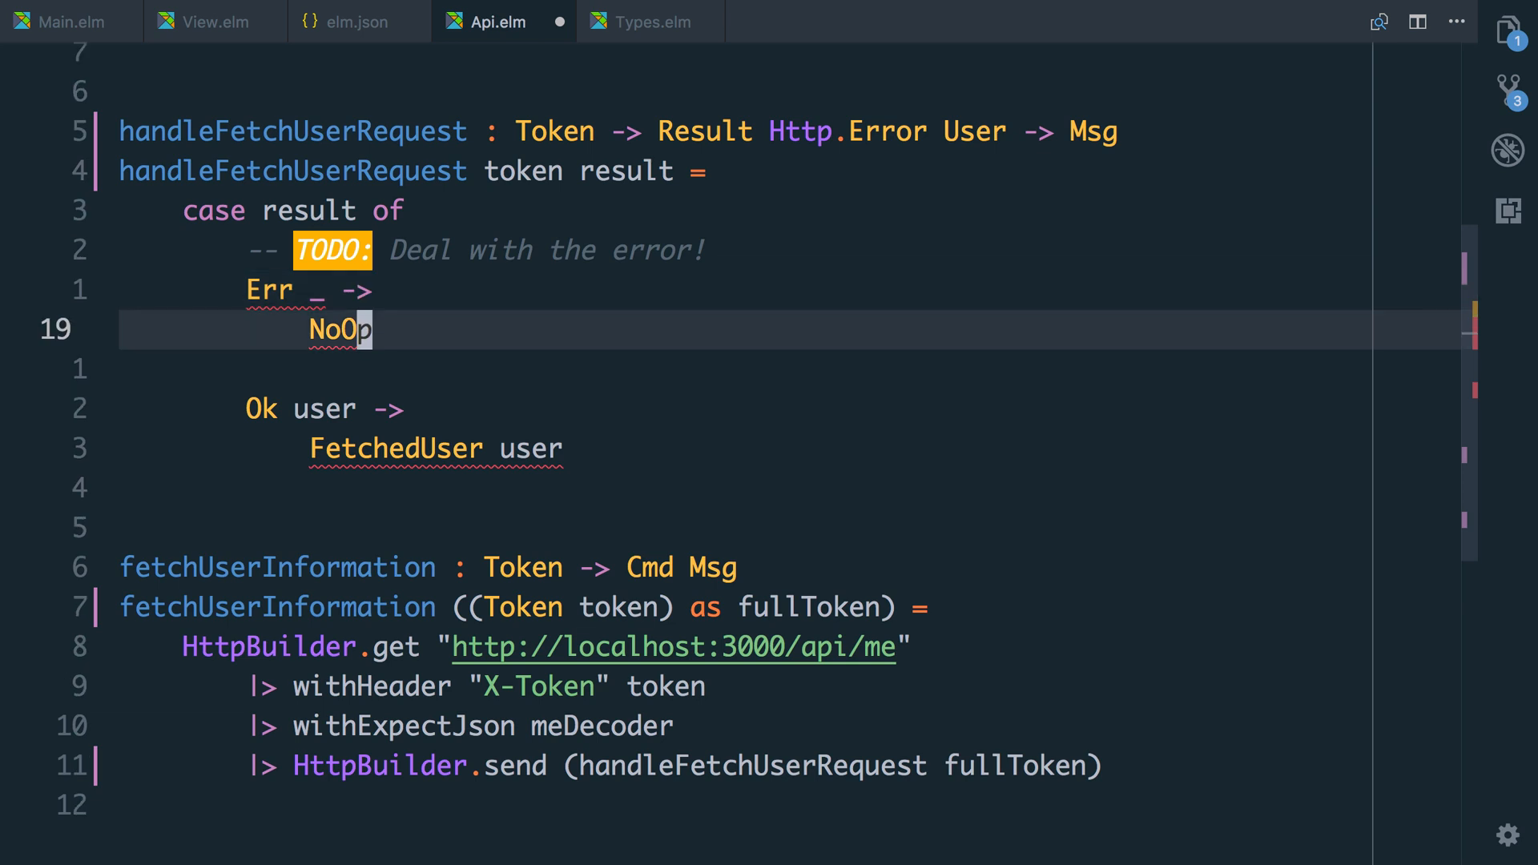
Comment '-- and set the user to LoggedOut' and pass token into FetchedUser, then go to Types.elm.
key(enter)
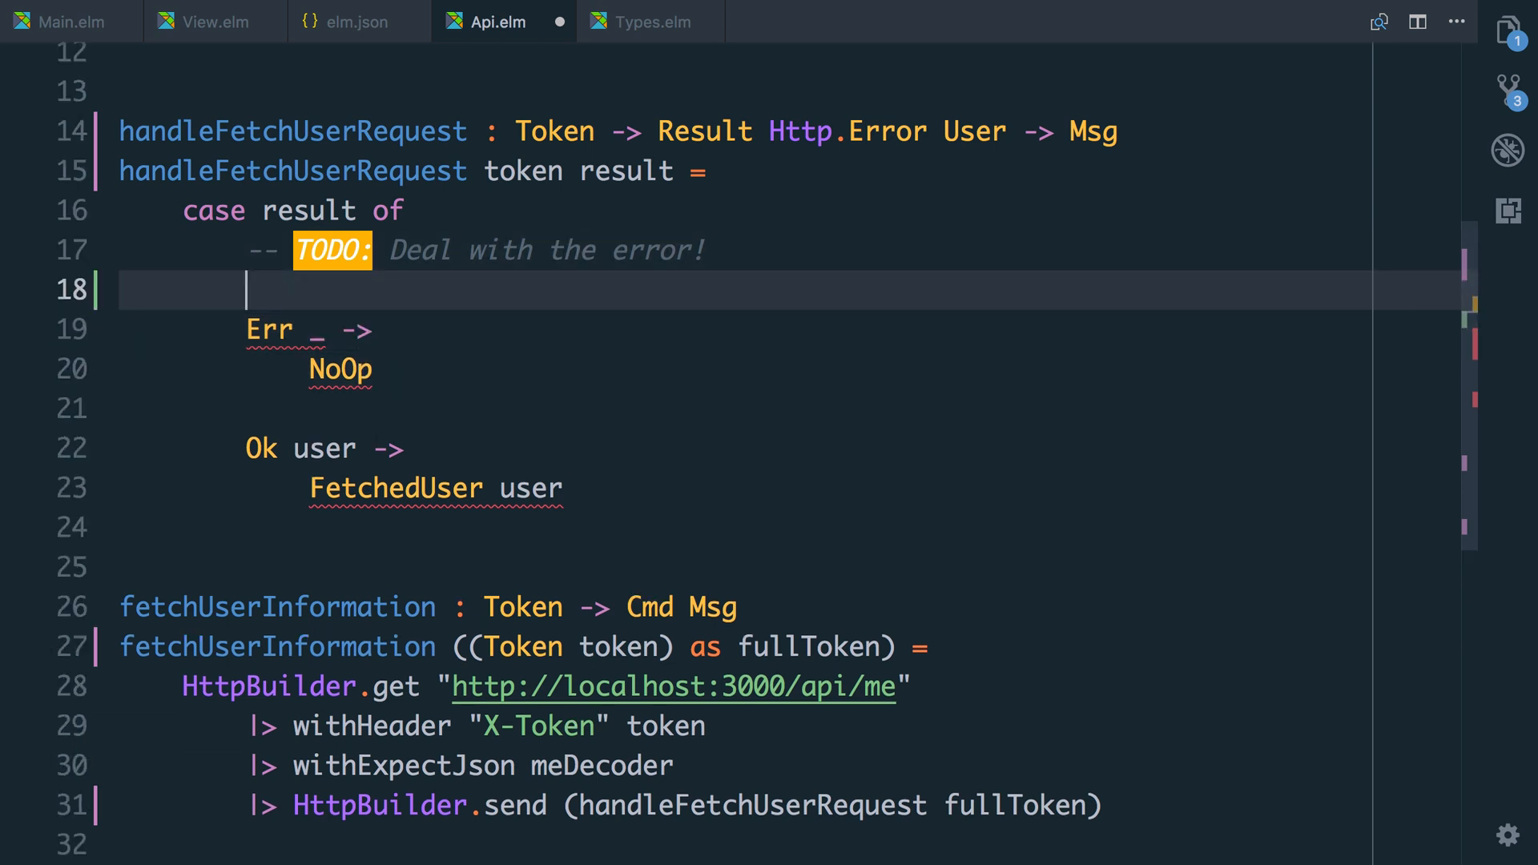
text(--)
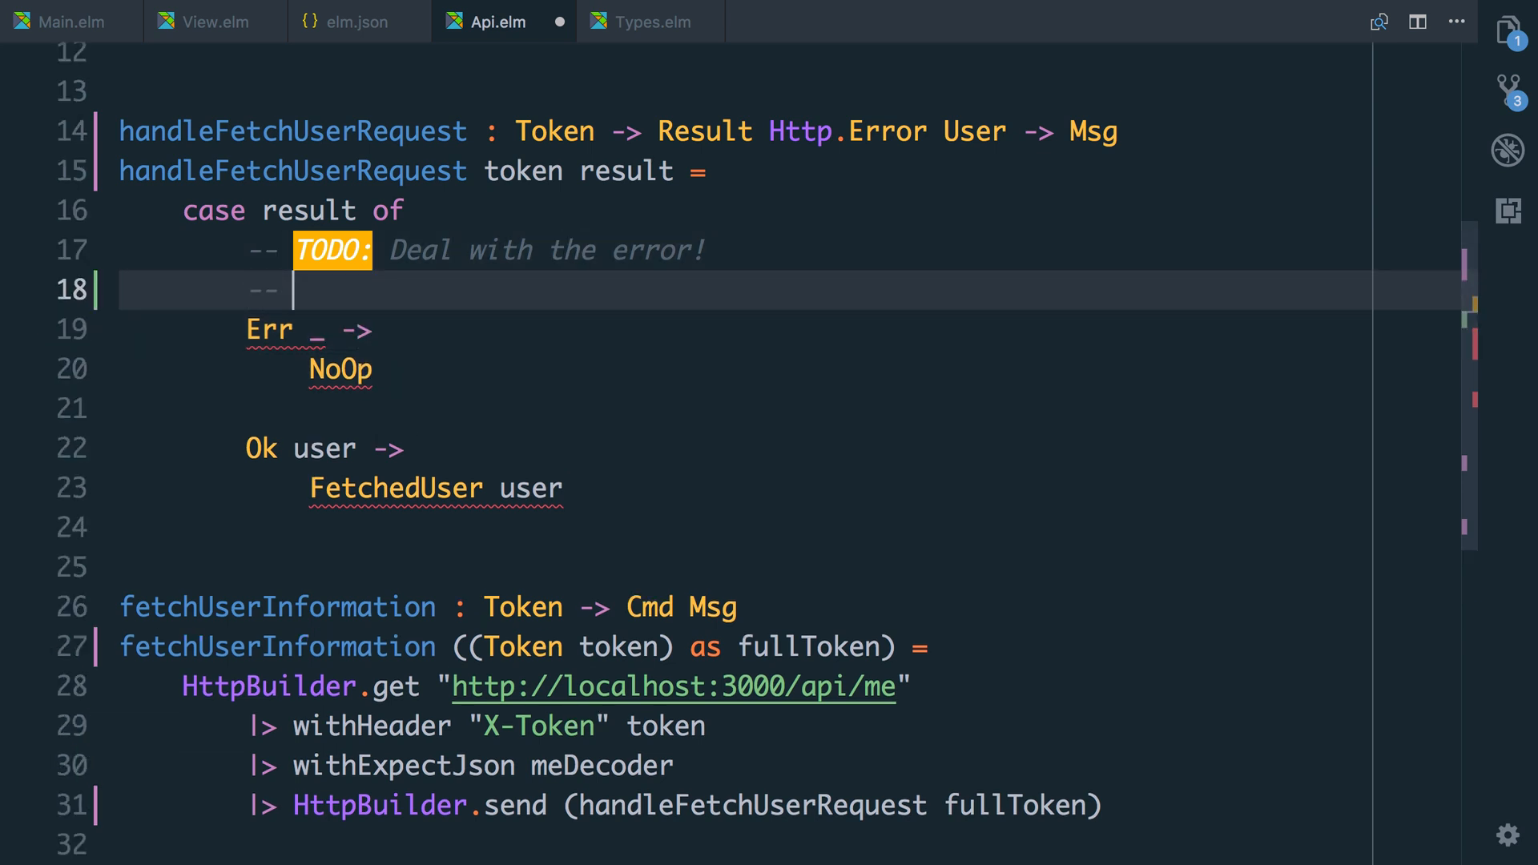
text(and set)
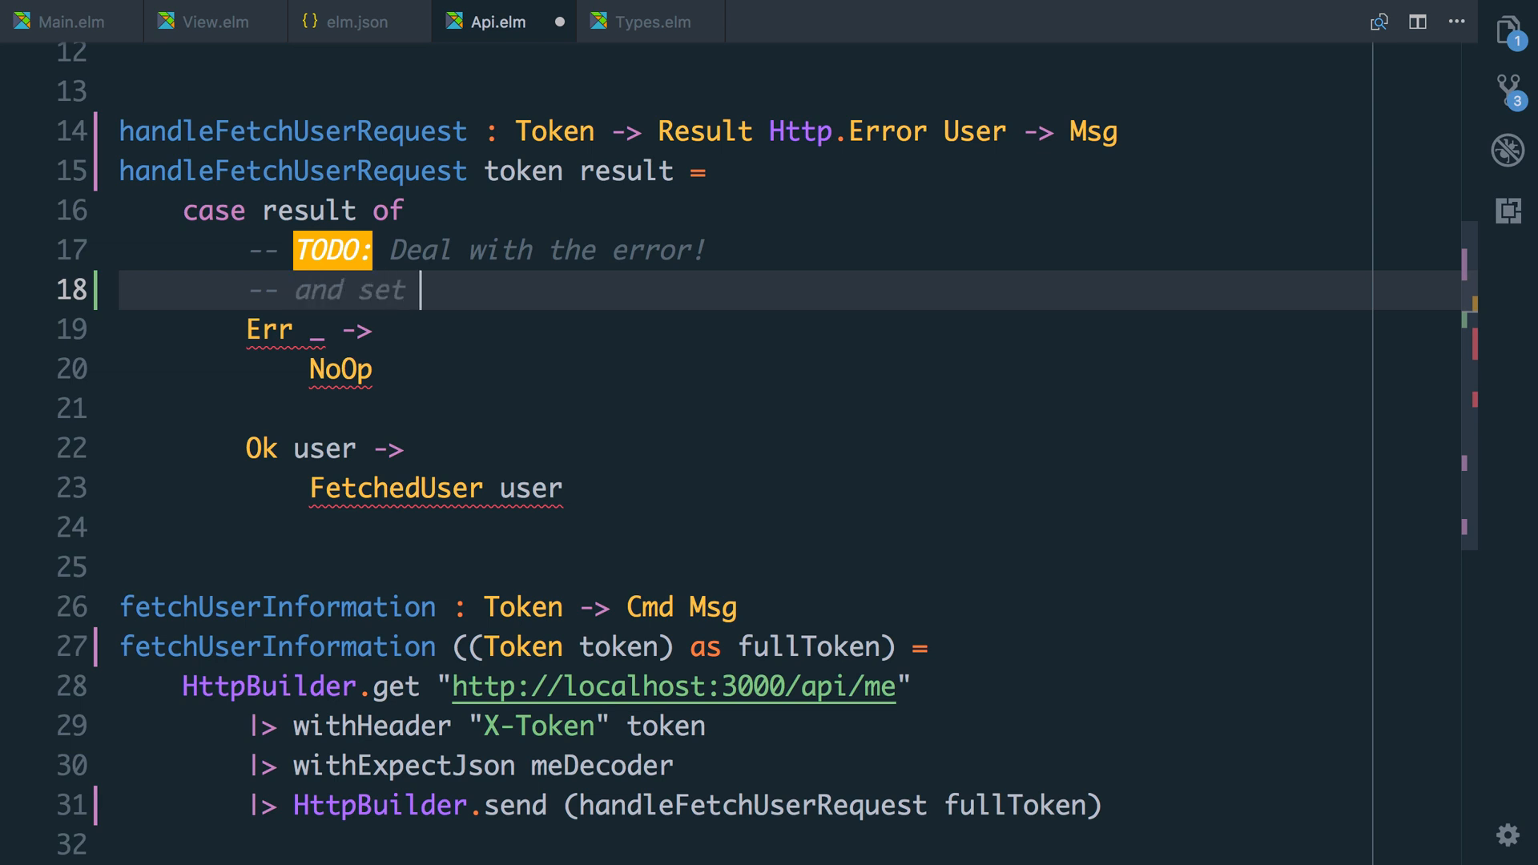
text(the user to LoggedI)
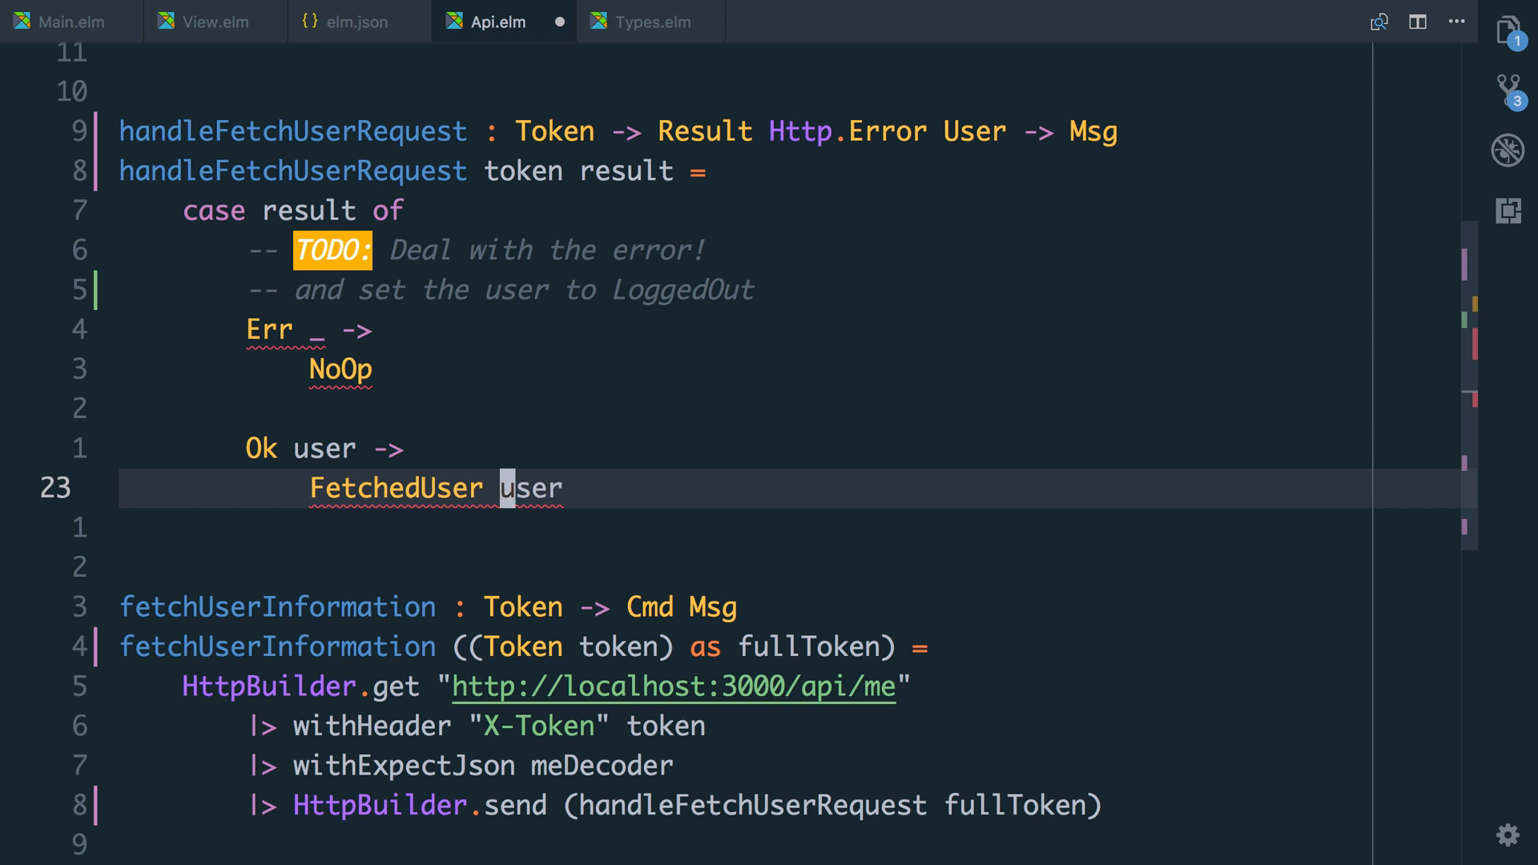
text(token)
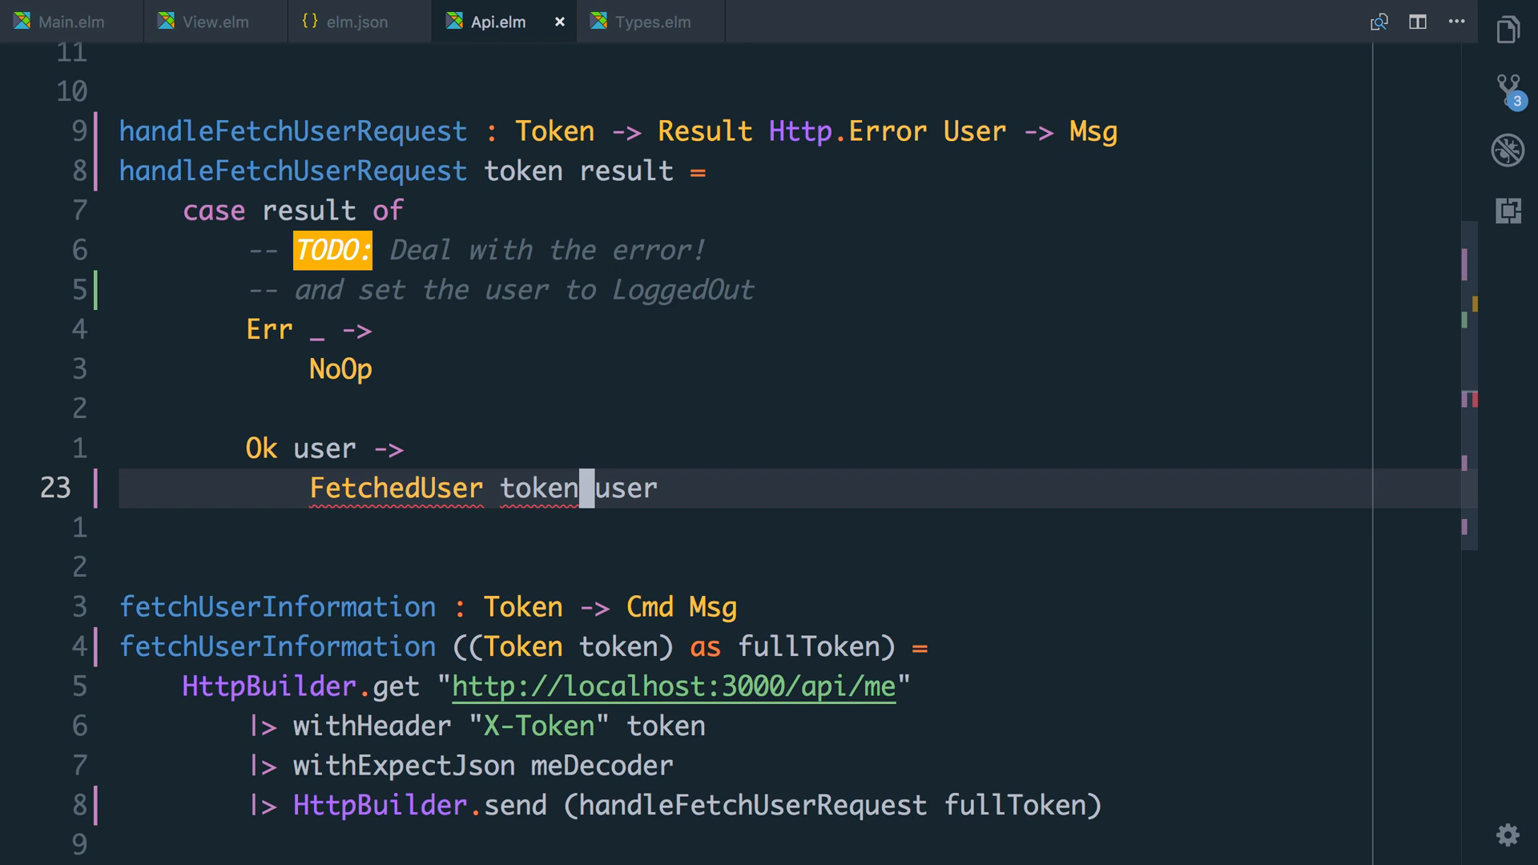
click(647, 21)
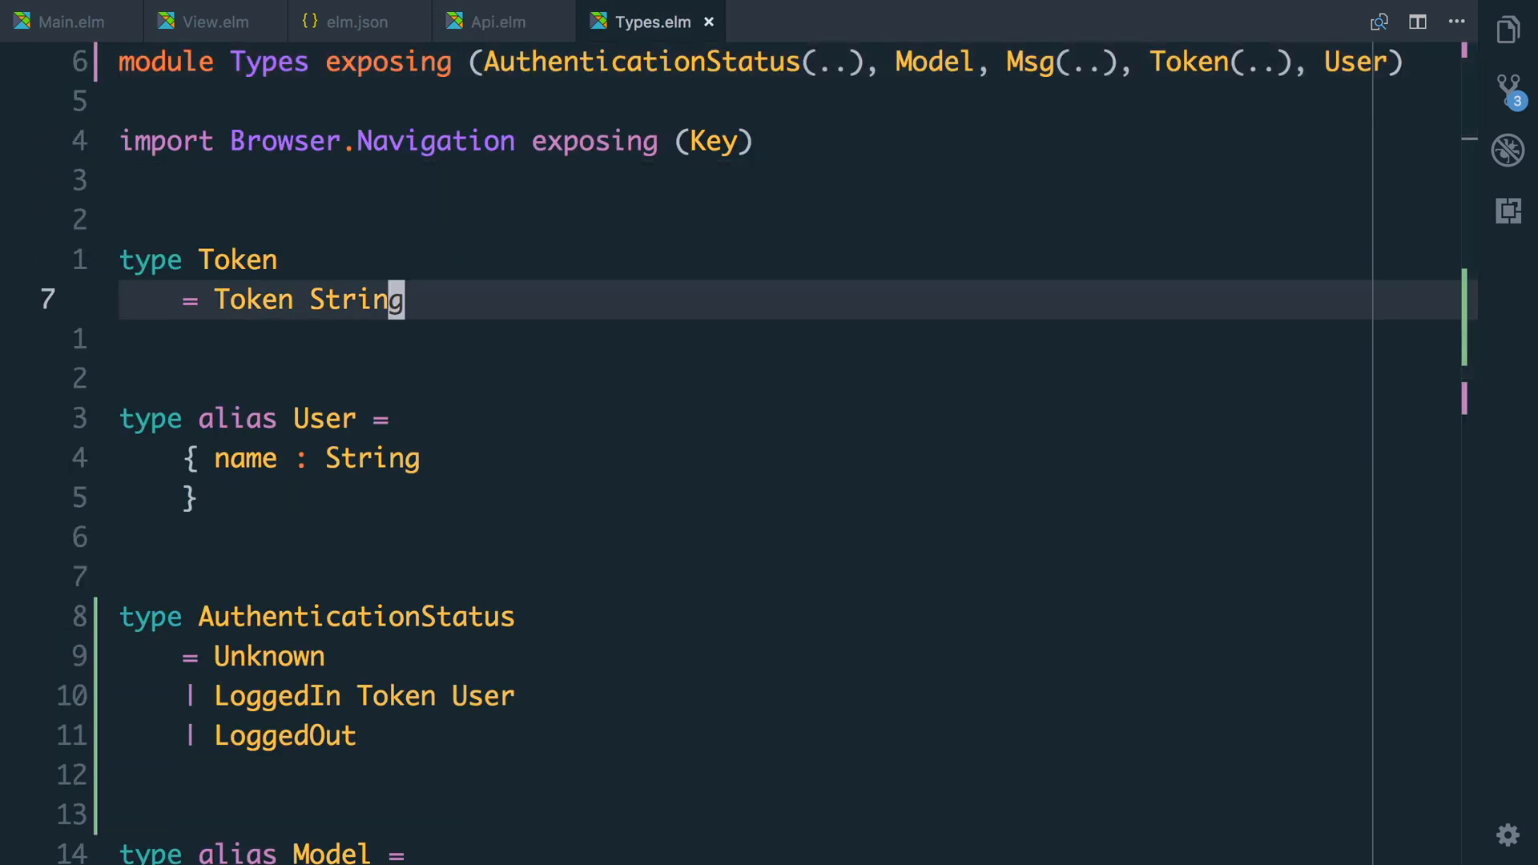
Change FetchedUser User to FetchedUser Token User, then return to Main.elm.
scroll(down, 3)
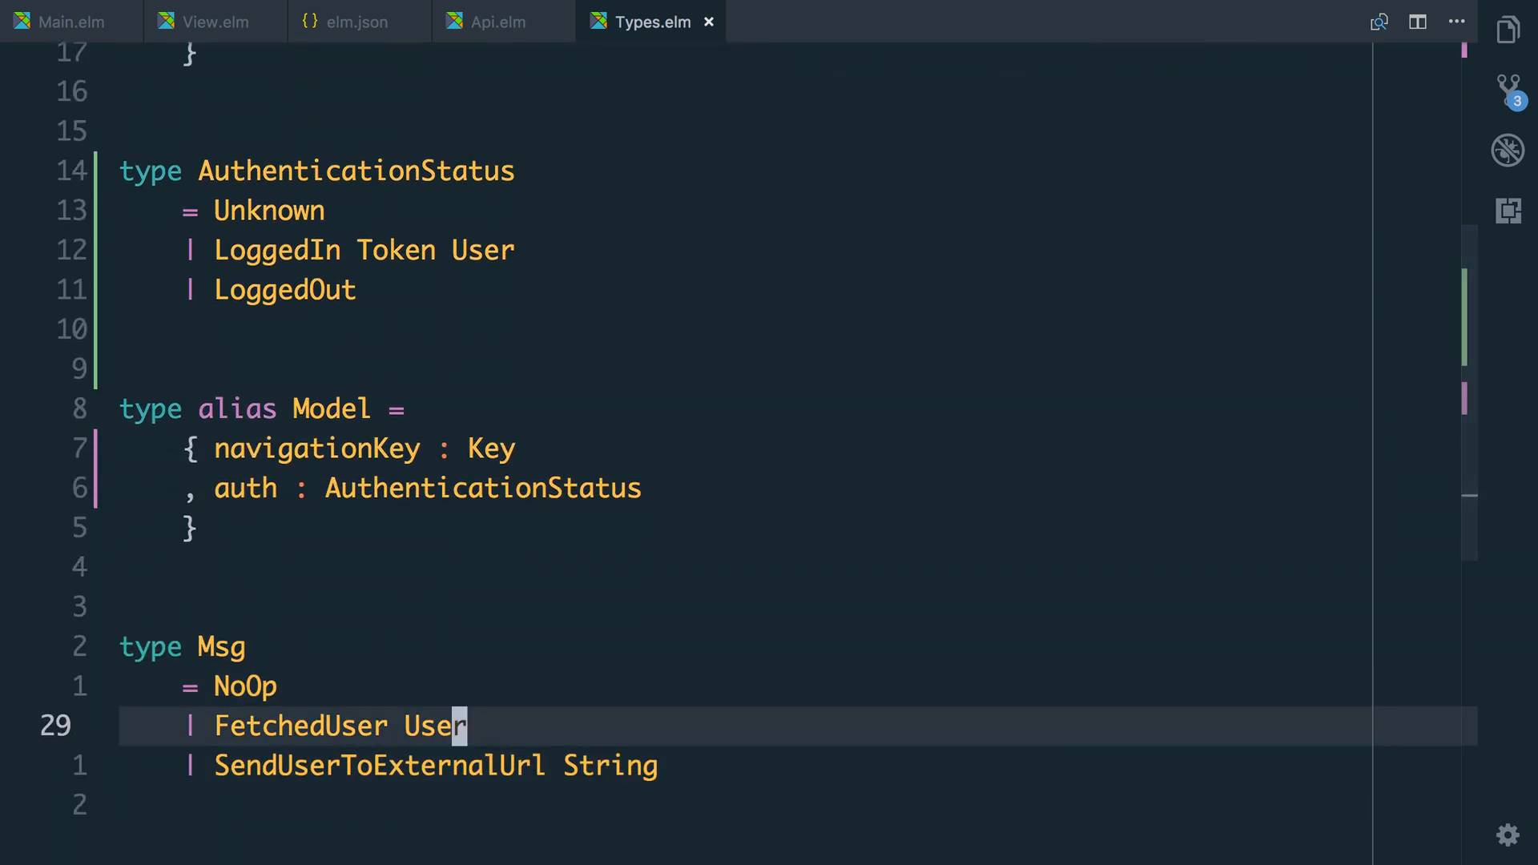
text(Token)
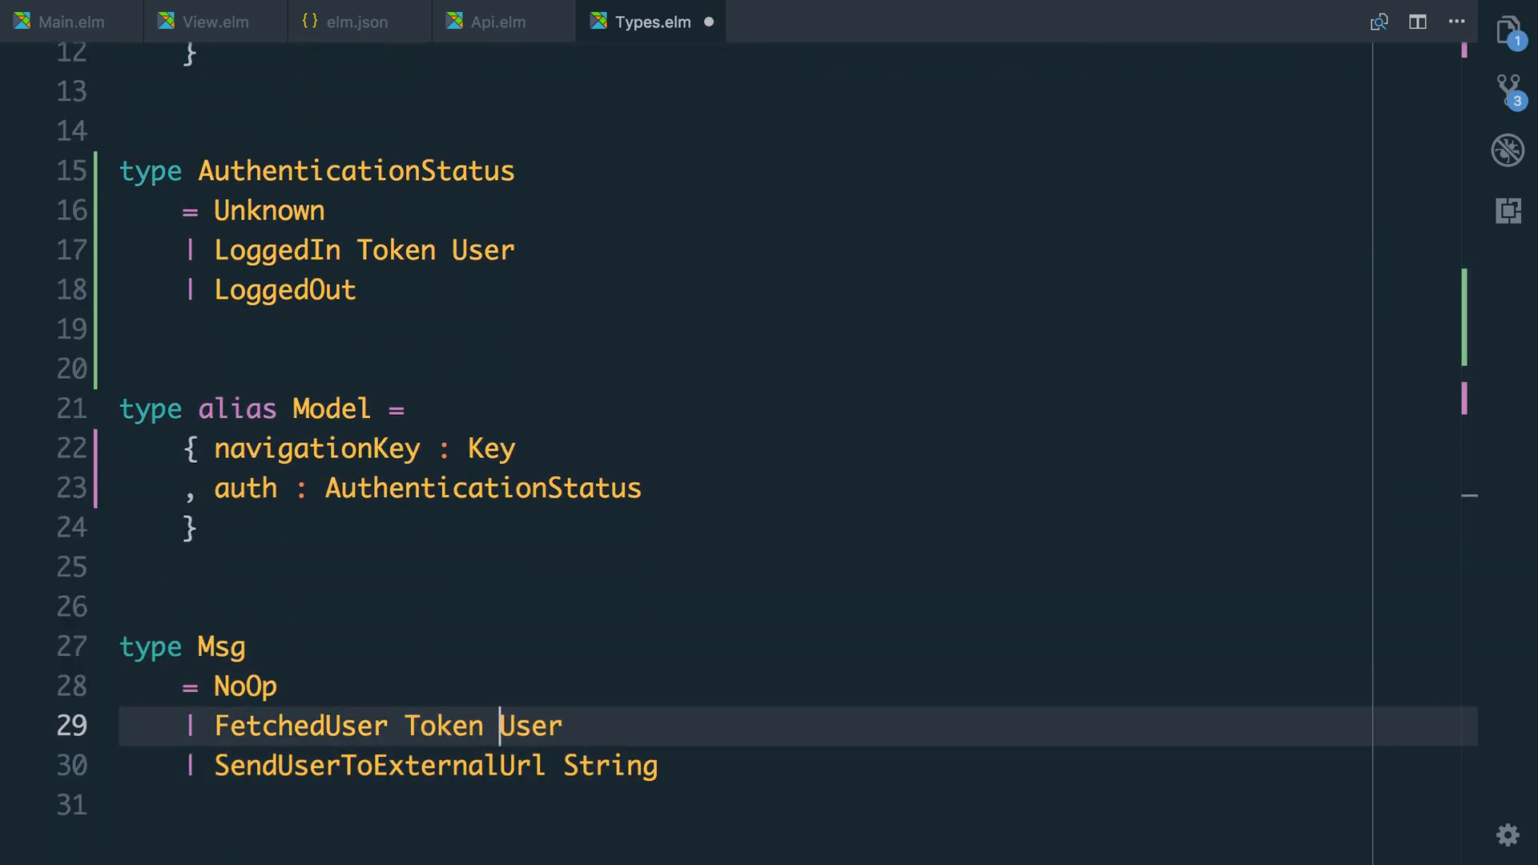
click(69, 21)
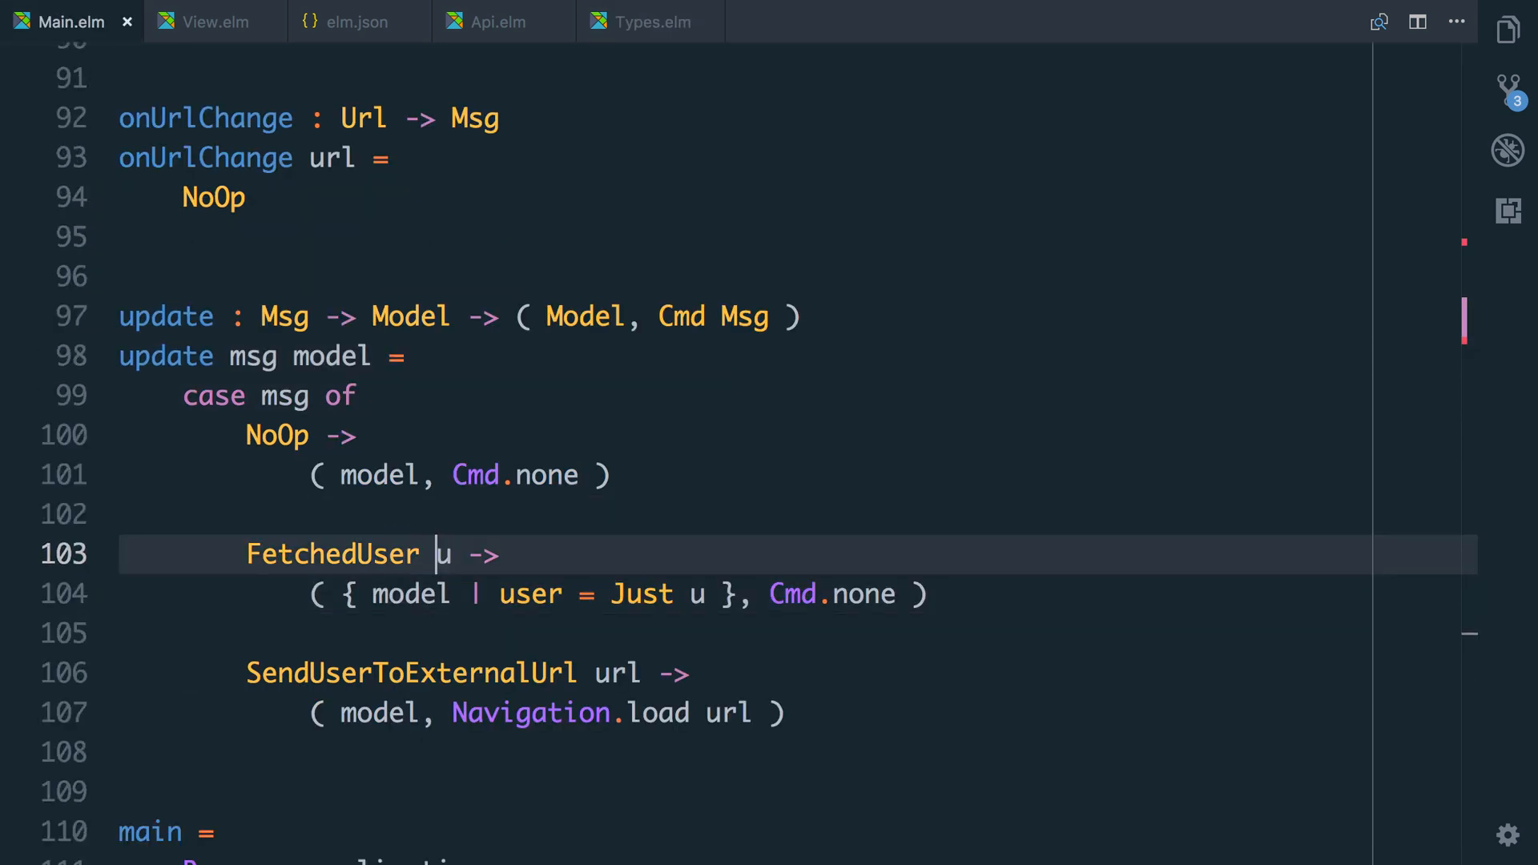
Rewrite the FetchedUser branch to take token and user and set auth = LoggedIn token user.
text(token user)
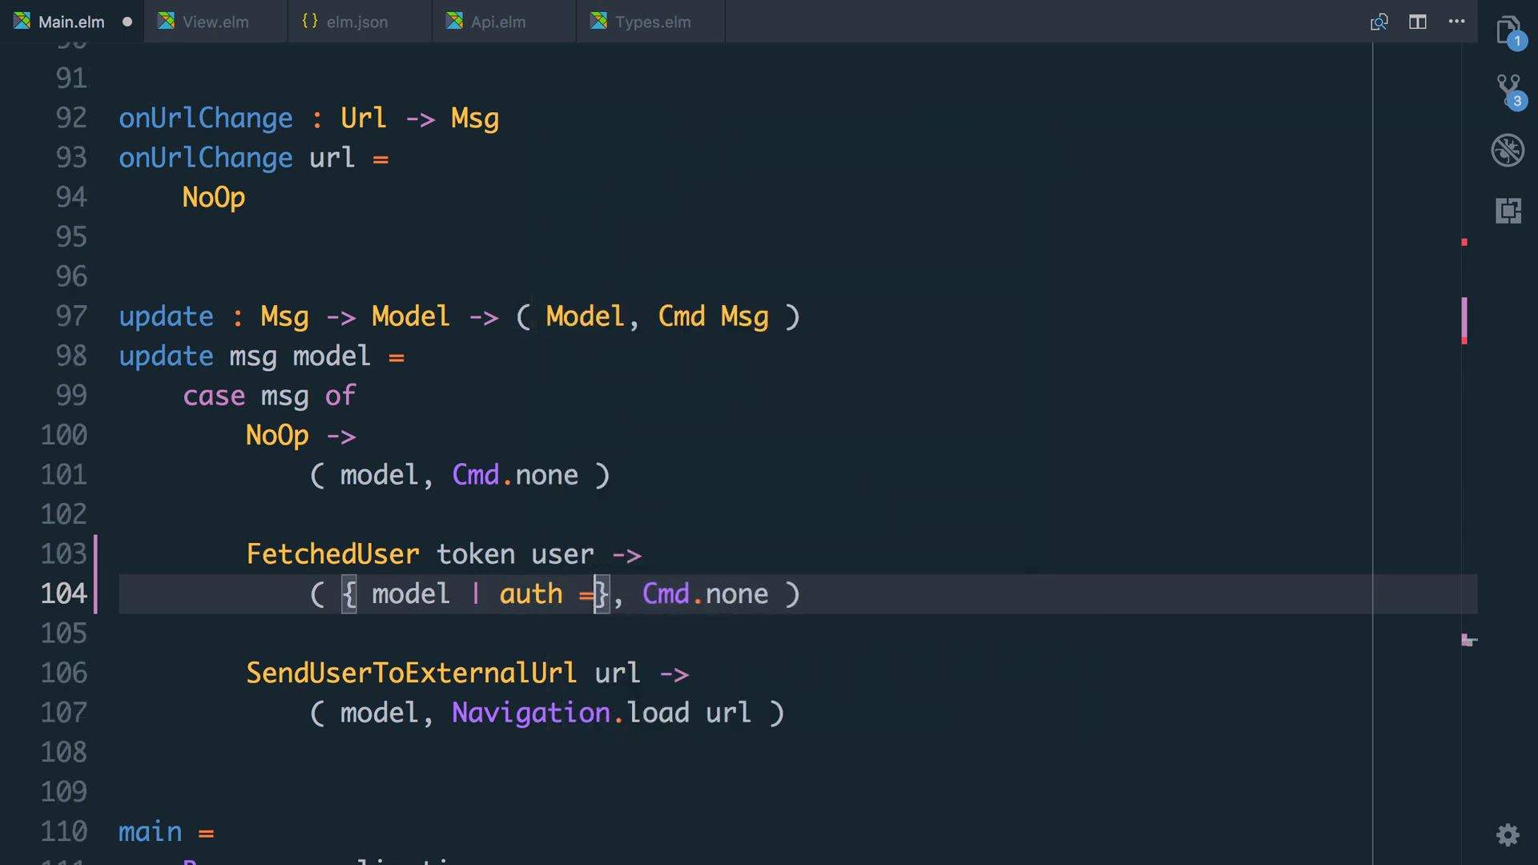
text(LoggedIn)
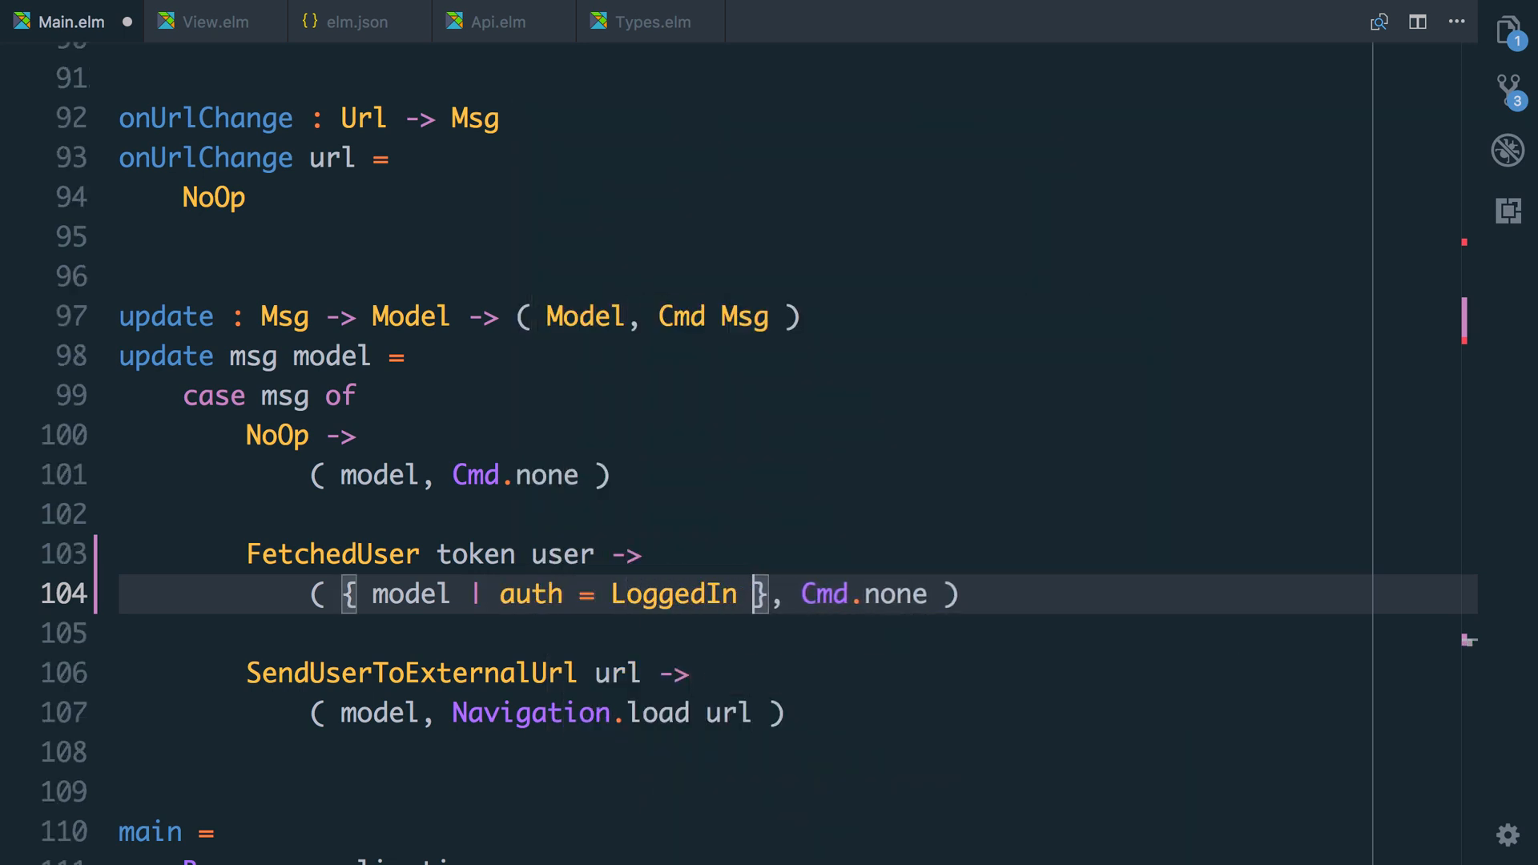
text(token user)
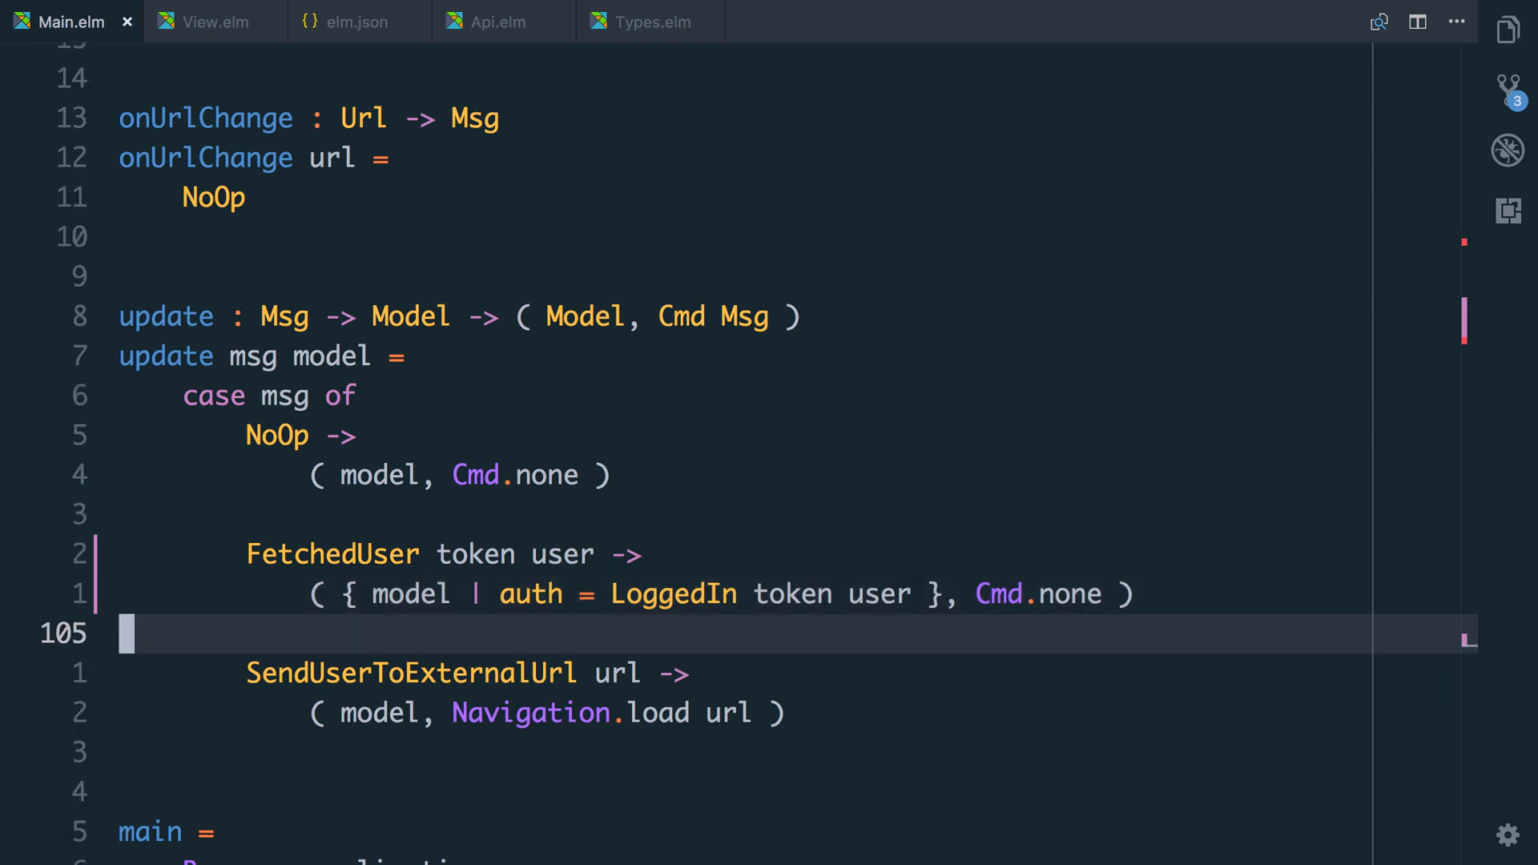
Add an '| ErrorFetchingUser' constructor to the Msg type in Types.elm.
click(647, 21)
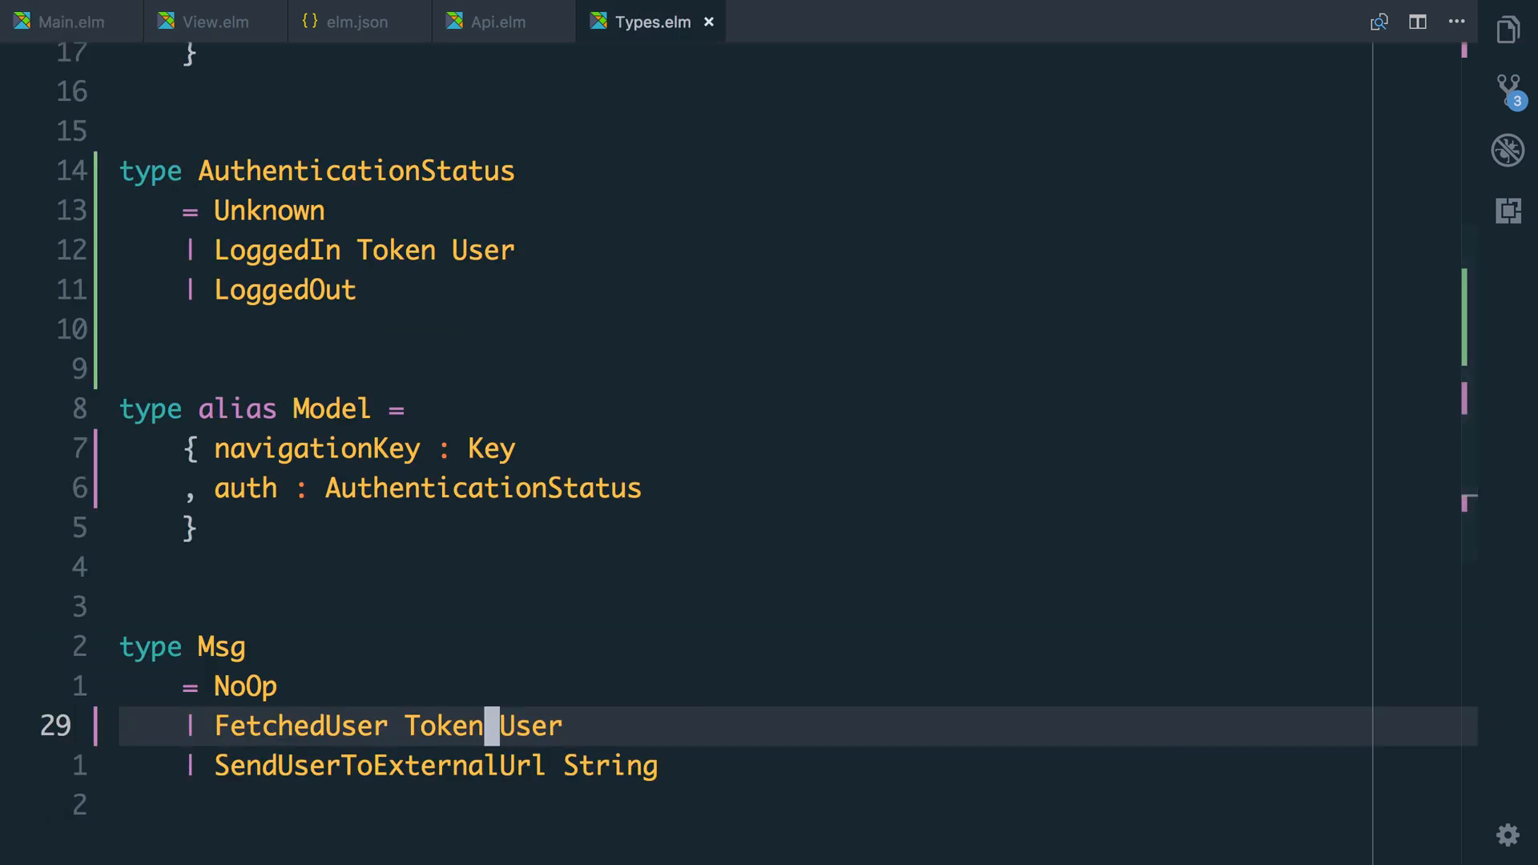
key(Enter)
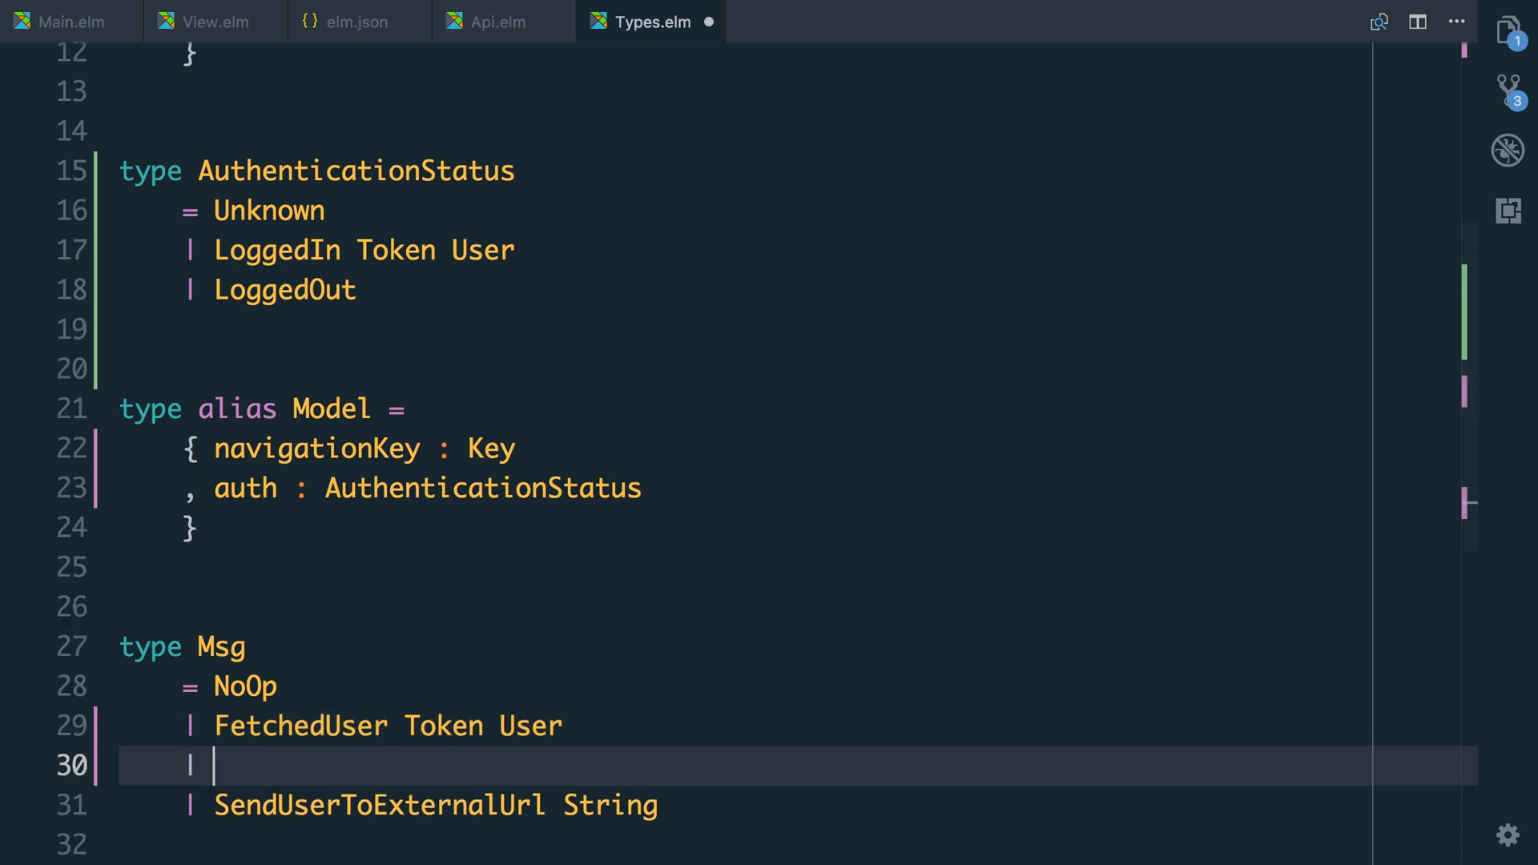
text(ErrorFetchingU)
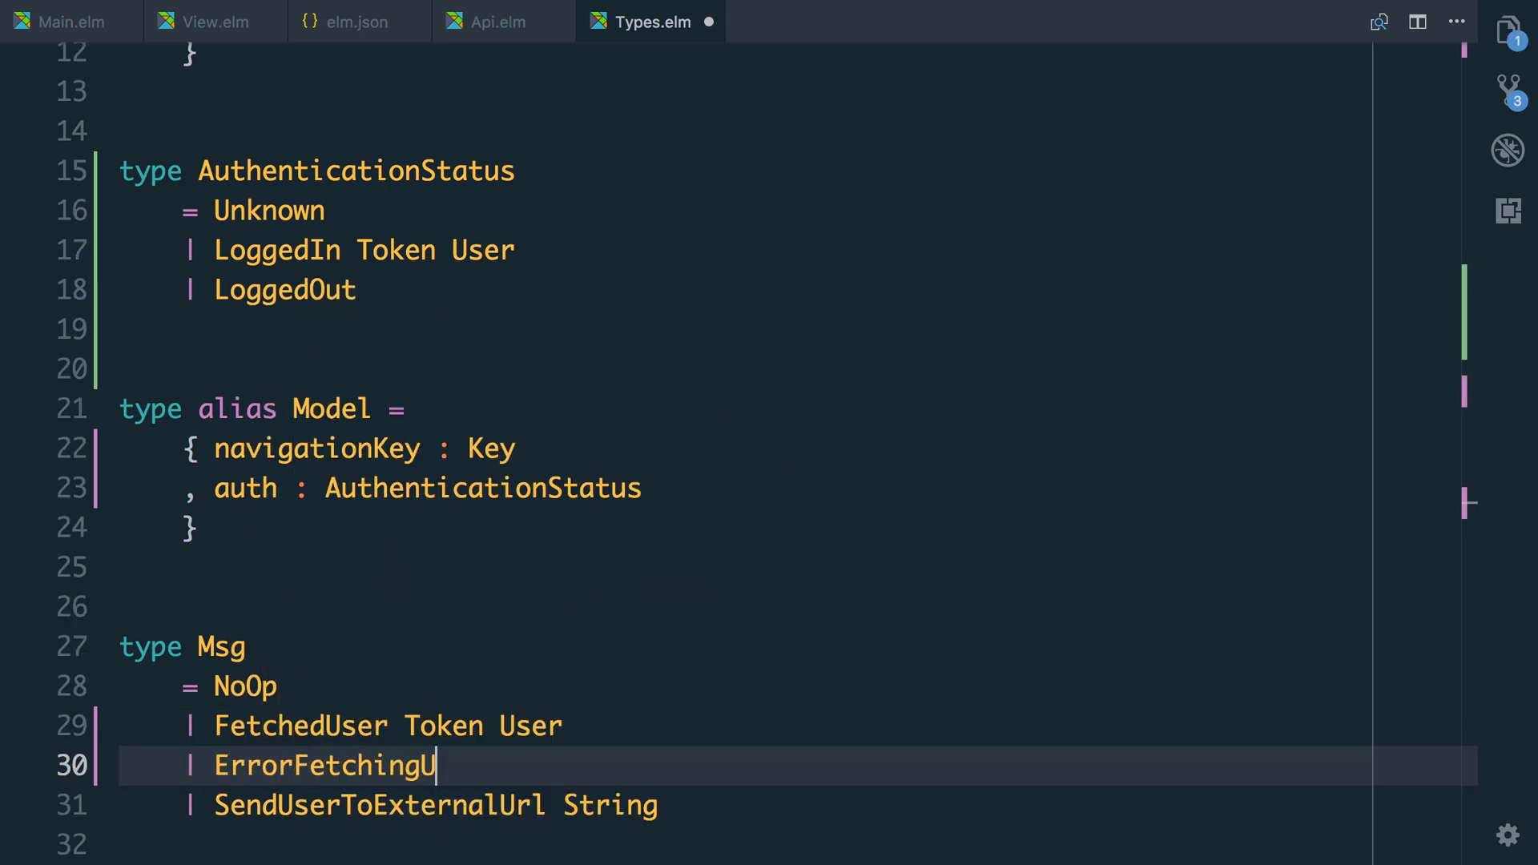
text(ser)
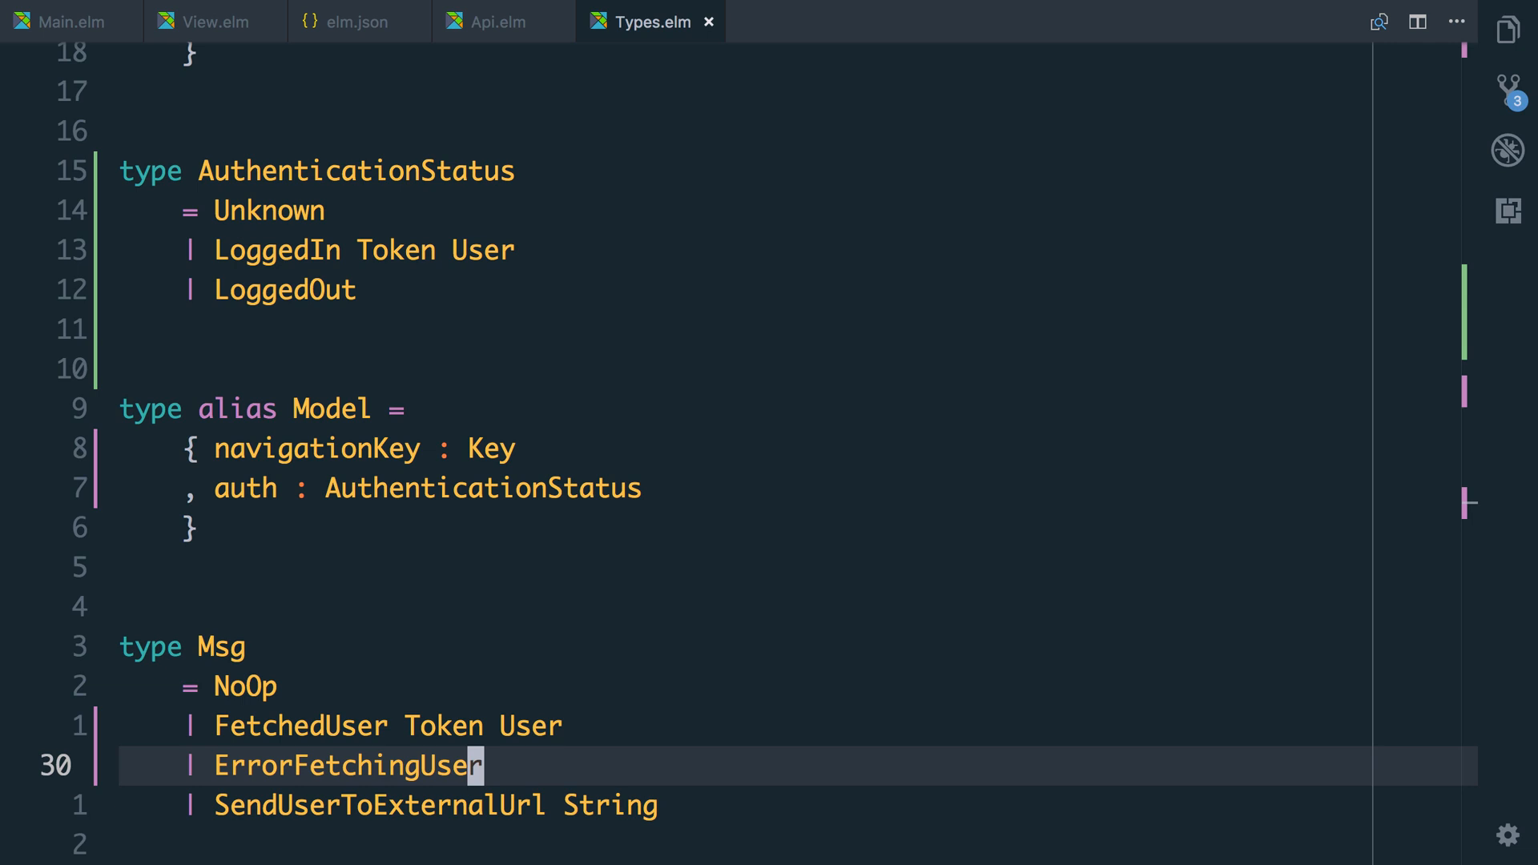
In Api.elm's Err branch, return ErrorFetchingUser instead of NoOp.
click(502, 21)
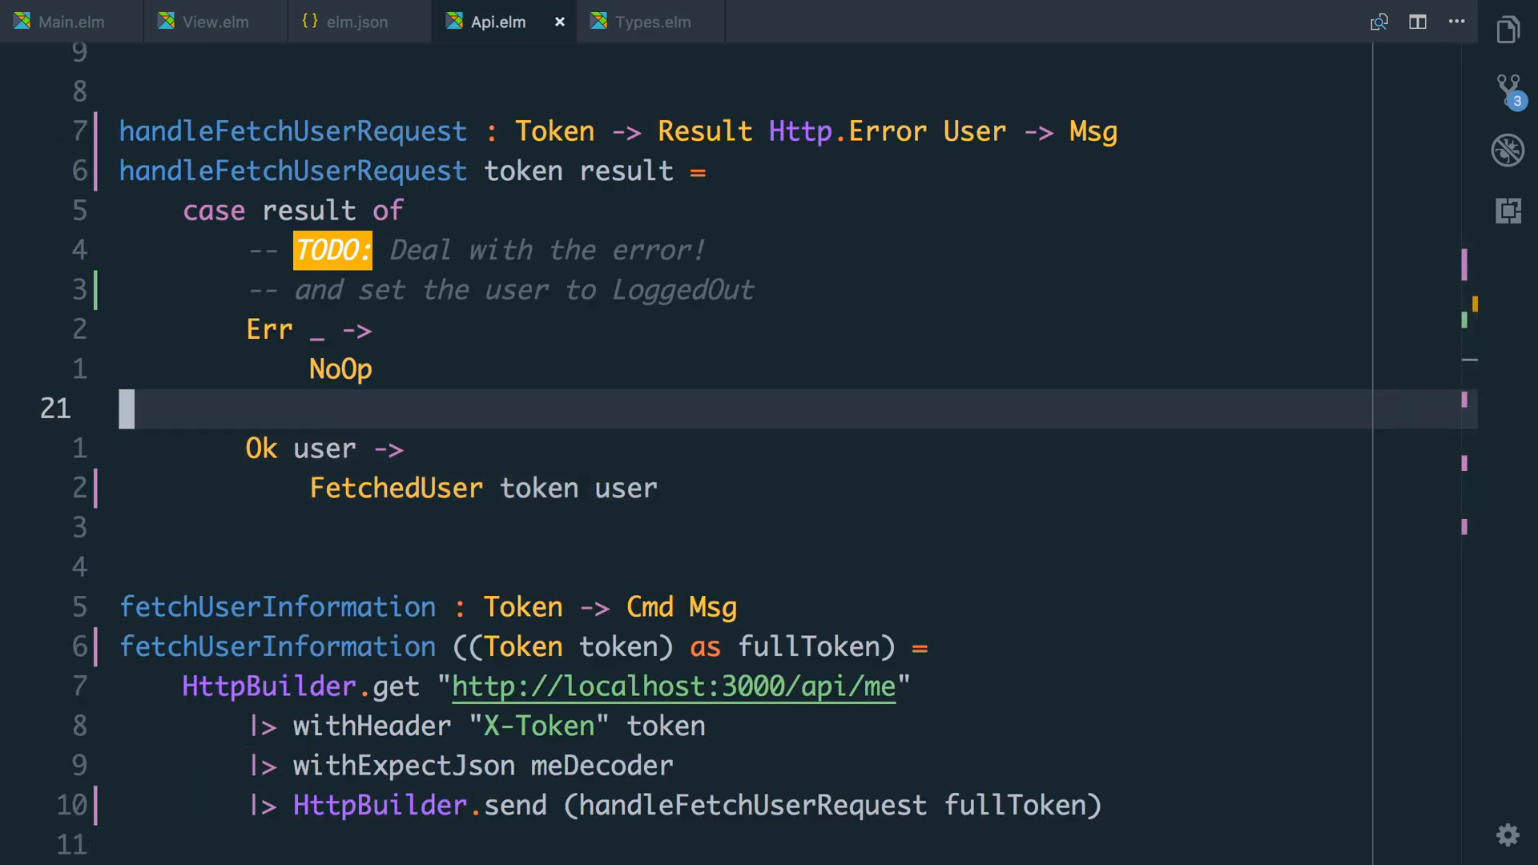
text(ErrorFetchingUser)
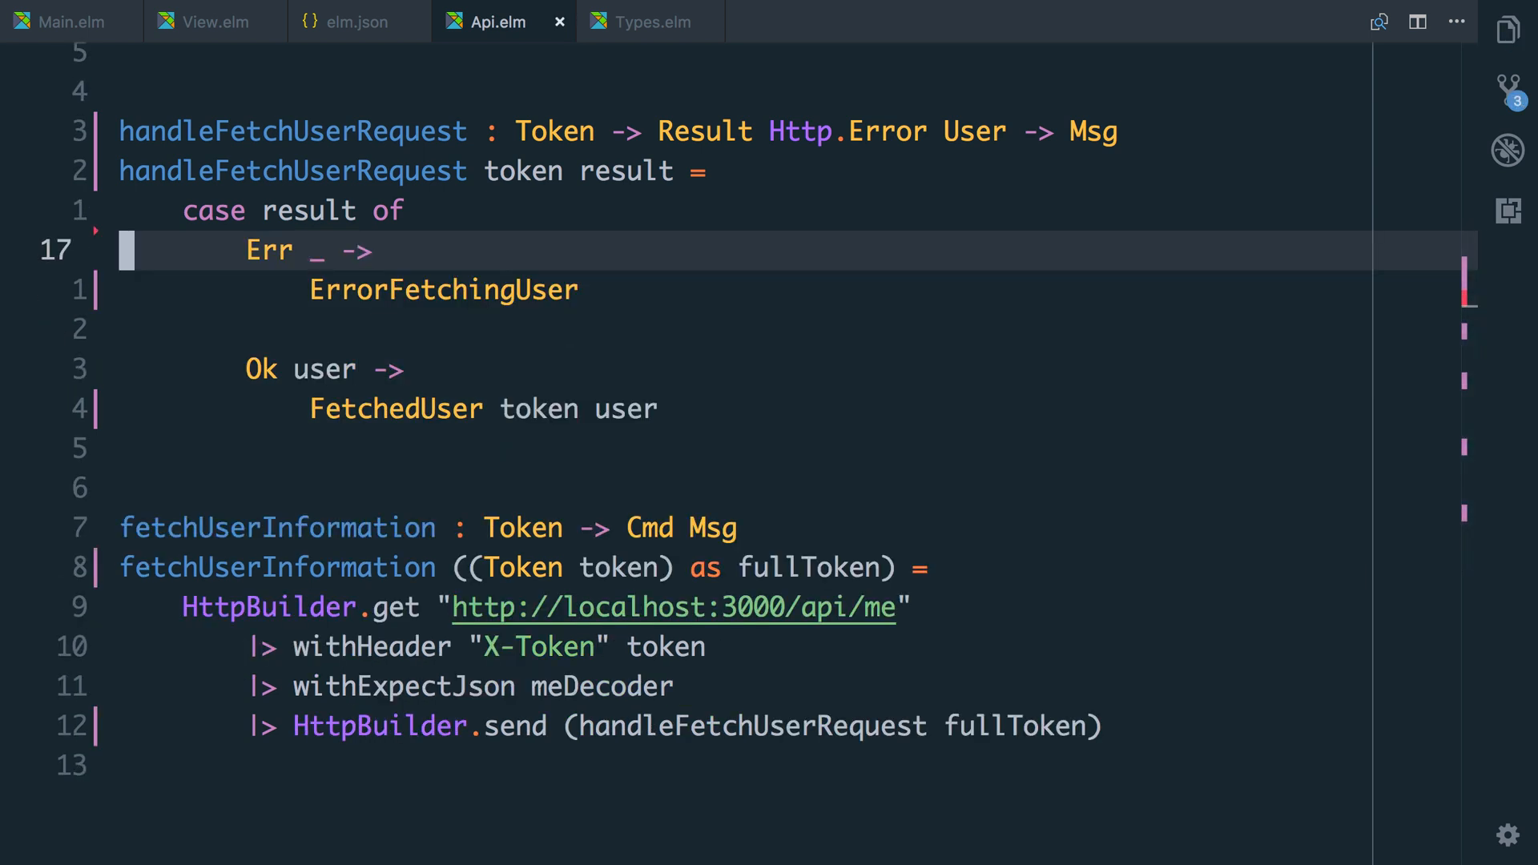
Add an ErrorFetchingUser branch in Main.elm's update setting auth = LoggedOut.
click(69, 21)
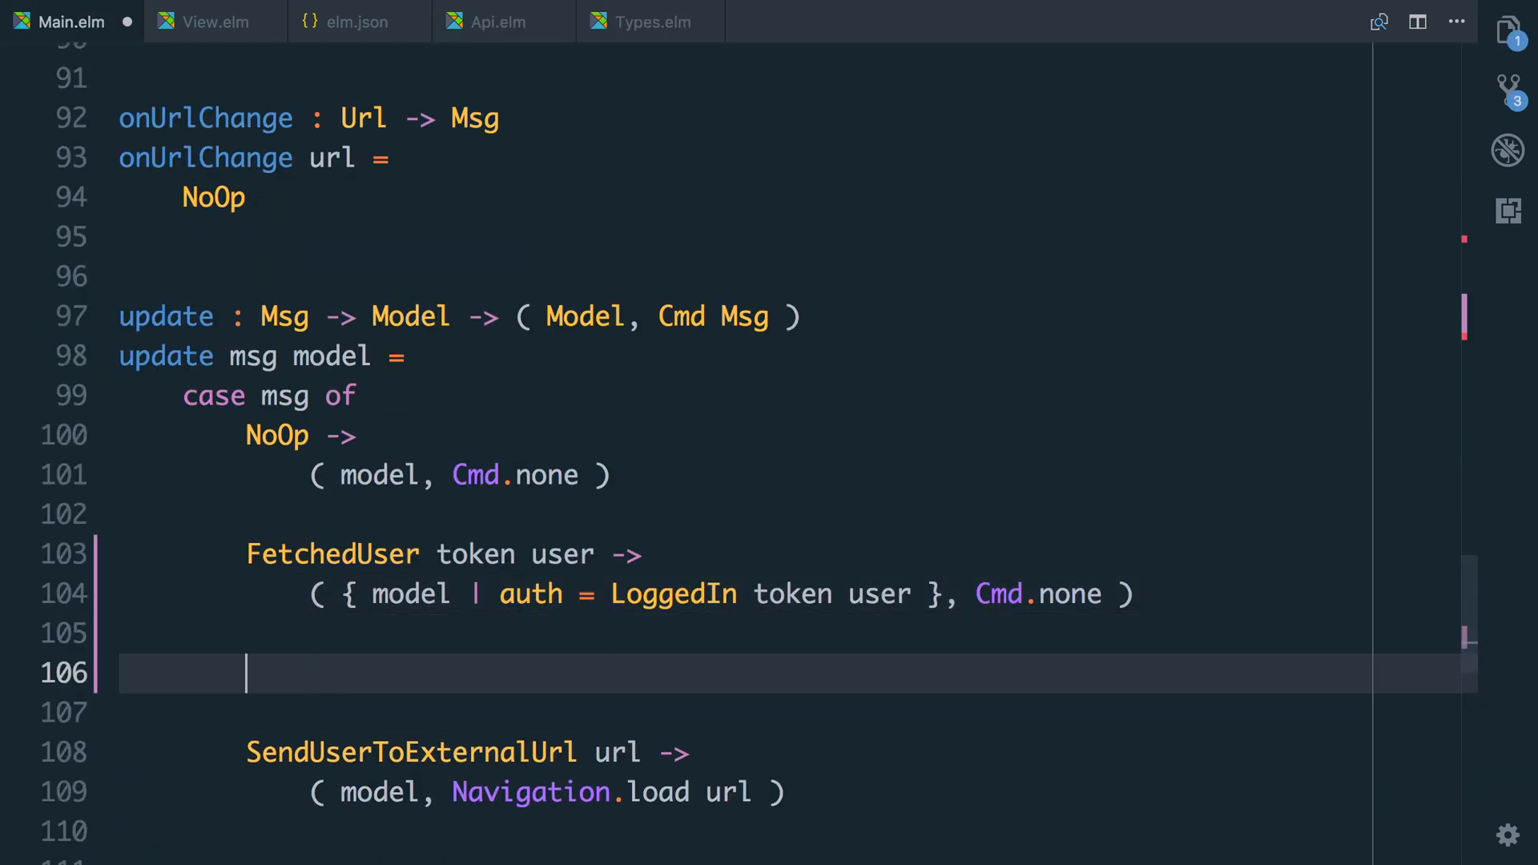
text(ErrorFetchingUser)
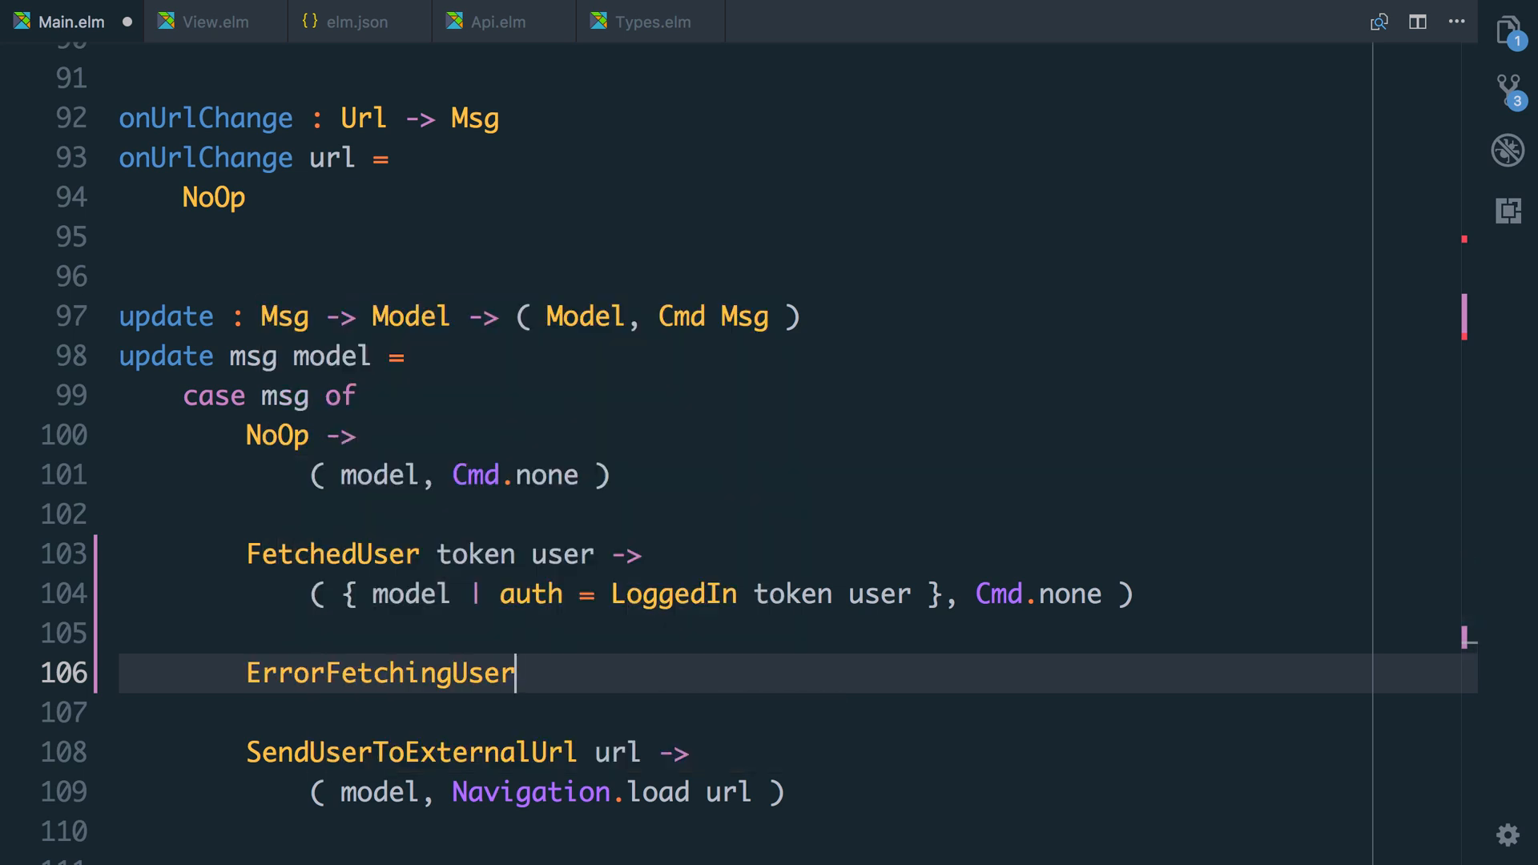
text(->)
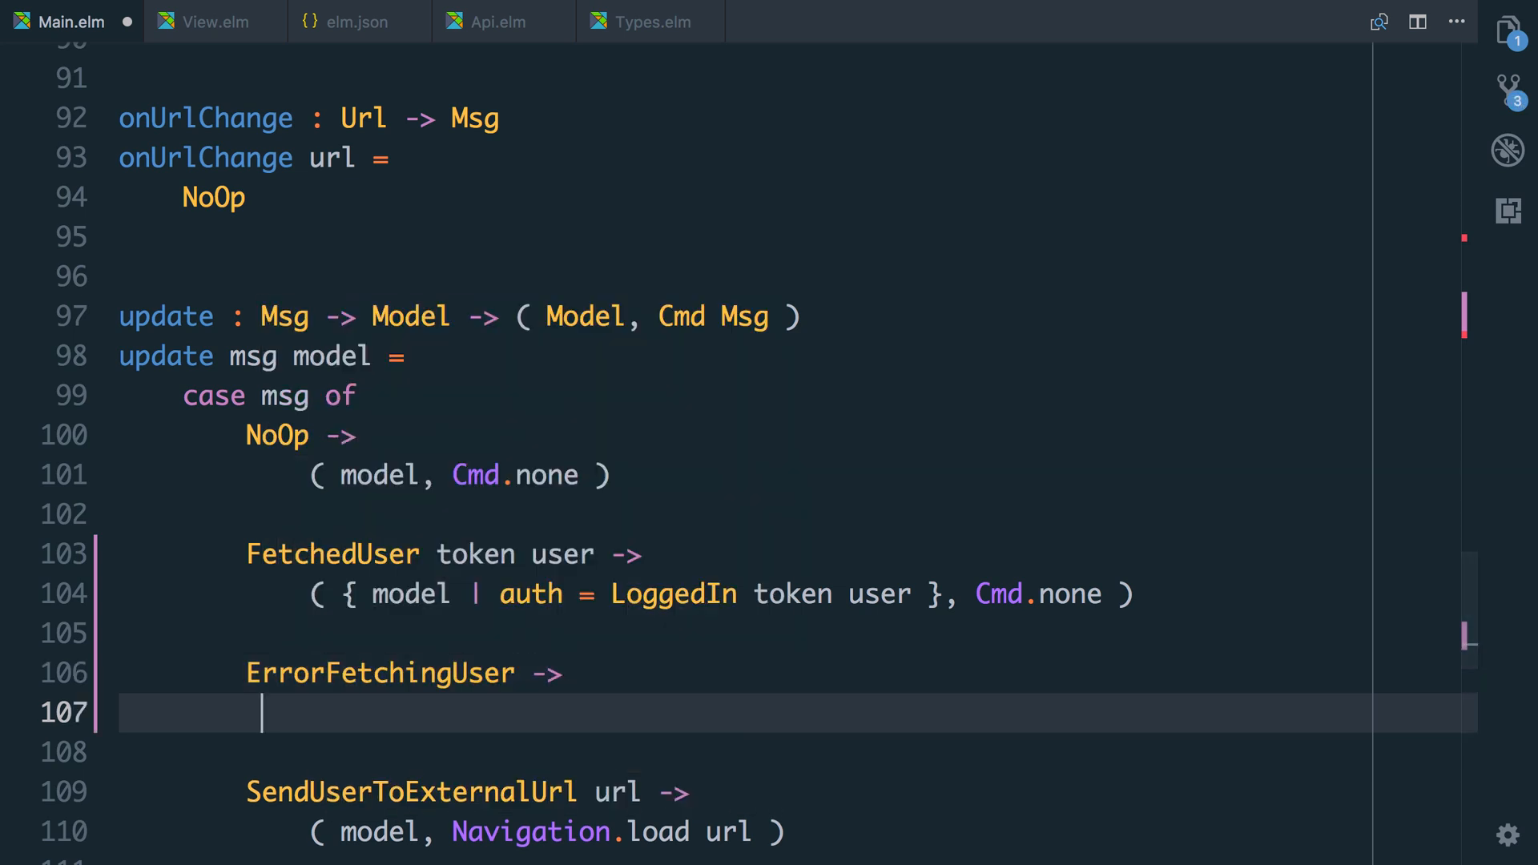
text(( { model })
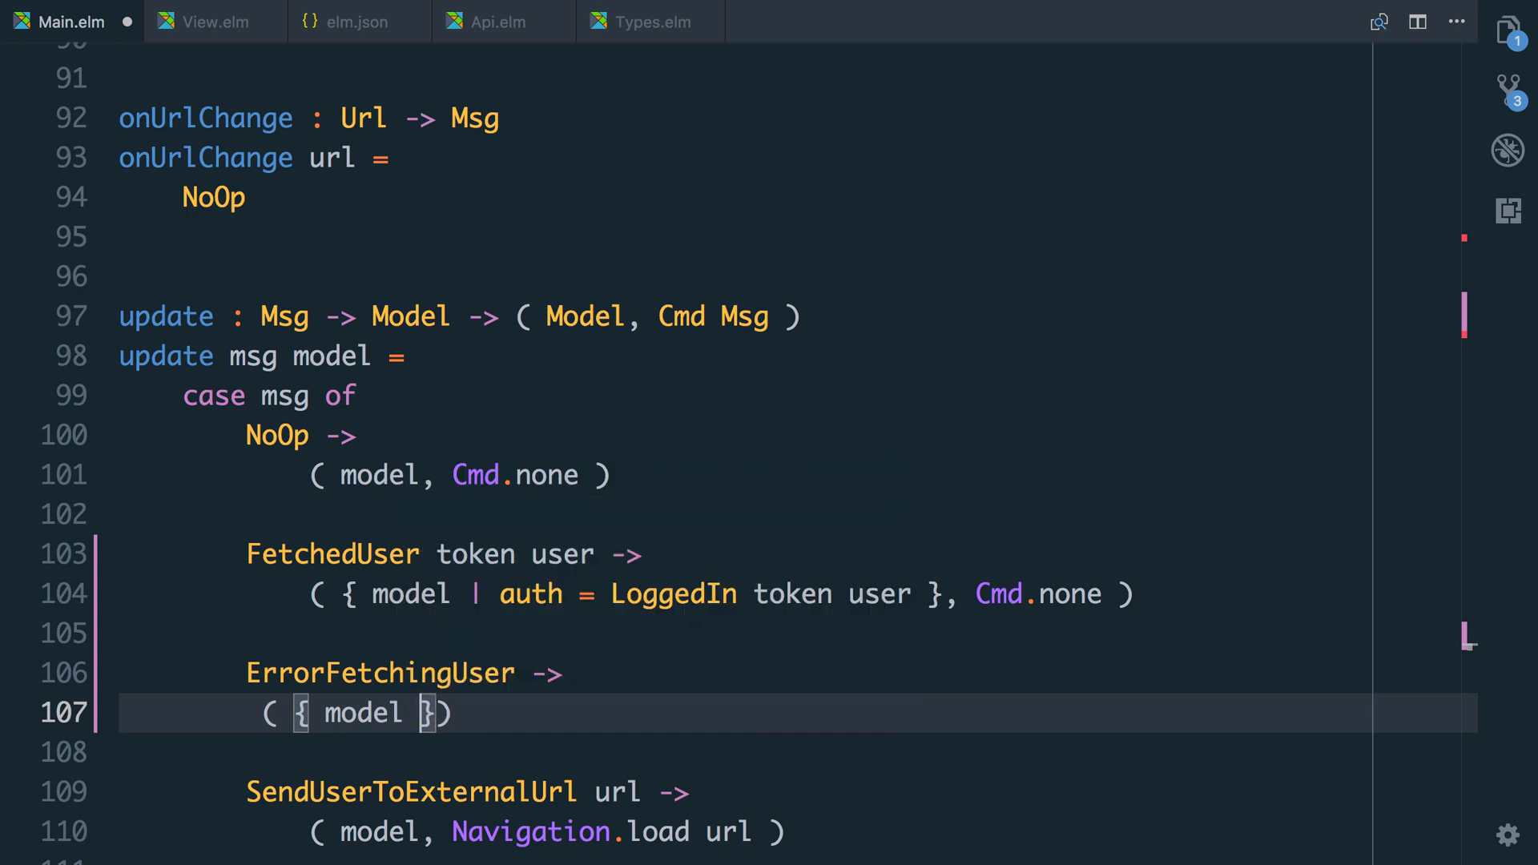
text(| auth = LoggedOut)
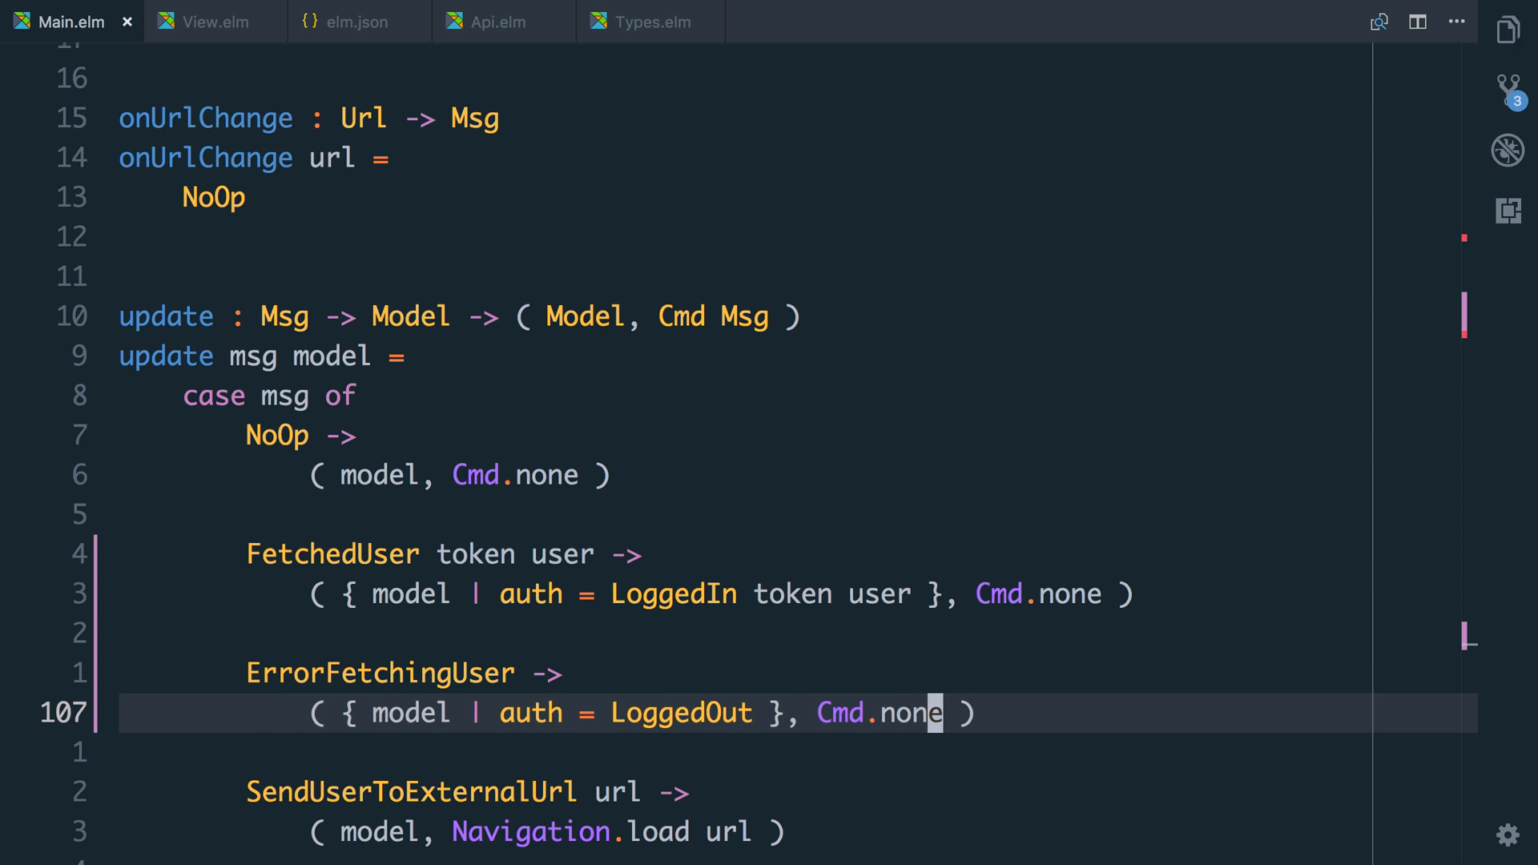
Write the TODO comment 'consider redirecting the user to the home page?' under that branch.
double_click(838, 711)
text(-- )
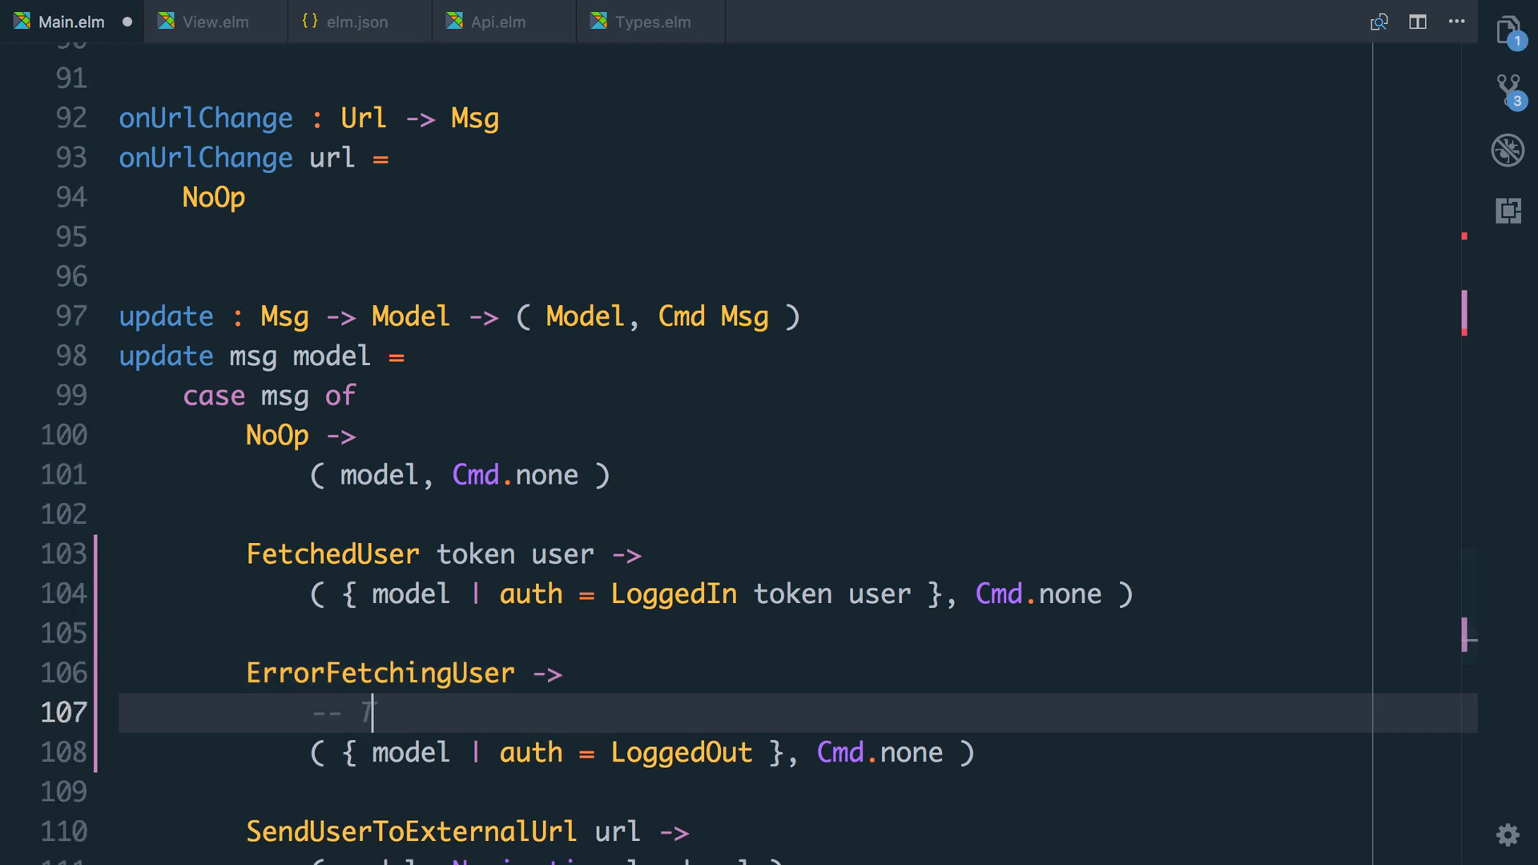
text(TODO: consider redire)
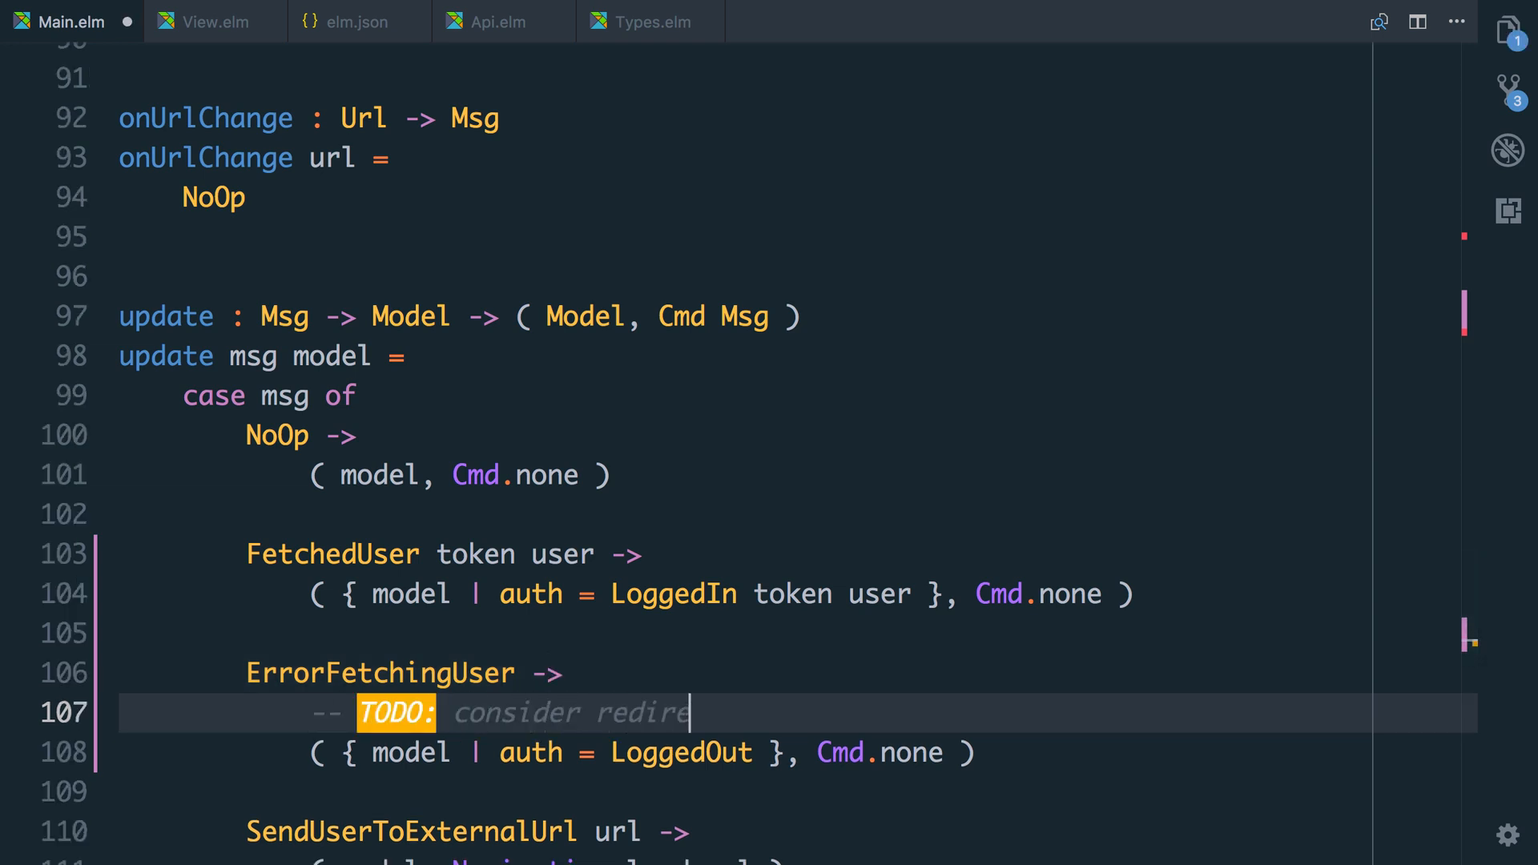
text(cting the suer?)
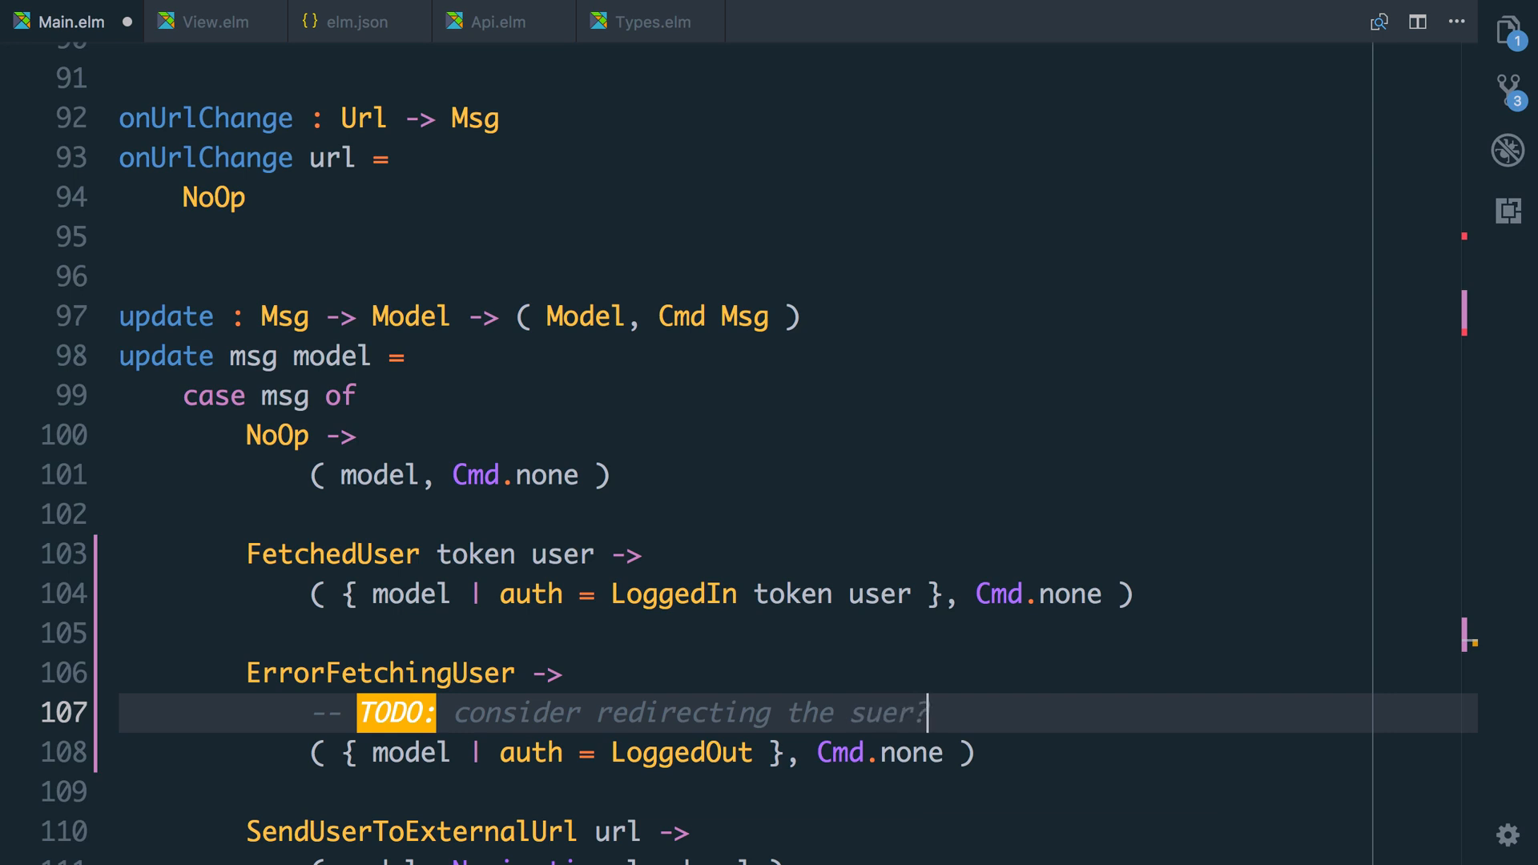
text(user)
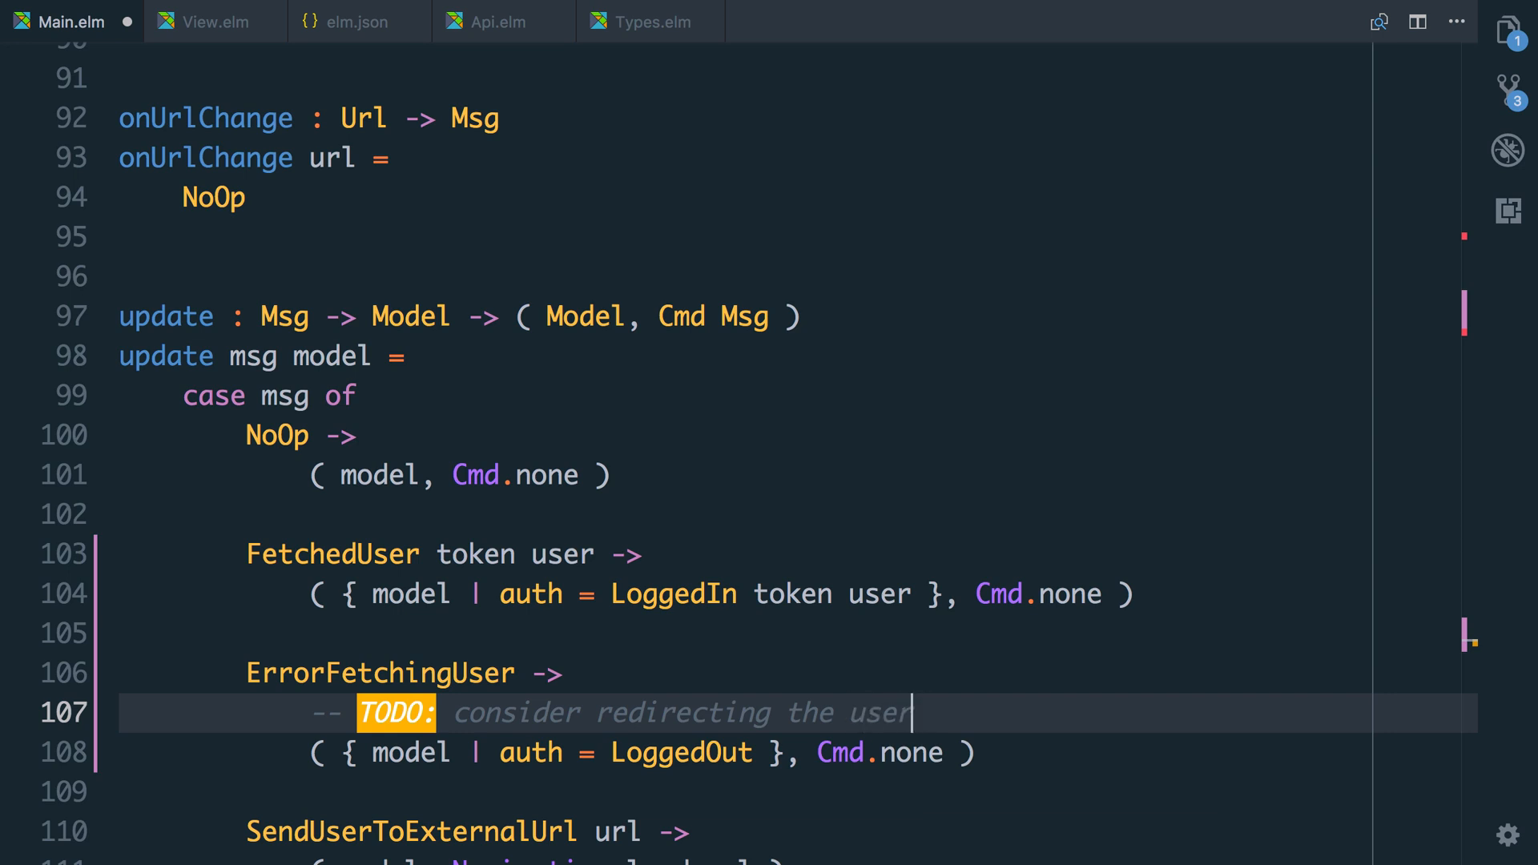
text(to the home page?)
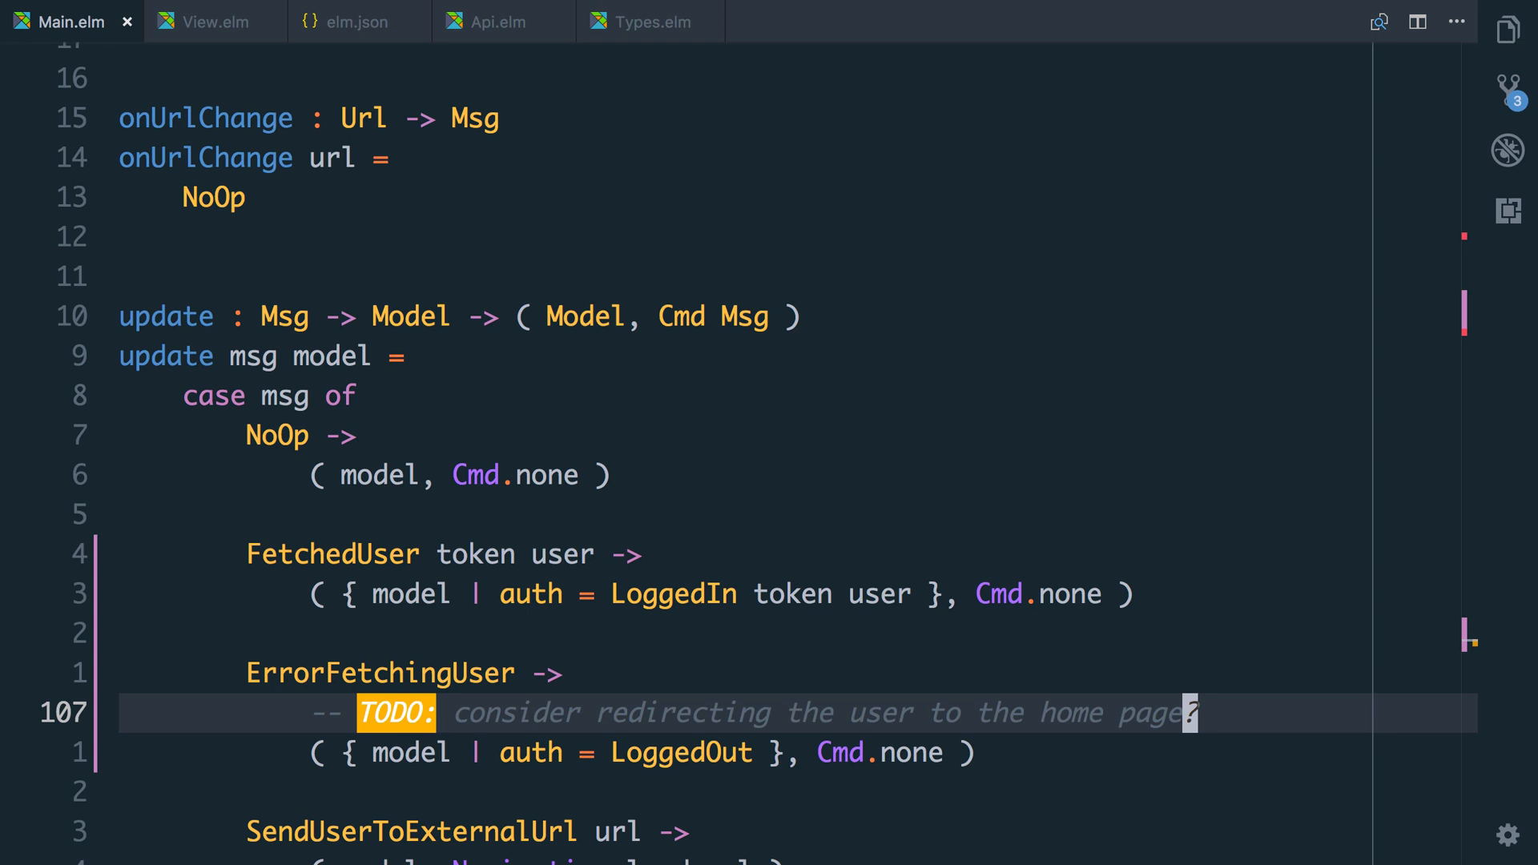
click(214, 21)
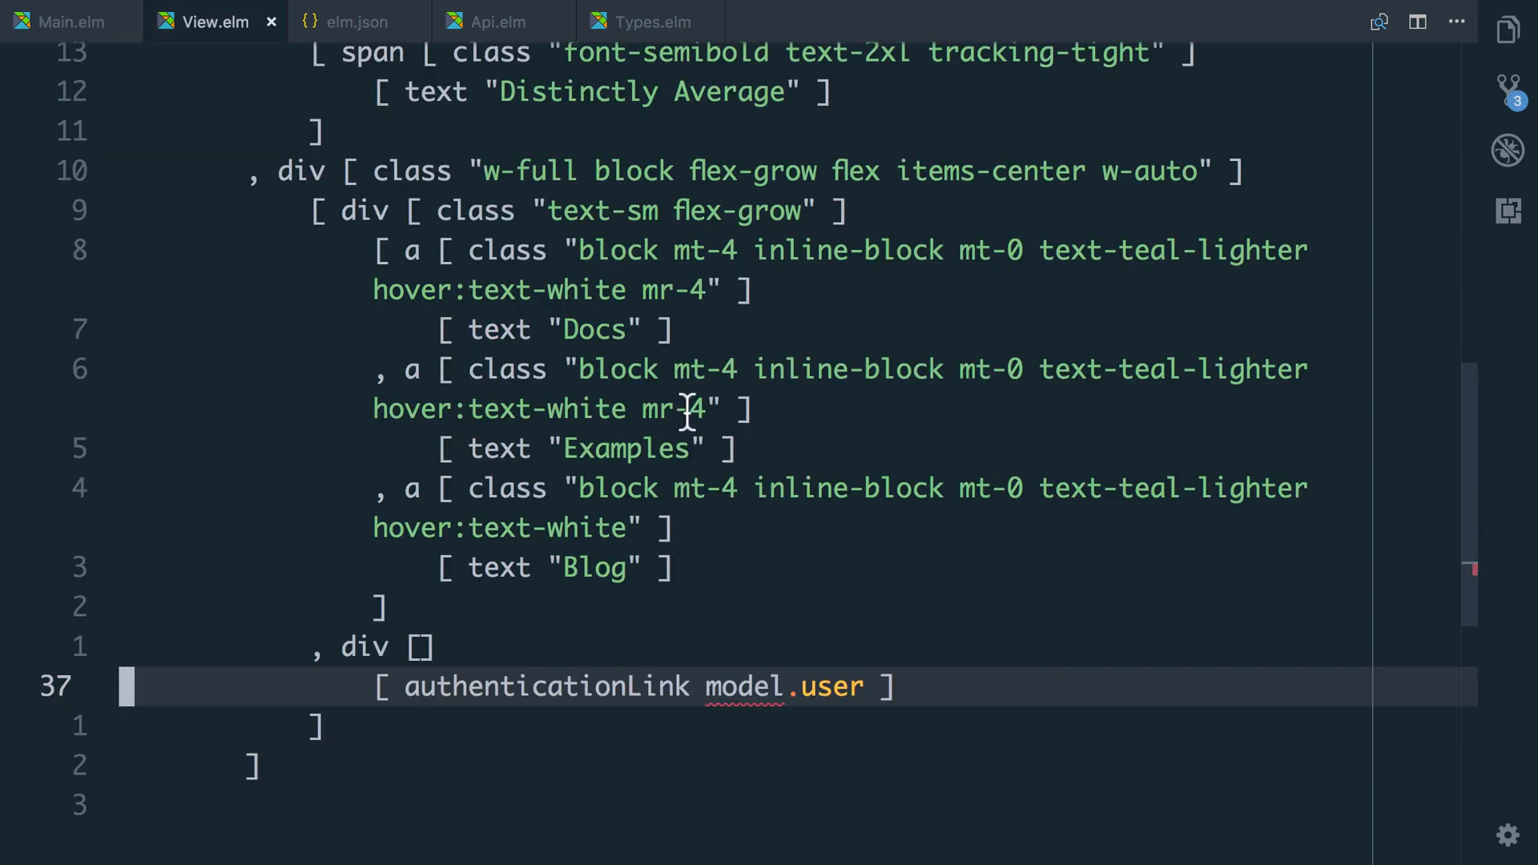
mouse_move(692, 578)
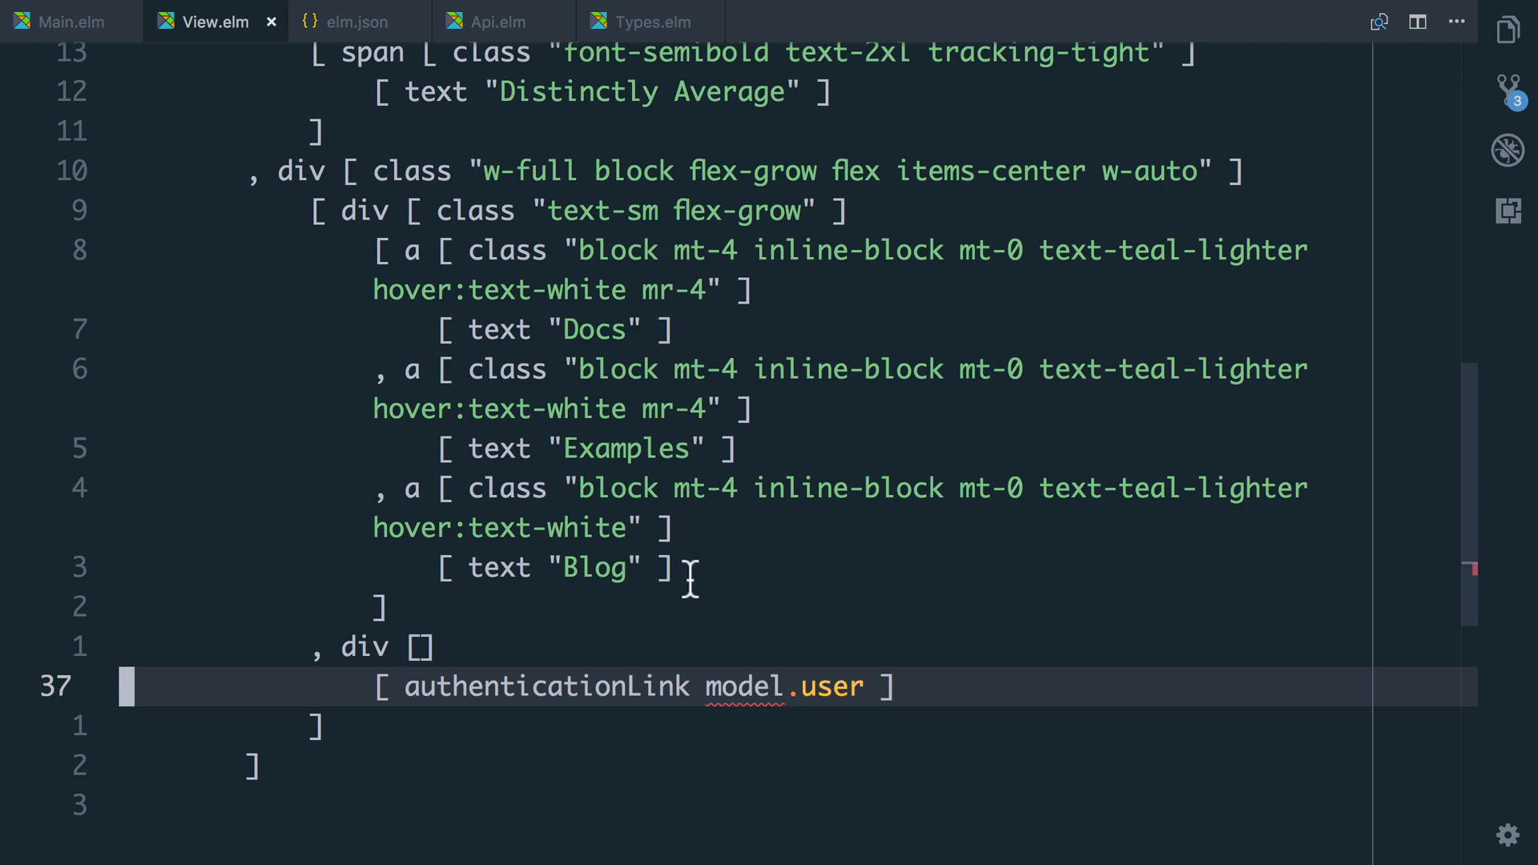
Change authenticationLink to take an AuthenticationStatus and start a 'case authStatus of'.
scroll(up, 3)
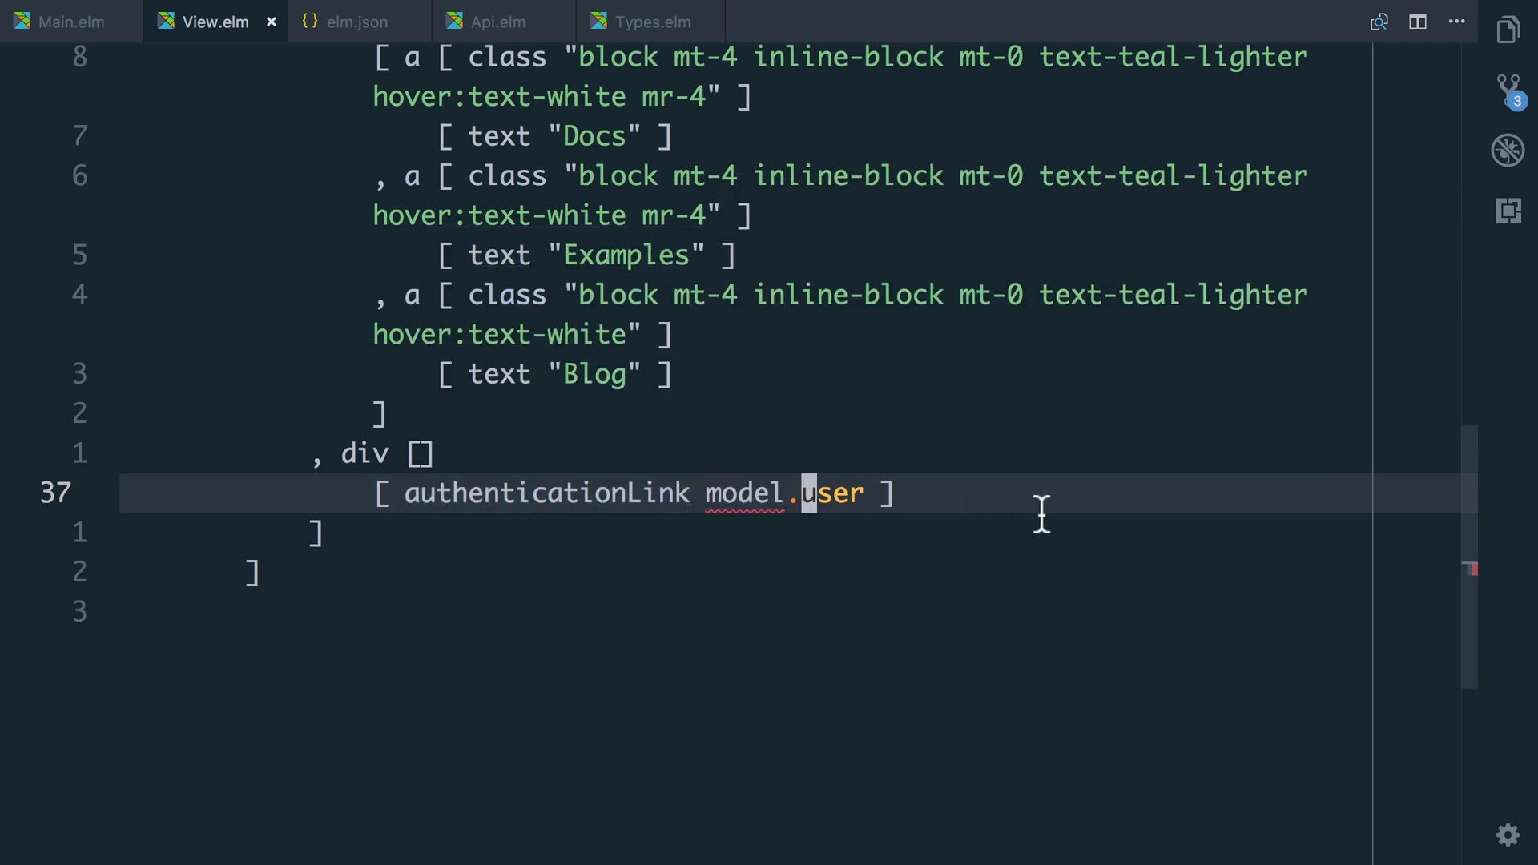
key(Backspace)
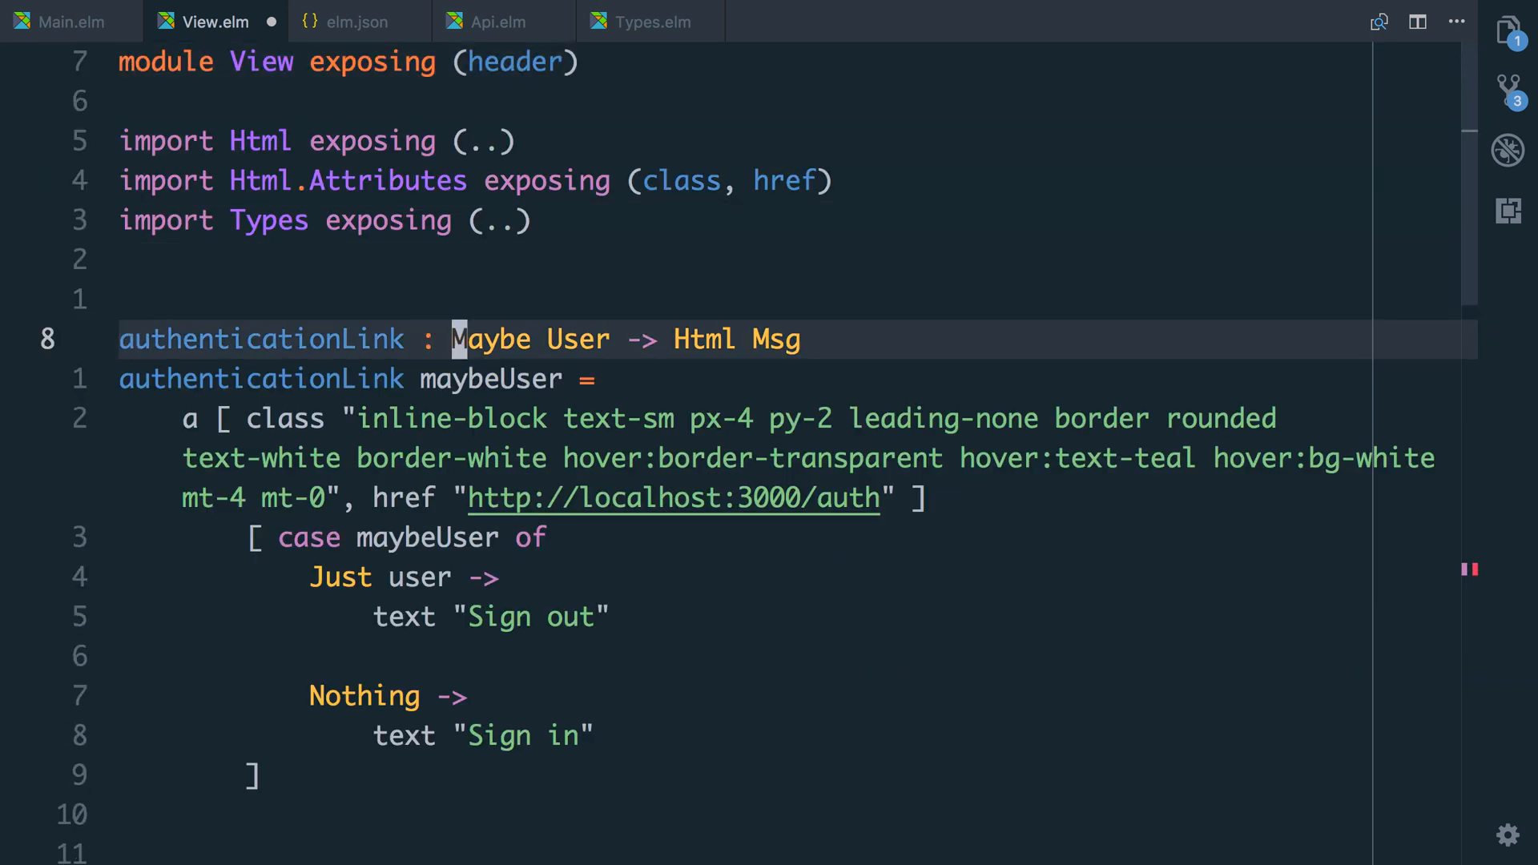
text(Authe)
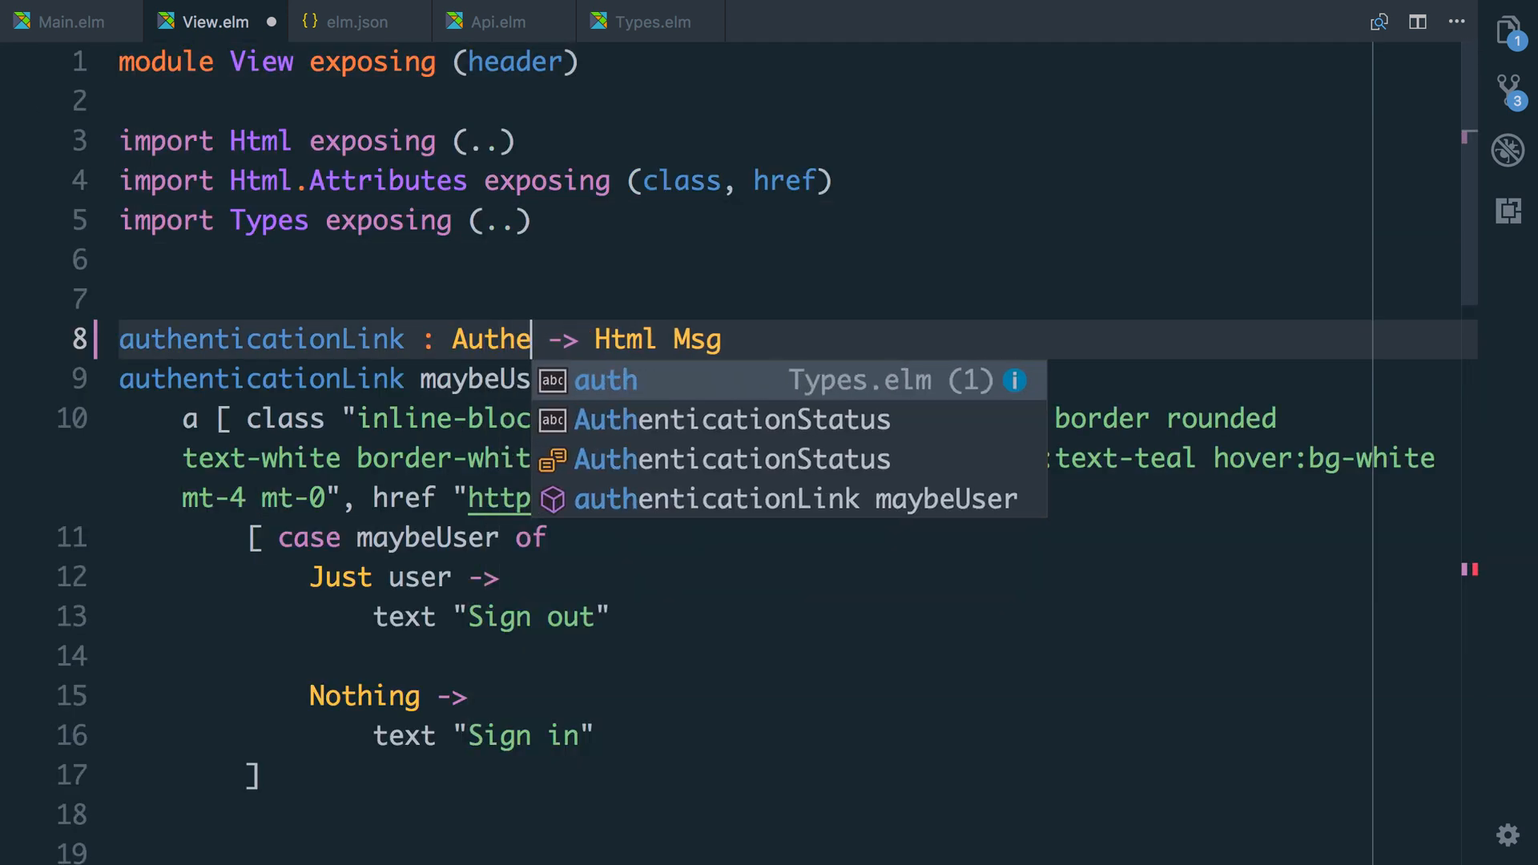
click(731, 420)
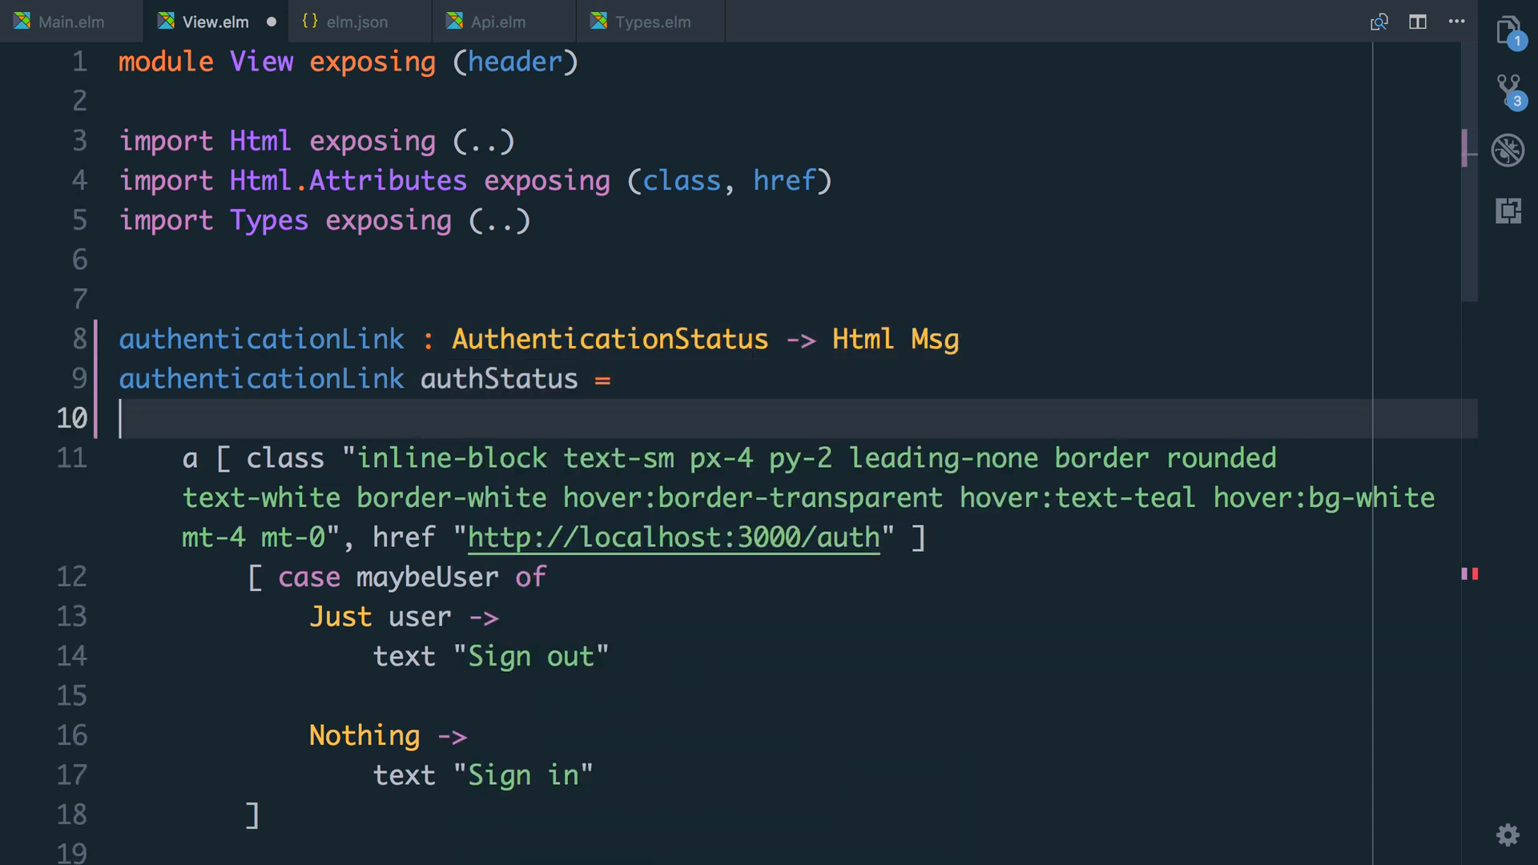
text(case authS)
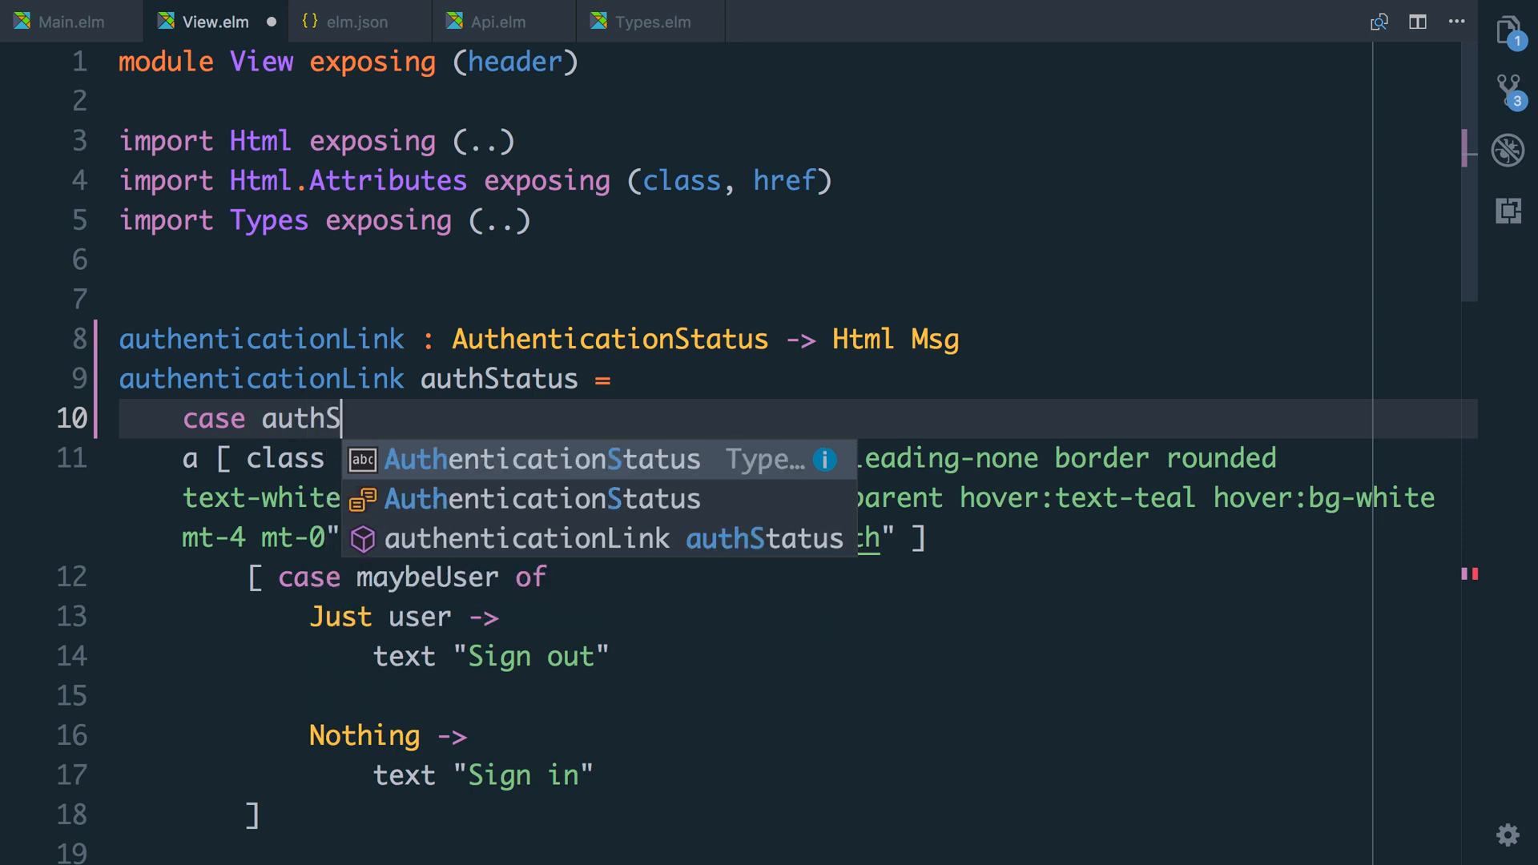
text(tatus of)
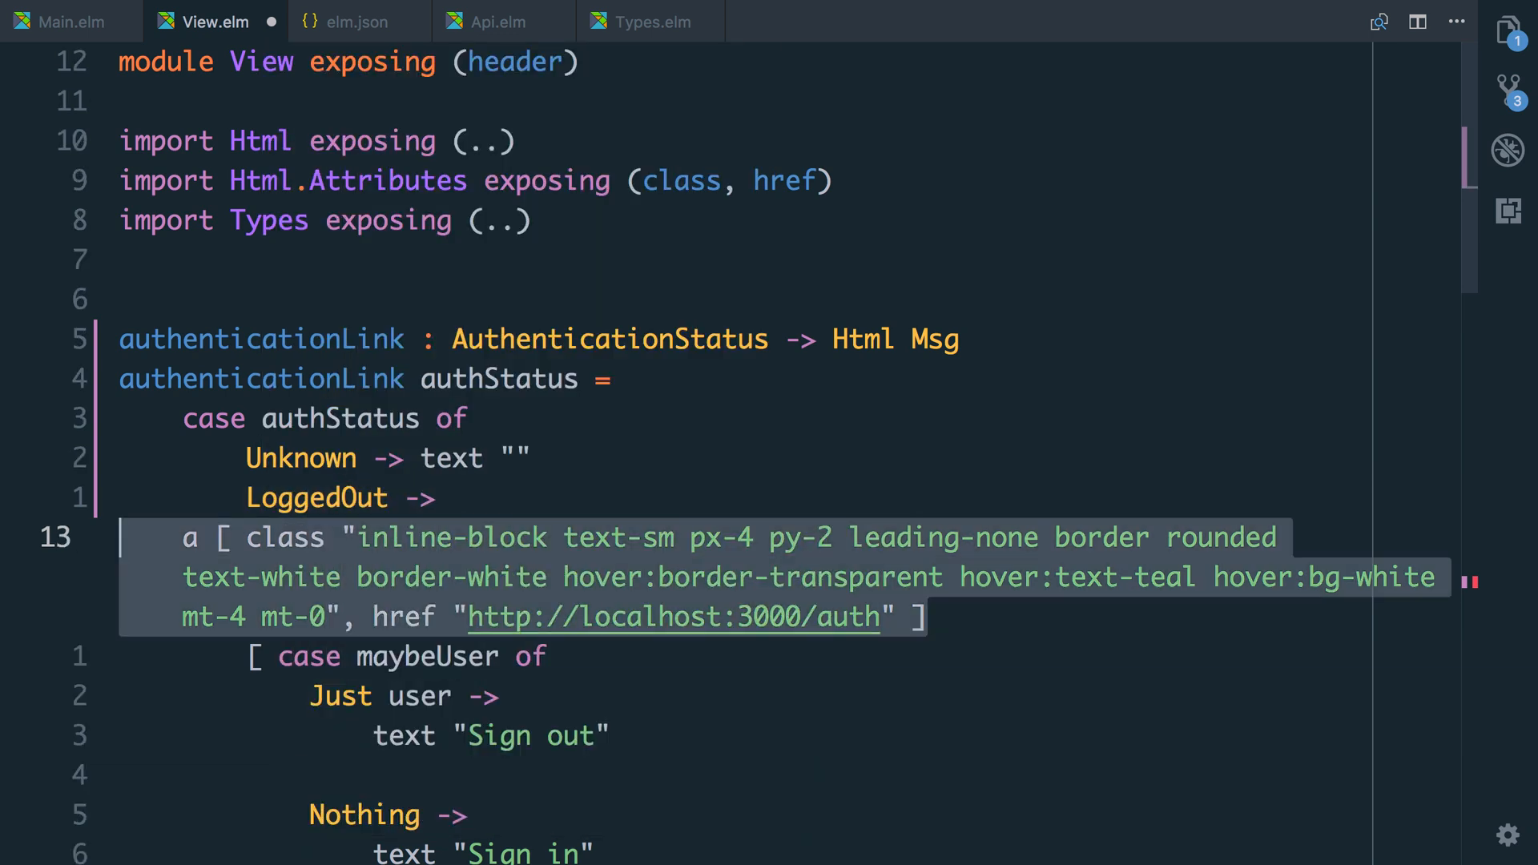
Add the LoggedOut and LoggedIn branches, the latter rendering text "Sign out".
key(enter)
text(text "Sign ")
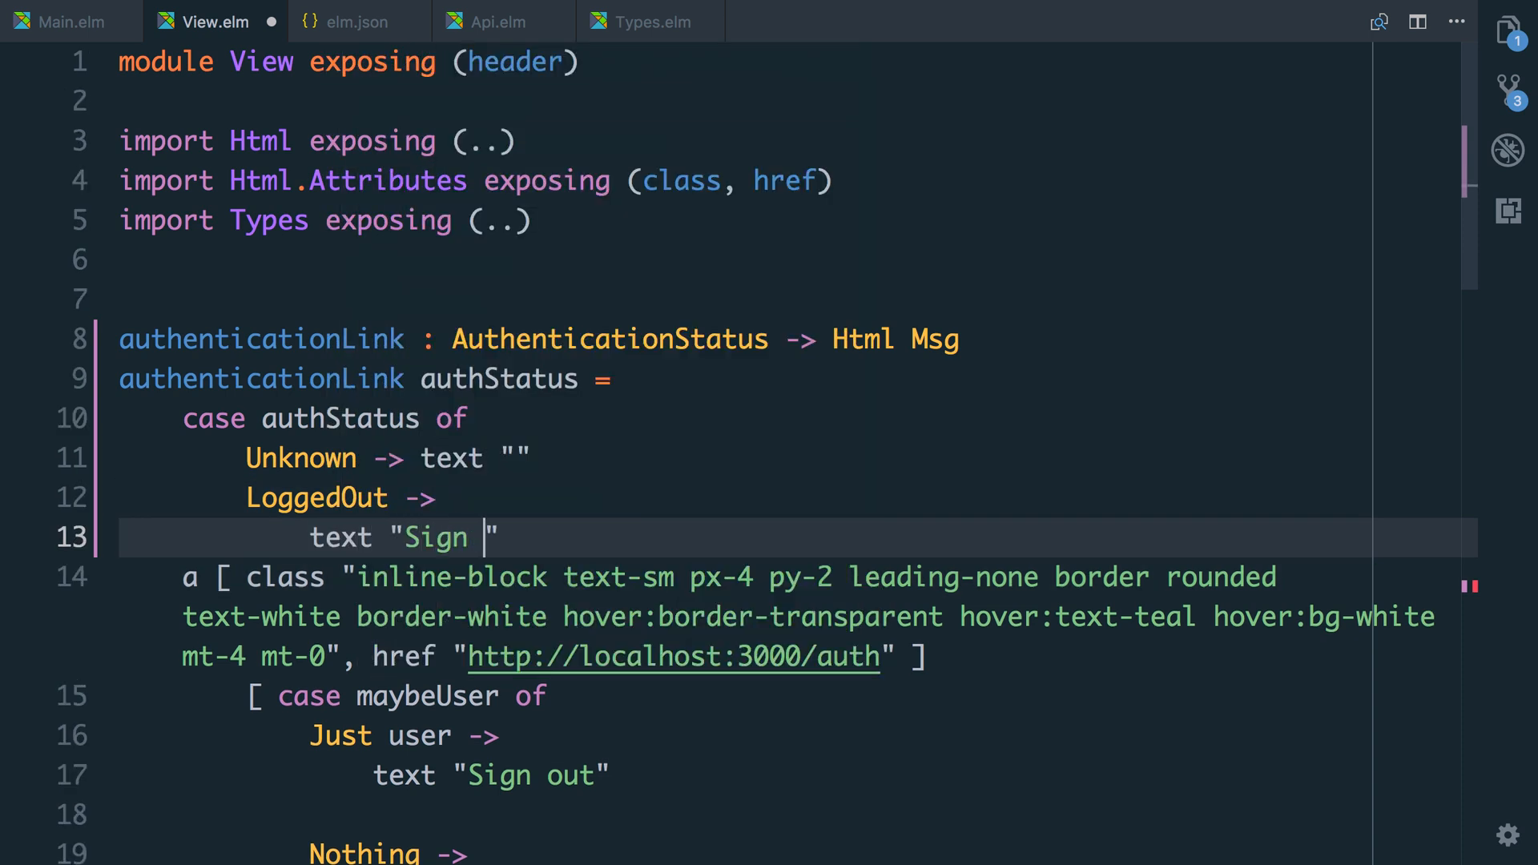
key(enter)
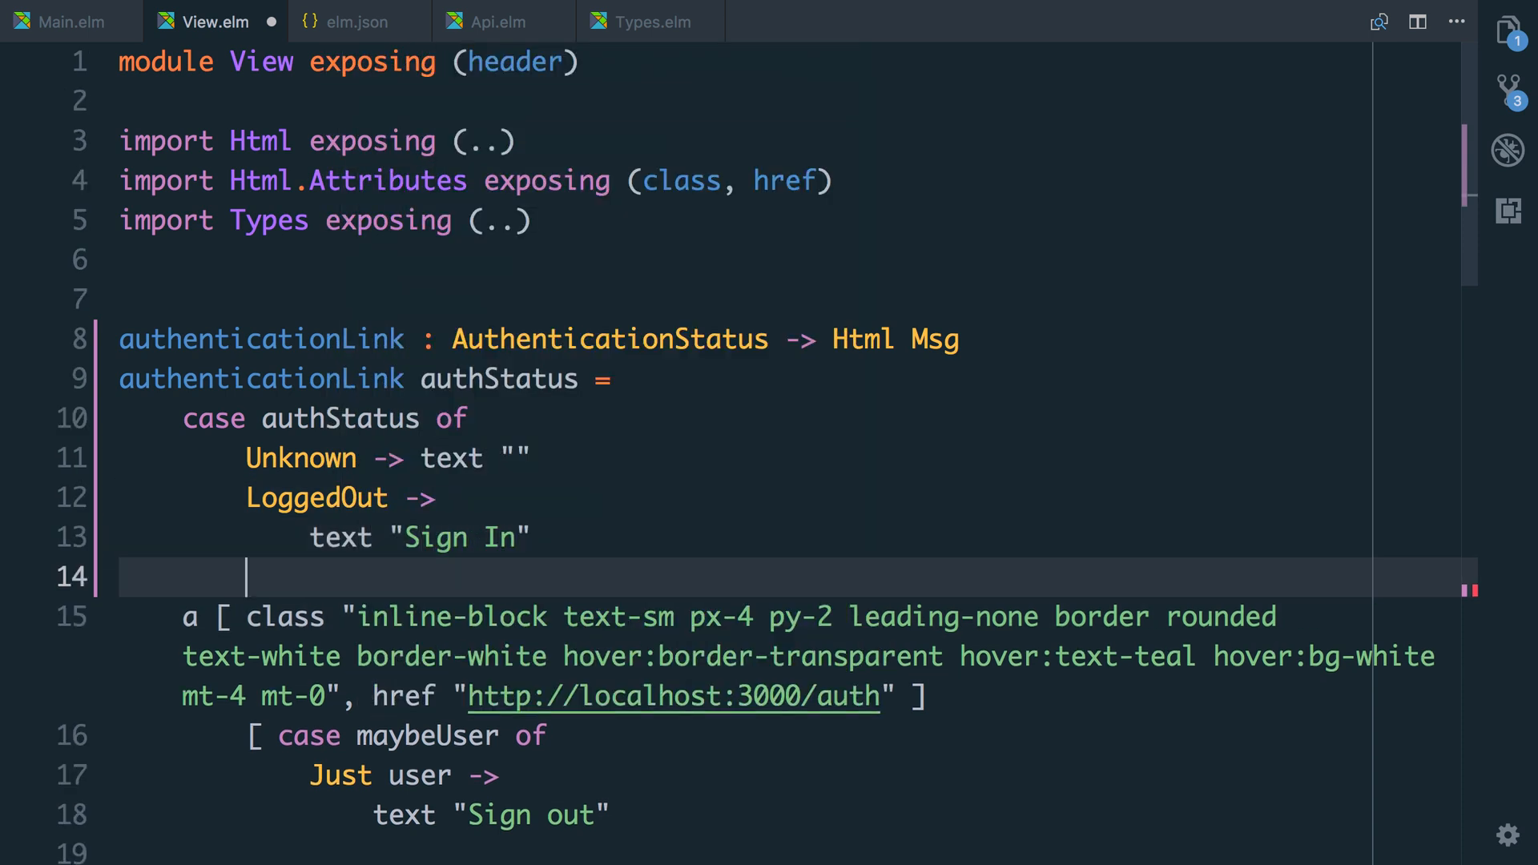
text(LoggedIn _ _ ->)
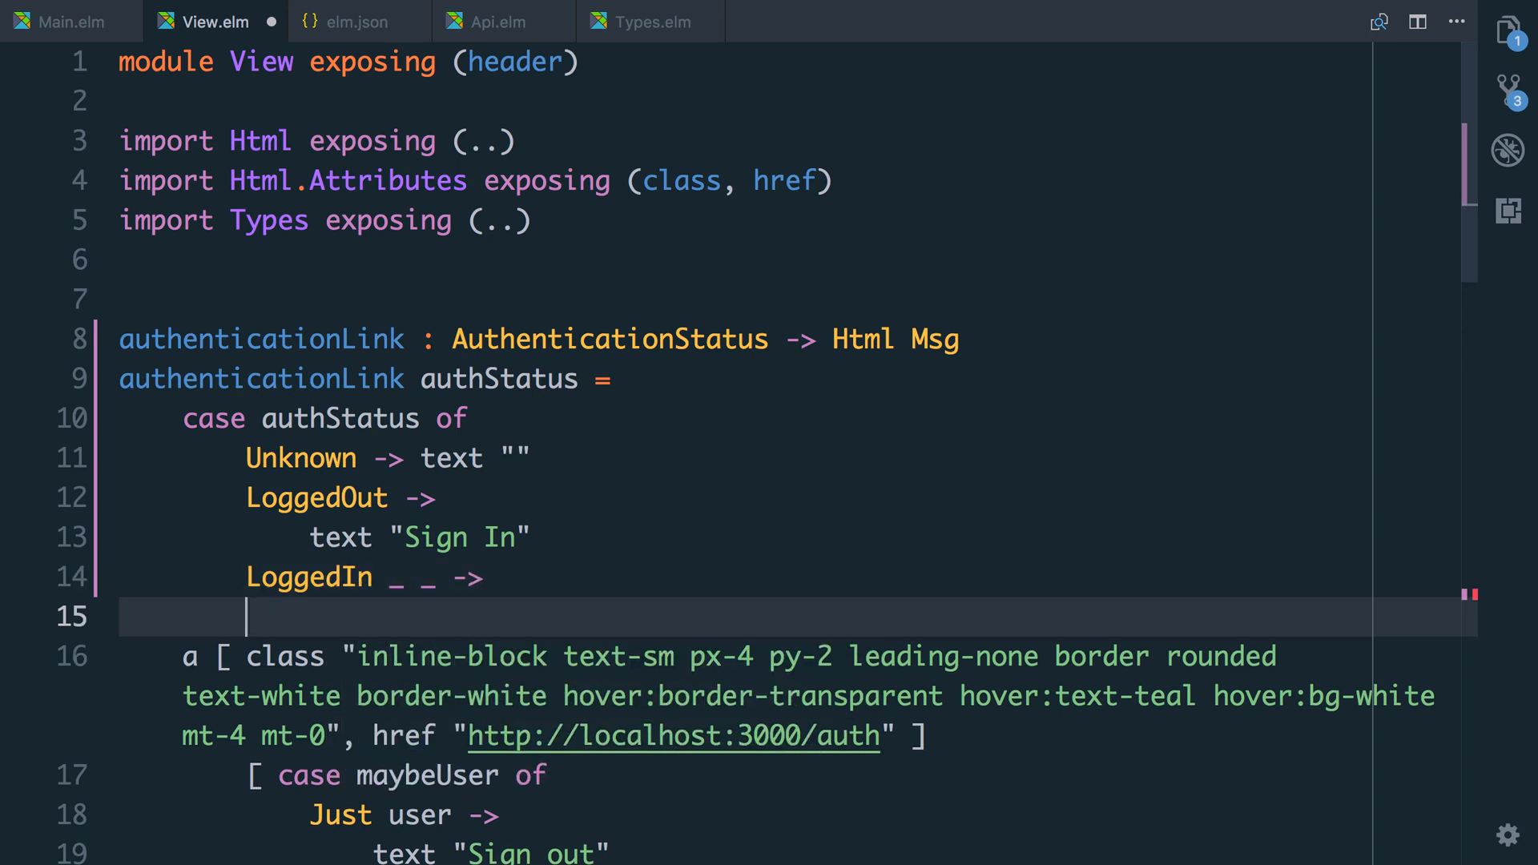
text(text "Si")
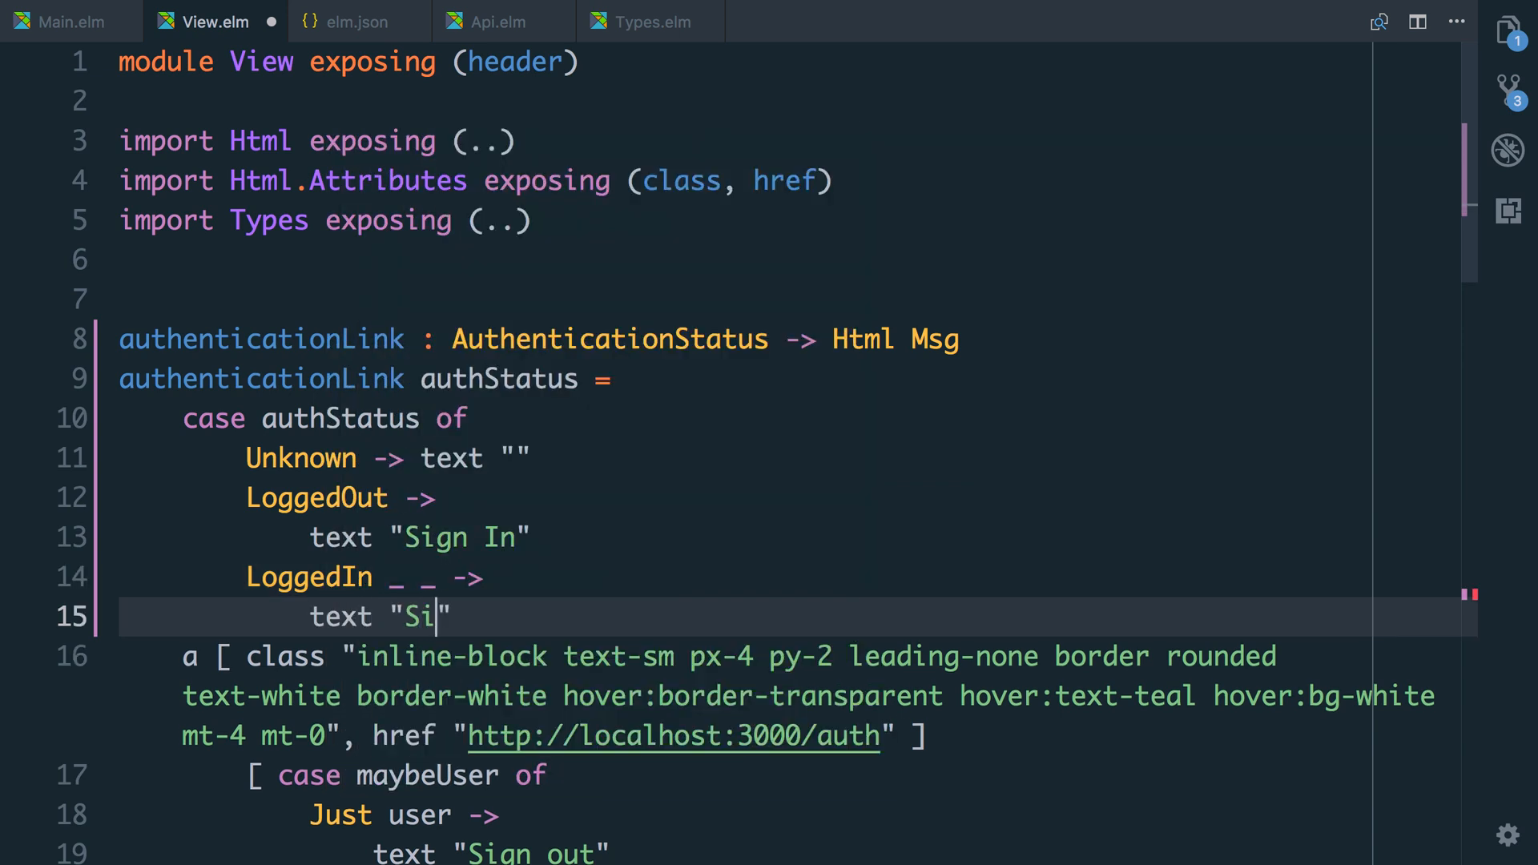
text(gn out)
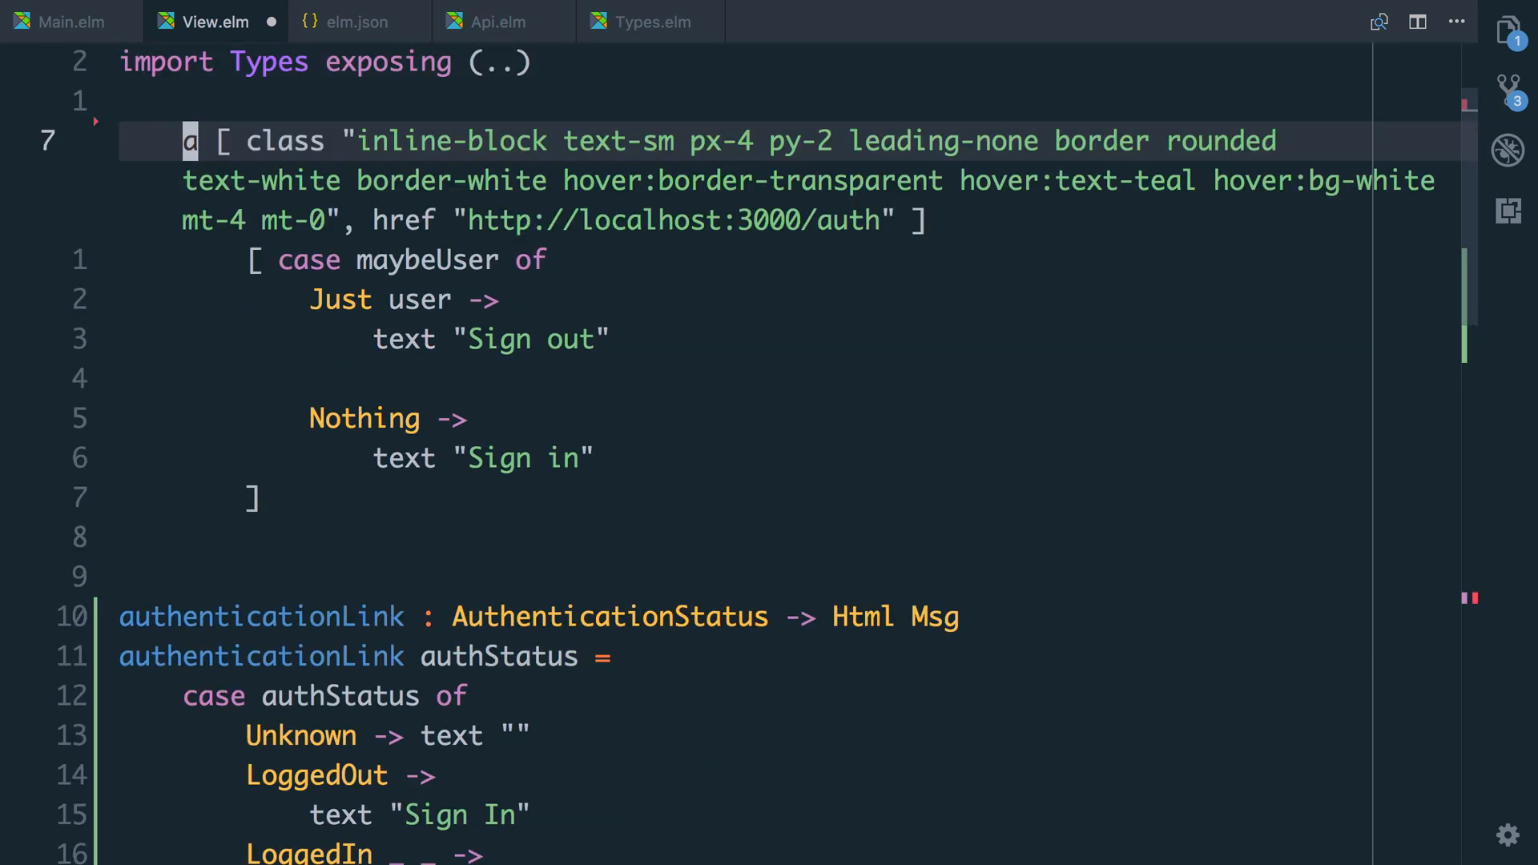
Define authButton : String -> Html Msg taking buttonText and rendering [ text buttonText ], then save.
text(authBu)
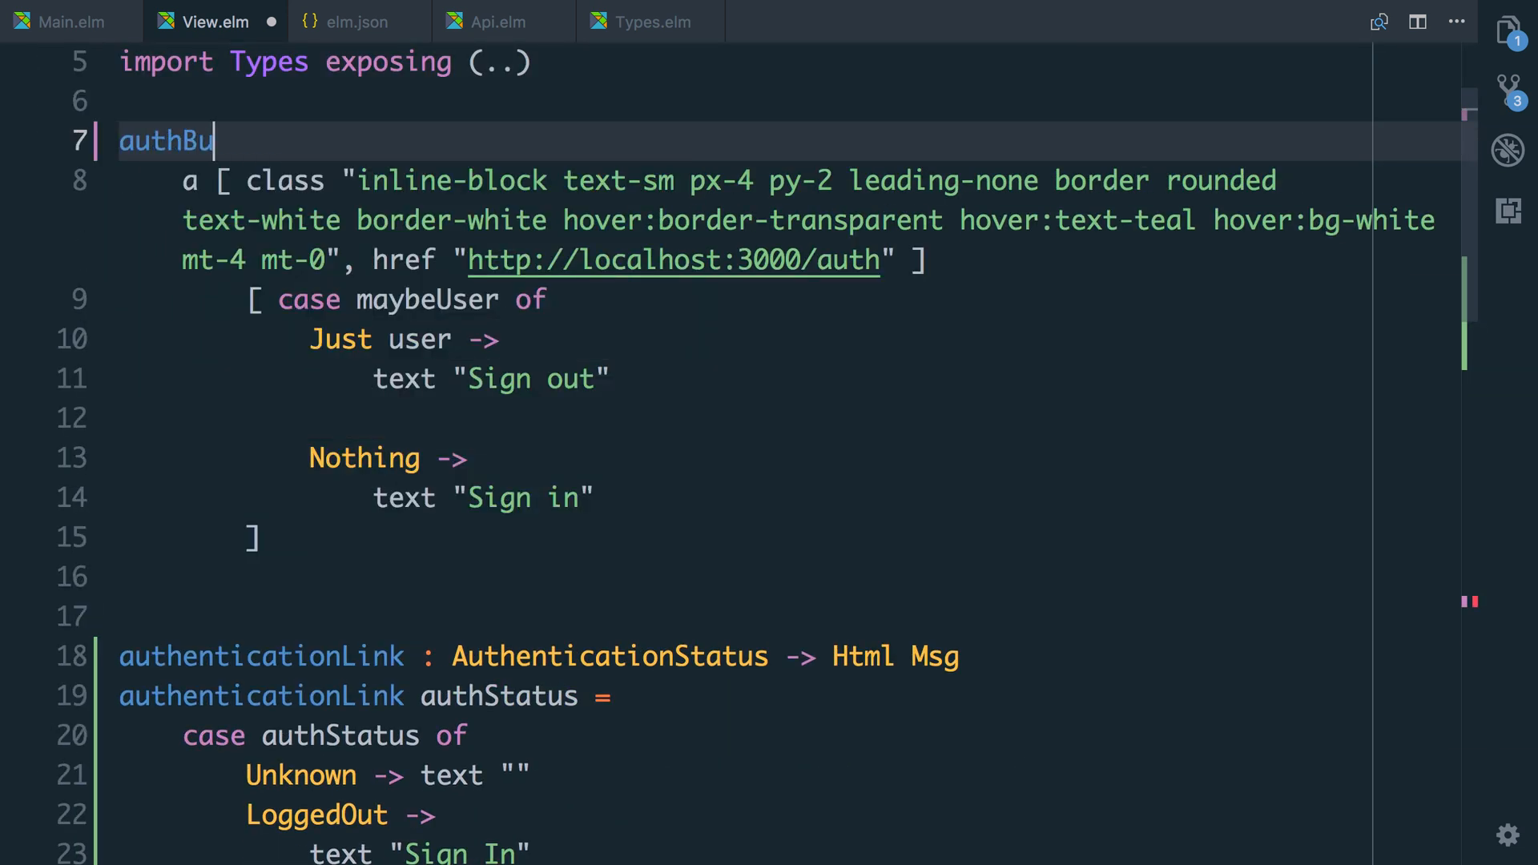
text(tton :)
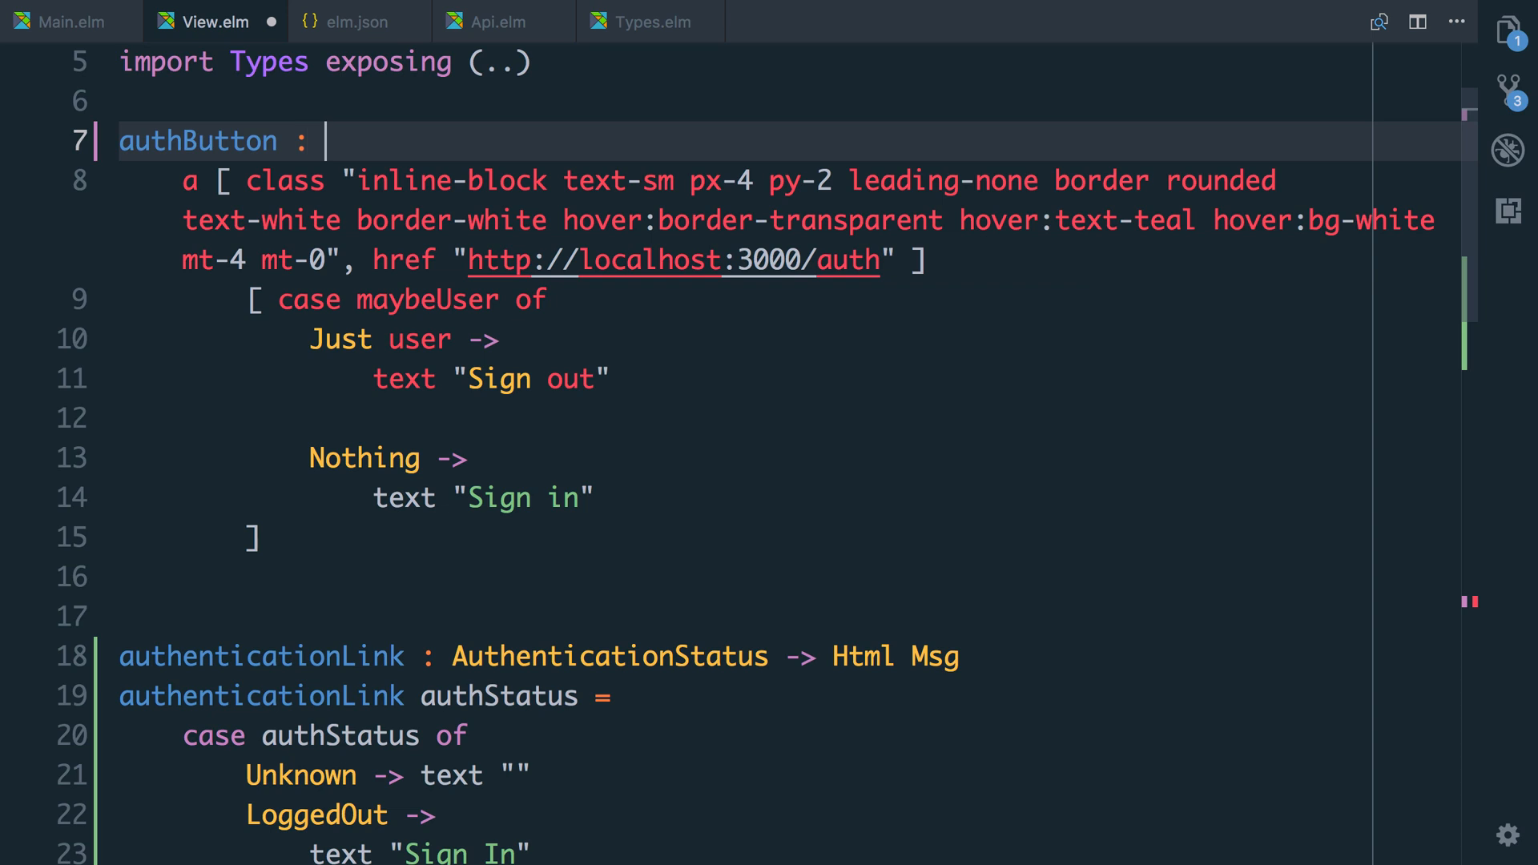
text(String -> Html Msg)
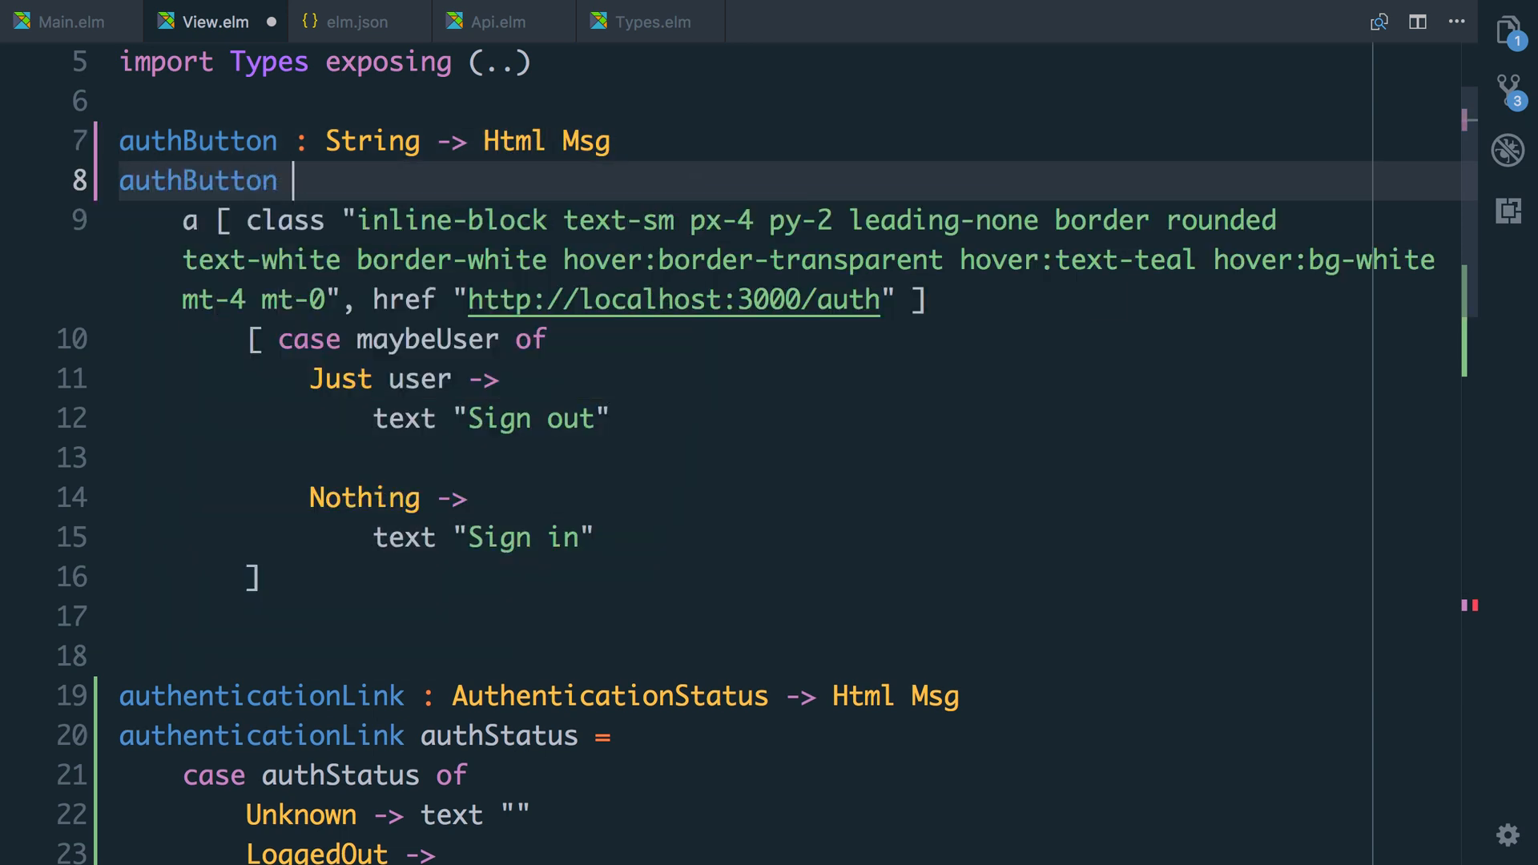
text(buttonText =)
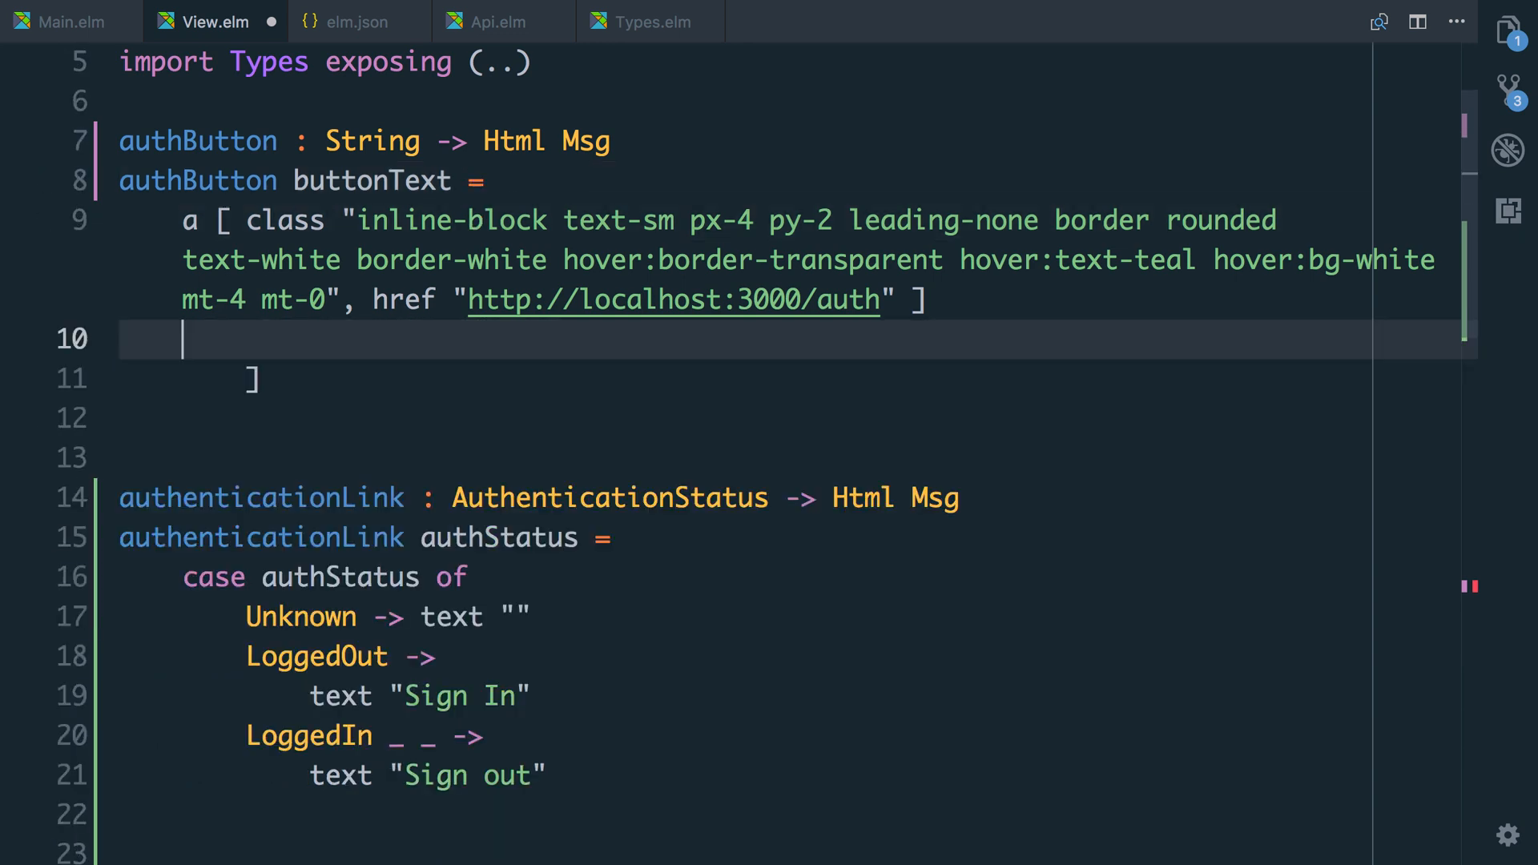
text(text buttonText)
text([)
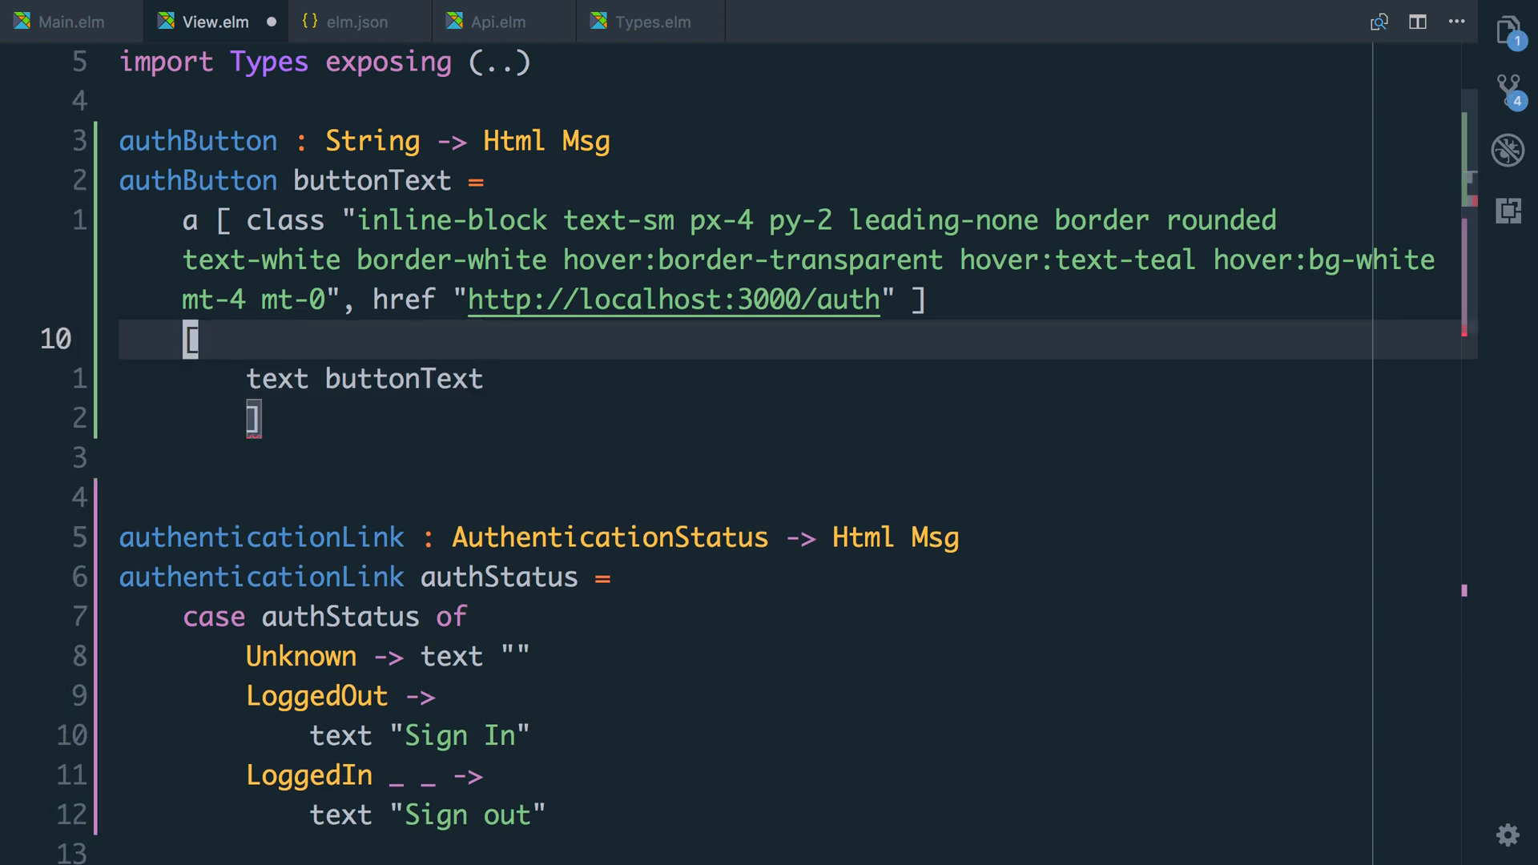
scroll(down, 3)
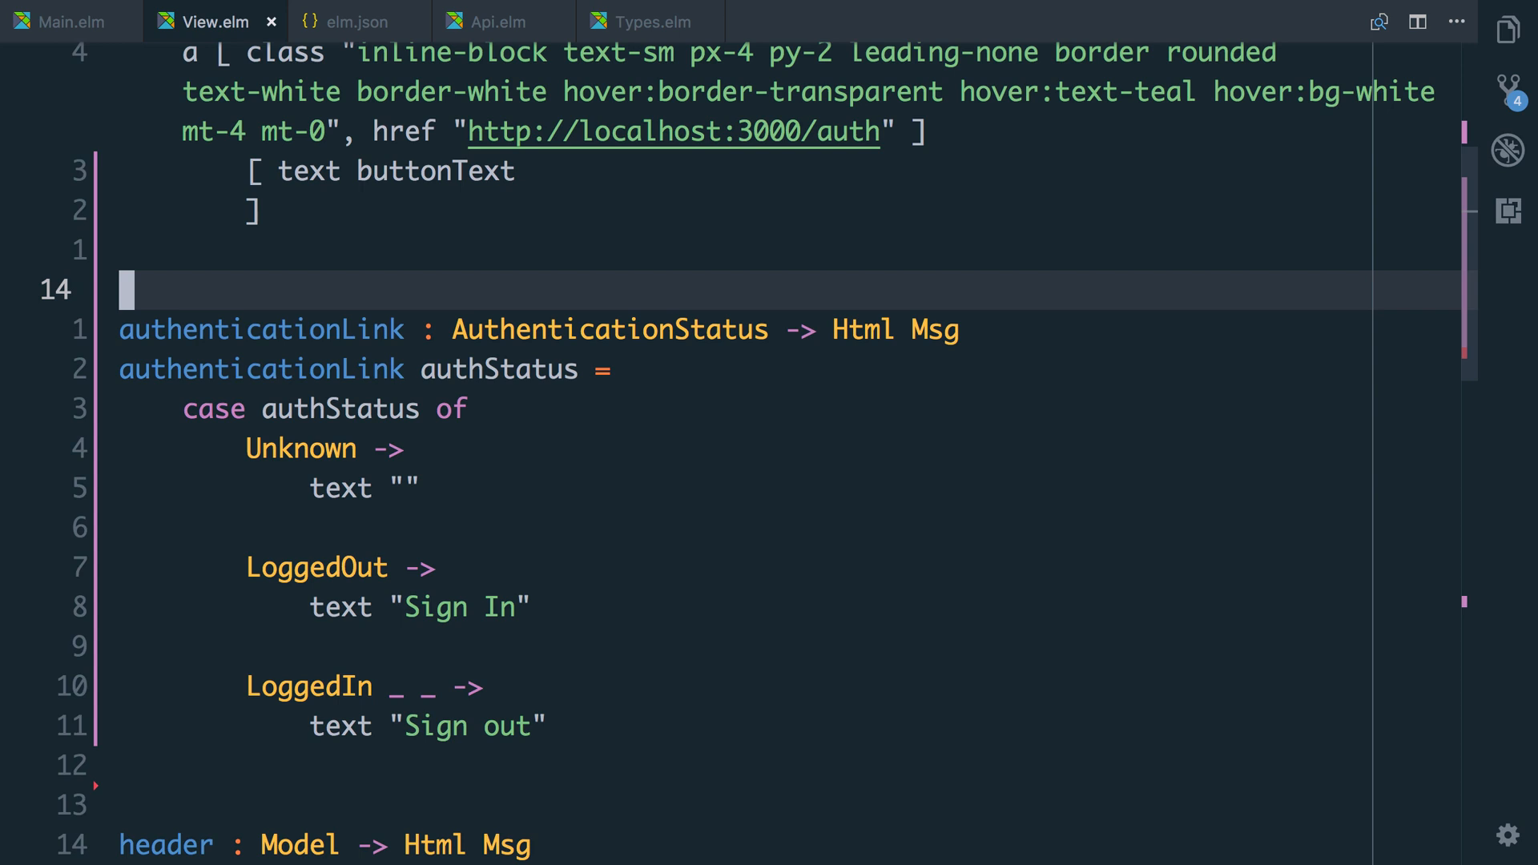
click(431, 368)
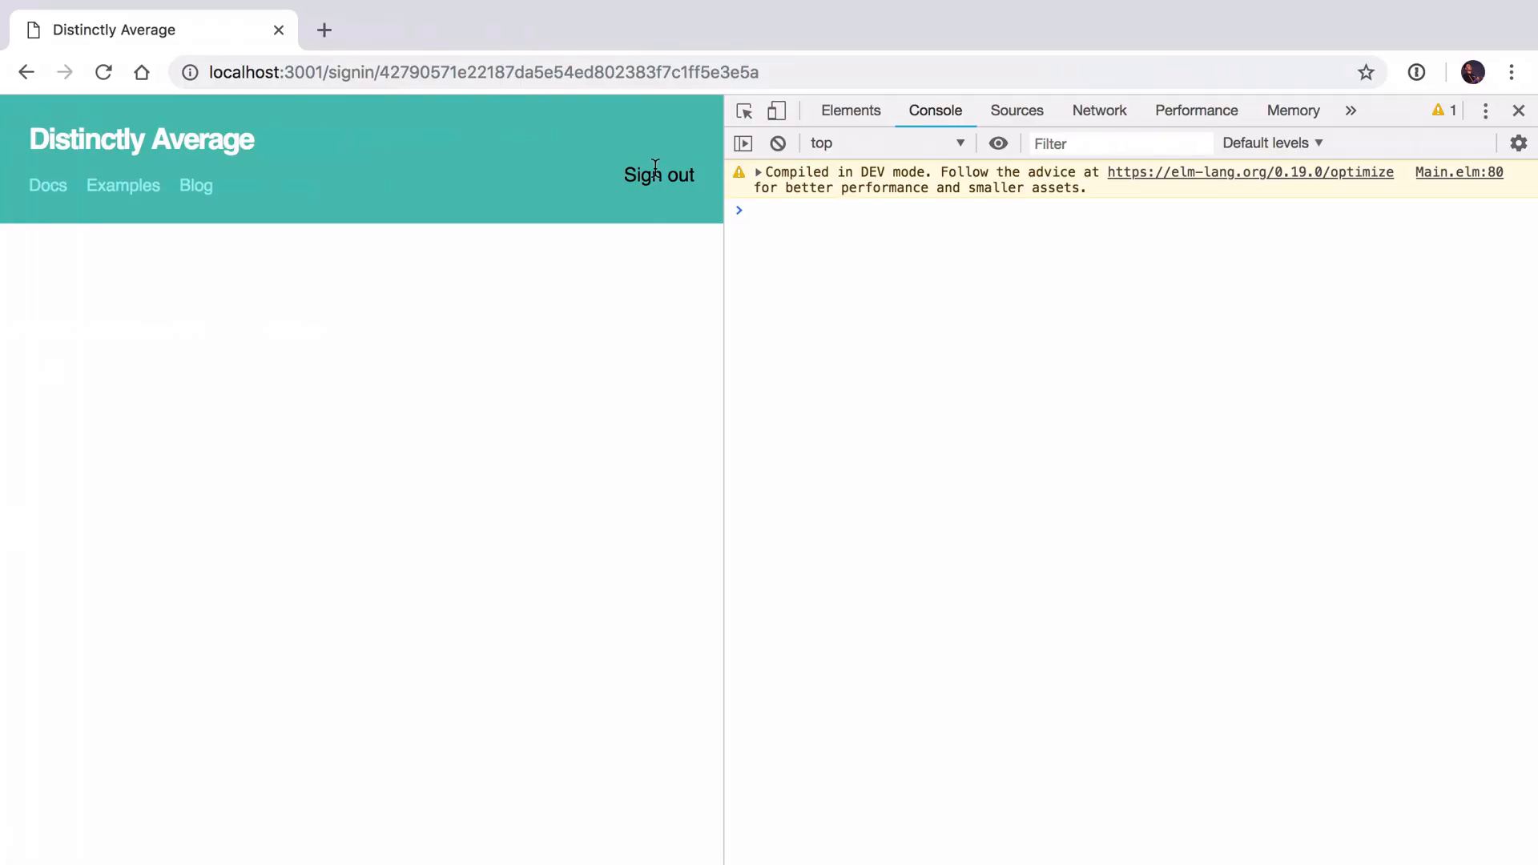
In DevTools Local Storage delete the __DISTINCTLY_AVERAGE__ token, then sign in again so the header shows Sign out.
click(1099, 110)
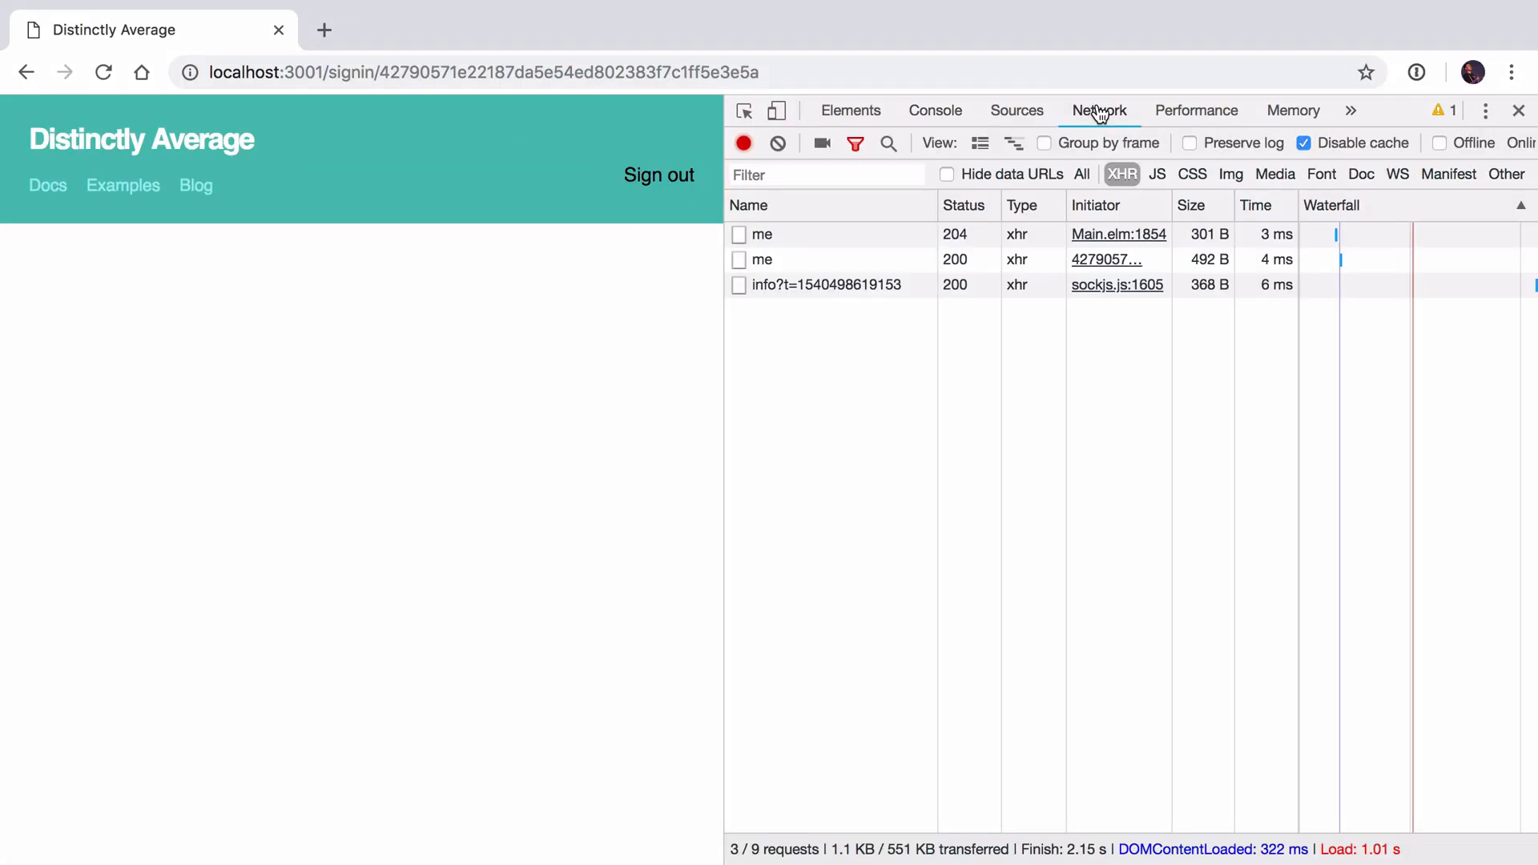
click(1304, 110)
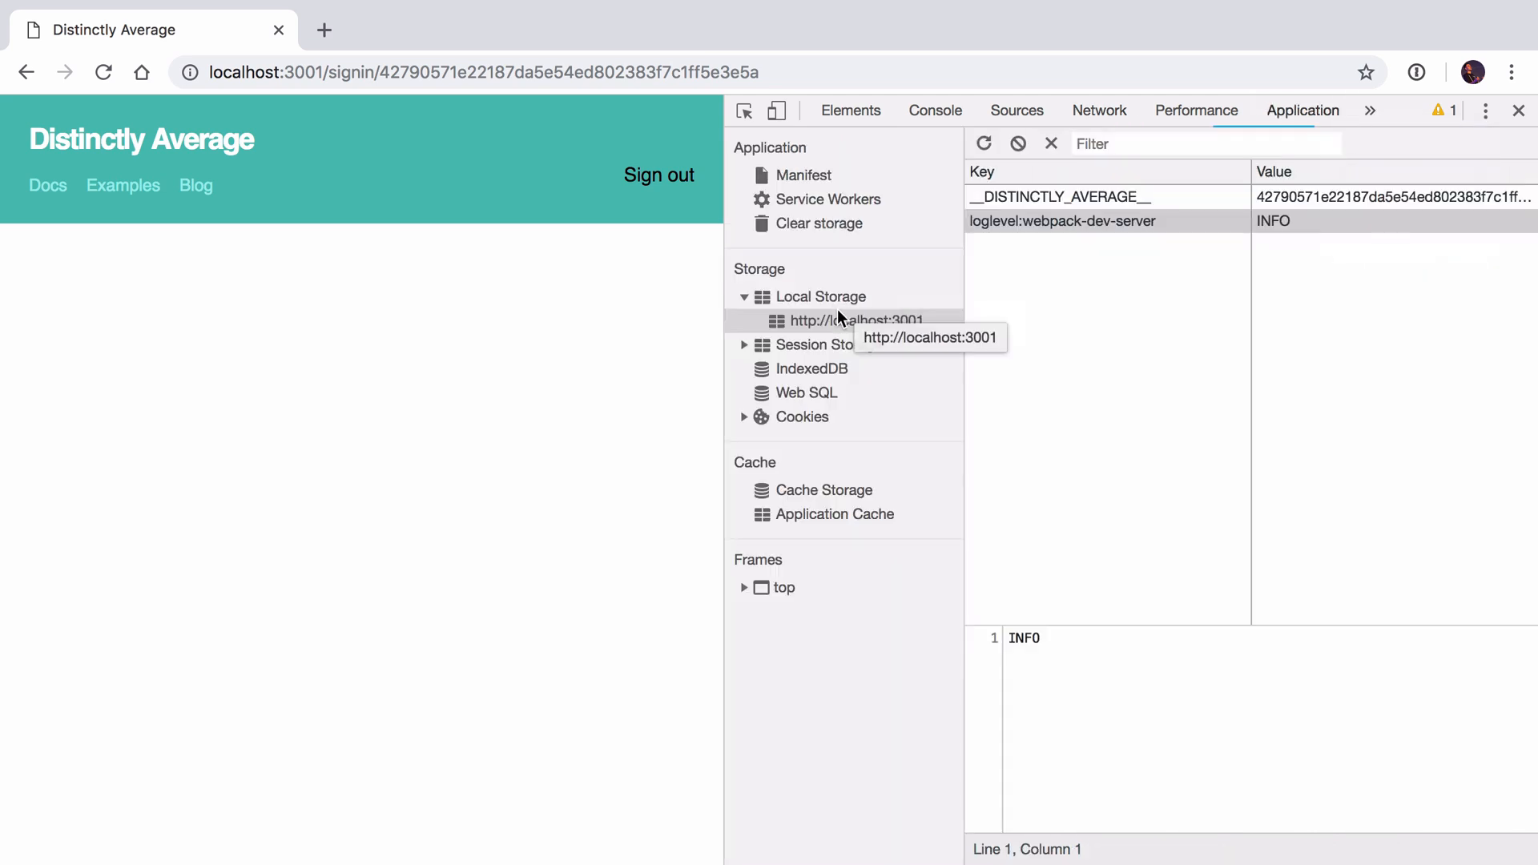
click(1059, 196)
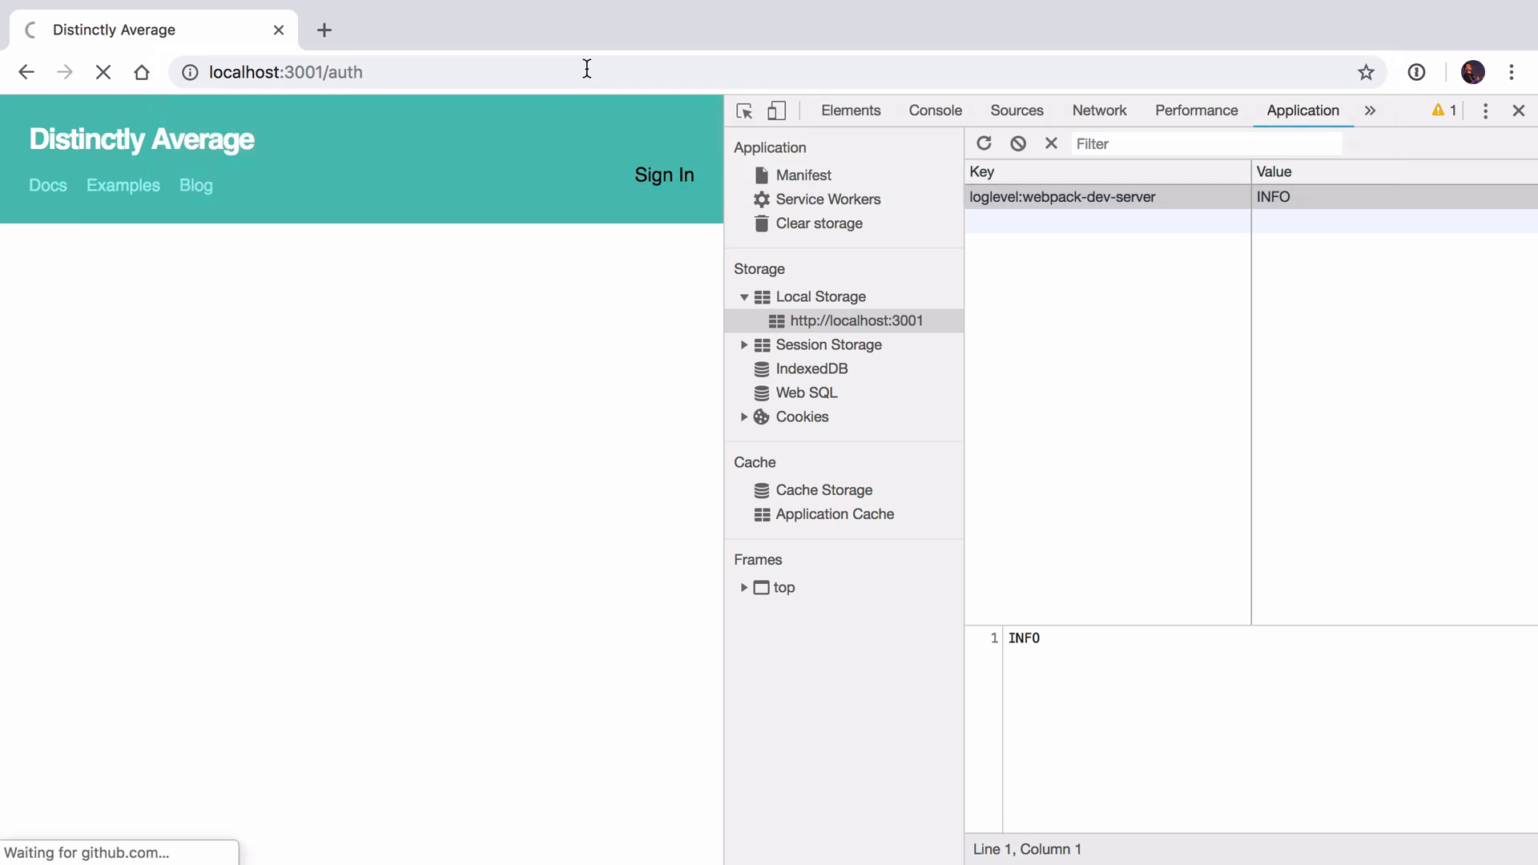
click(664, 175)
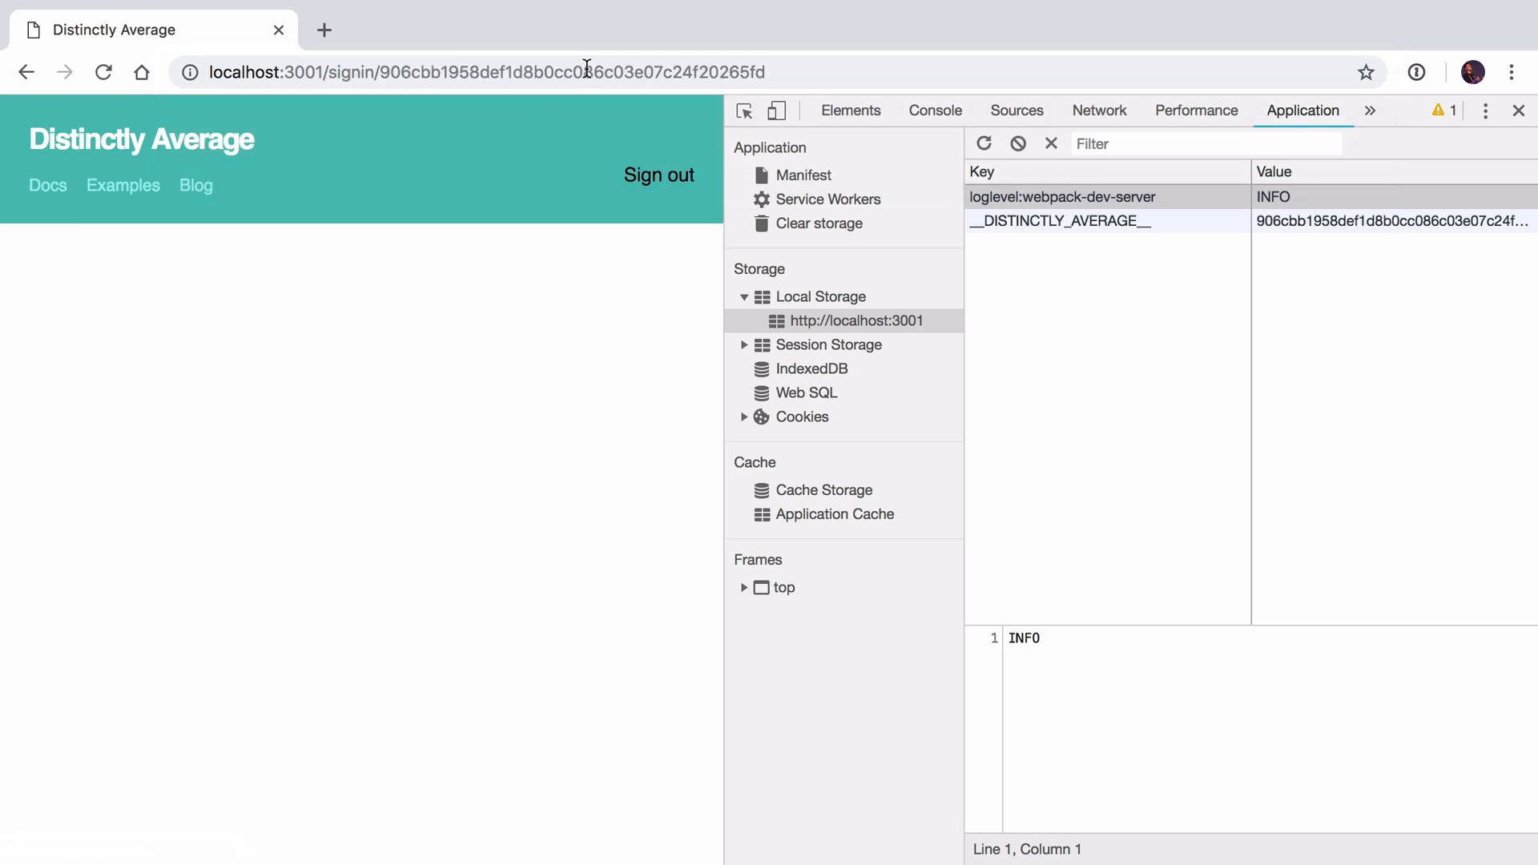